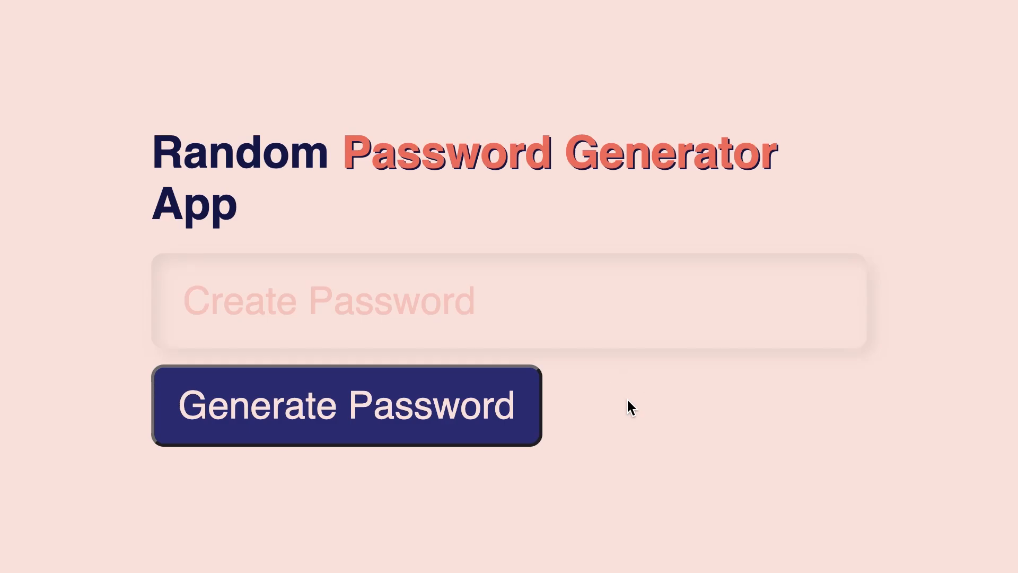
mouse_move(154, 355)
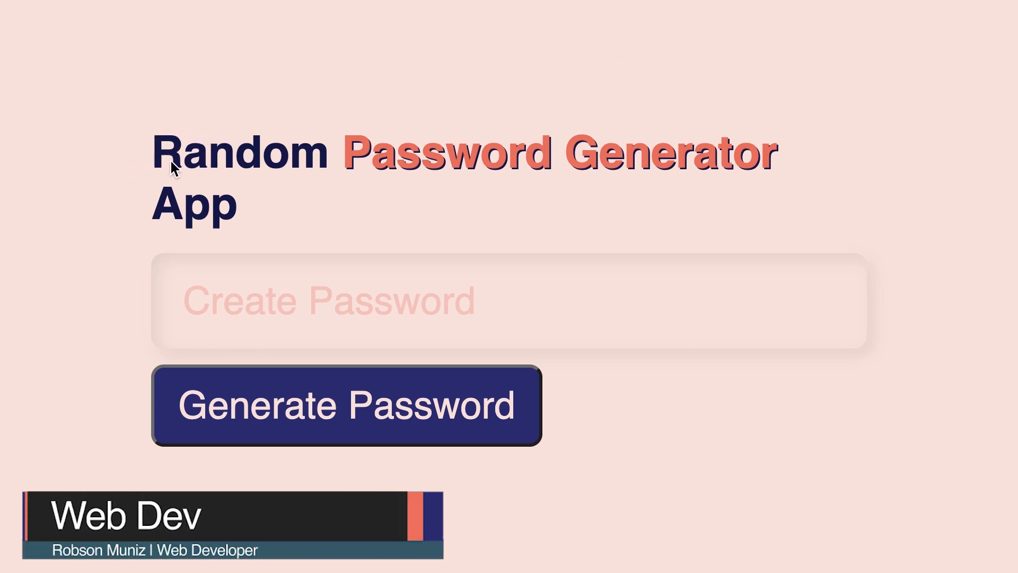
mouse_move(223, 227)
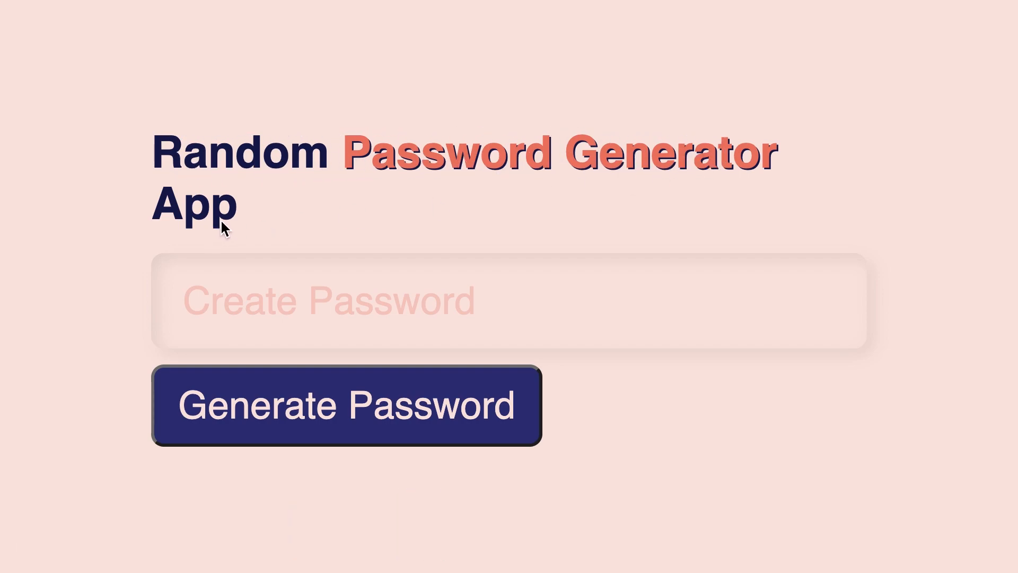
mouse_move(245, 273)
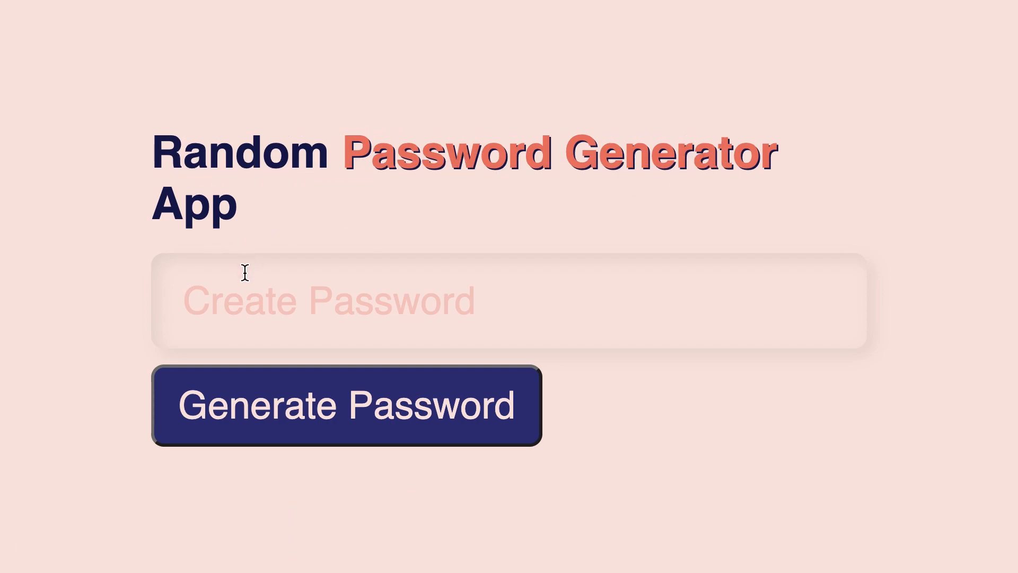
mouse_move(278, 409)
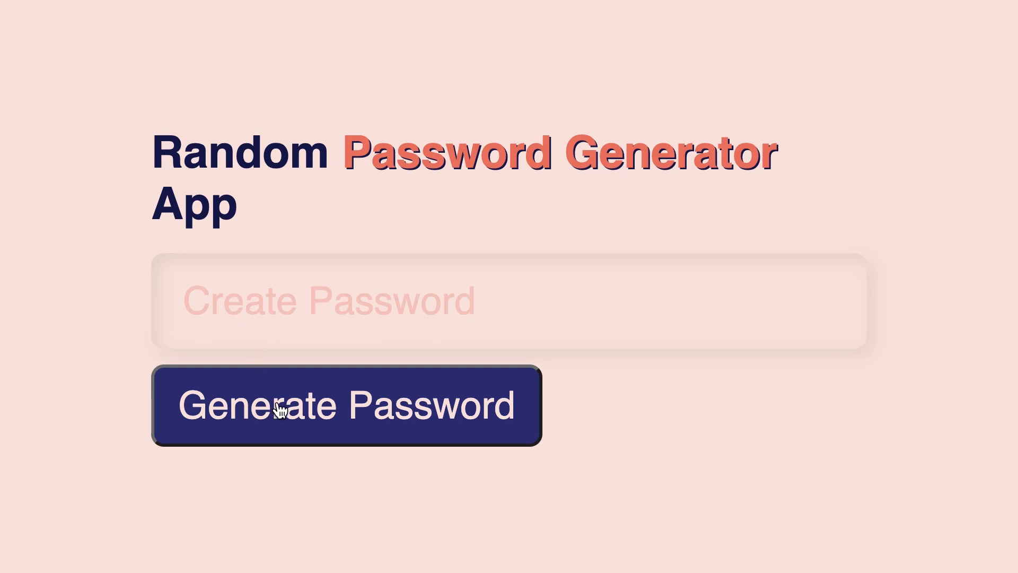
mouse_move(313, 429)
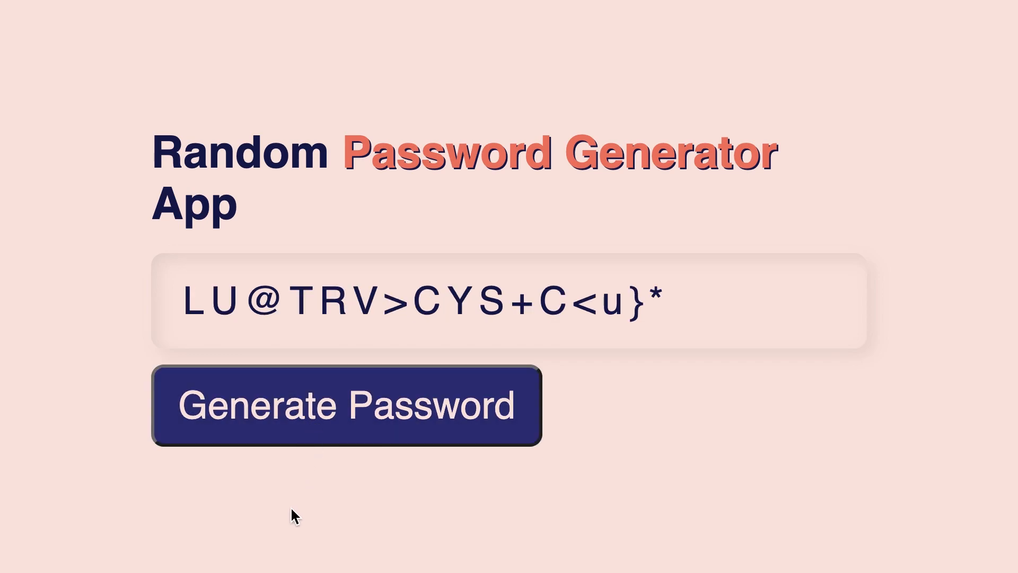
Generate several fresh random passwords with the Generate Password button in the browser demo.
left_click(346, 404)
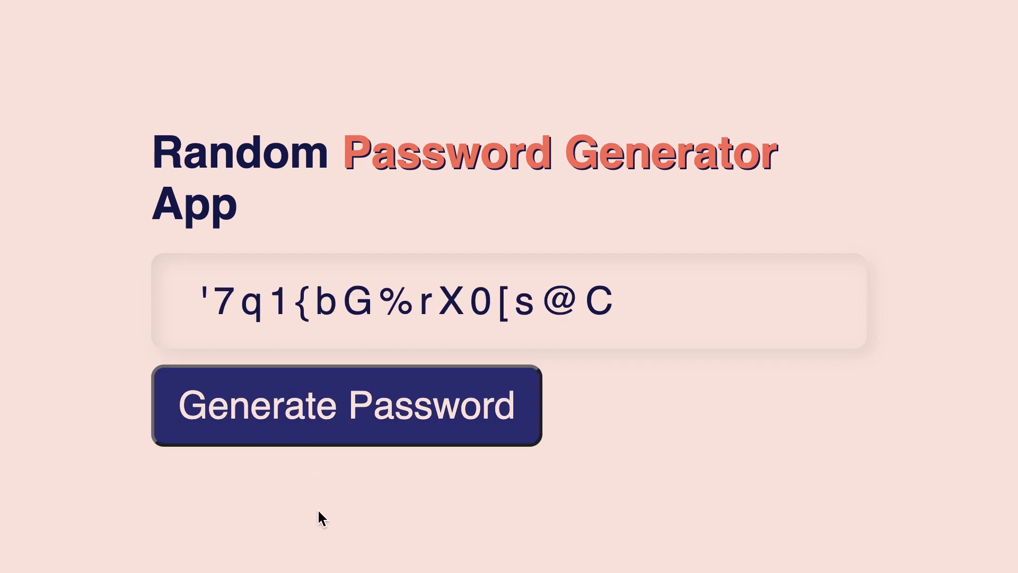
left_click(345, 405)
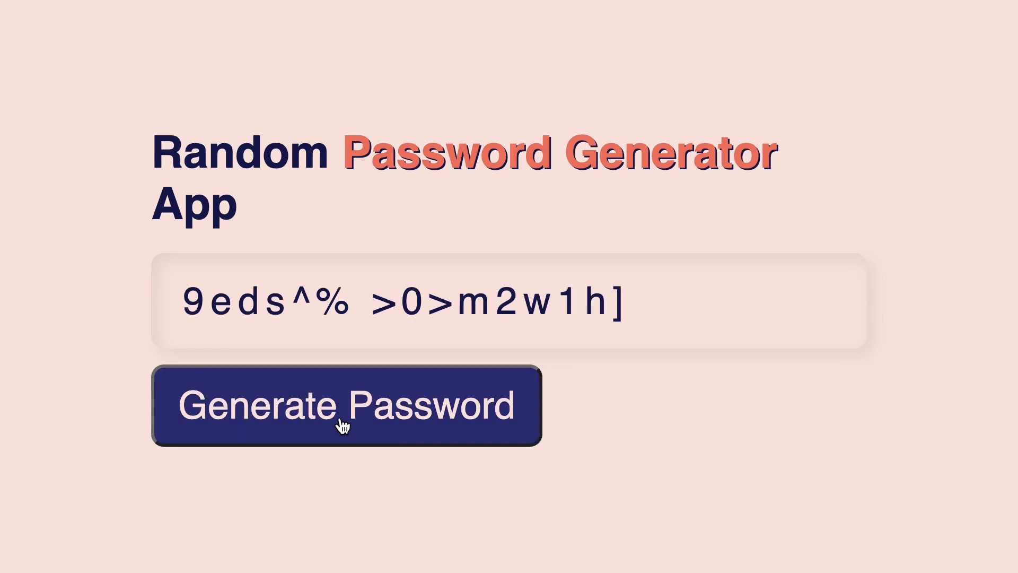
mouse_move(614, 428)
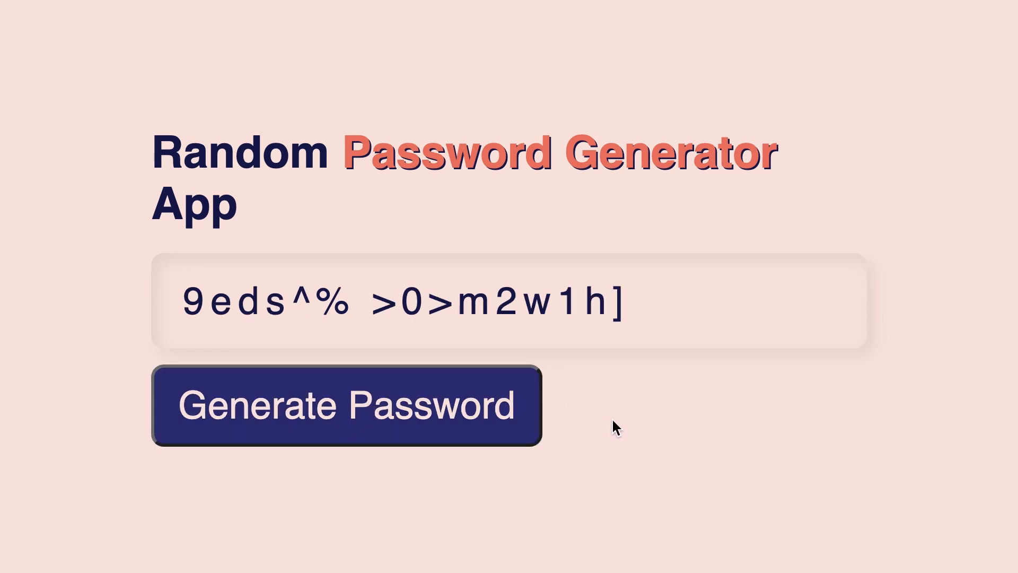
mouse_move(514, 422)
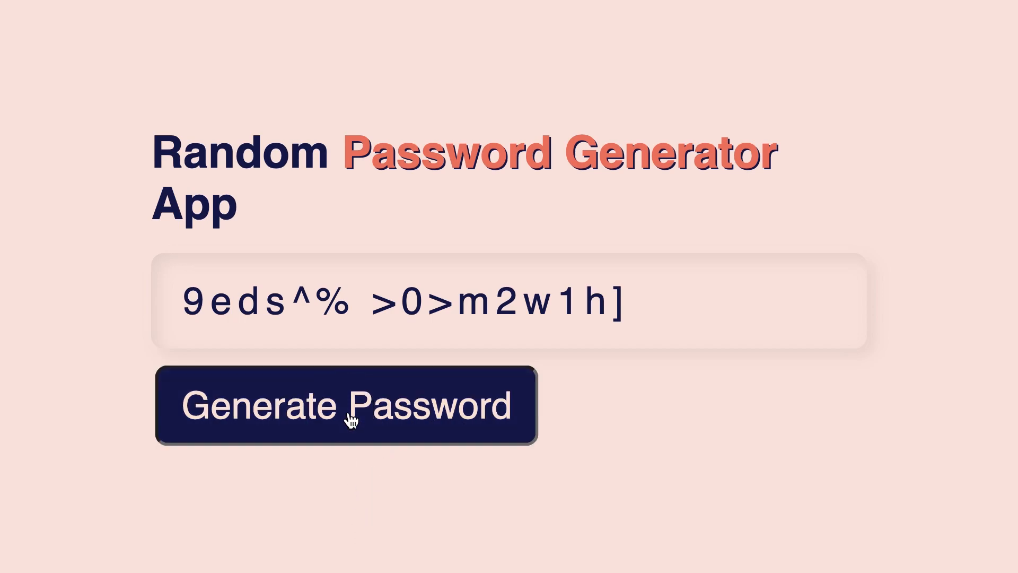
left_click(344, 405)
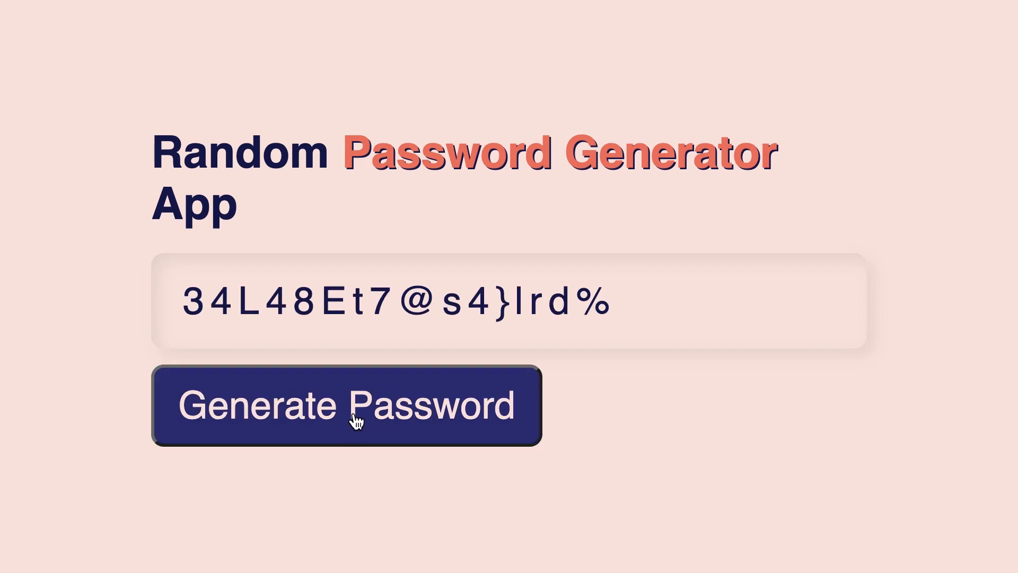
left_click(346, 405)
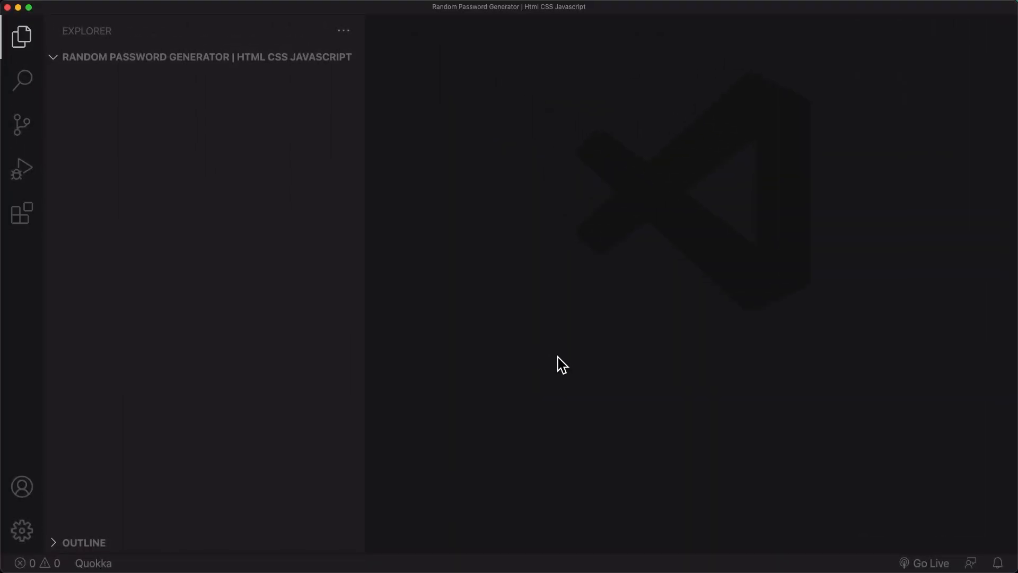
Create new files style.css and app.js in the project folder next to index.html.
right_click(133, 151)
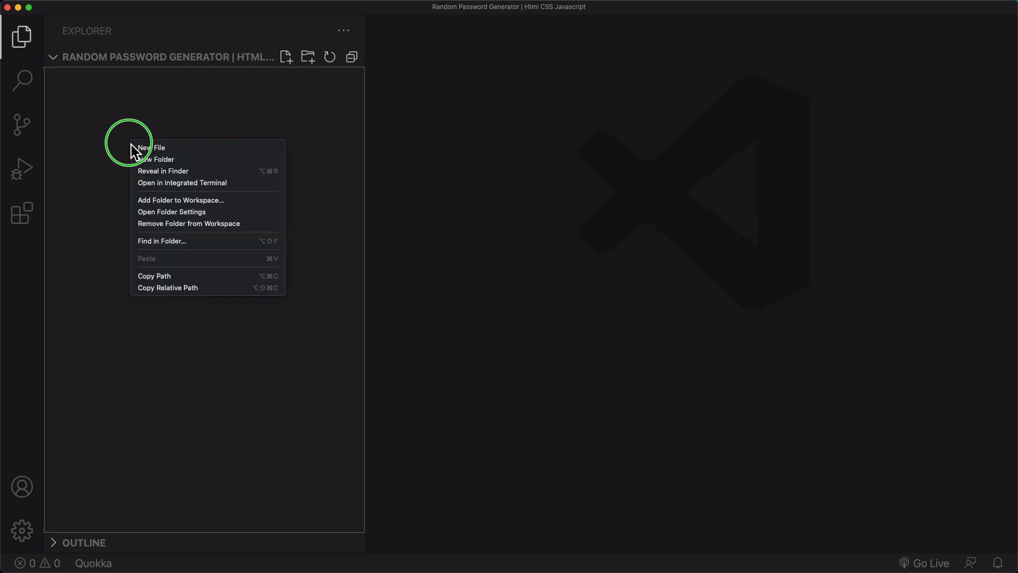
left_click(150, 148)
type("index.html")
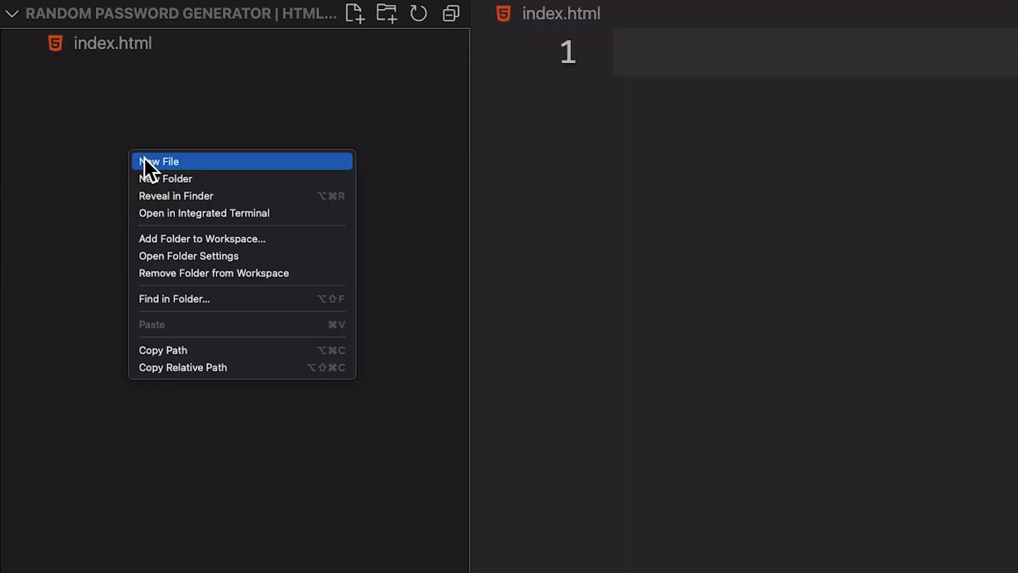
left_click(162, 161)
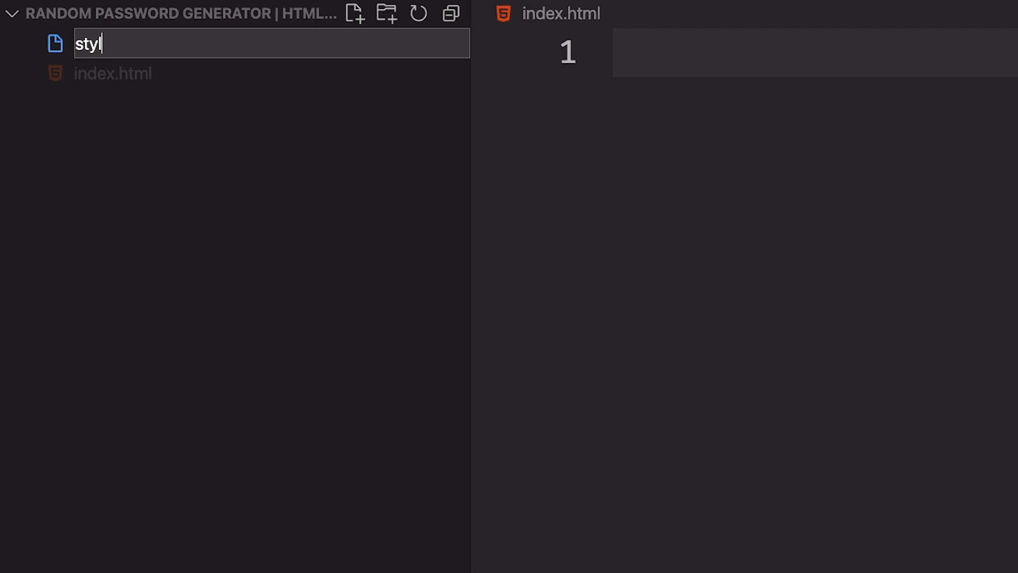
type("e.css")
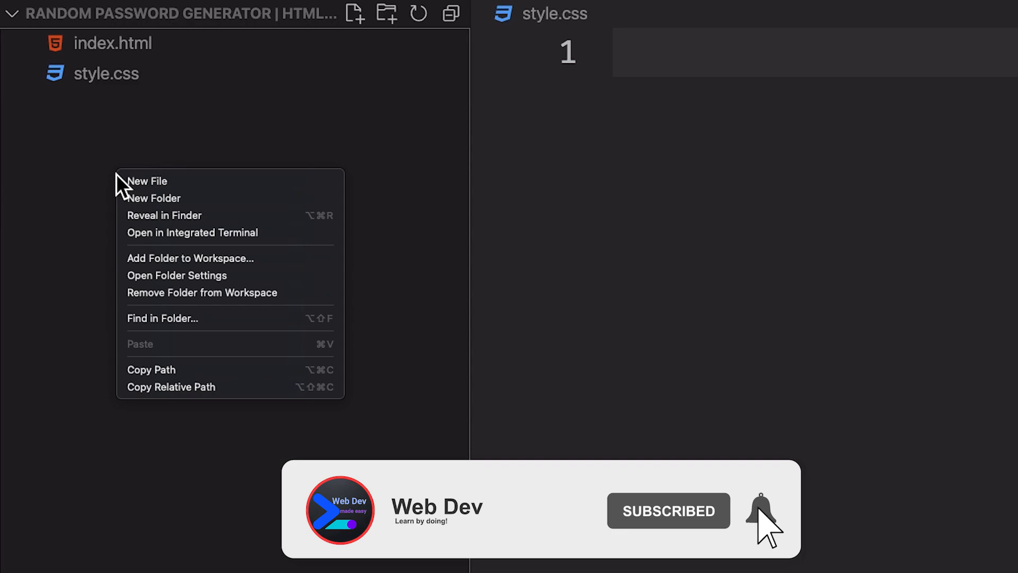
left_click(148, 181)
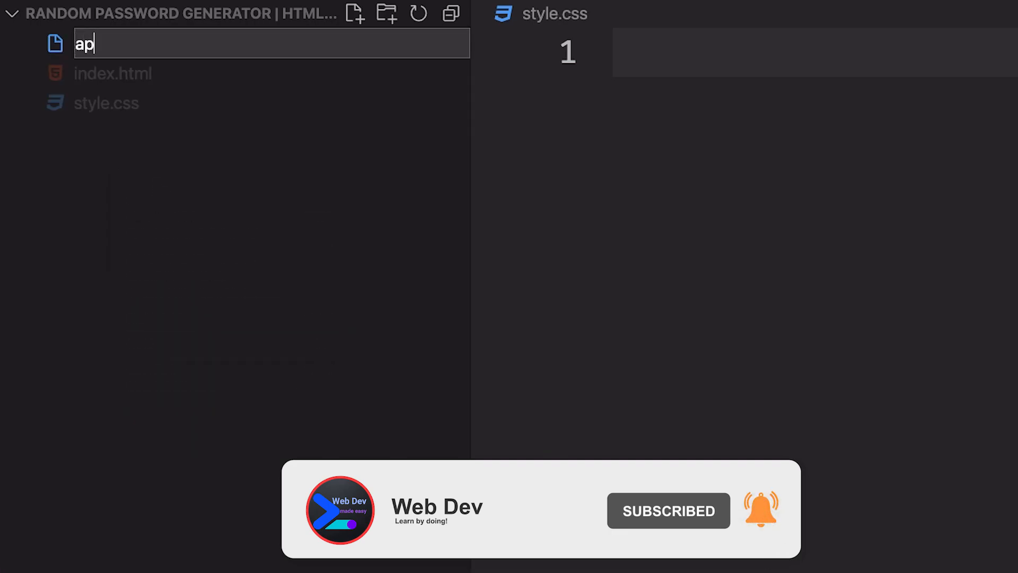
type("p.js")
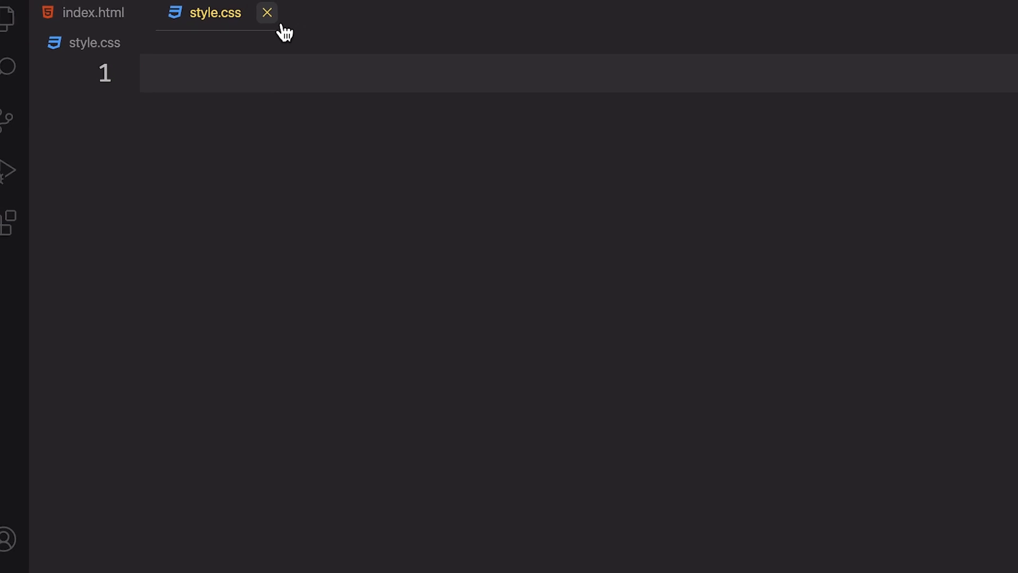
Set the page title in index.html to 'Random Password Generator | JS'.
left_click(266, 12)
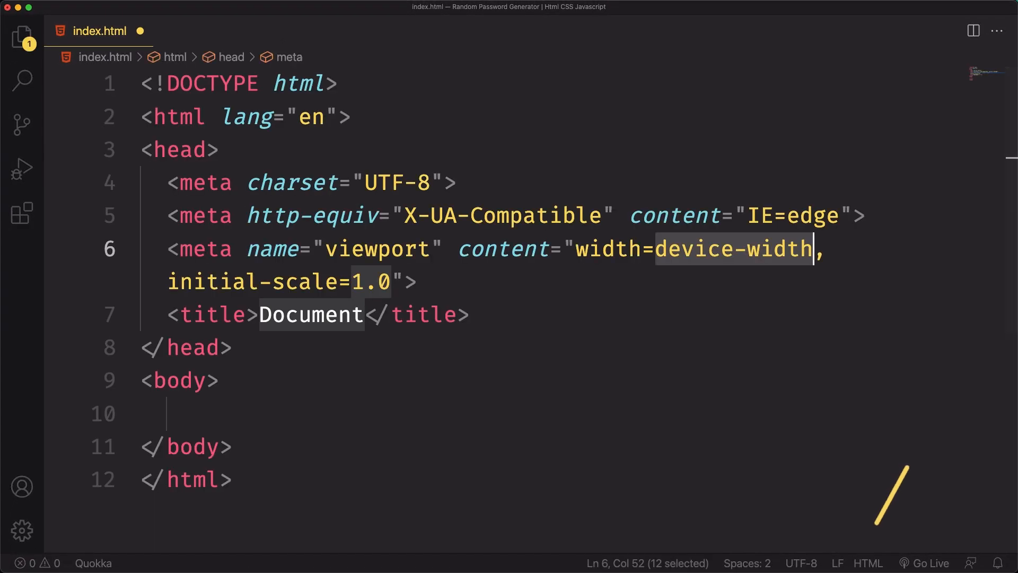
left_click(310, 314)
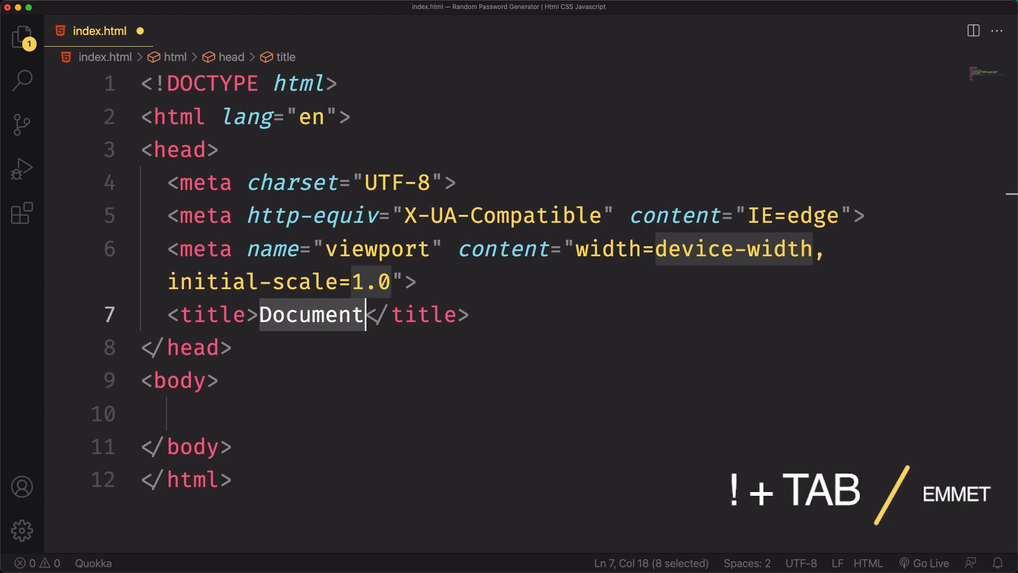
type("Ra")
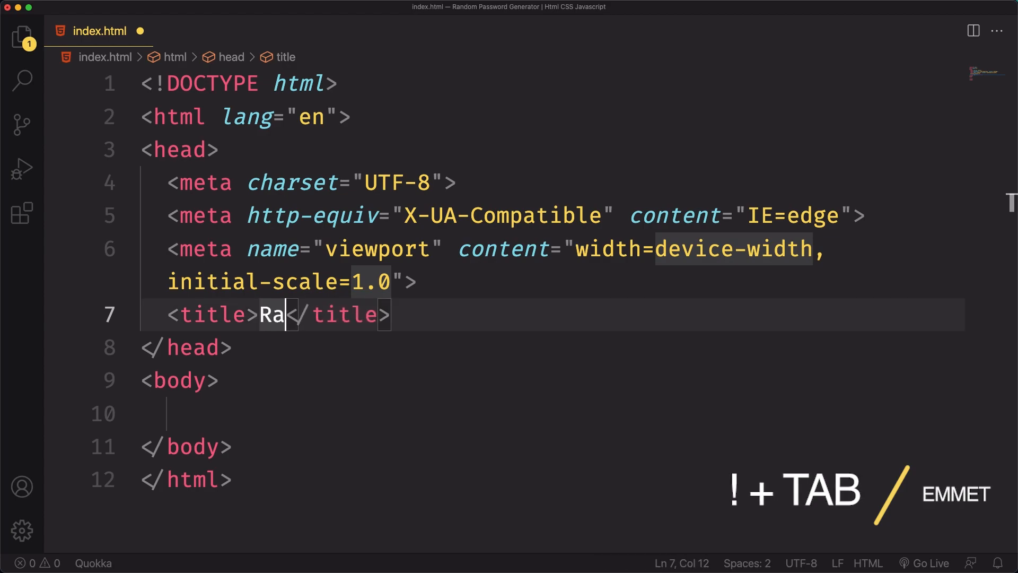
type("ndom Password Gene")
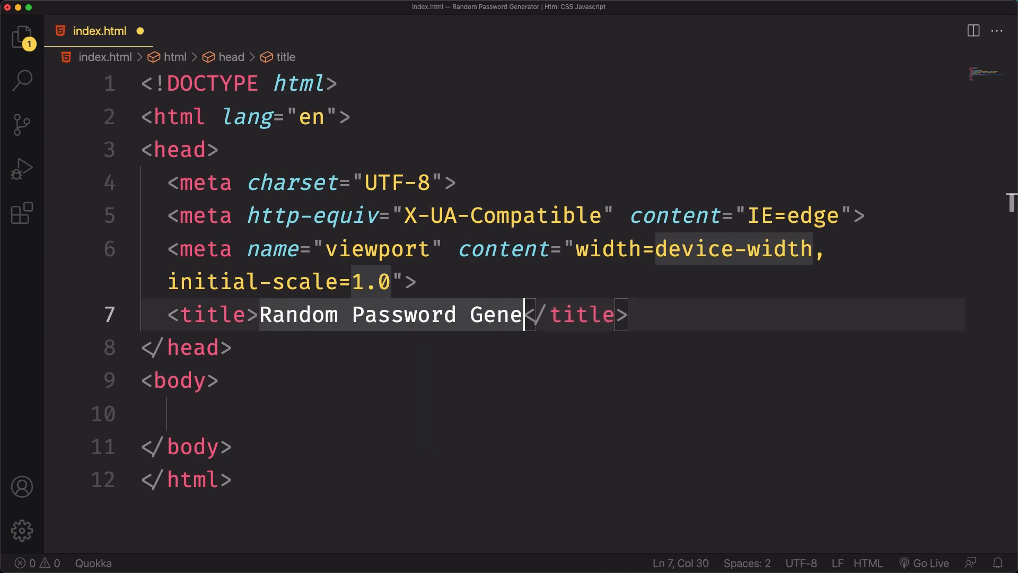
type("rator")
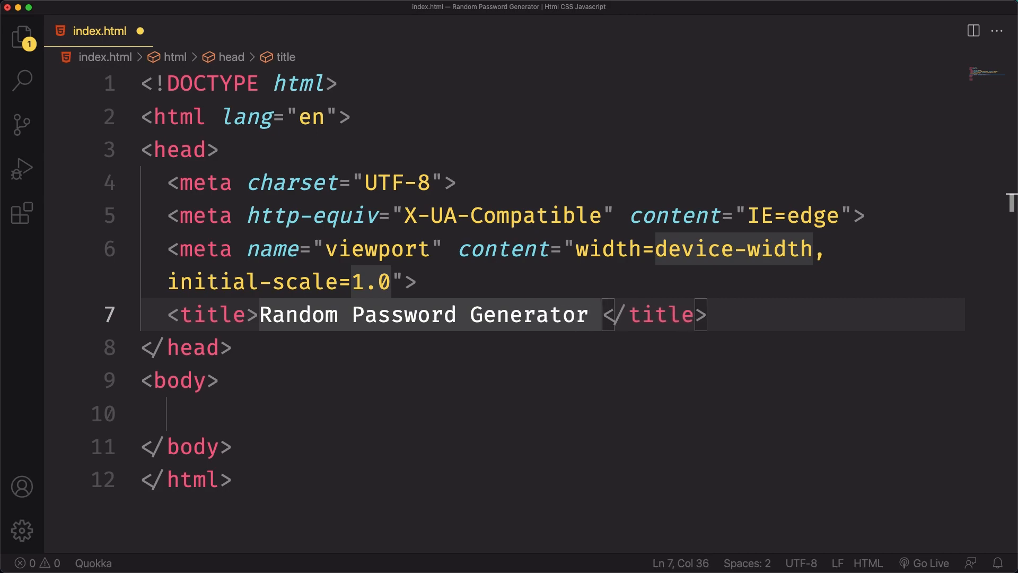
type("| J")
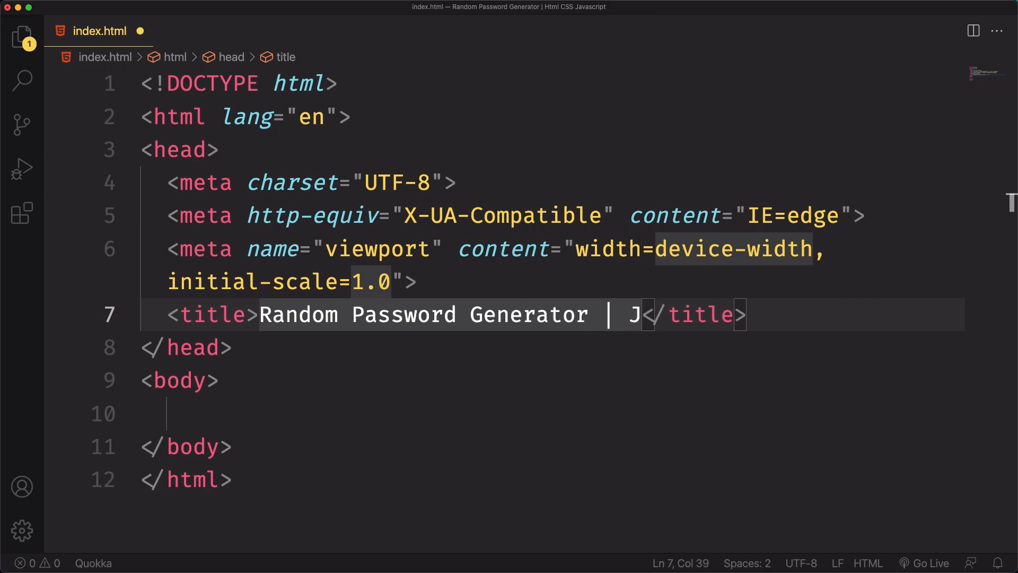
type("S")
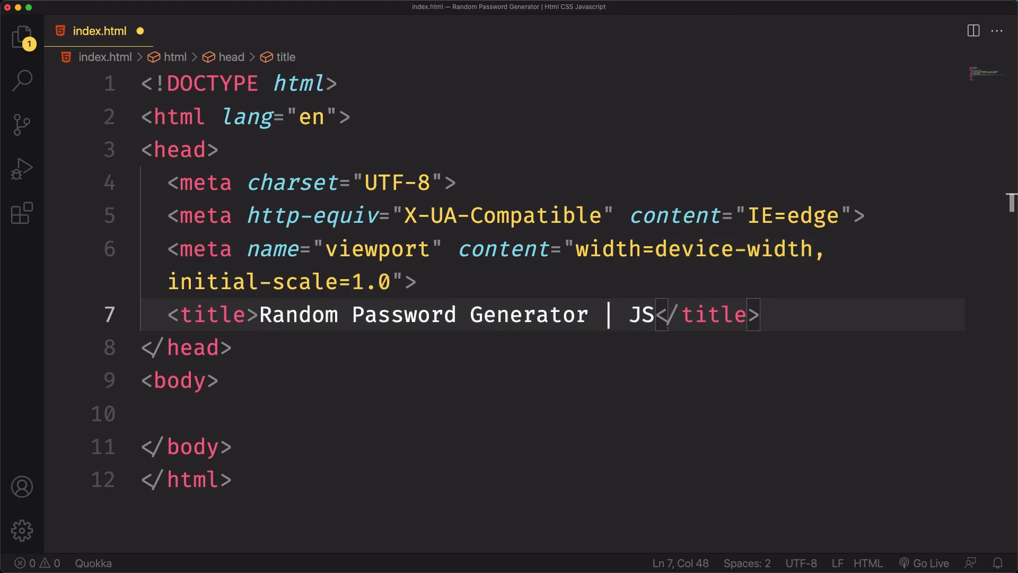
Link style.css in the head and load app.js with a script tag inside the body.
type("link rel=\"stylesheet\" href=\"style.css\">")
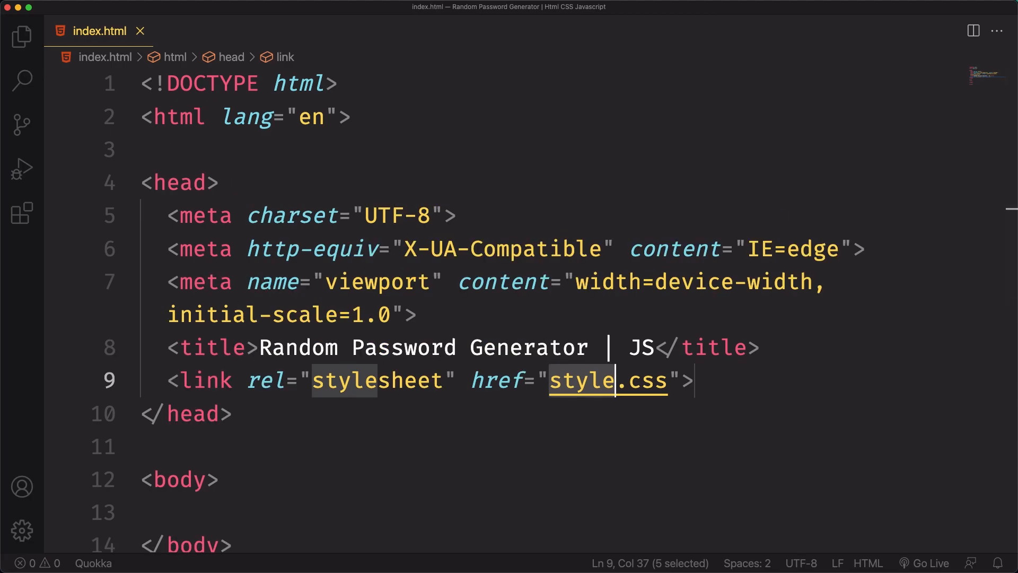
left_click(233, 414)
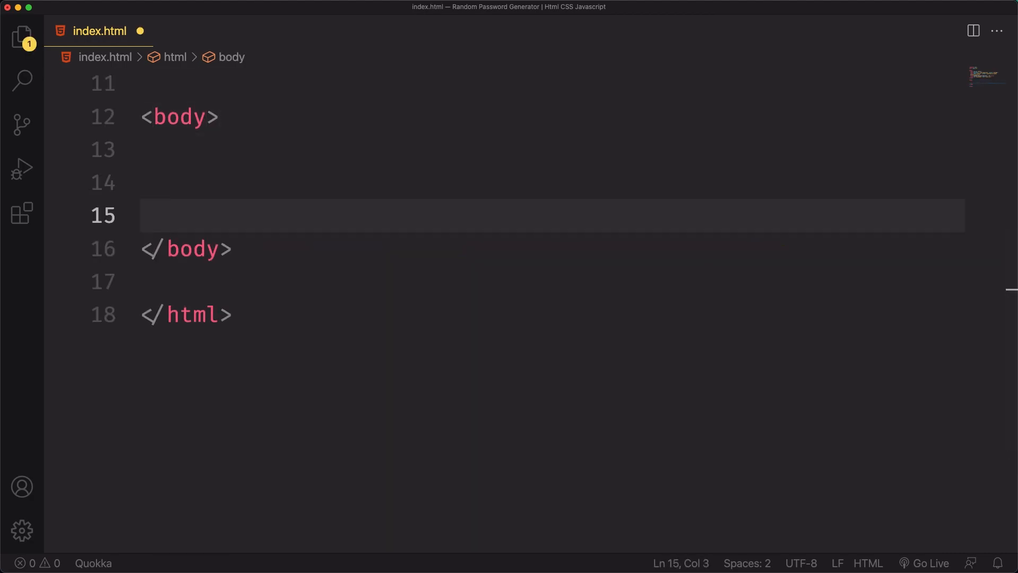
type("scri")
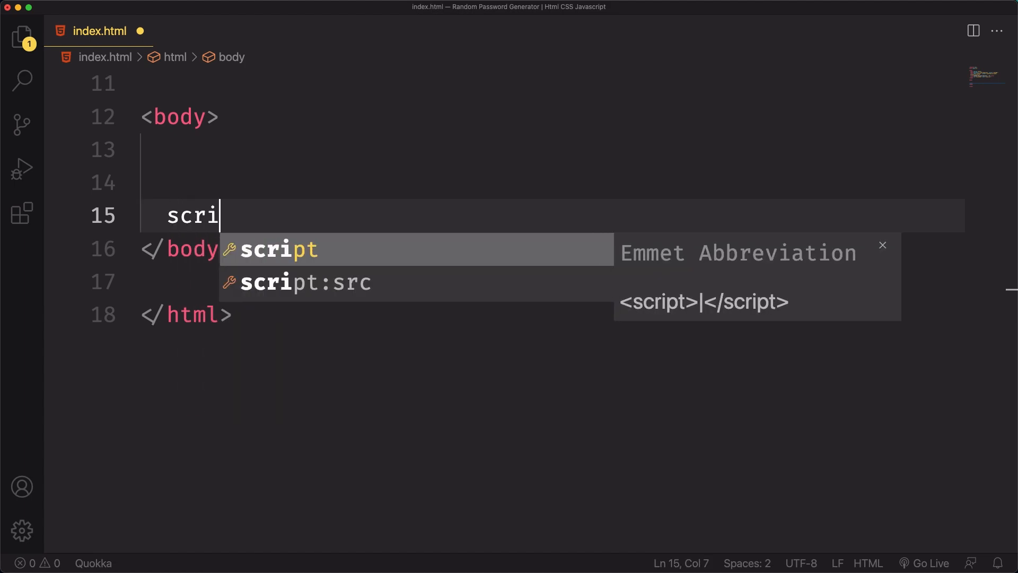
left_click(306, 282)
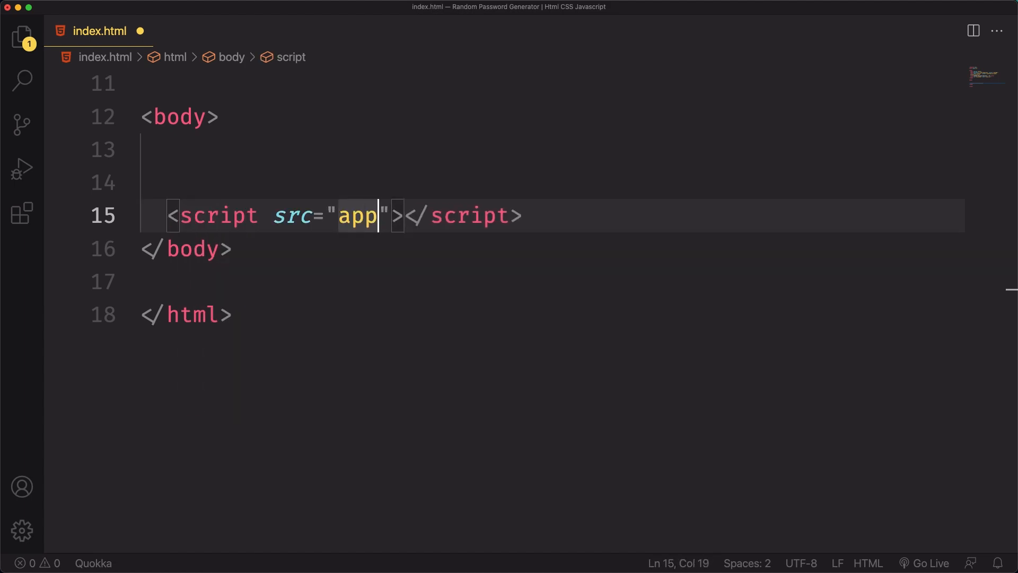
type(".js")
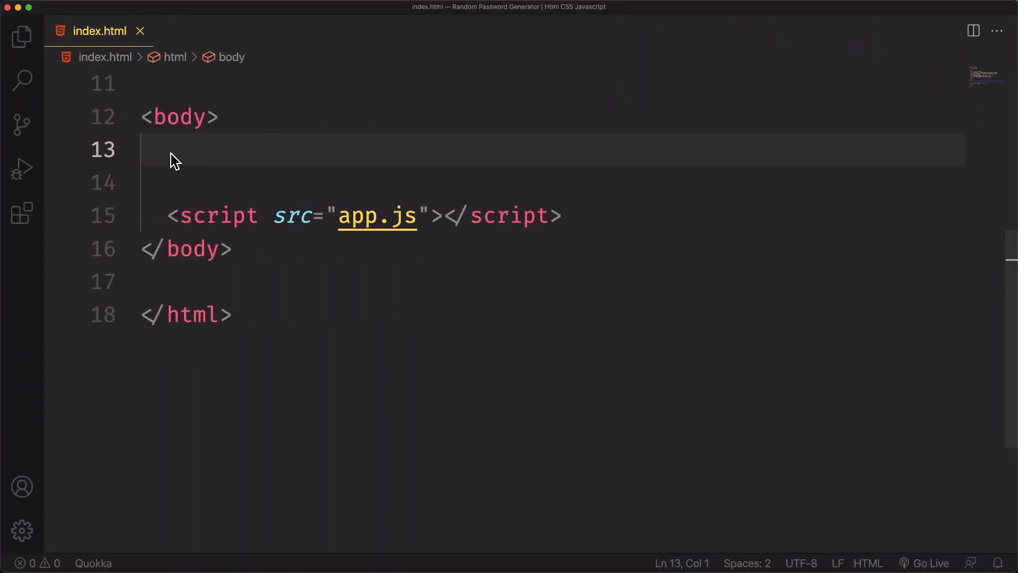
Add an .inputBox div with an h2 'Random Password Generator App' whose 'Password Generator' sits in a span.
type(".inputBox\">")
type("<h2></h2>")
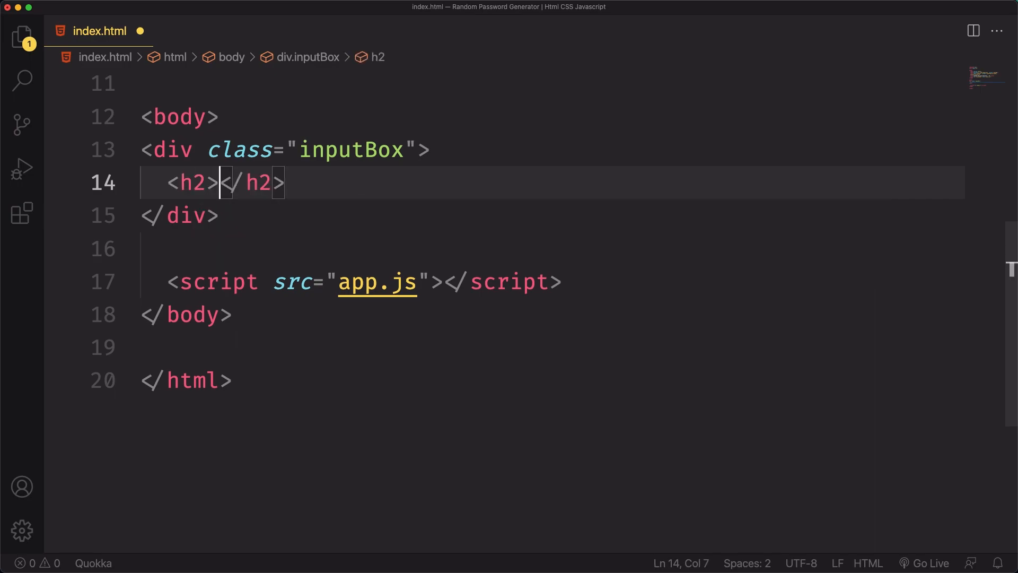
type("Random Pa")
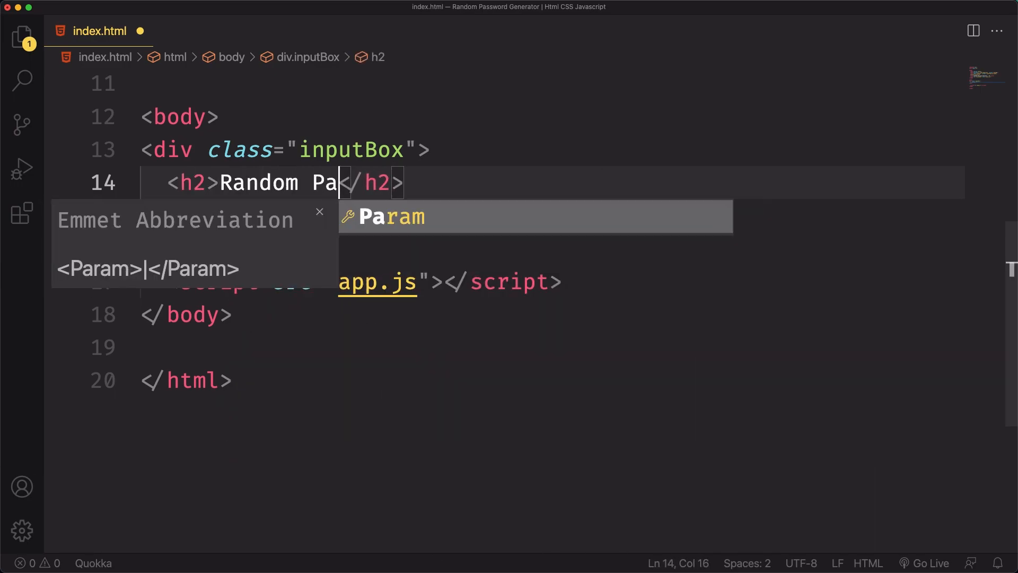
type("ssword Ge")
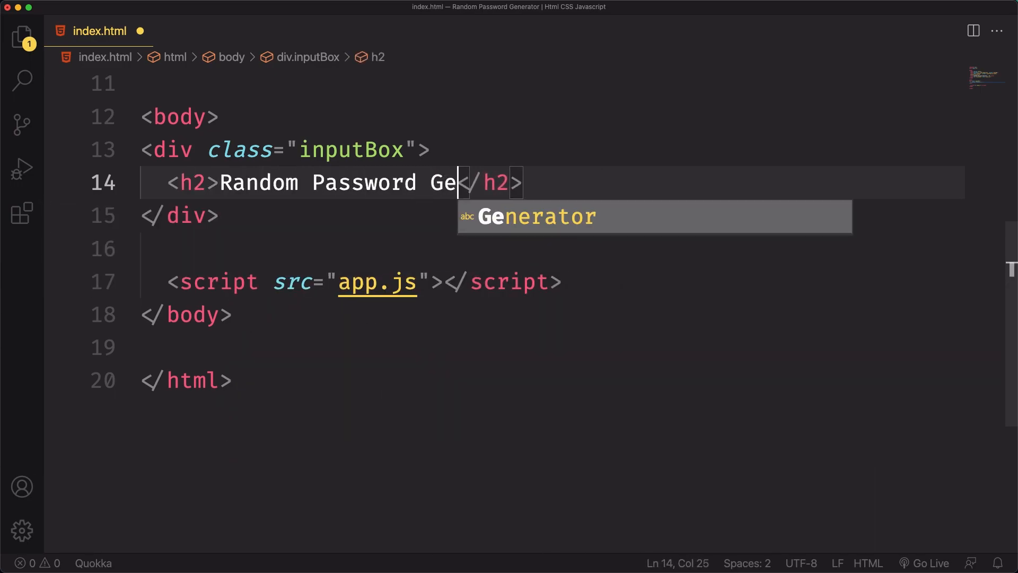
type("nerator App")
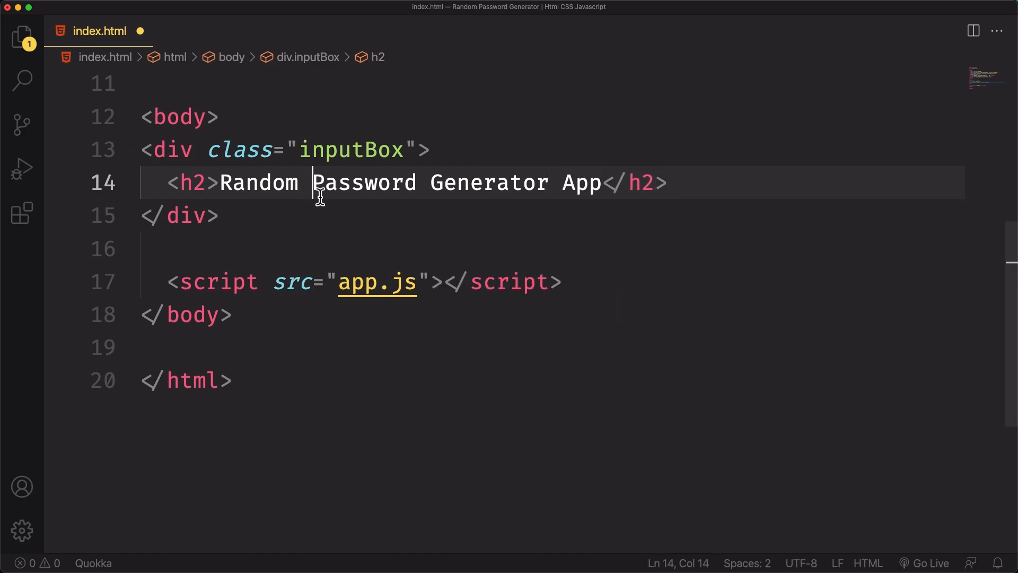
type("<")
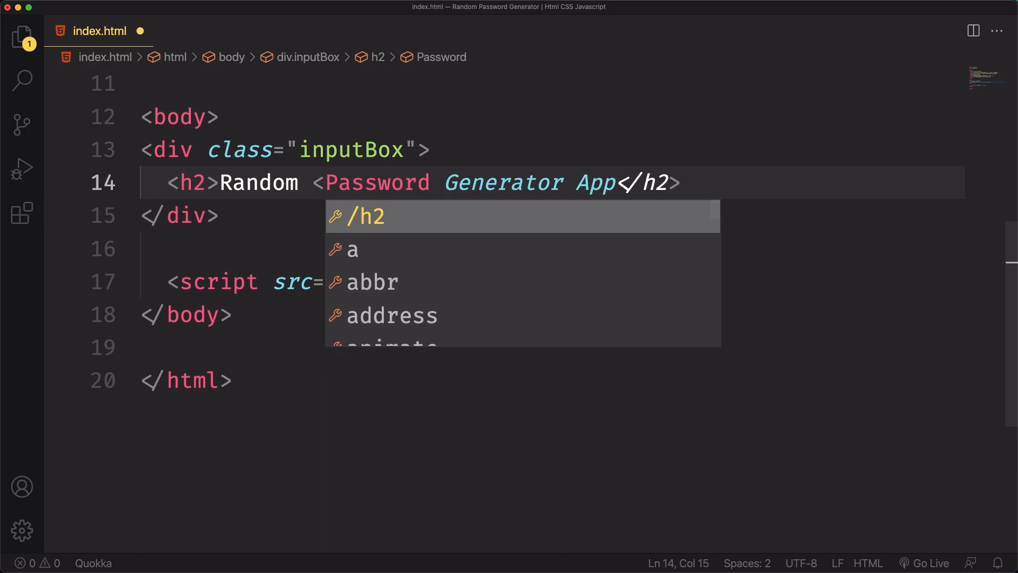
type("br")
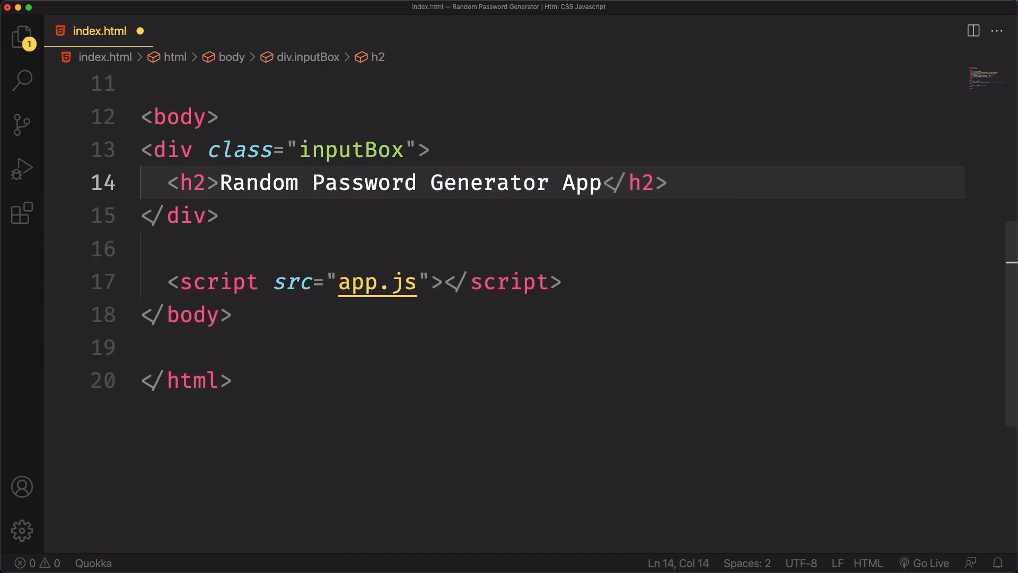
type("<span></span>")
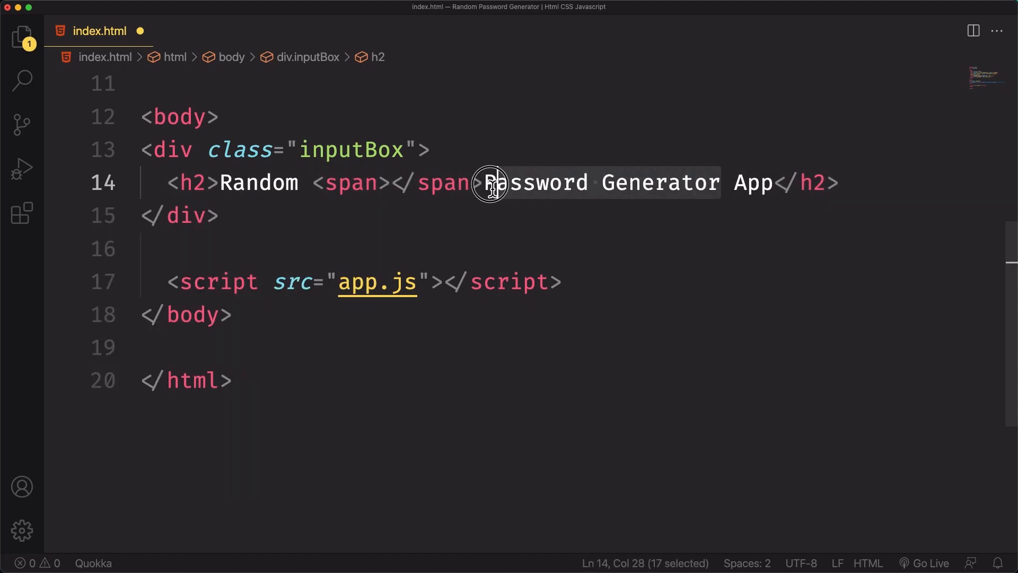
key("delete")
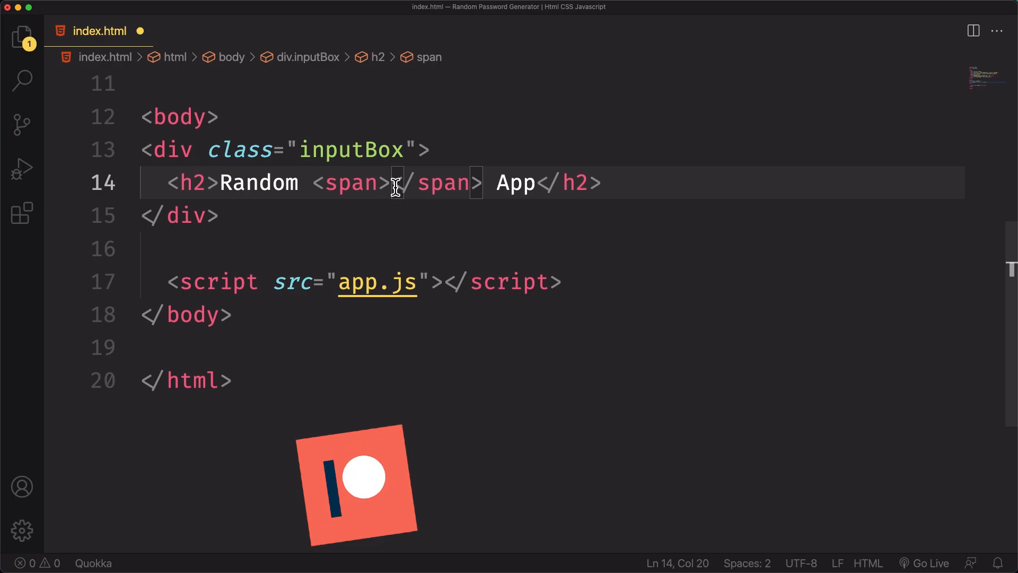
type("Password Generator")
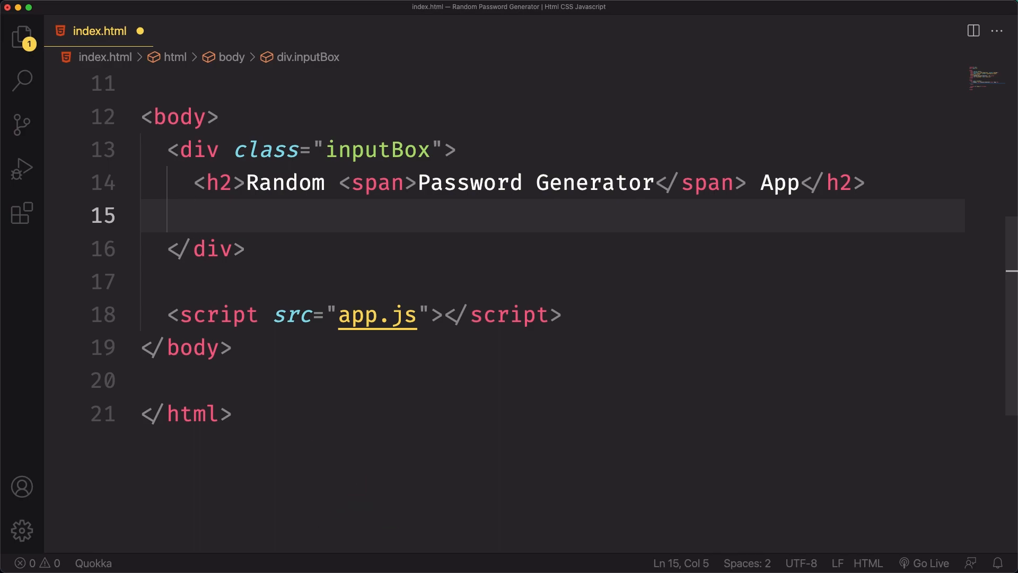
Add a read-only text input with id password and placeholder 'Create Password'.
type("input")
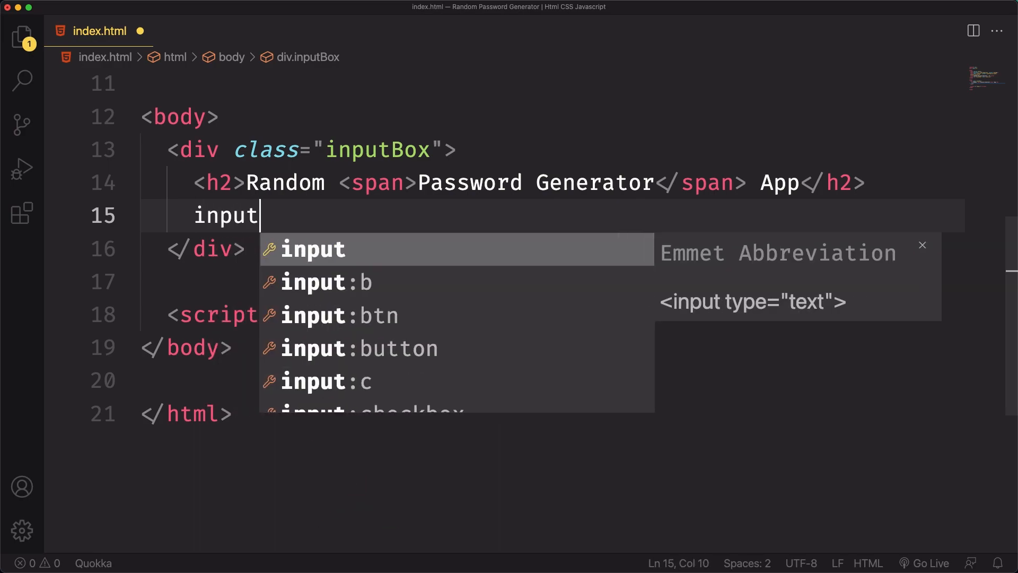
type("#password\">")
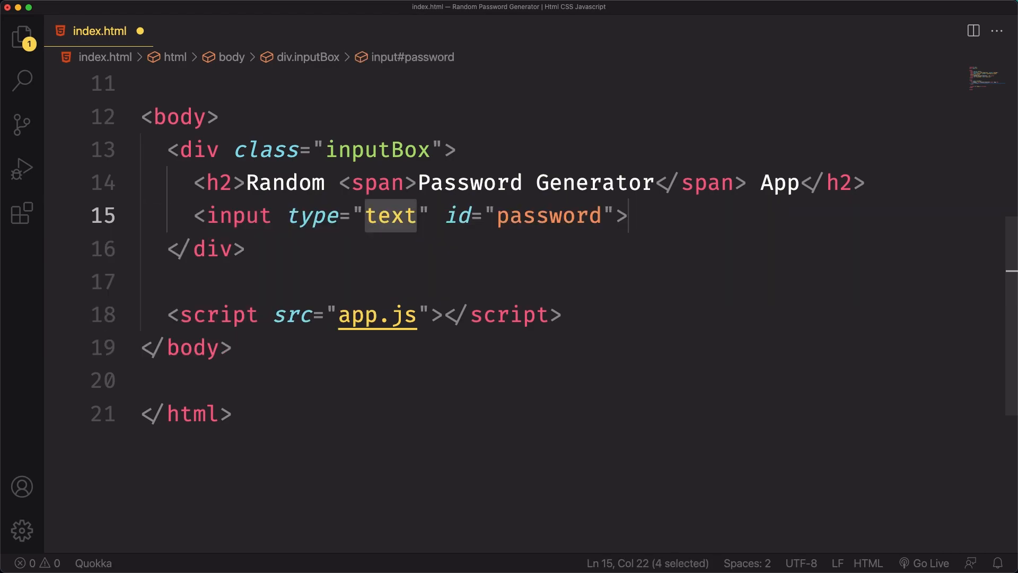
left_click(419, 215)
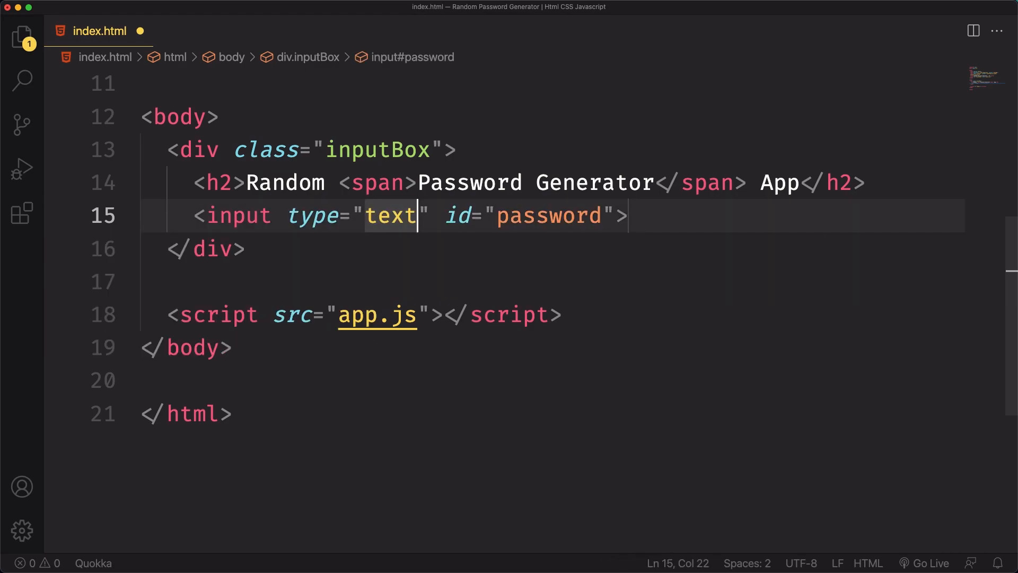
key("Right")
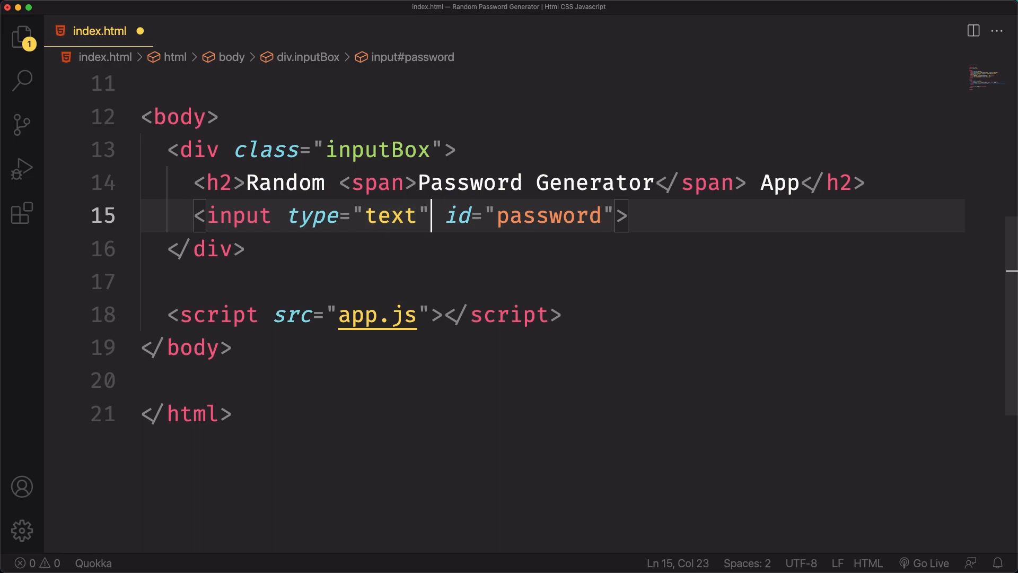
type("placeholder=\"\"")
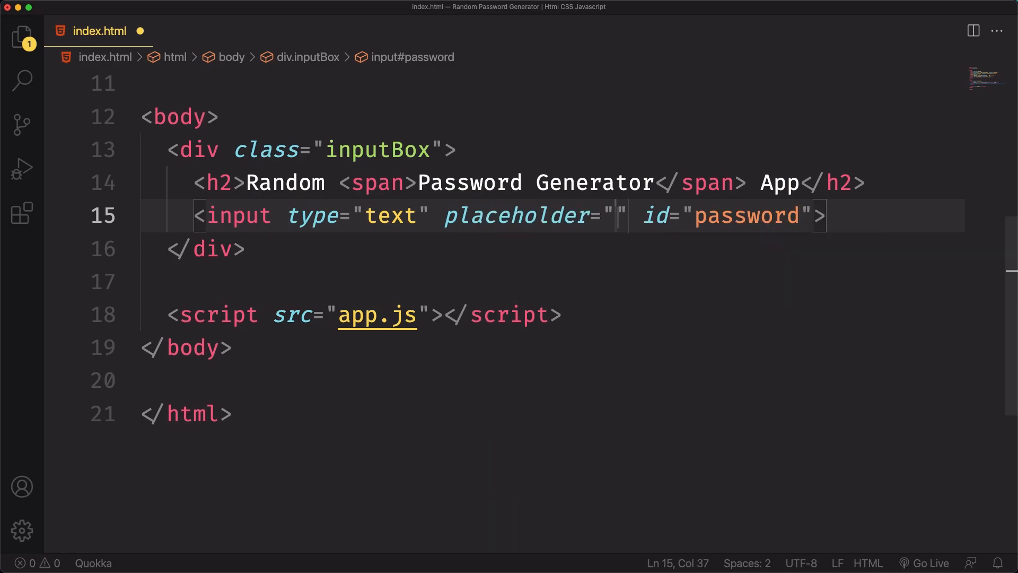
type("Create P")
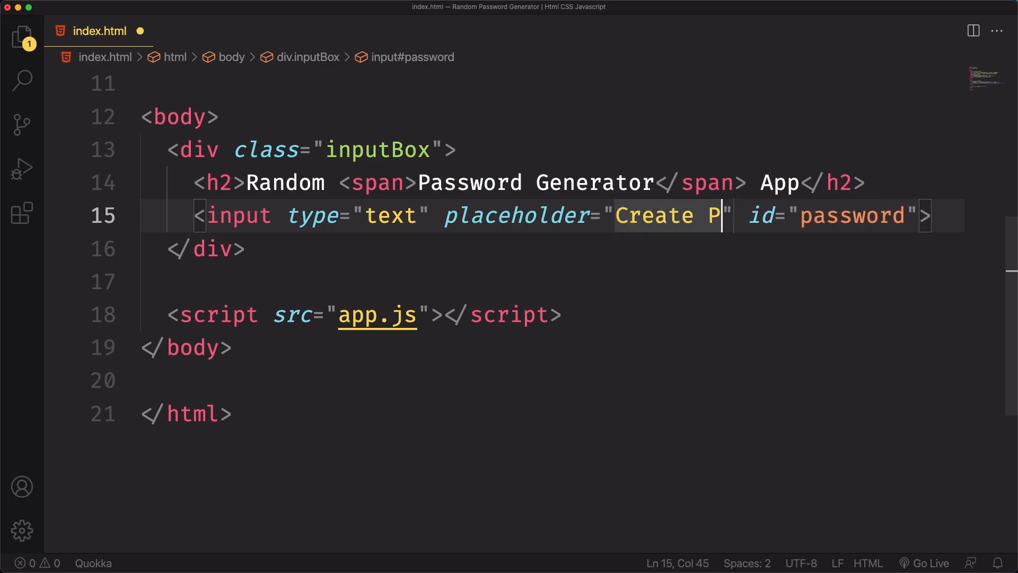
type("assword")
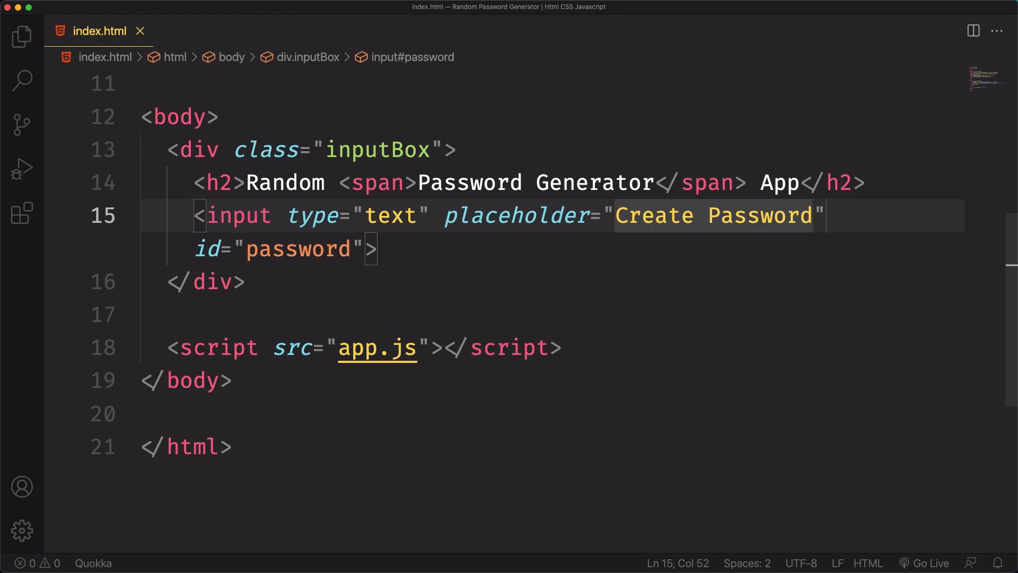
type("readonly=\"")
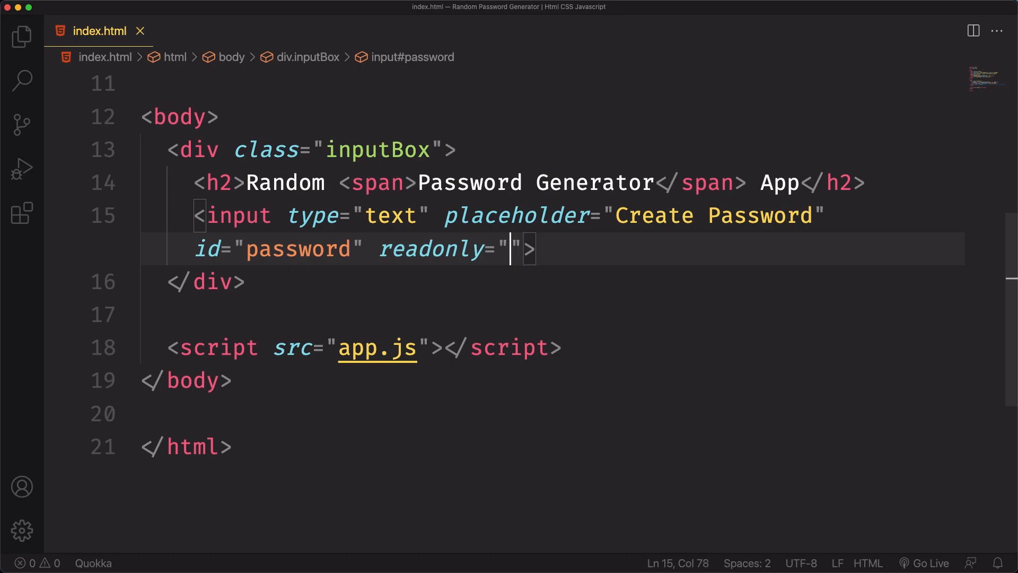
mouse_move(682, 473)
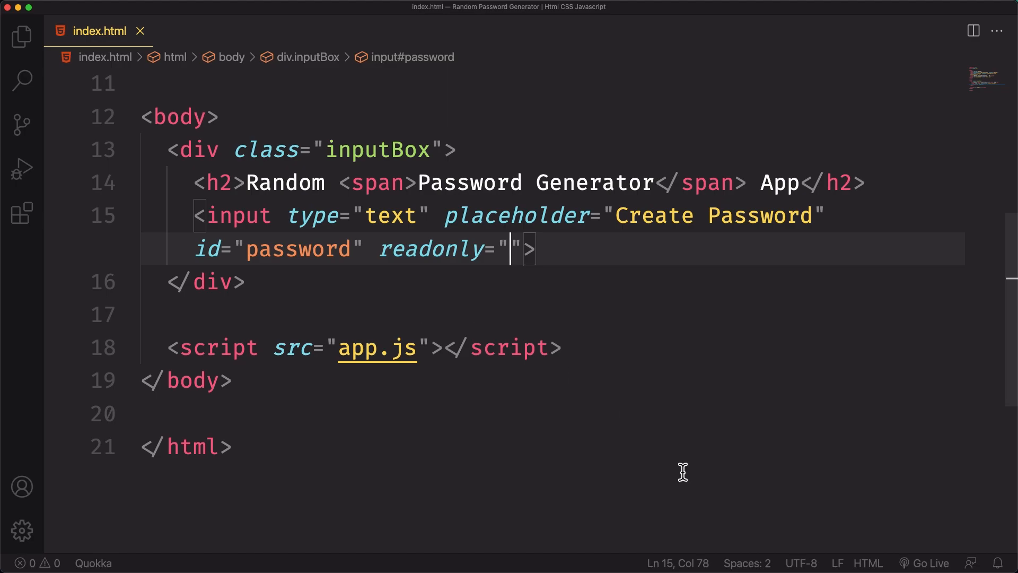
left_click(925, 563)
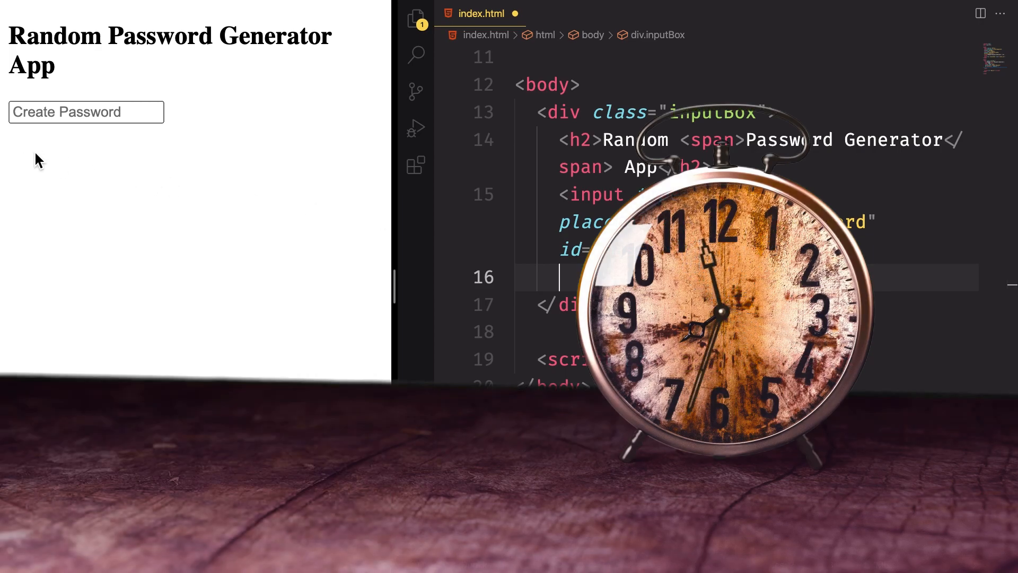
Add a button with id btn whose onclick calls getPassword().
type("button")
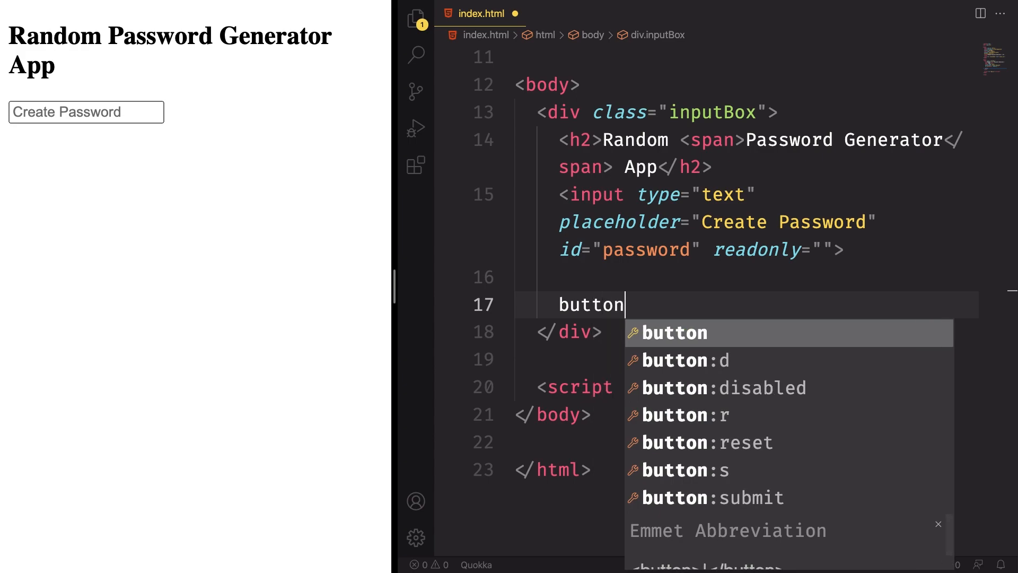
type("#")
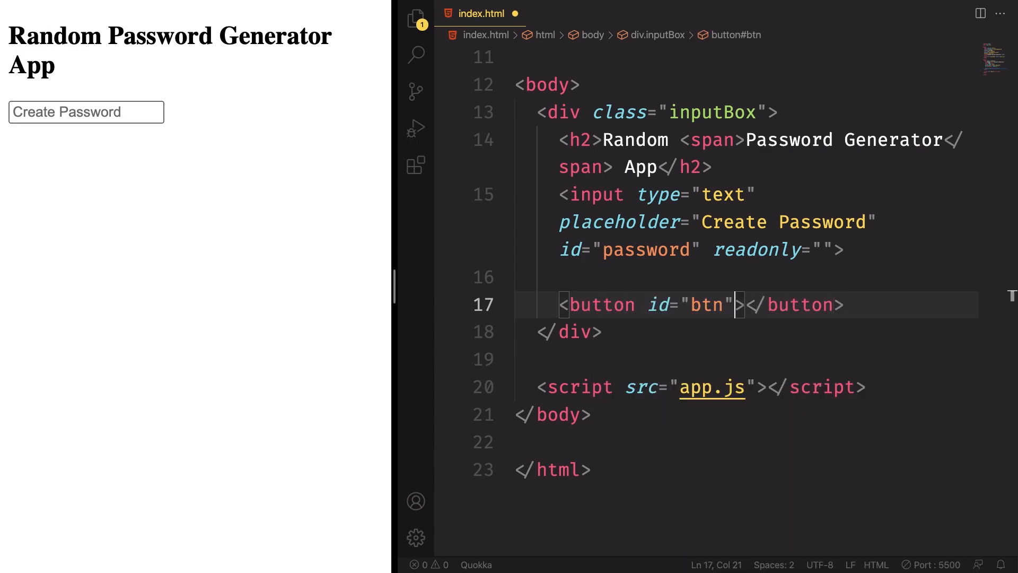
type("on")
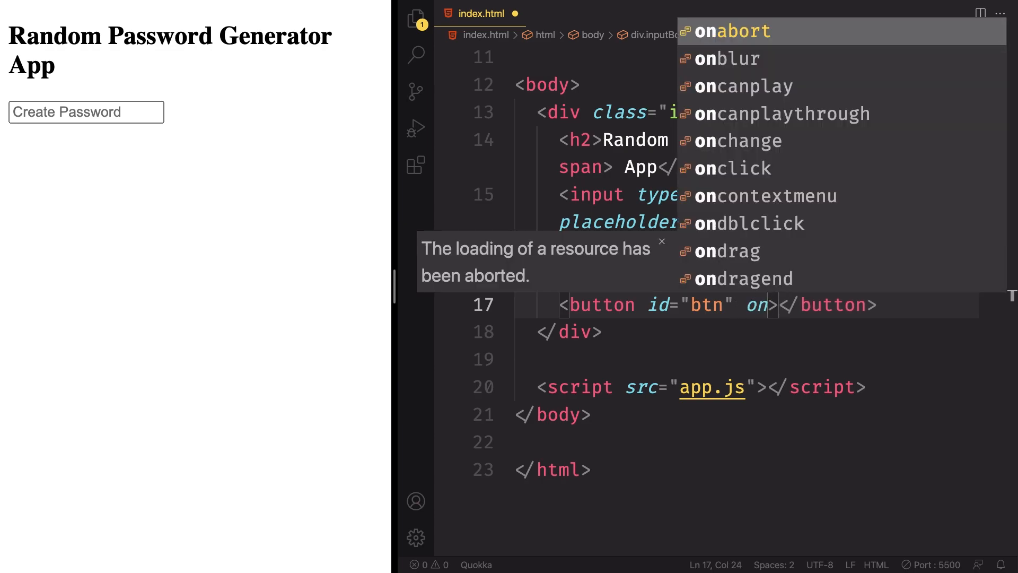
type("c")
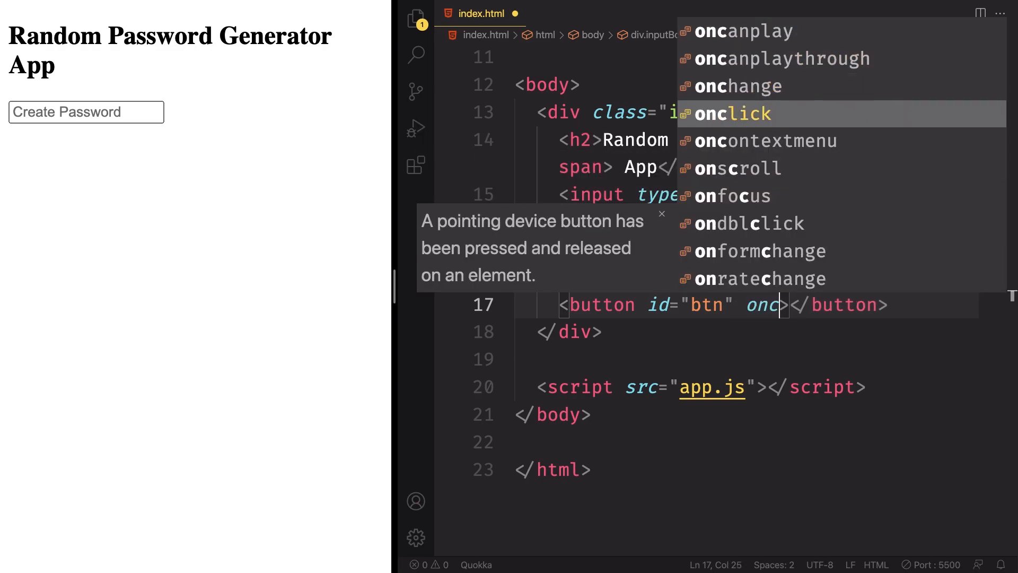
left_click(733, 114)
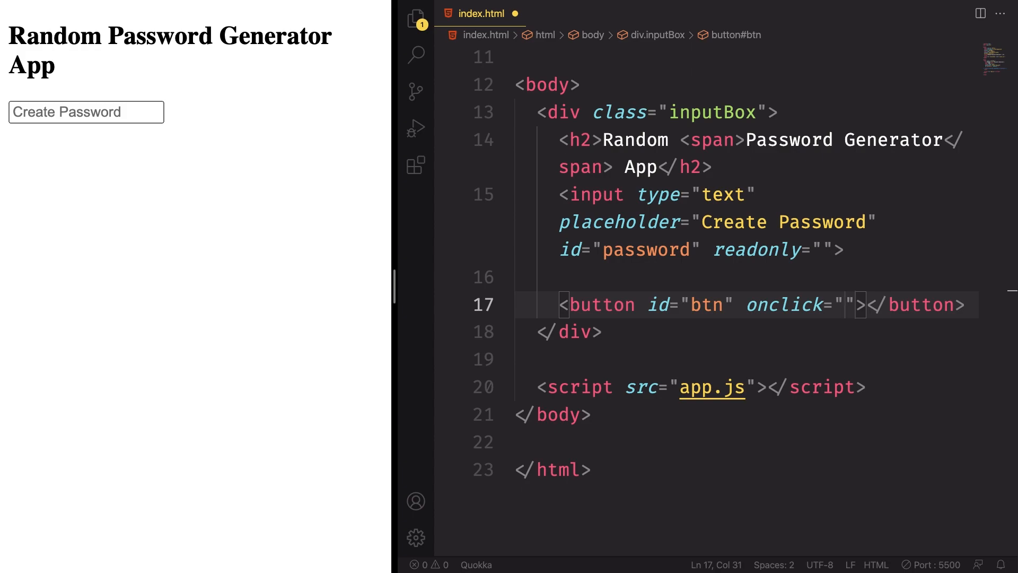
type("getPassword(")
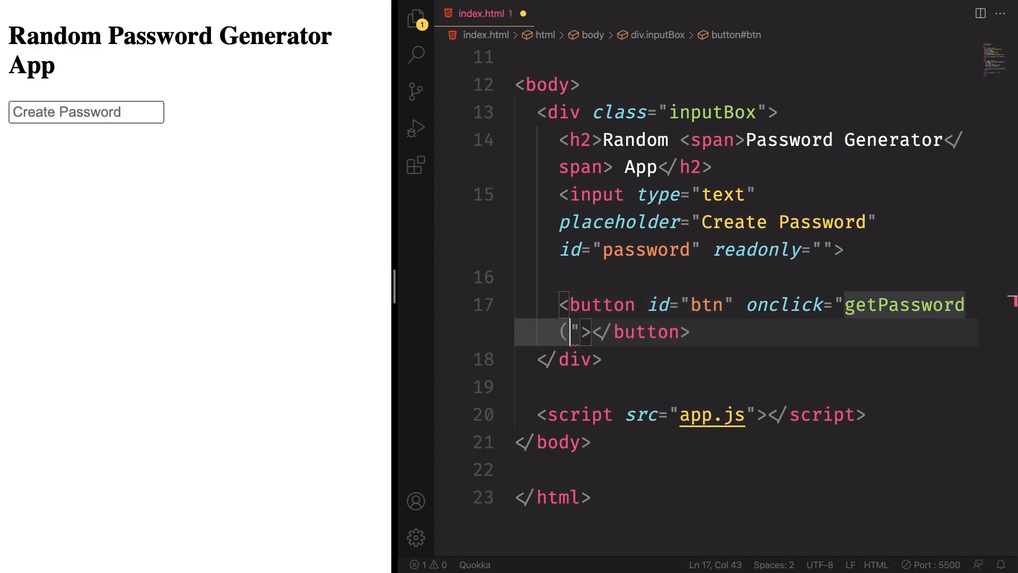
type(")")
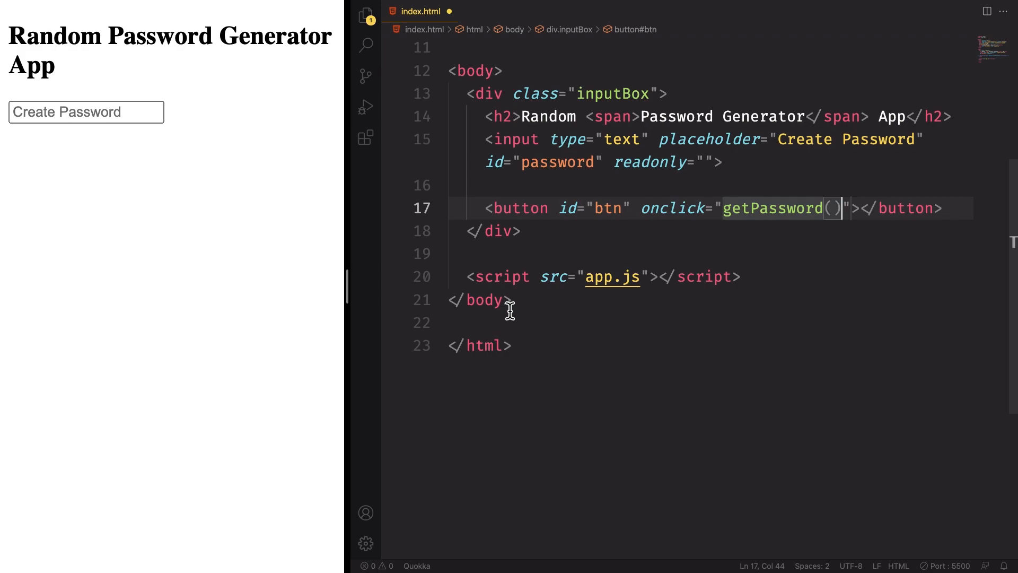
mouse_move(864, 217)
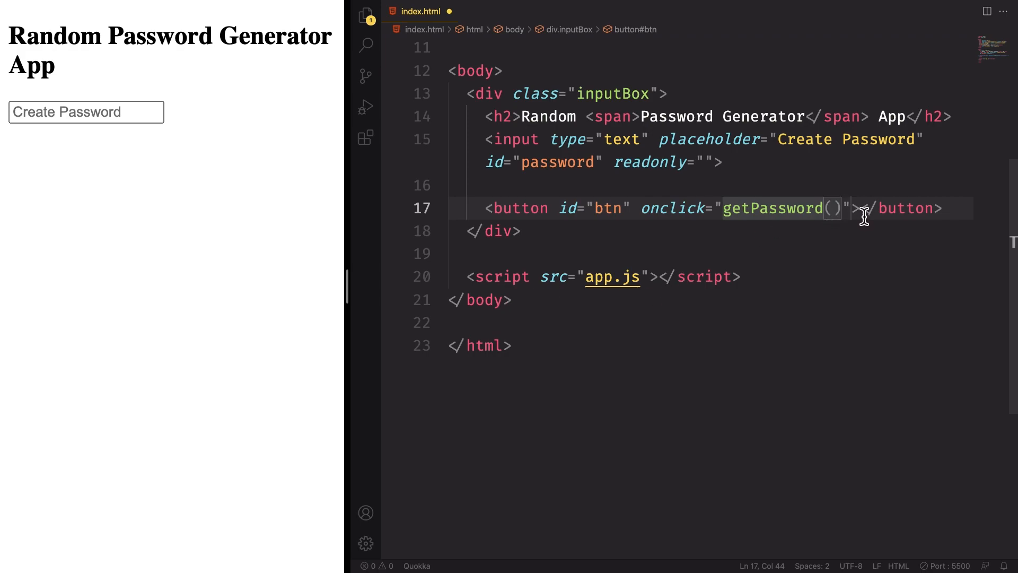
Label the button 'Generate Password' on its own line inside the tag.
key("Enter")
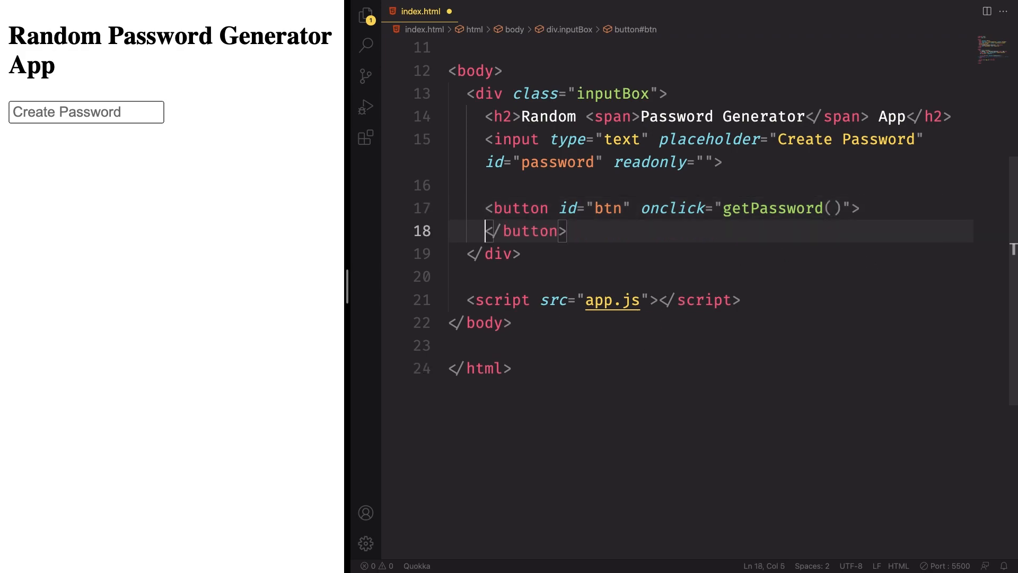
key("Enter")
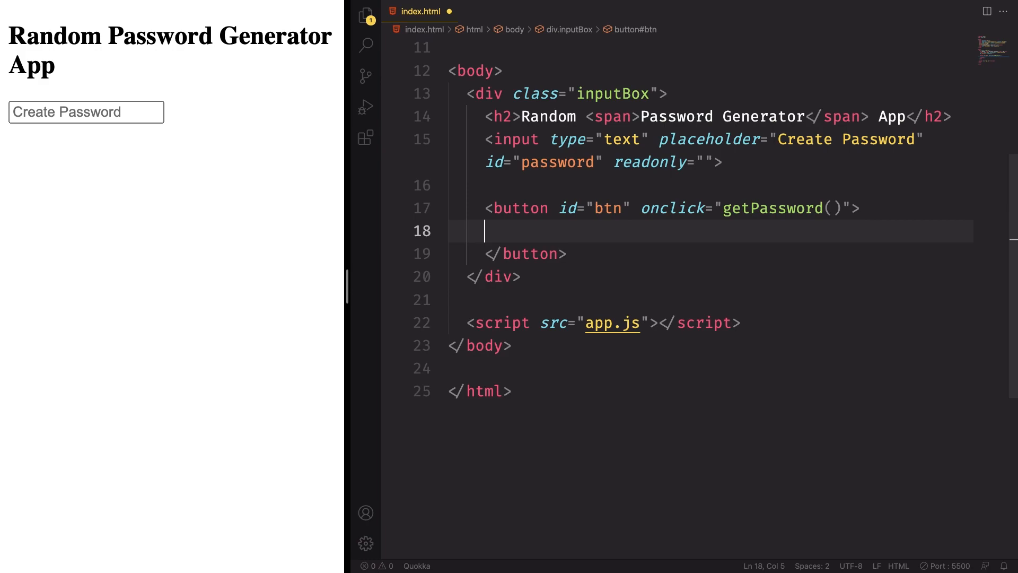
type("Generate")
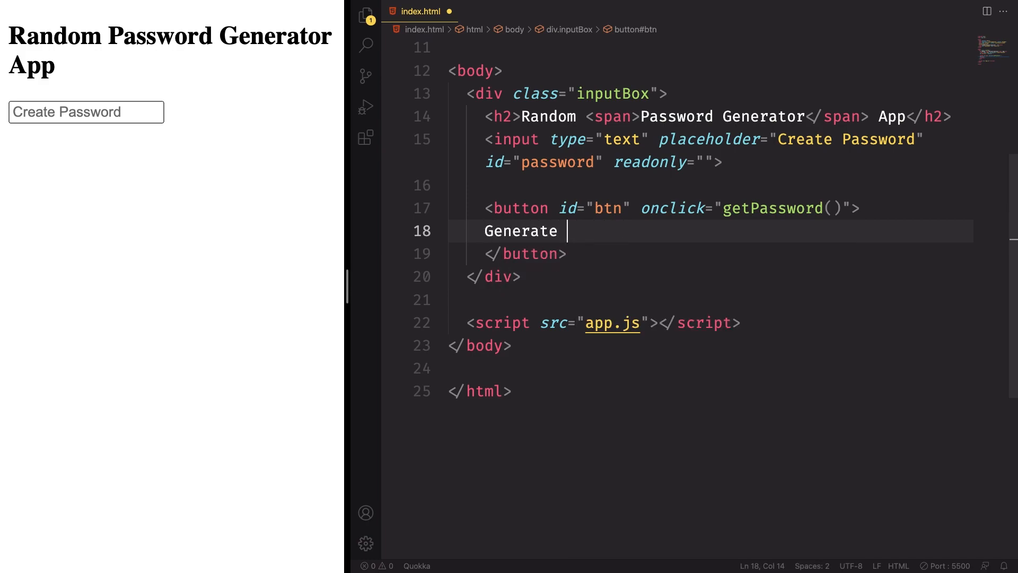
type("Password")
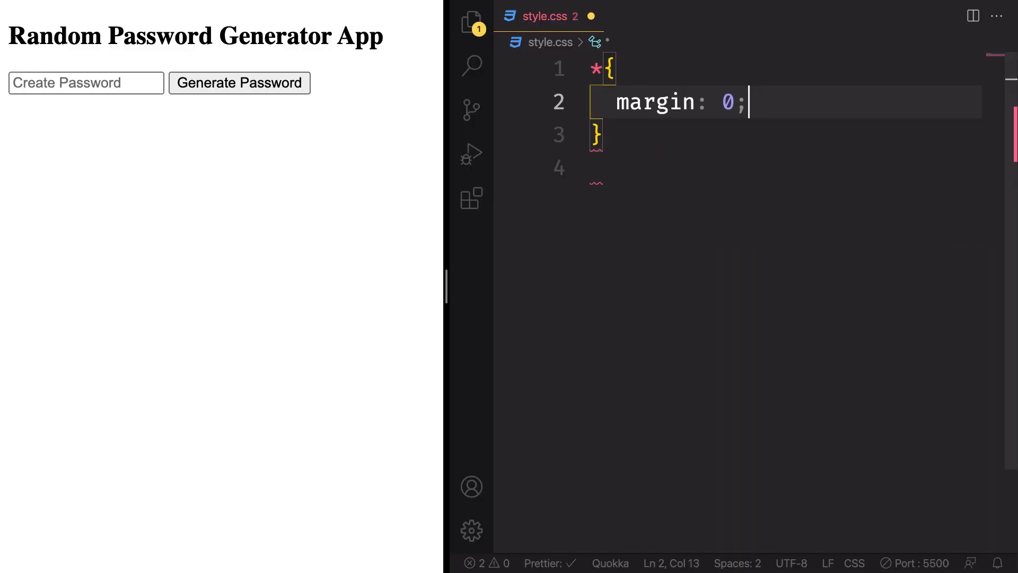
Write the universal rule with margin 0, padding 0 and font-family Consolas, sans-serif.
type("padding: 0;")
type("font-family: ;")
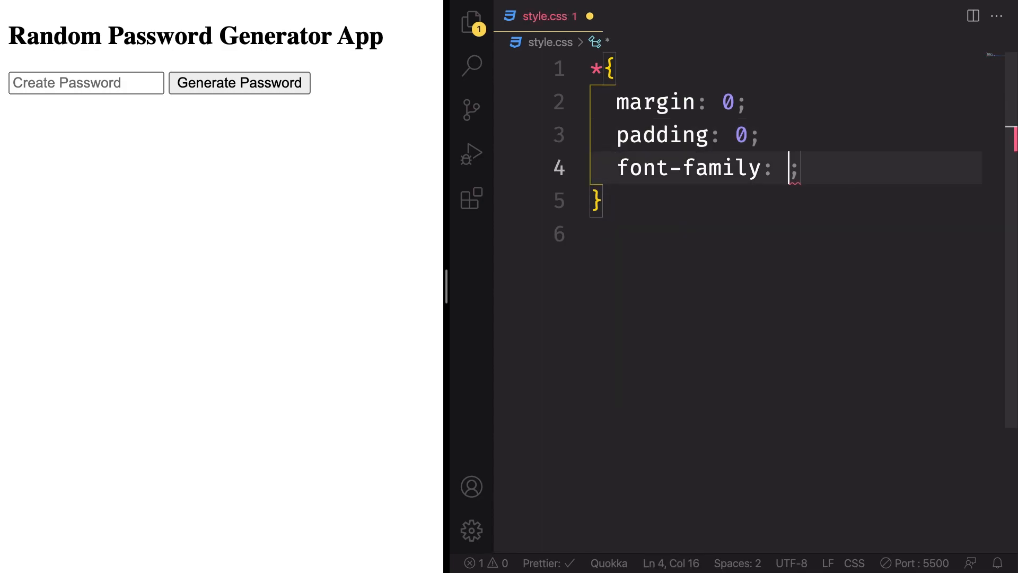
type("Consolas, sans")
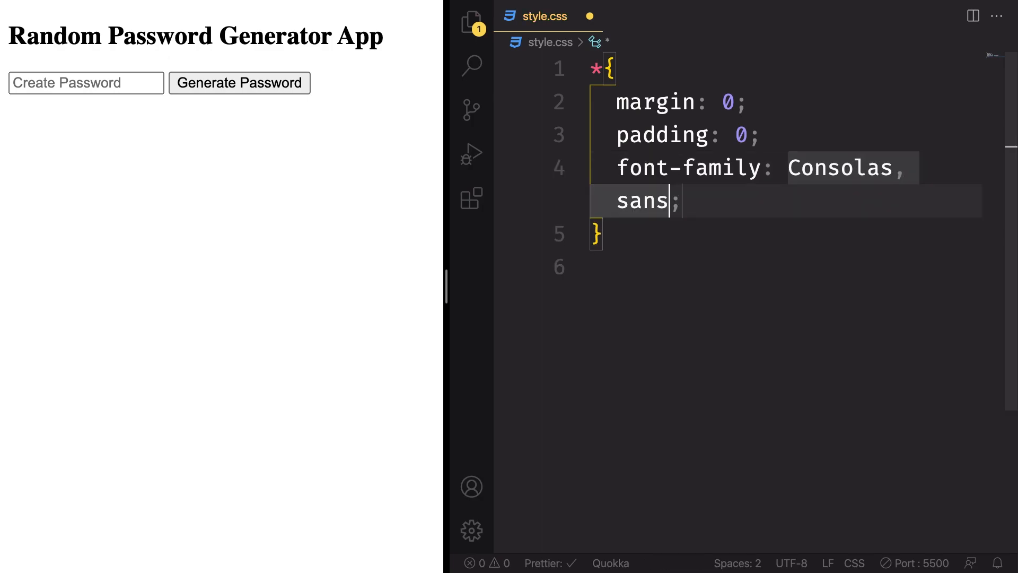
type("-serif")
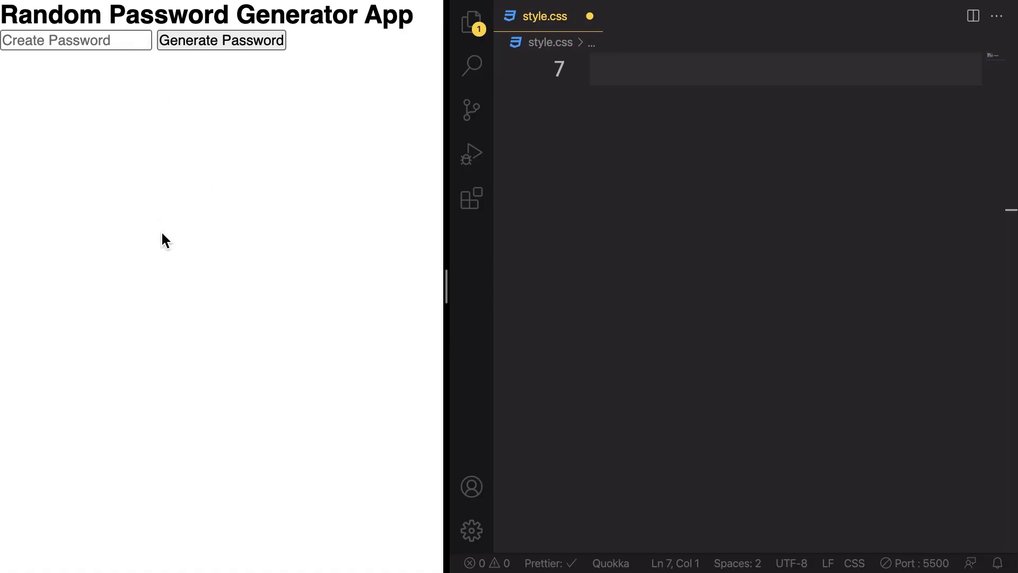
mouse_move(586, 176)
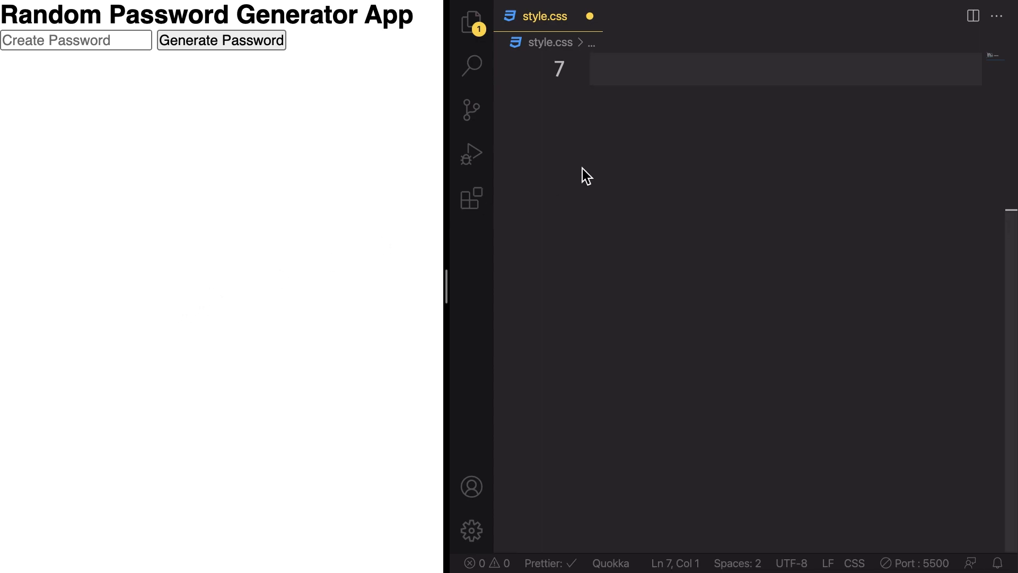
Start the body rule with min-height 100vh and display: flex.
type("body{")
type("min-height: ;")
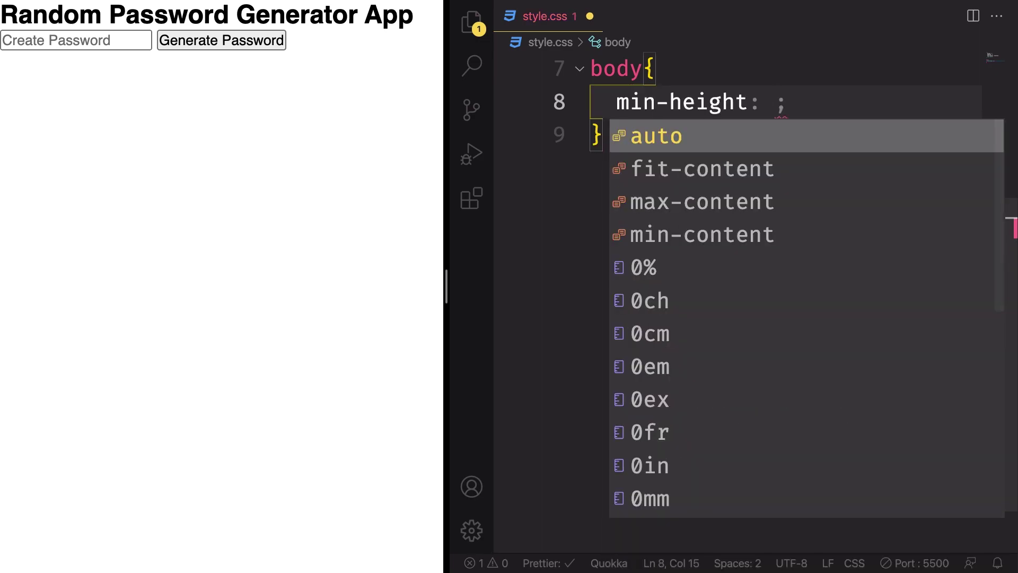
type("100vh")
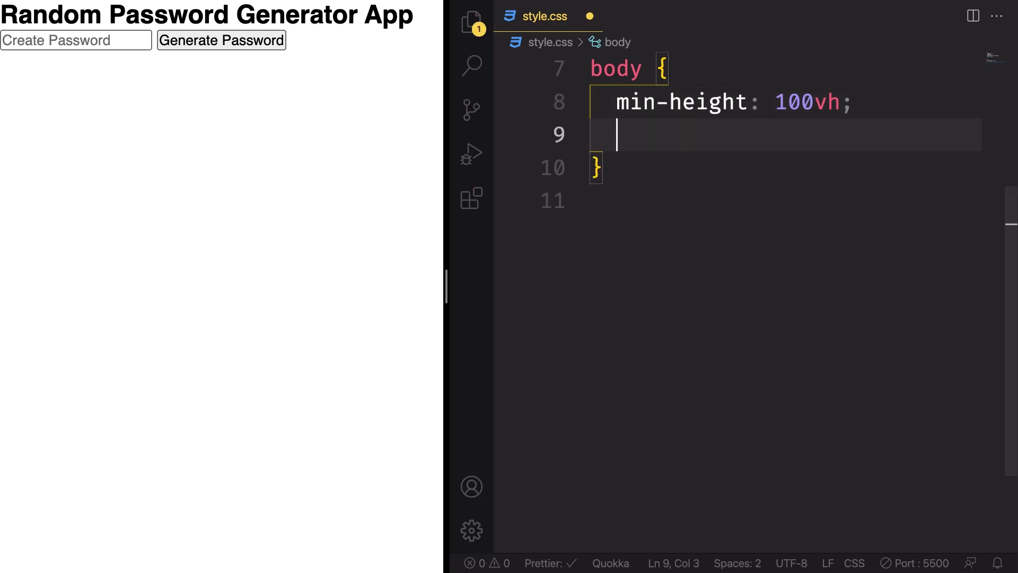
type("df")
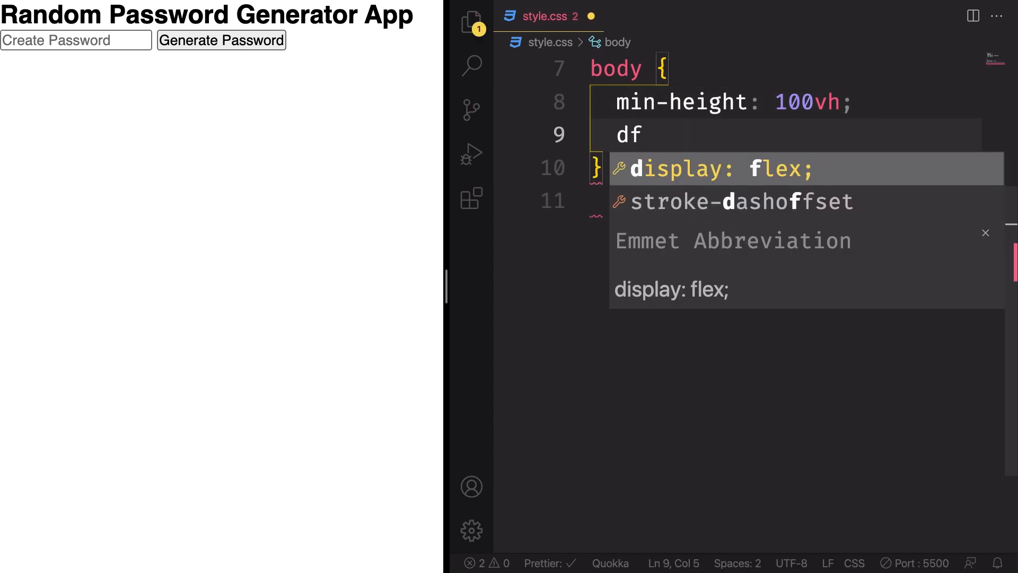
key("Enter")
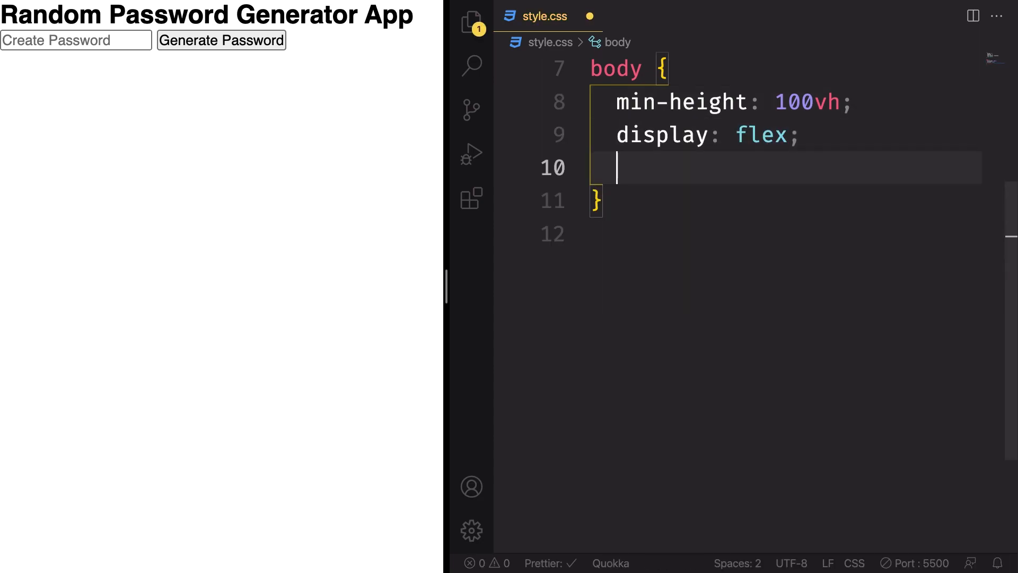
Centre the body content with align-items and justify-content center on a #fae5df background.
type("align-items: center;")
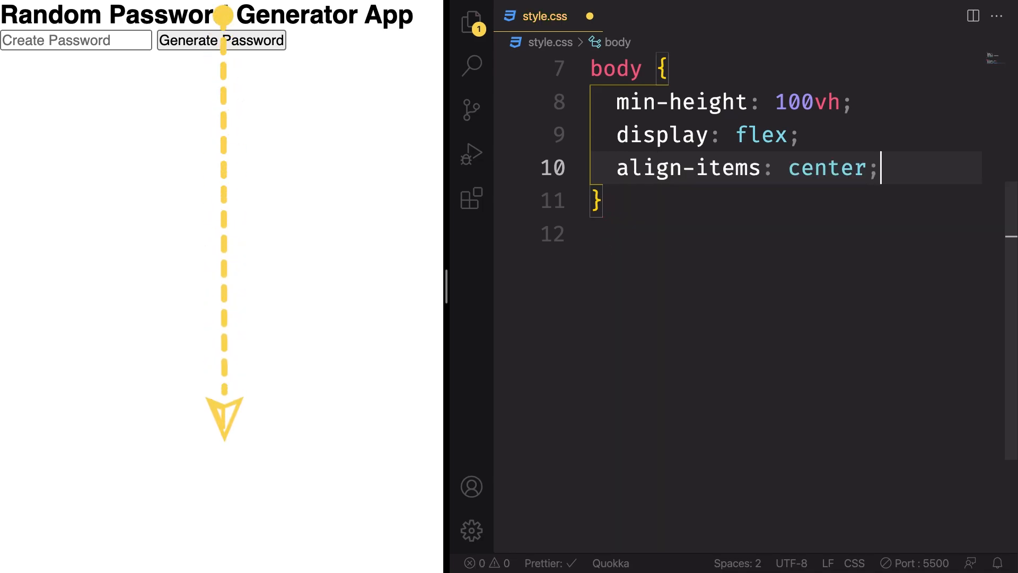
type("j")
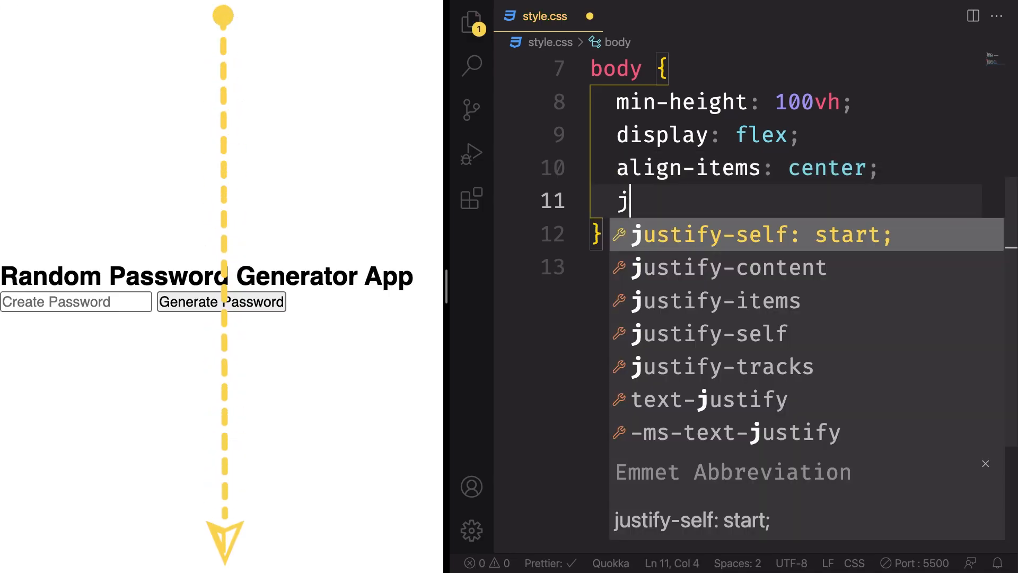
type("justify-content: center;")
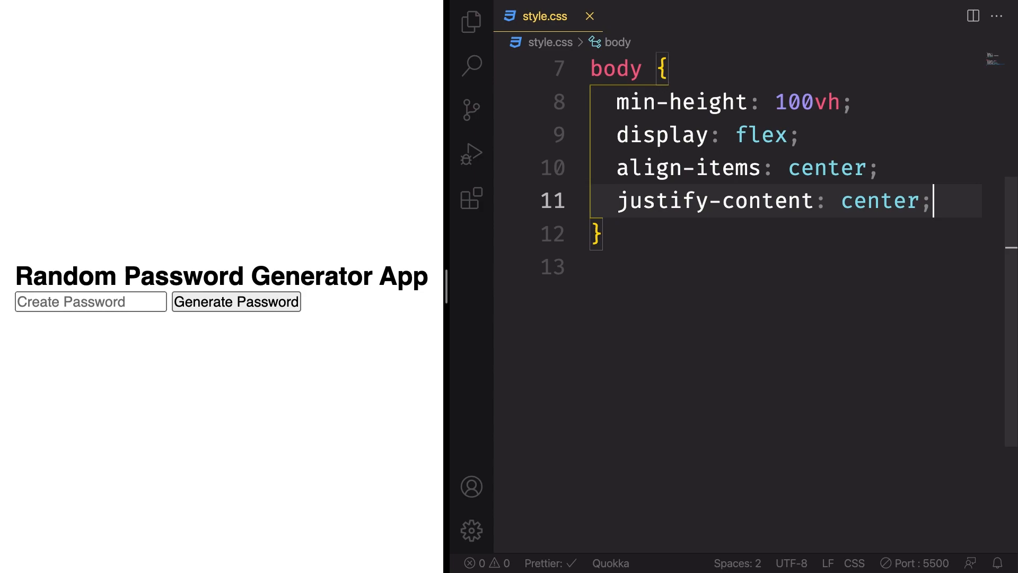
type("bgc")
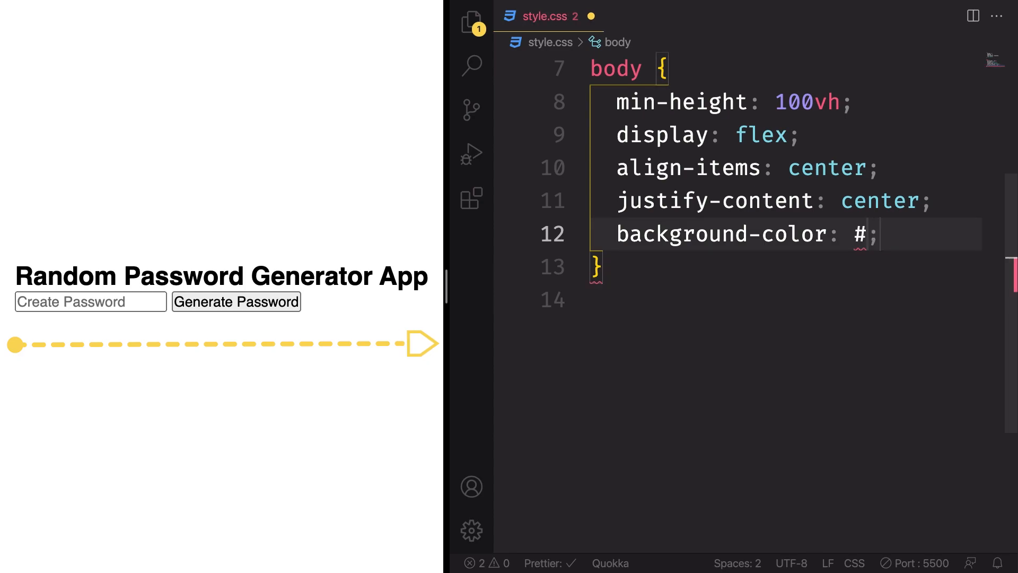
type("fae5")
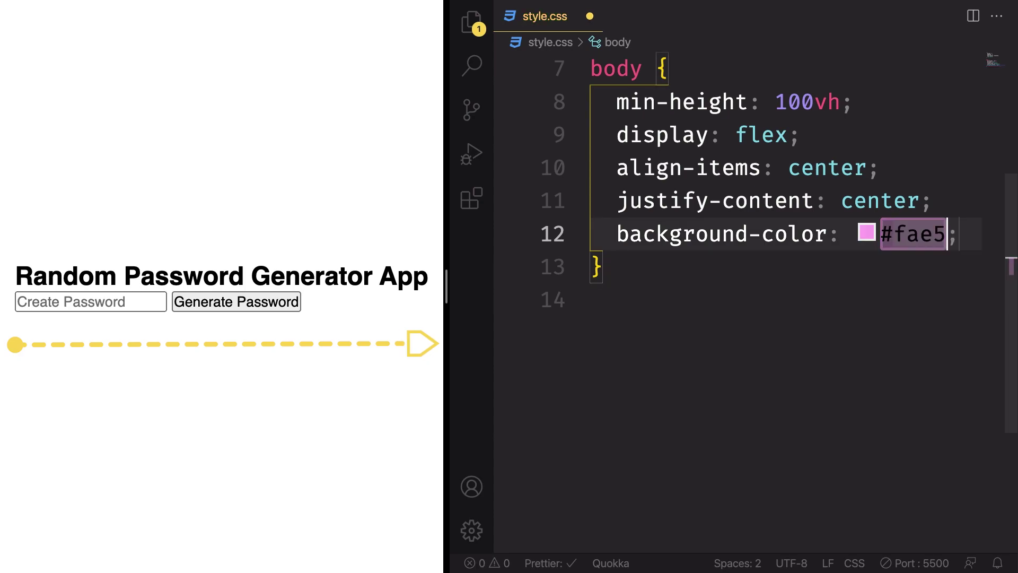
type("df")
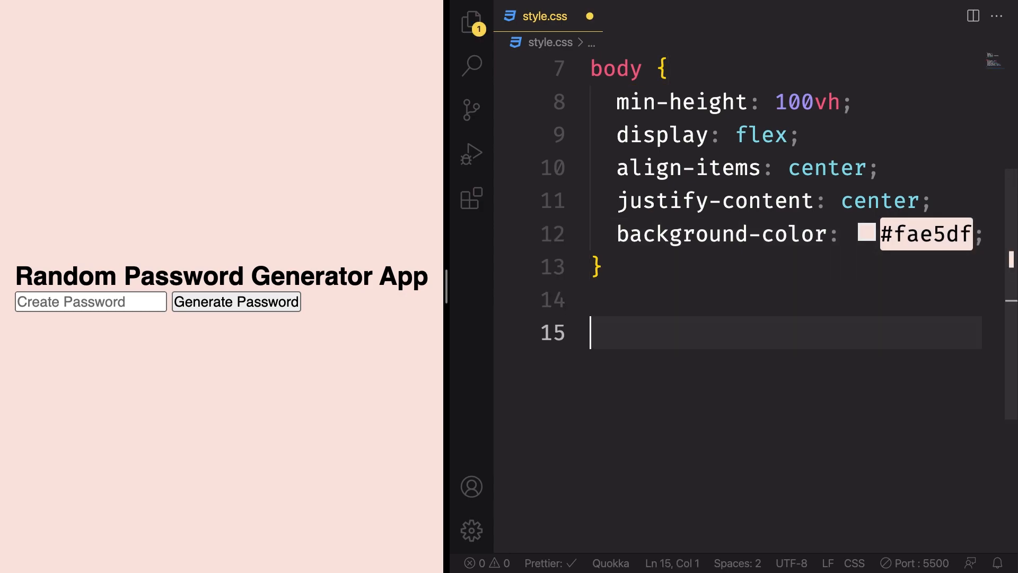
Add an .inputBox rule with position: relative and width: 450px.
type(".input")
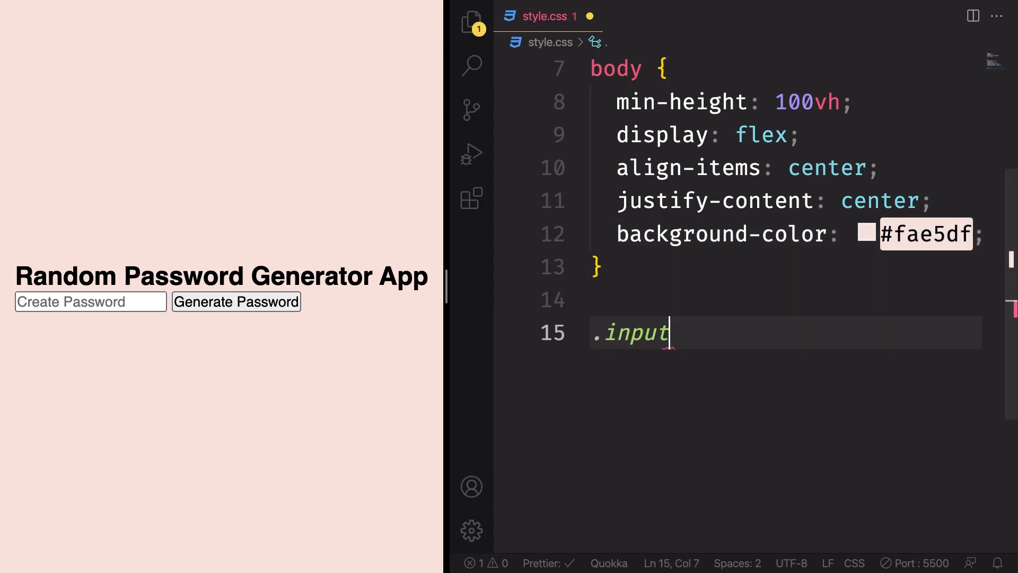
type("Box{")
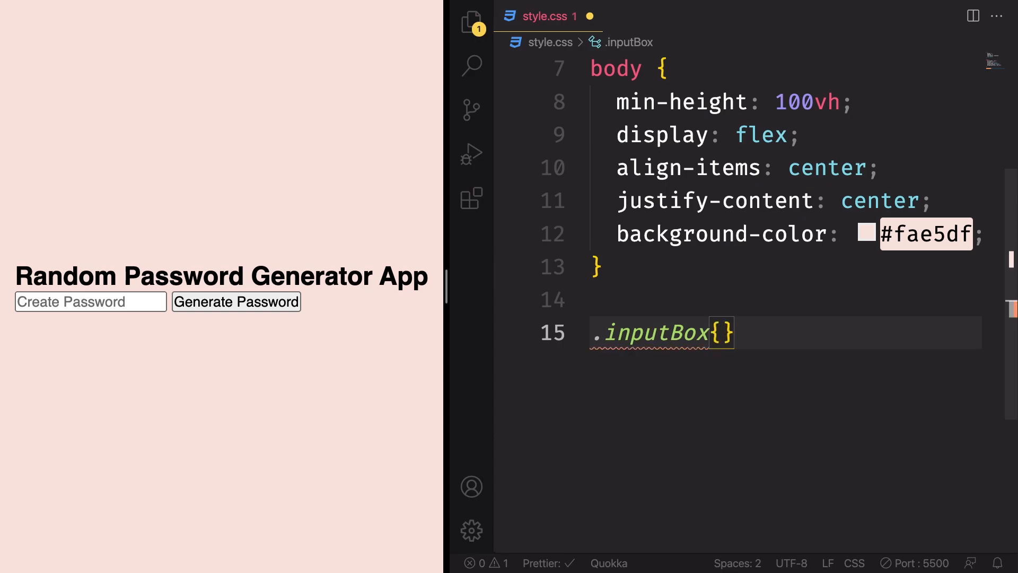
type("position: relative;")
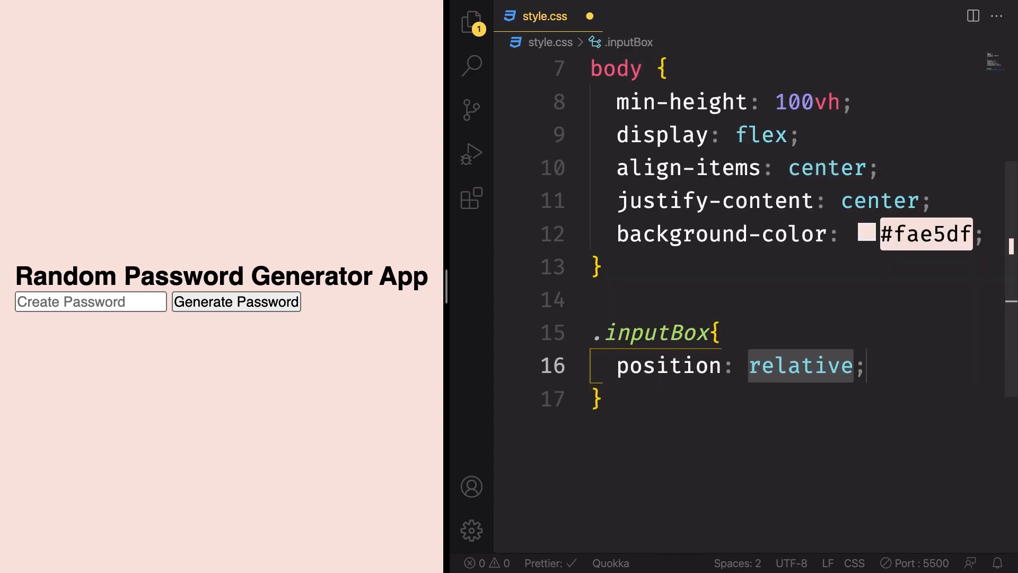
key("Enter")
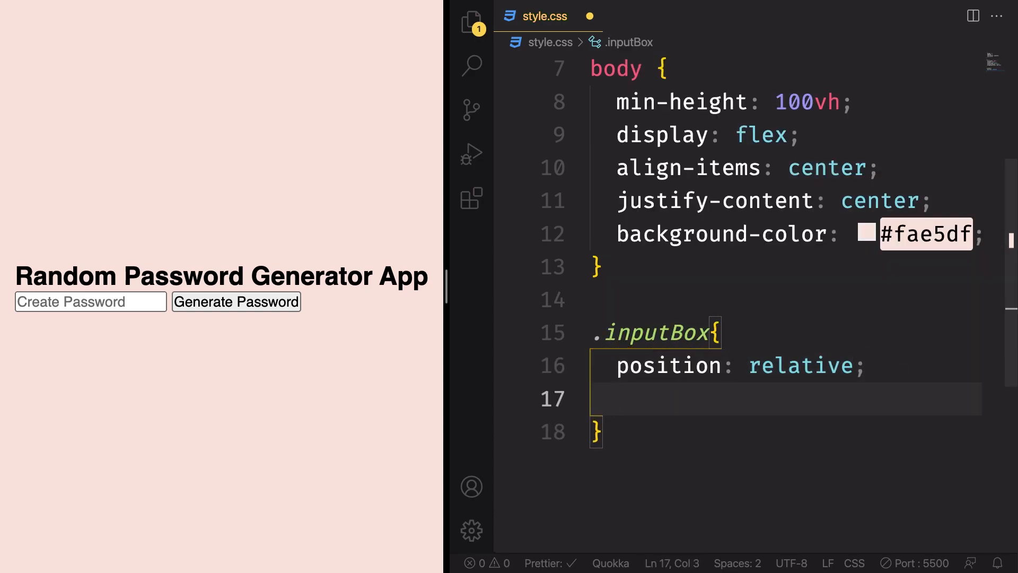
type("width: 450px;")
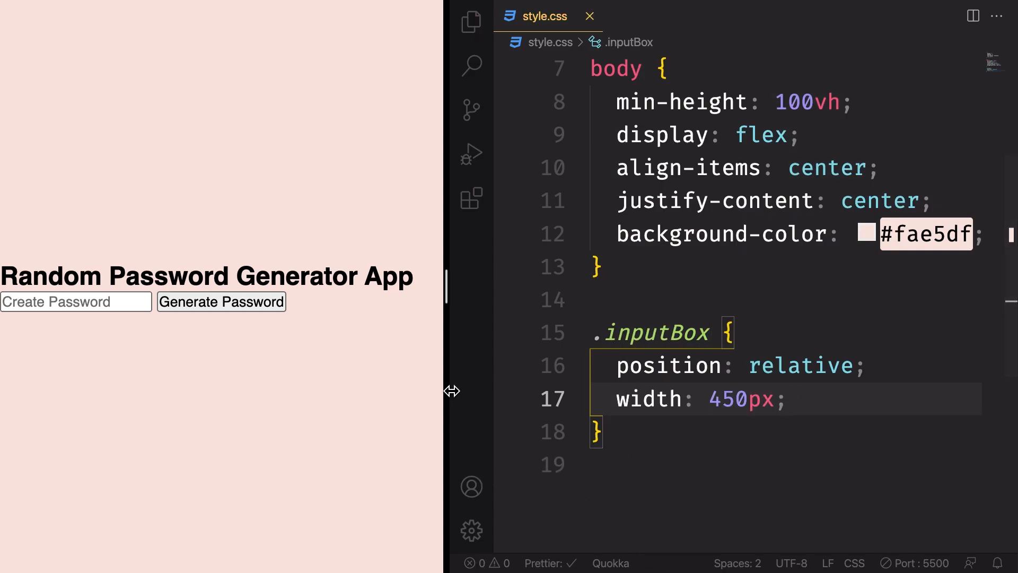
mouse_move(377, 404)
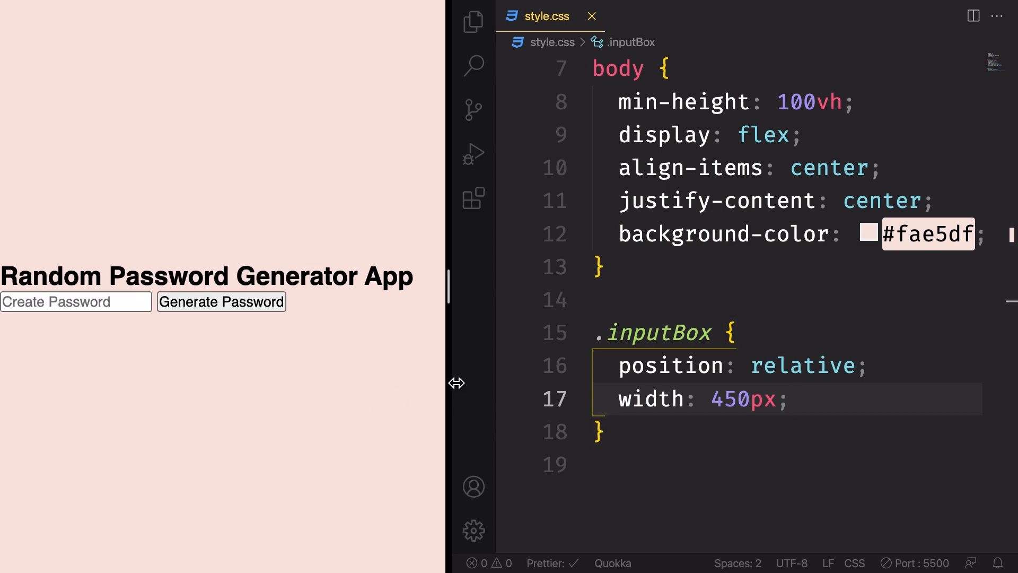
key("Enter")
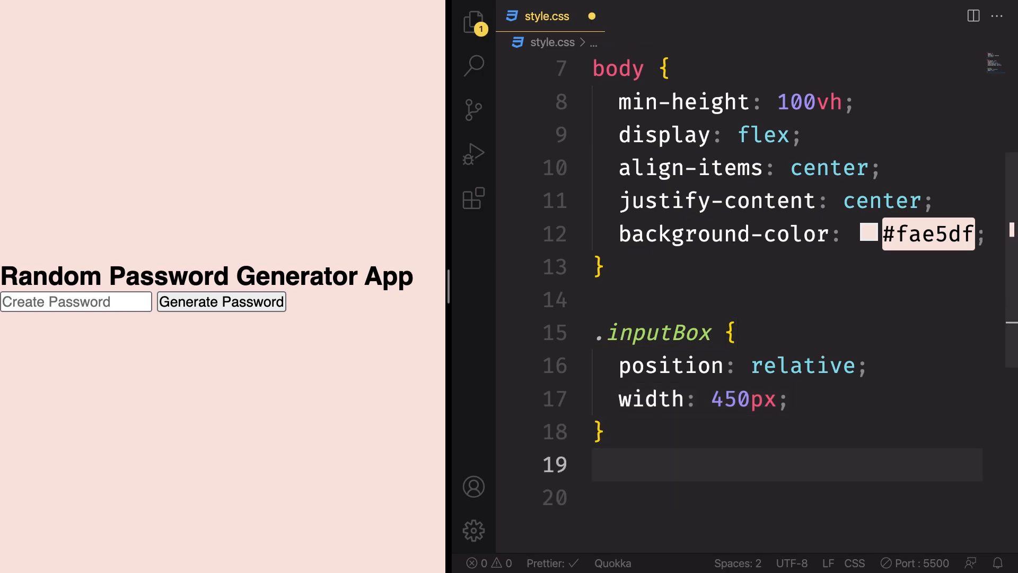
scroll("down", 3)
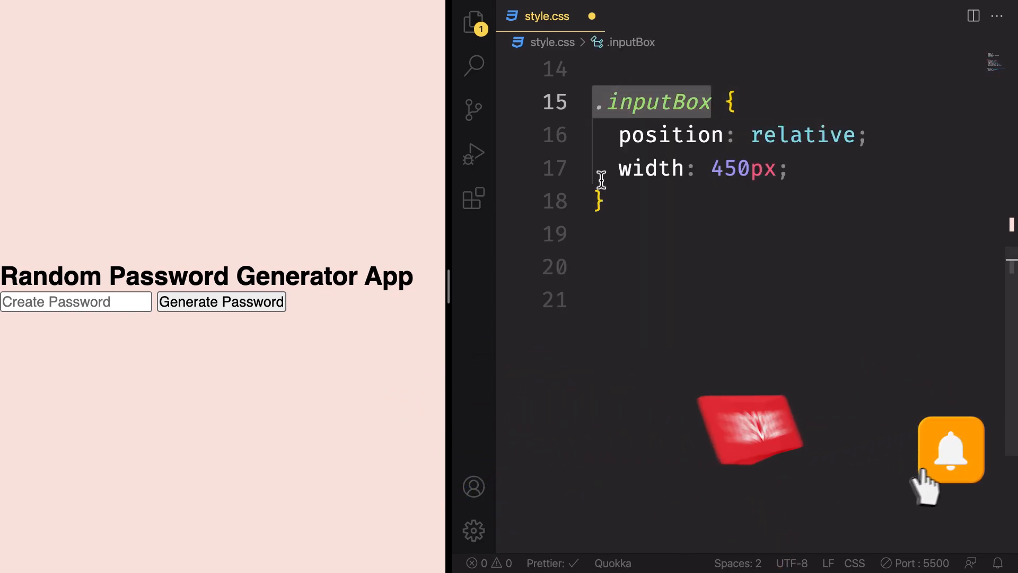
Add an .inputBox h2 rule with font-size 28px and color #141850.
type(".inputBox")
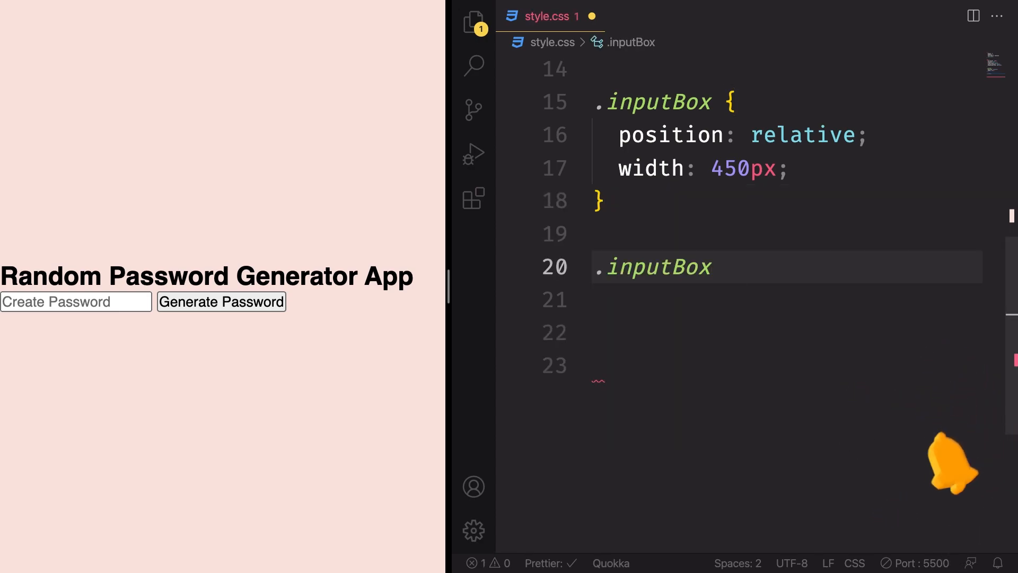
type("h2{}")
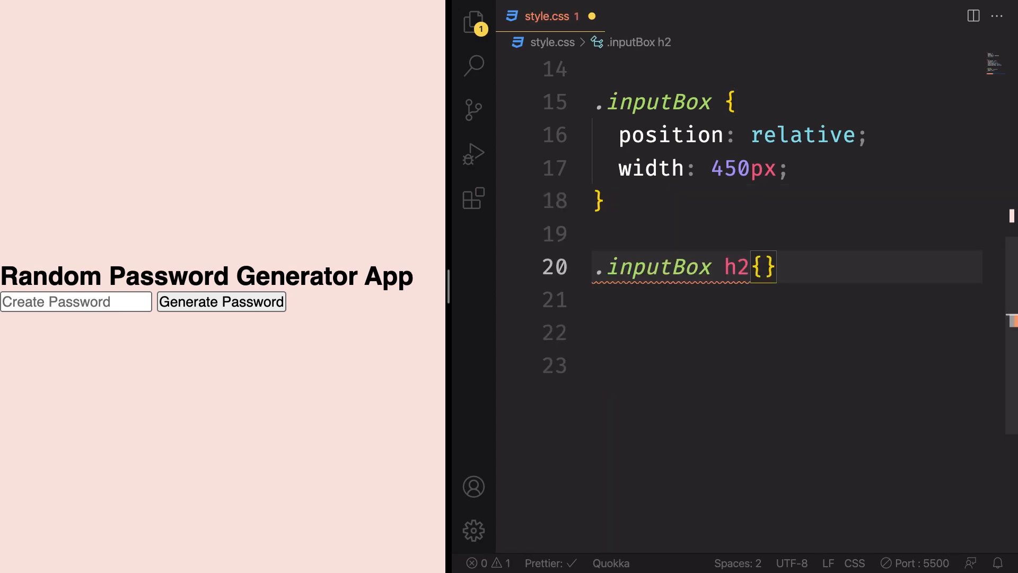
type("fz")
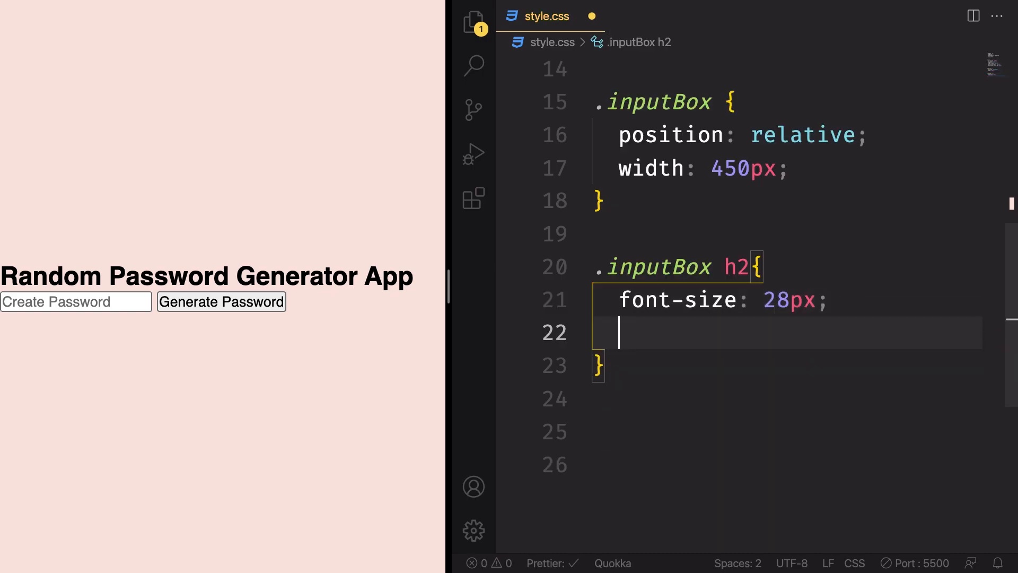
type("color: #000;")
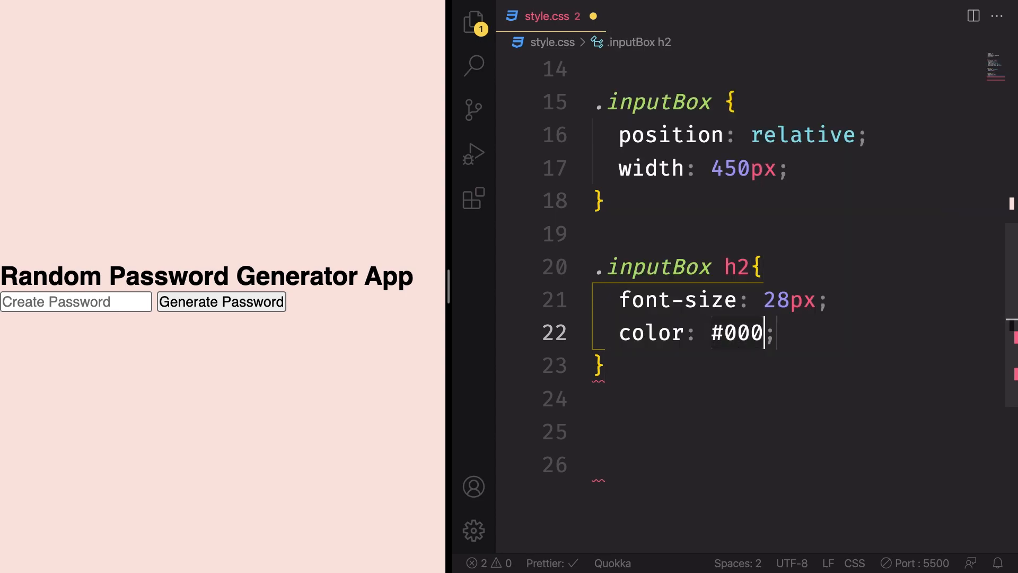
key("Backspace")
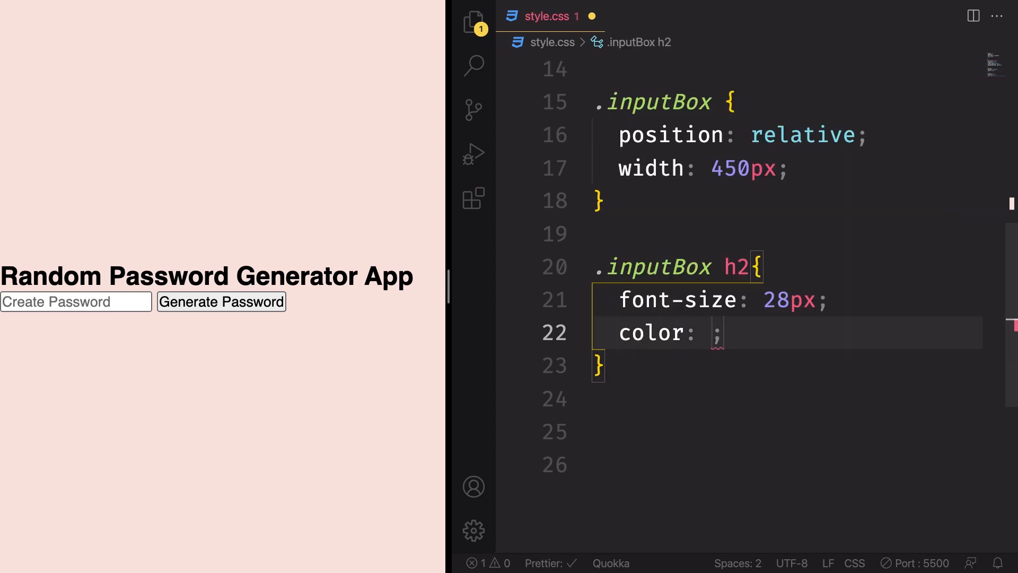
type("#1418")
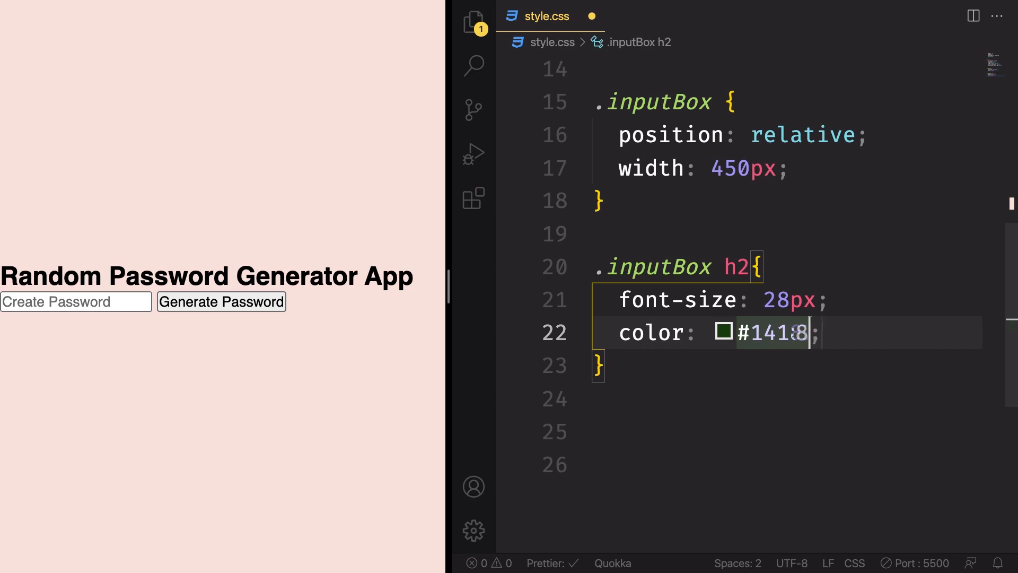
type("50")
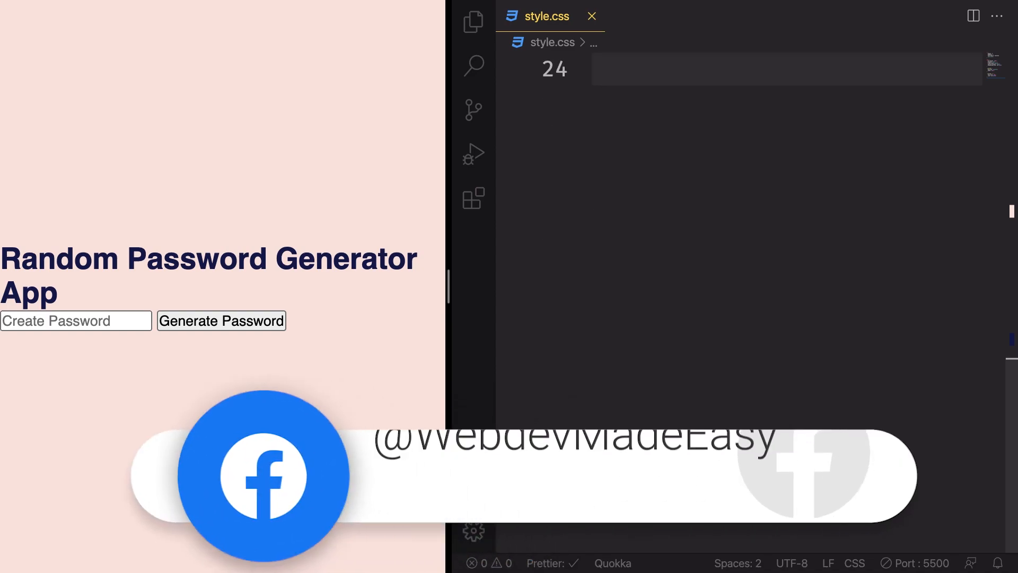
Add a span rule with color #ed7966 and a 1px 1px #141850 text shadow.
type("span{")
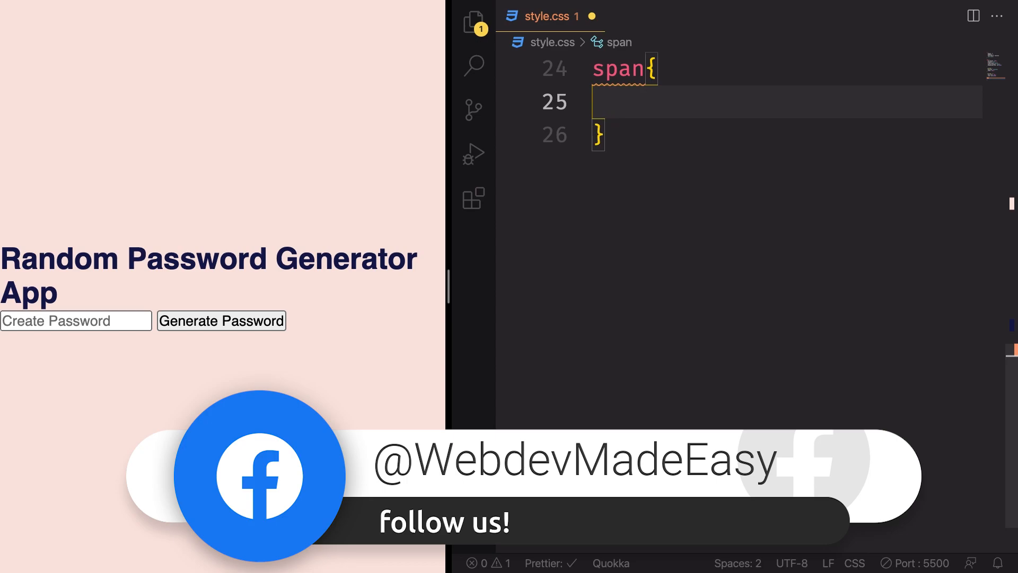
type("c#")
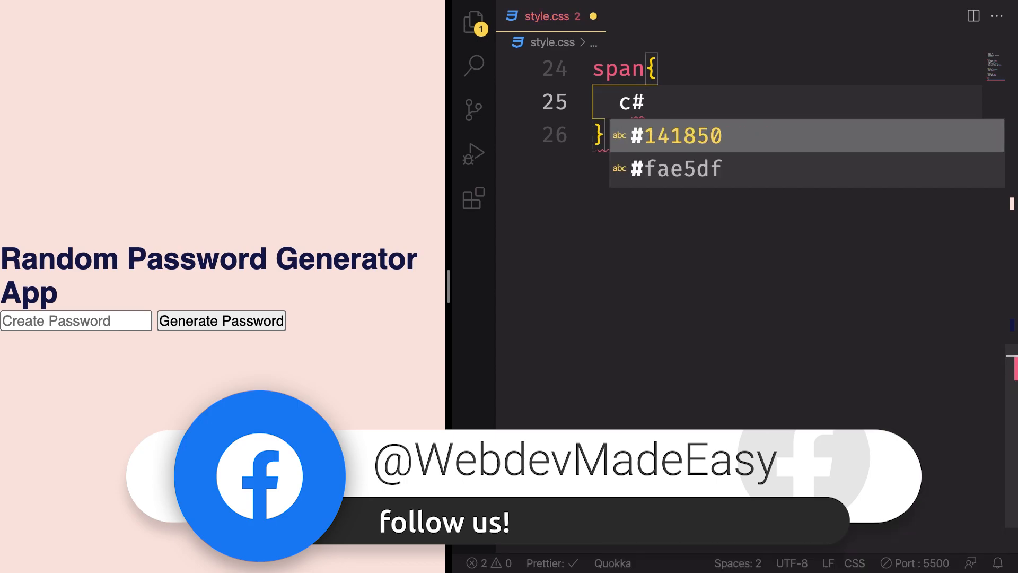
type("ed7966;")
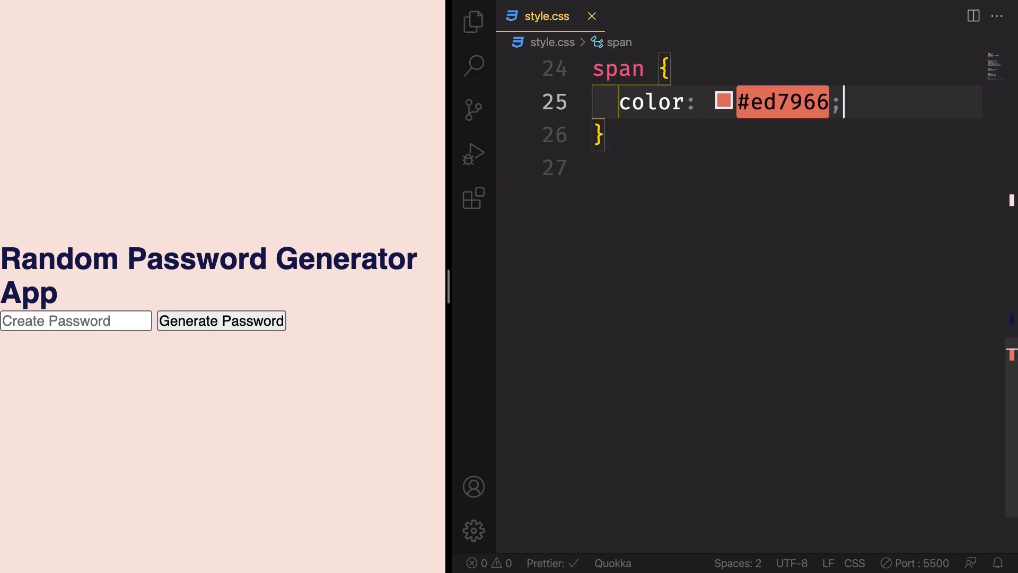
key("Enter")
type("text-shadow: 1px 1;")
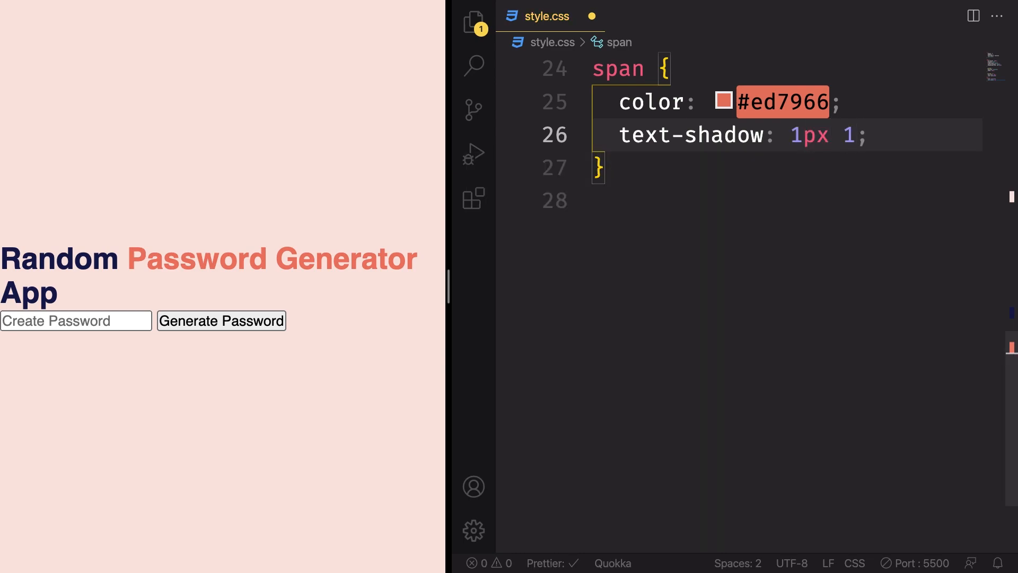
type("px #")
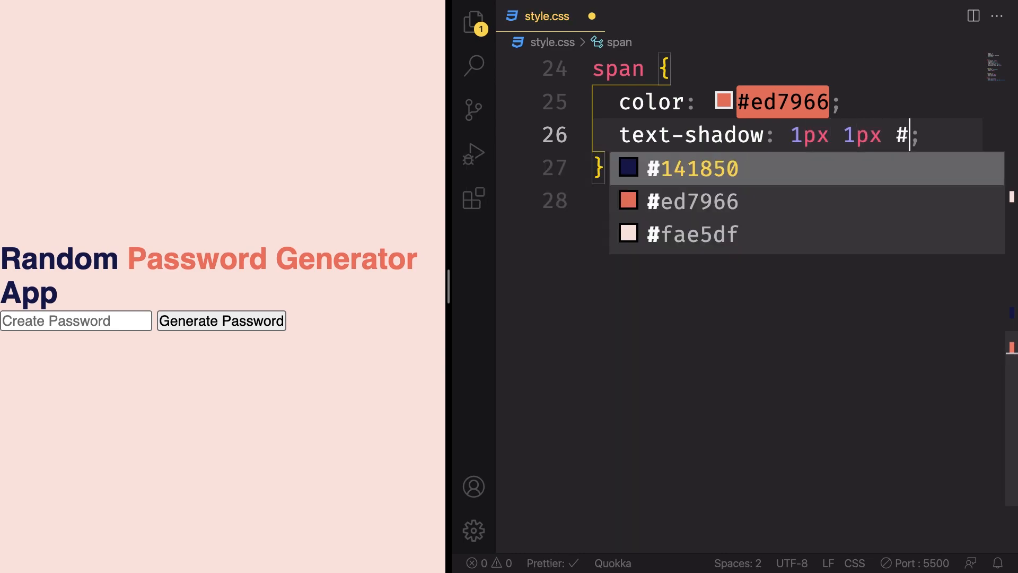
type("141850")
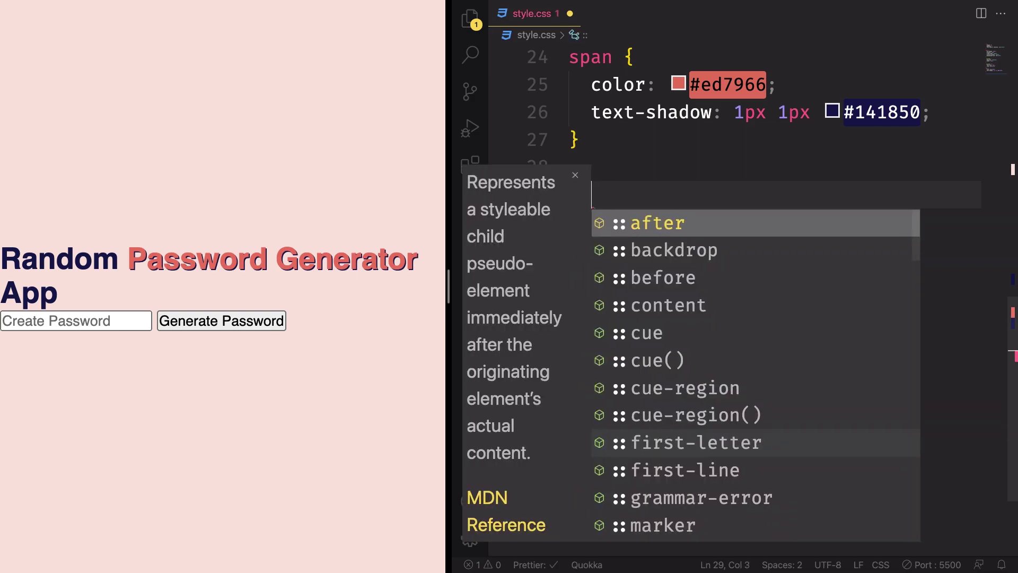
Add a ::placeholder rule that colours the placeholder text #f5cac2.
type("::placeholder{")
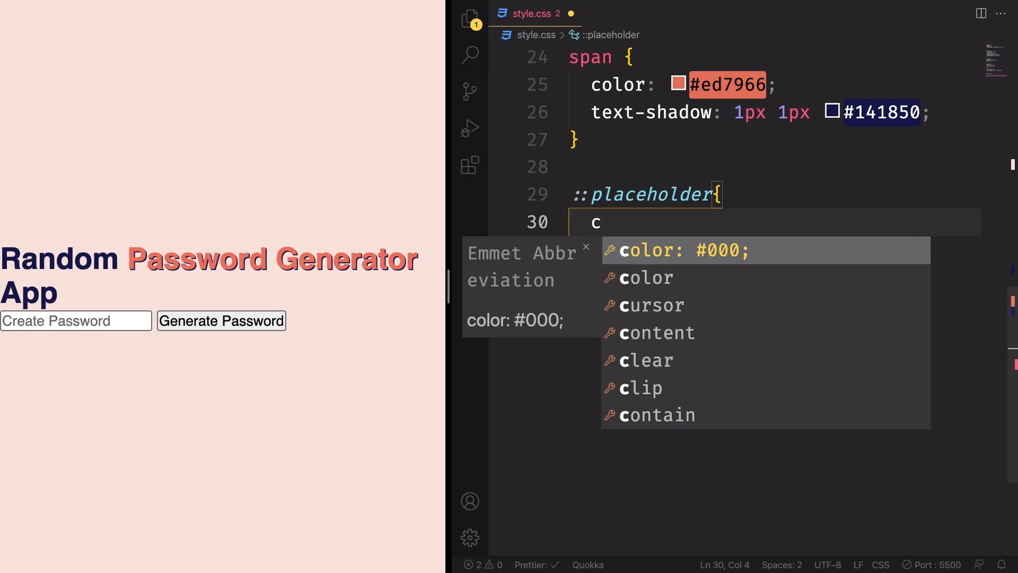
type("#f")
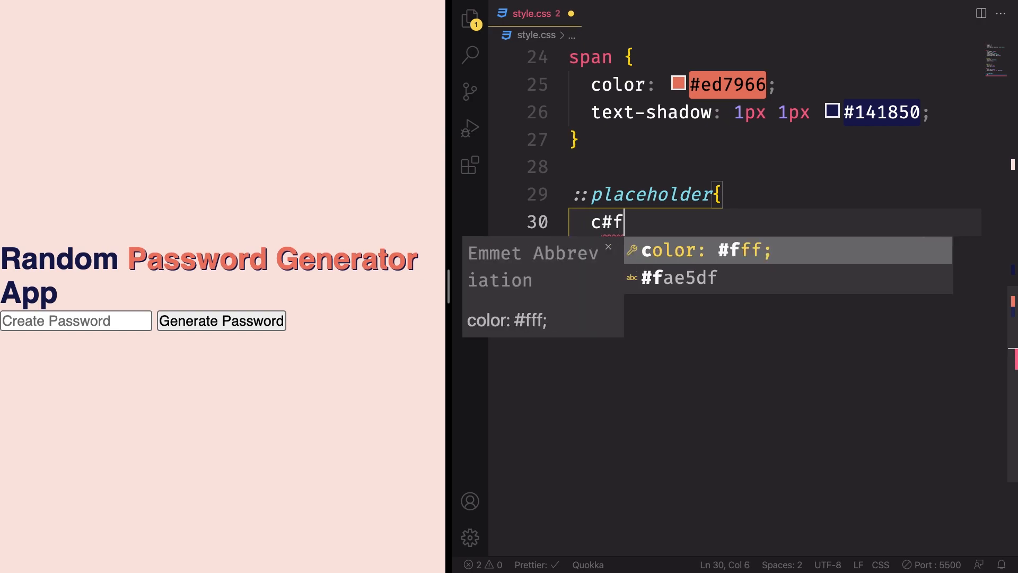
type("5cac2")
type(".")
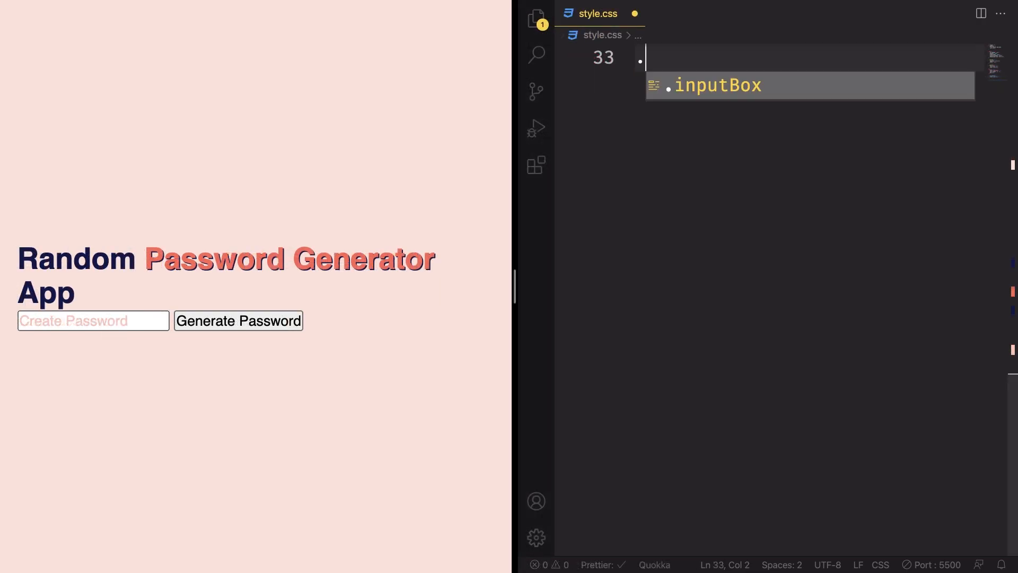
Start an .inputBox input rule with position relative, width 100% and height 60px.
type("inputBox input{")
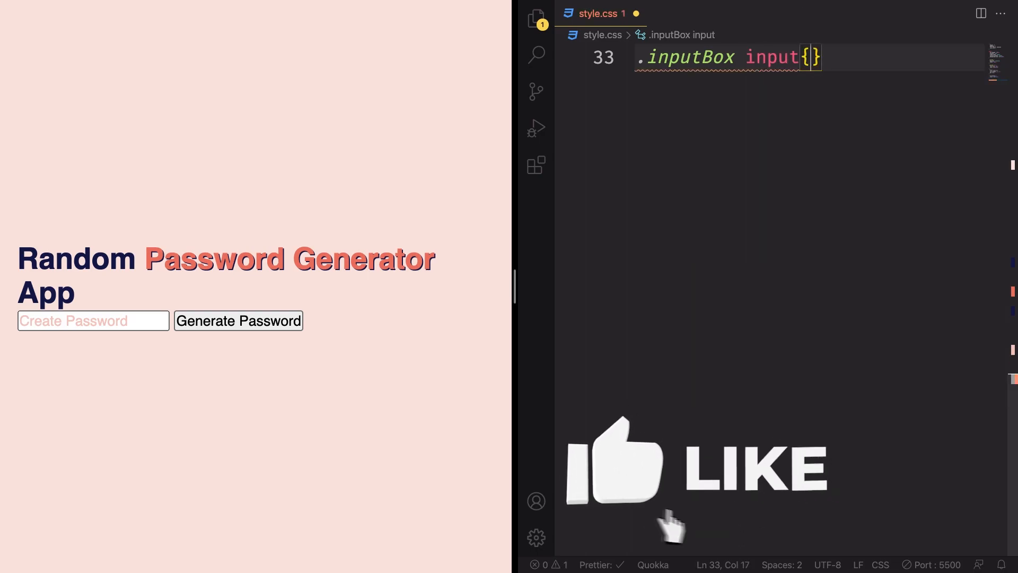
type("position: relative;")
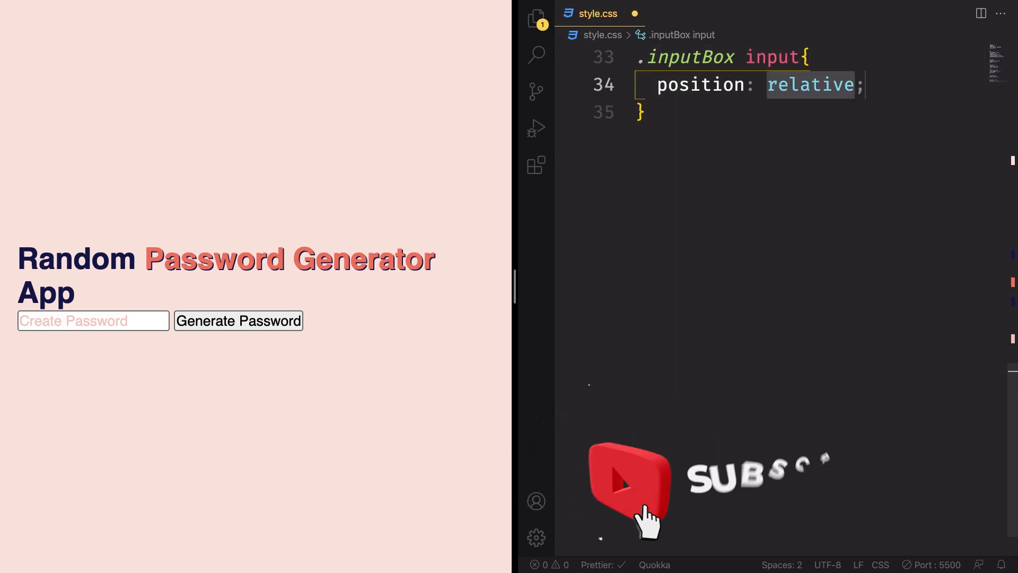
type("w100")
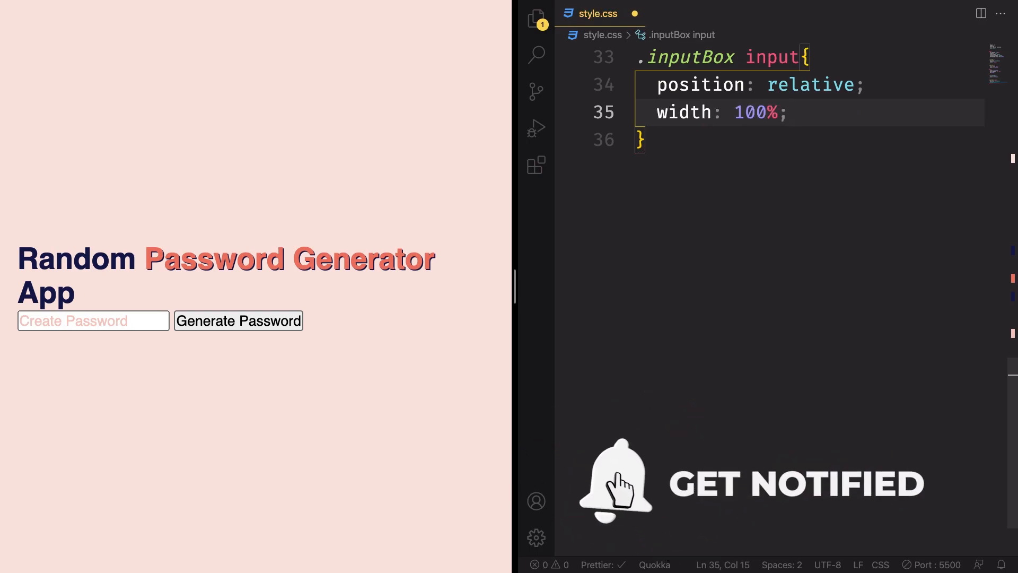
type("h")
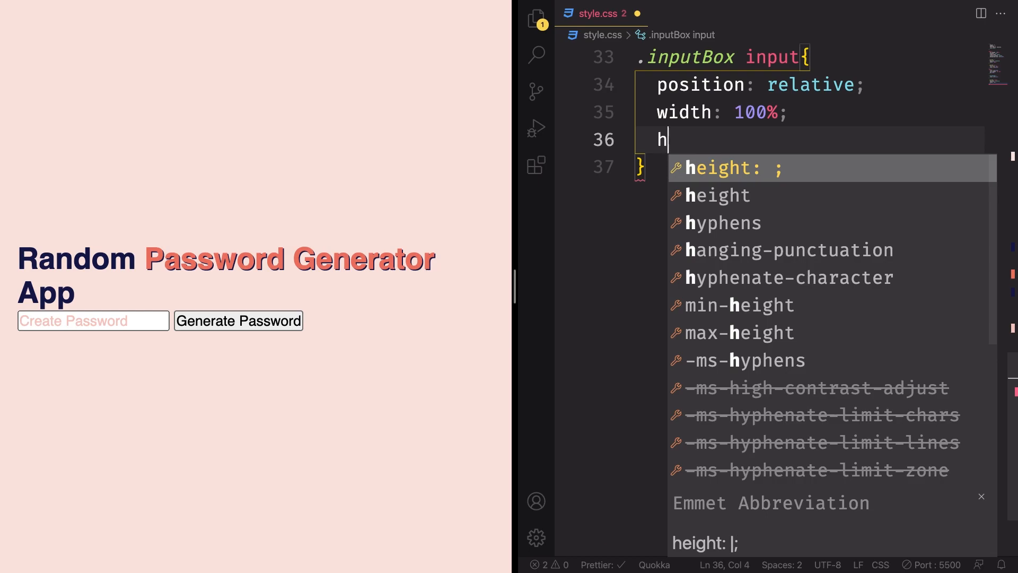
type("eight: 60px;")
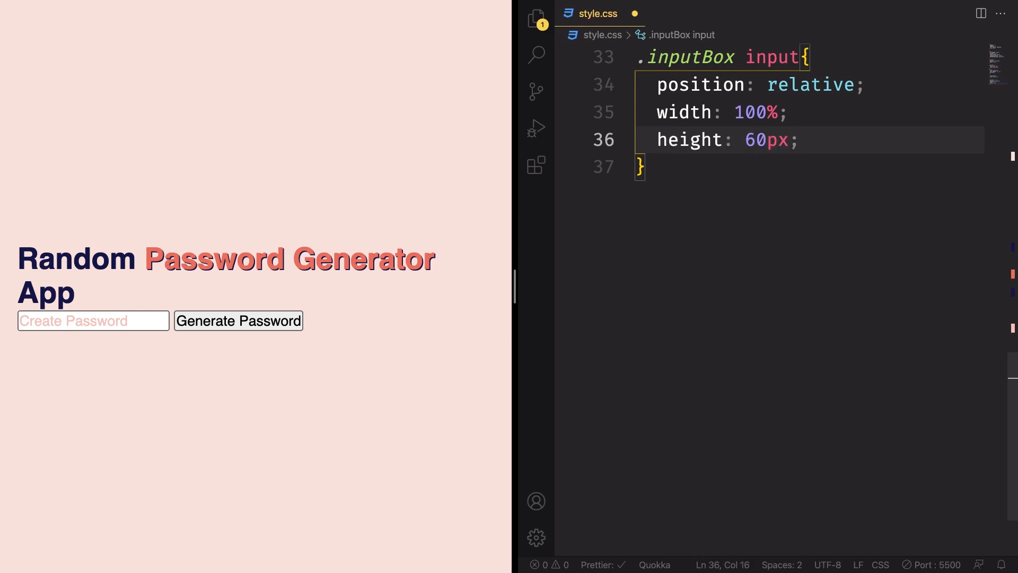
key("Return")
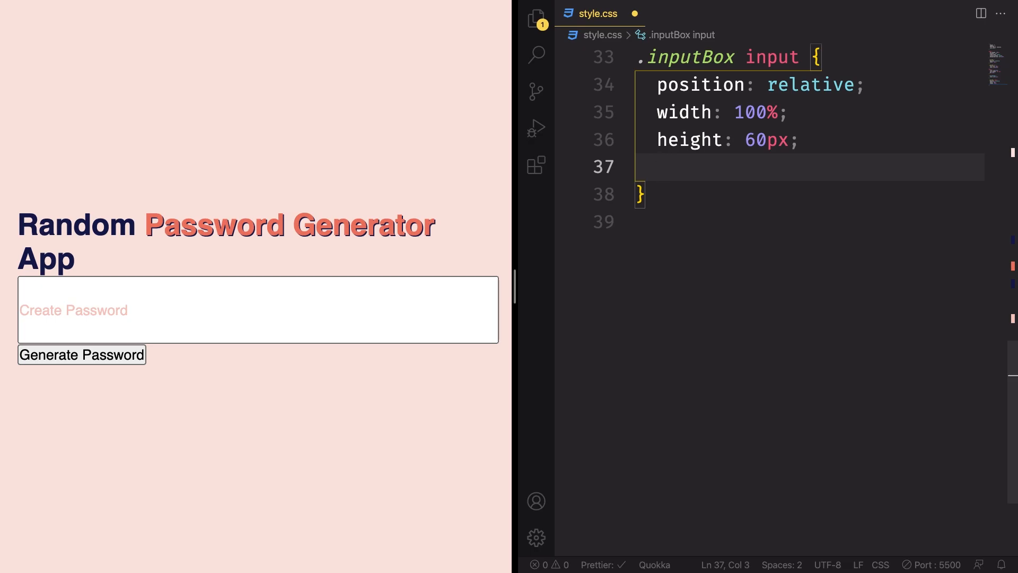
Make the input borderless with margin 15px 0 10px and a transparent background.
type("border: none;")
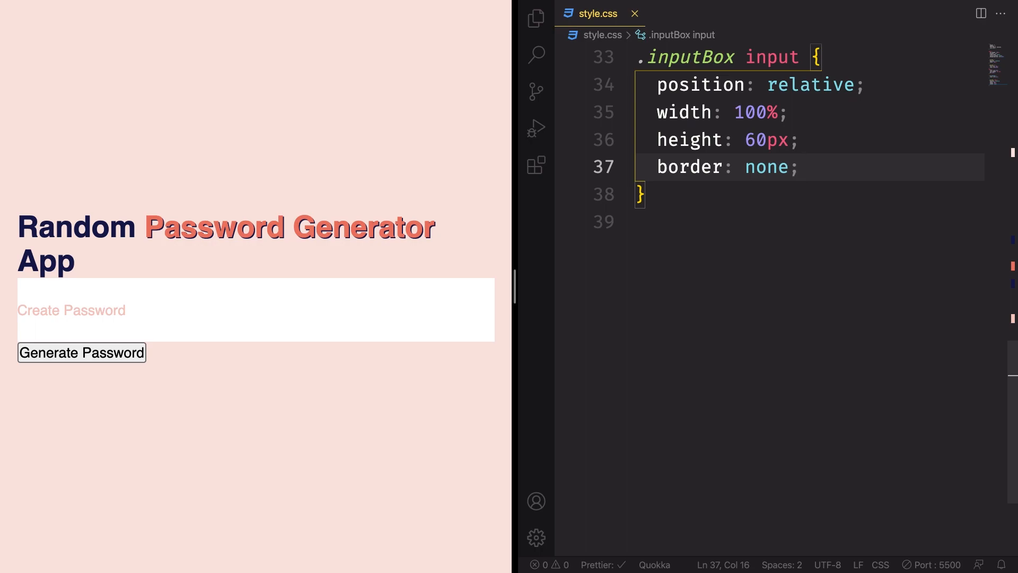
type("margin: 15px;")
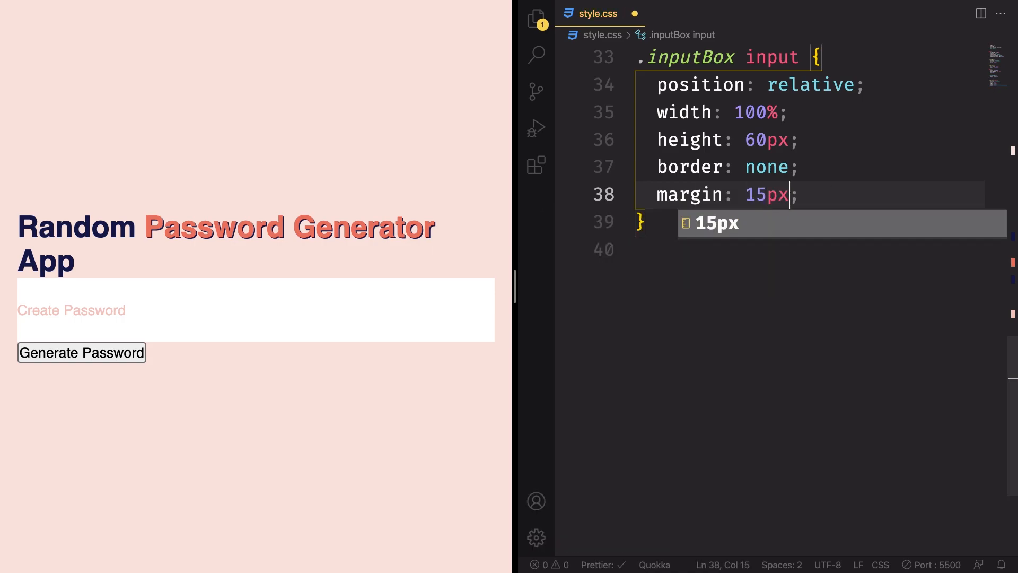
type("0 10px")
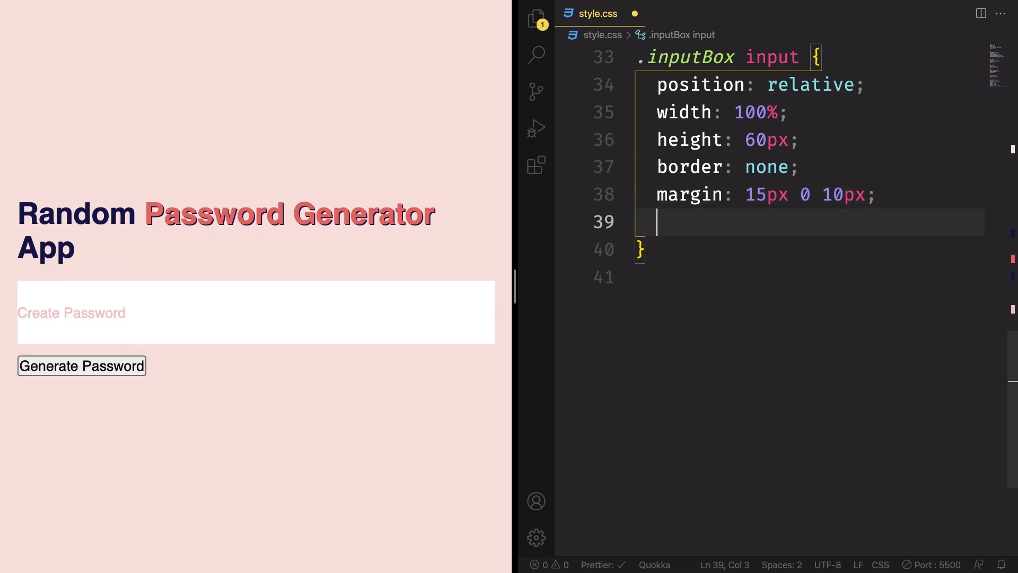
type("background: transparent;")
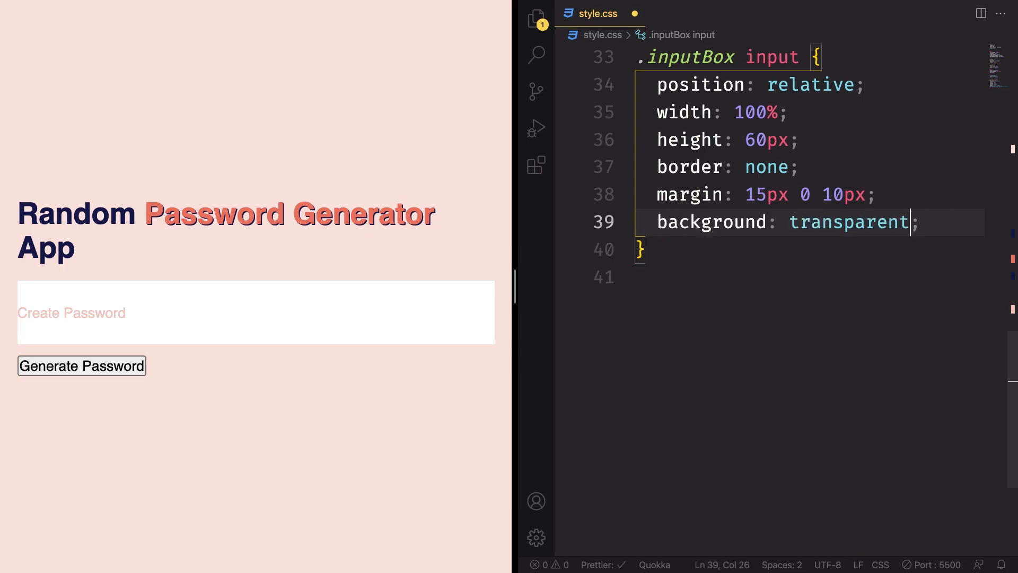
Give the input outline none and padding 0px 20px.
left_click(255, 311)
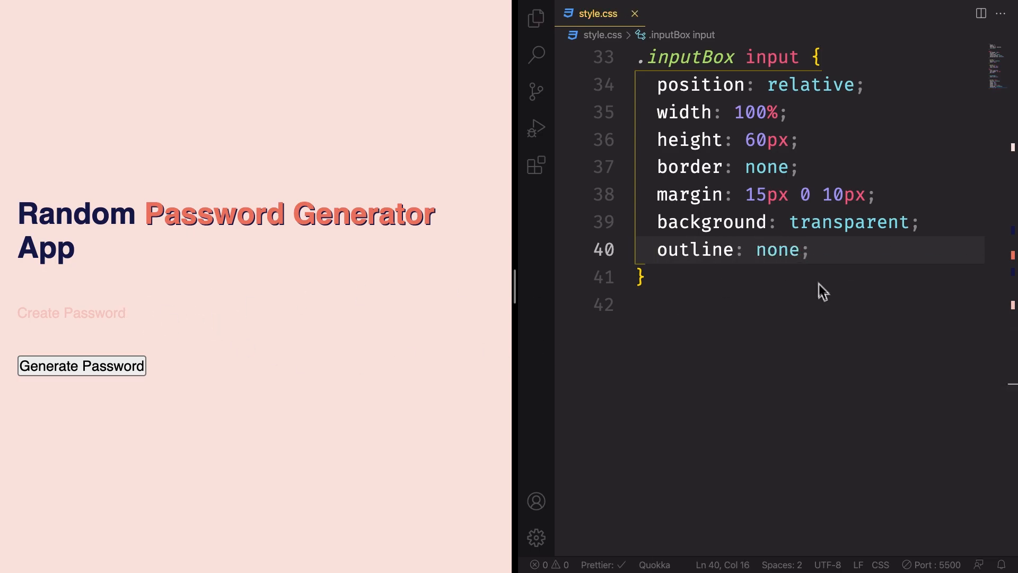
left_click(814, 249)
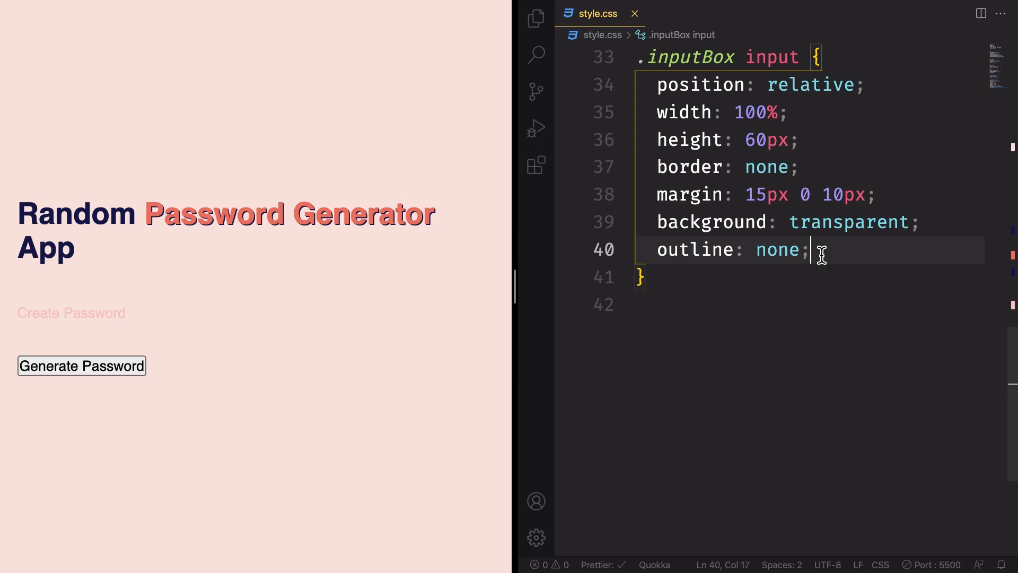
type("p")
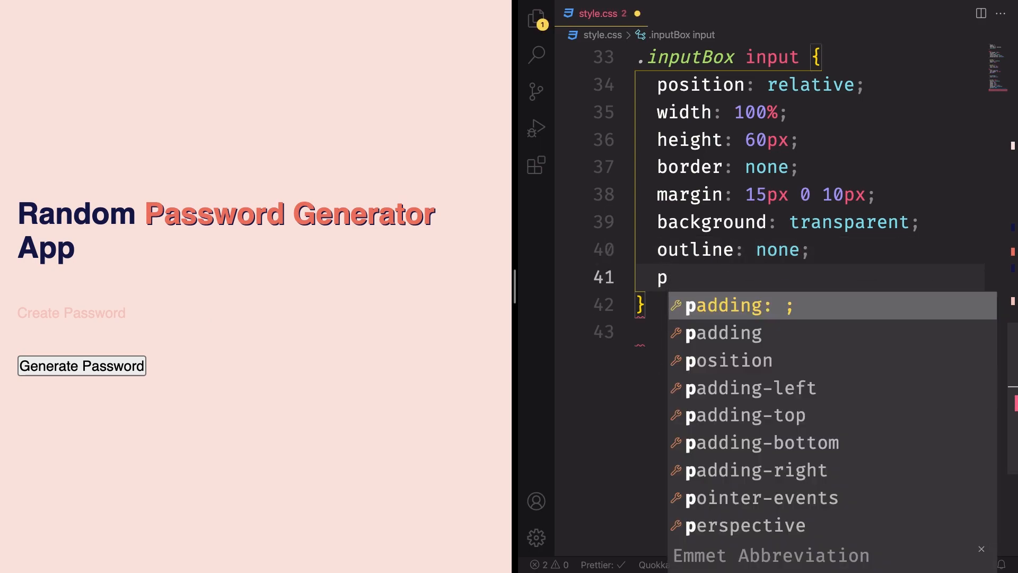
type("0px")
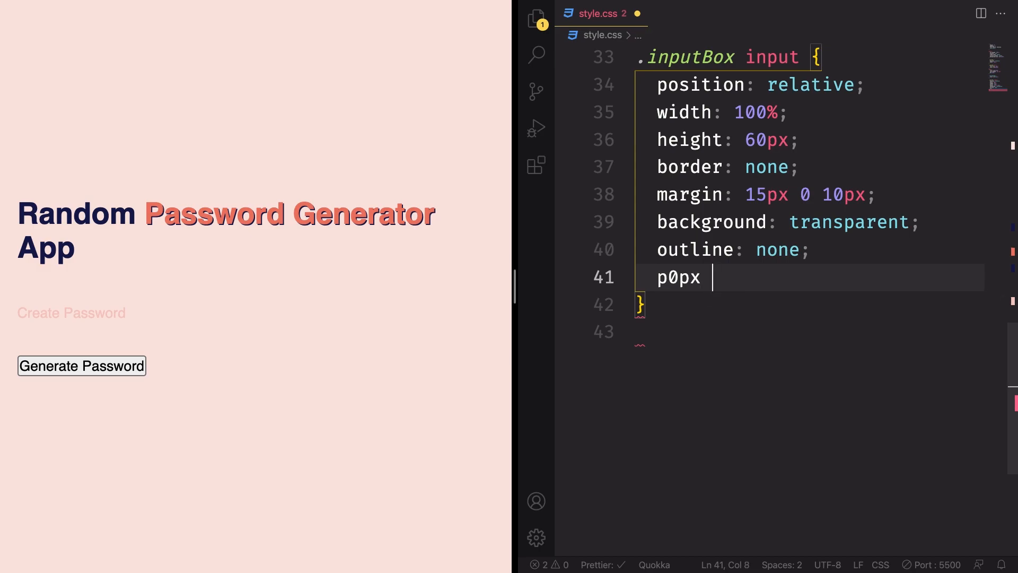
type("20px;")
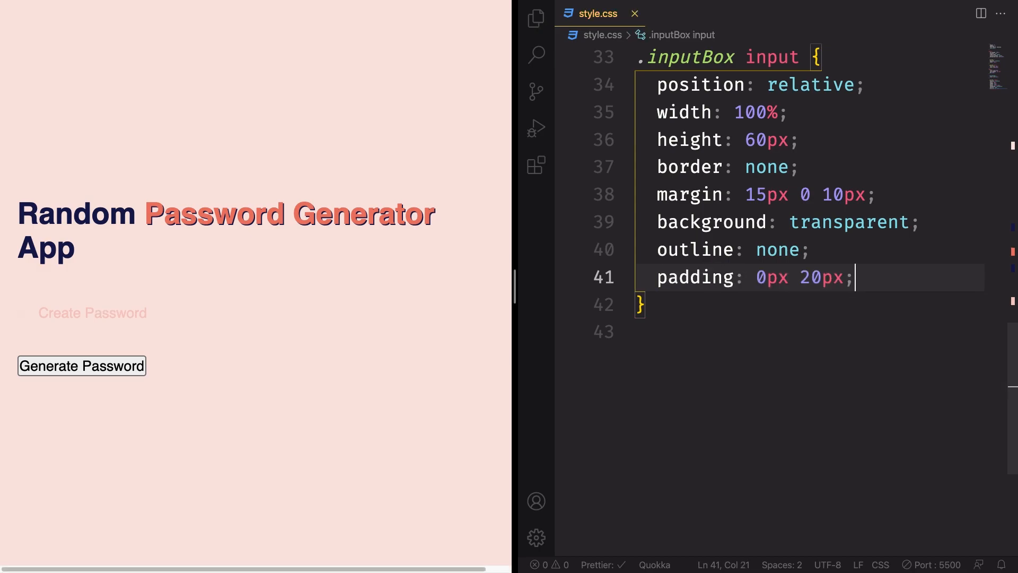
Set the input's font-size 24px, letter-spacing 4px and box-sizing border-box, saving.
type("font-size: 24px;")
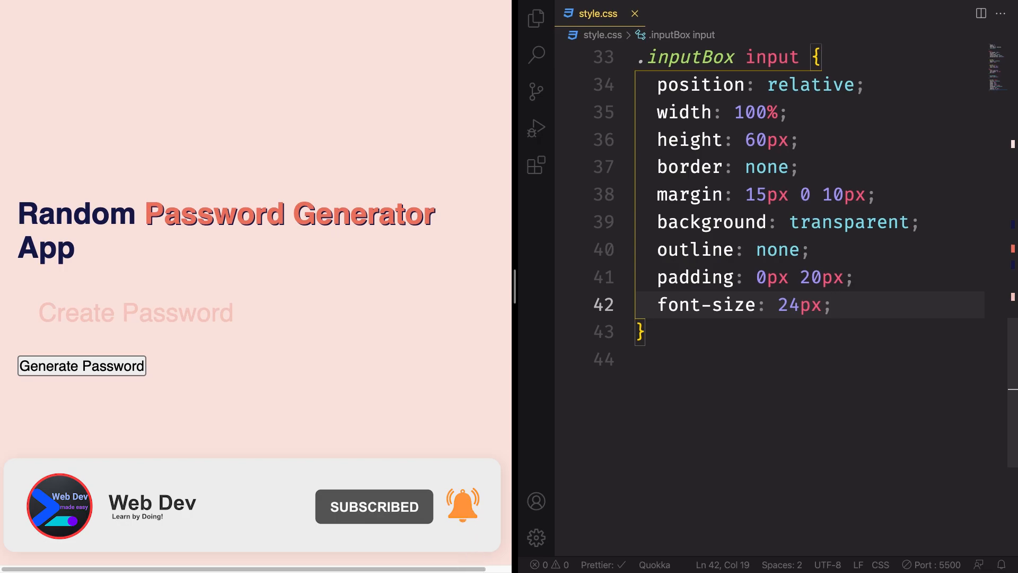
type("letter-spacing: 4px;")
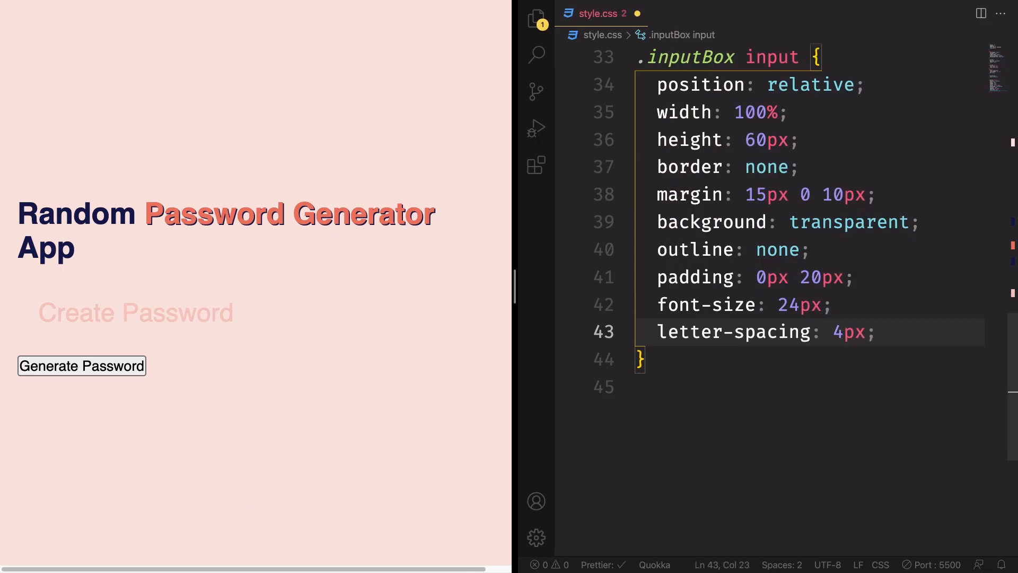
key("ctrl+s")
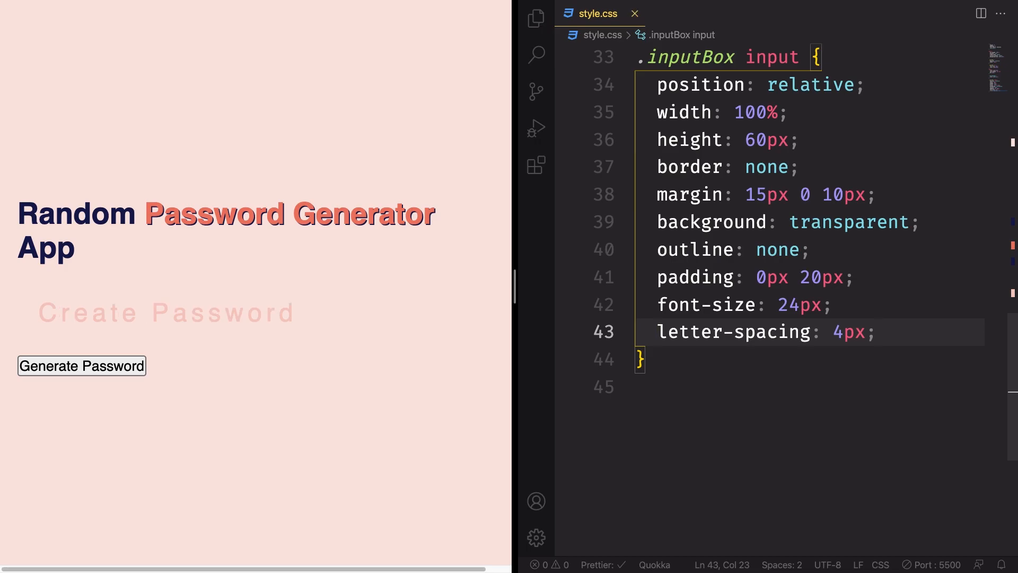
type("box-sizing: border-box;")
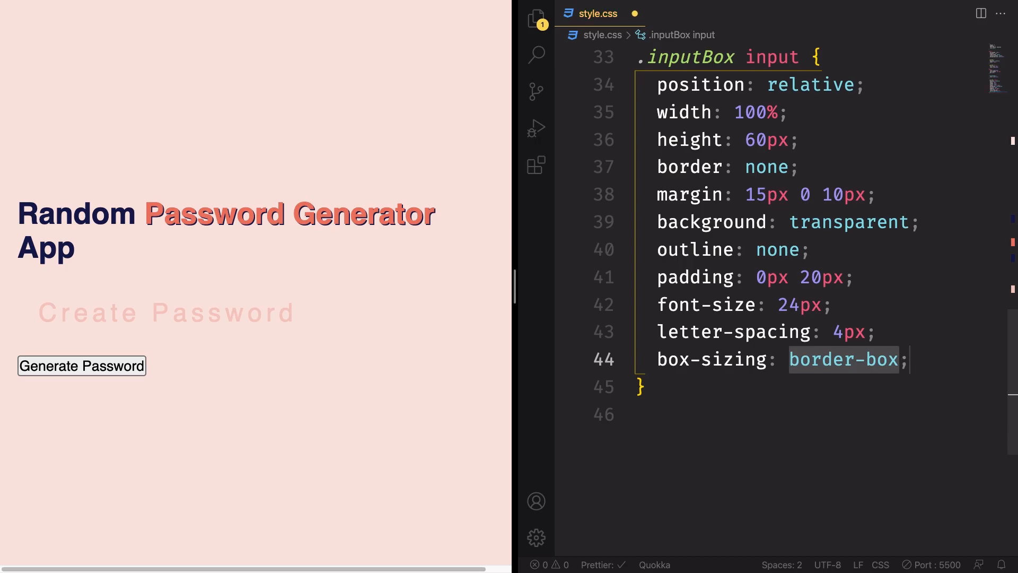
Add border-radius 8px and color #141850 to the input rule.
key("enter")
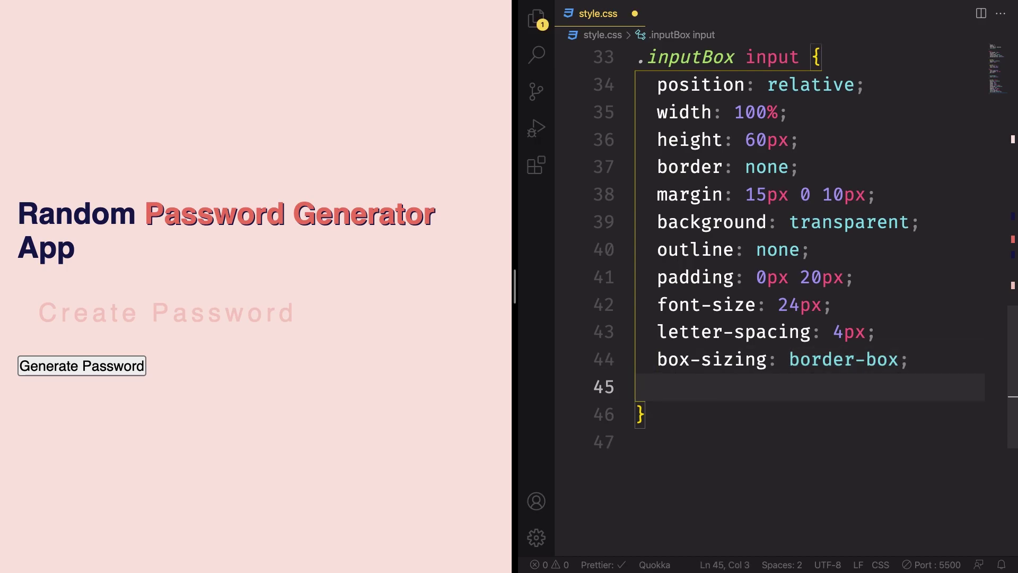
type("bdr")
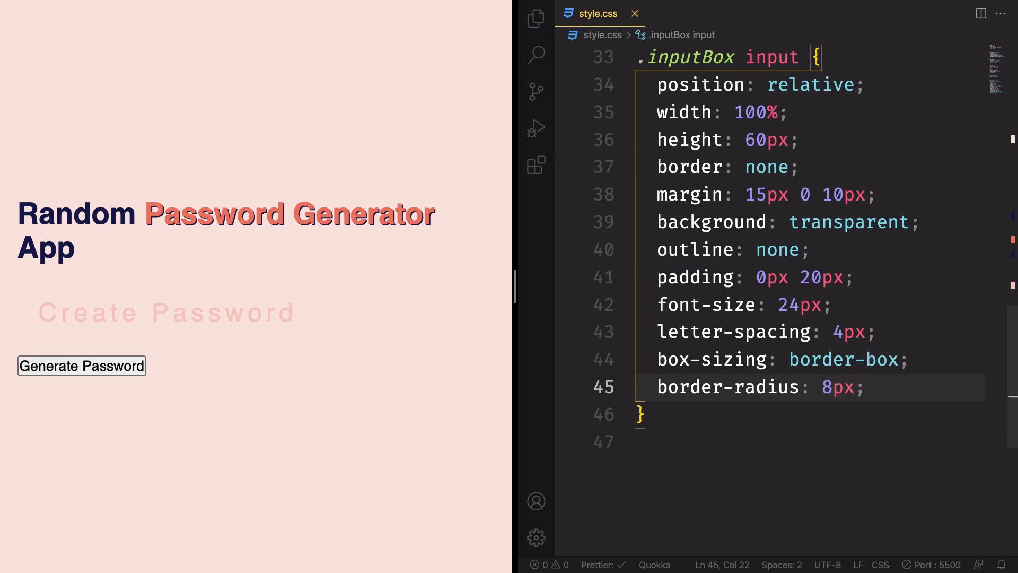
key("Enter")
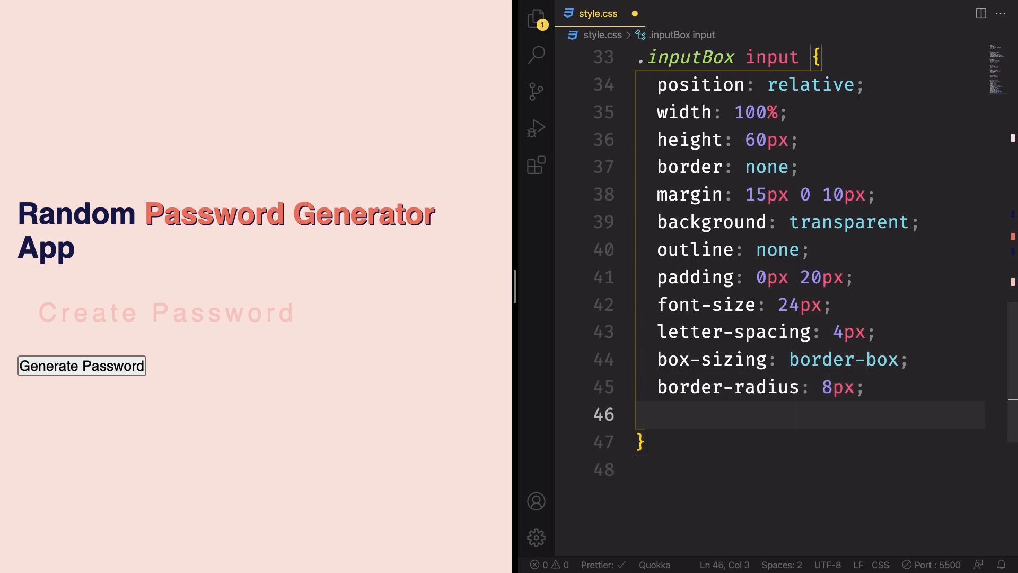
type("c")
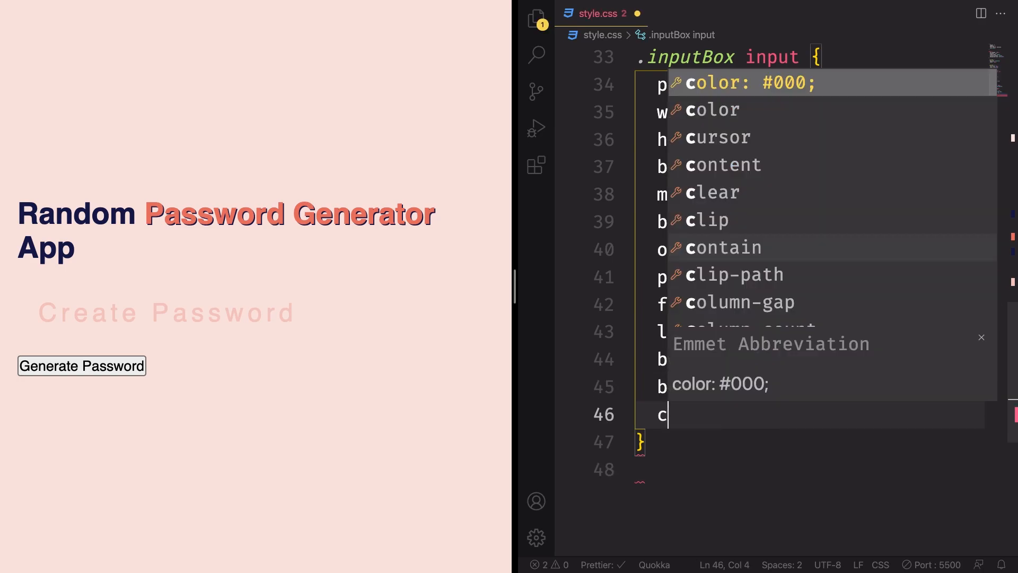
type("#")
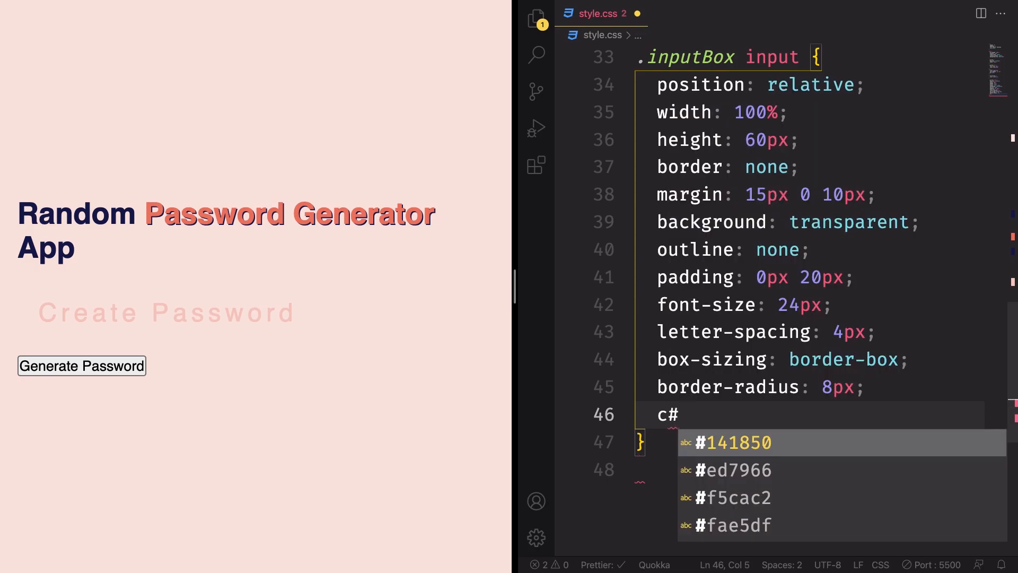
type("141850;")
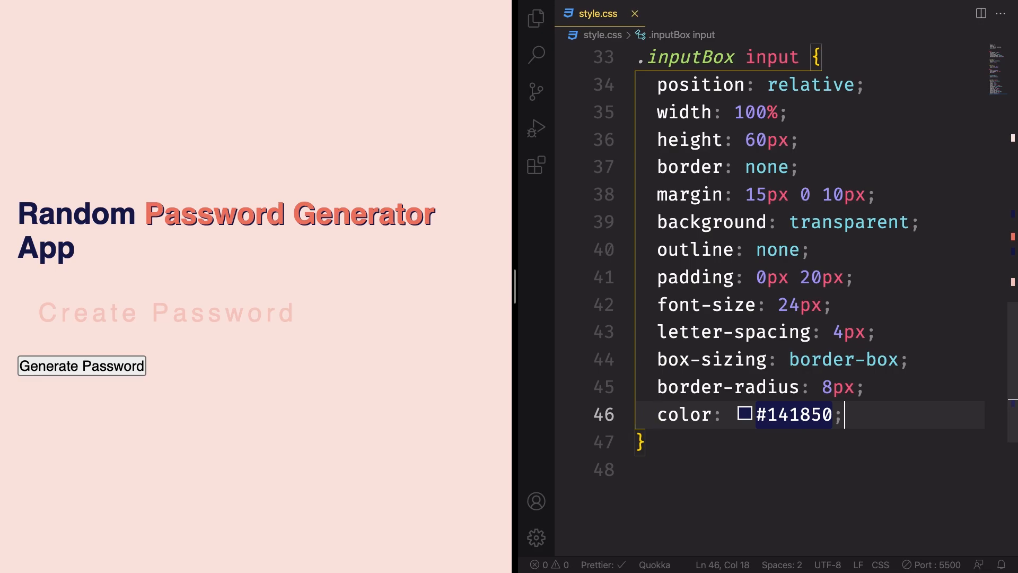
key("Enter")
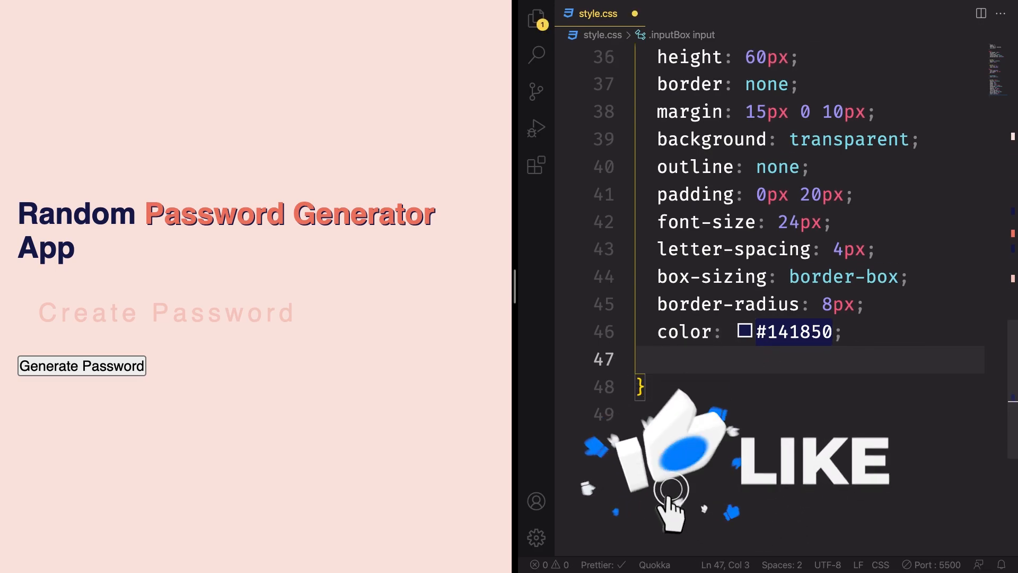
Add a box-shadow of -4px -4px 10px rgba(250,229,223,1) to the input.
type("boxs")
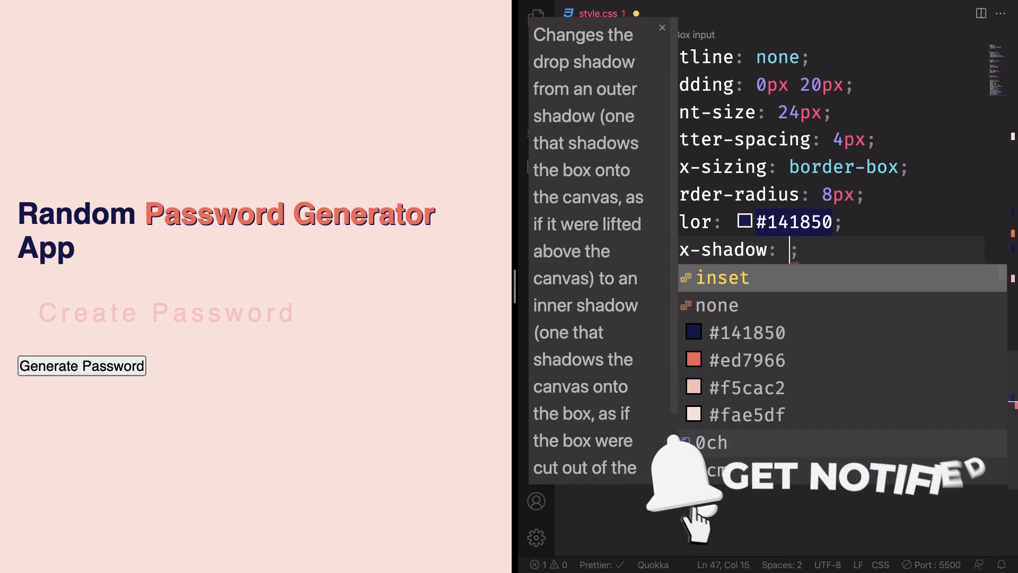
type("-4px")
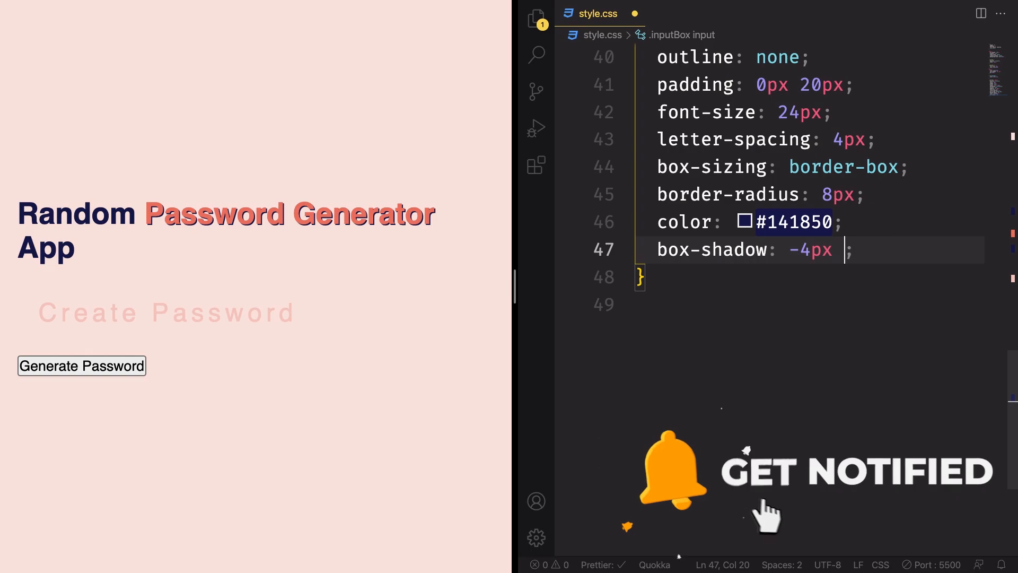
type("-4px 10px rgba(")
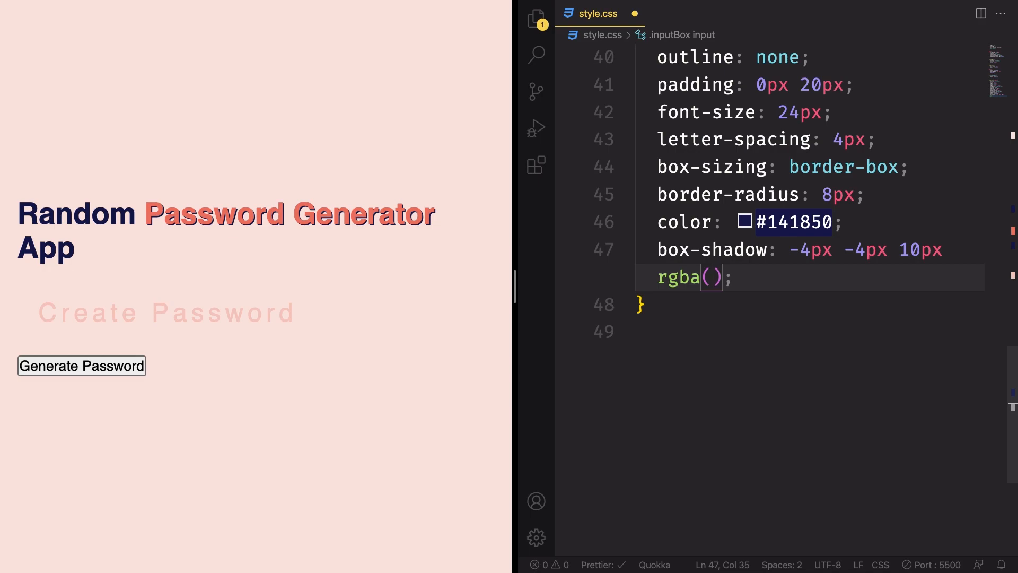
type("250,")
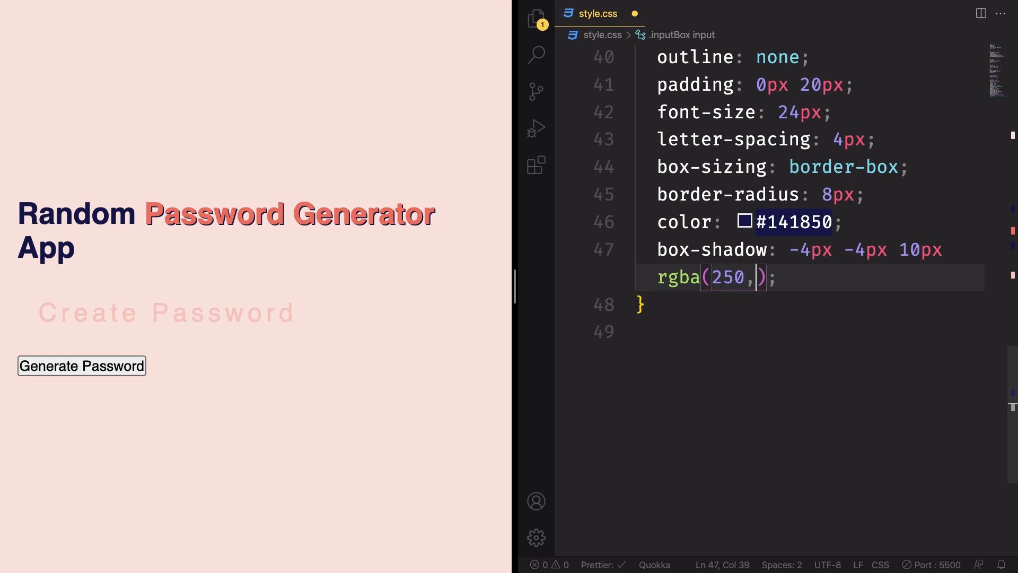
type("229,")
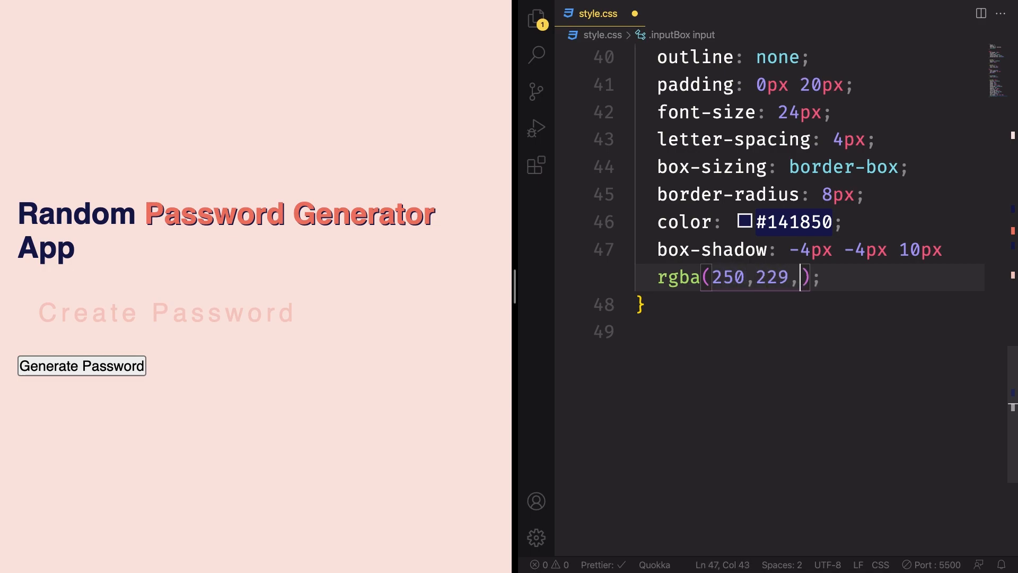
type("223,1")
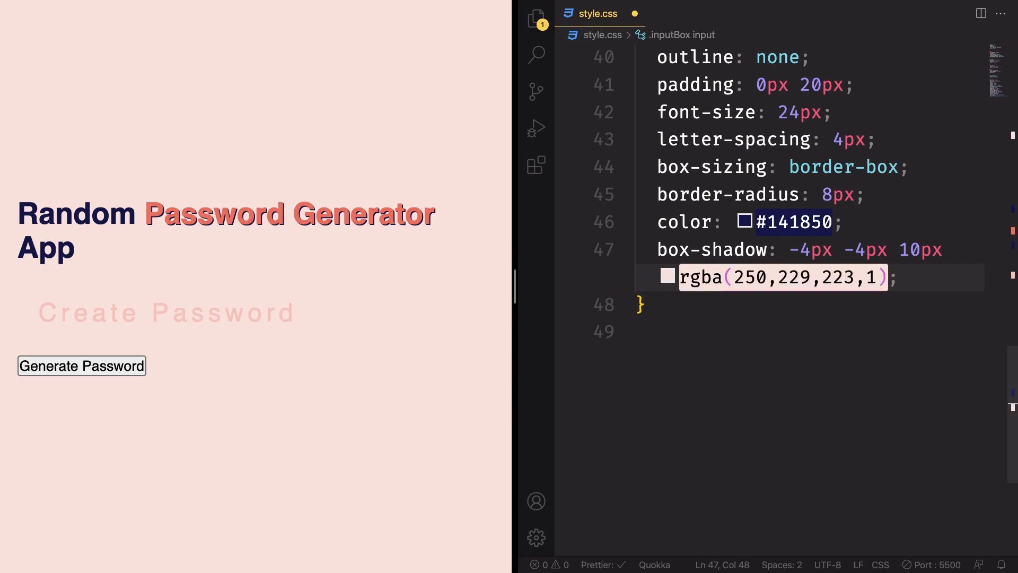
type(",")
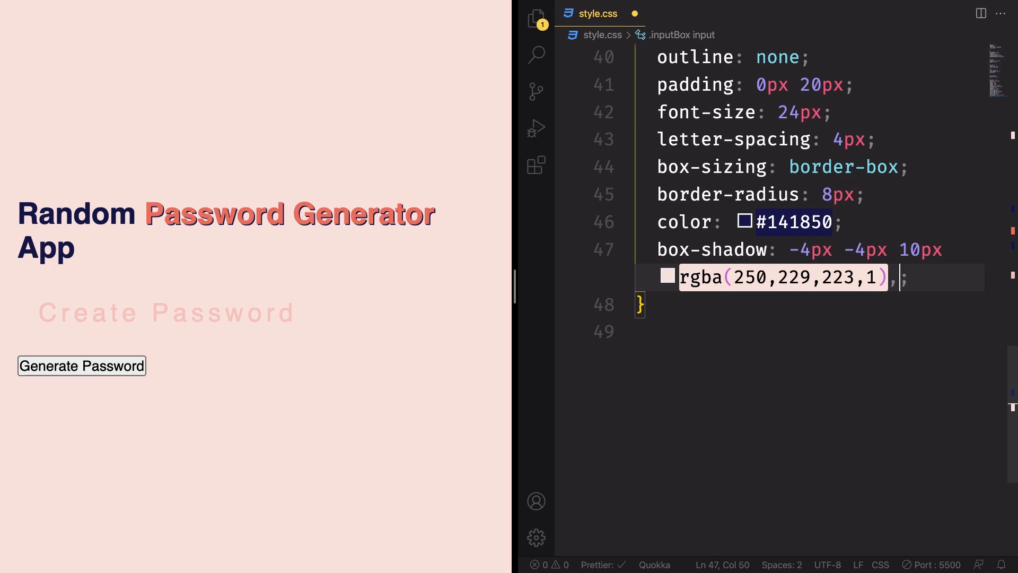
Layer inset 4px 4px 10px rgba(0,0,0,0.07) and inset -4px -4px 10px rgba(250,229,223,1) shadows and save.
type("inset 4px;")
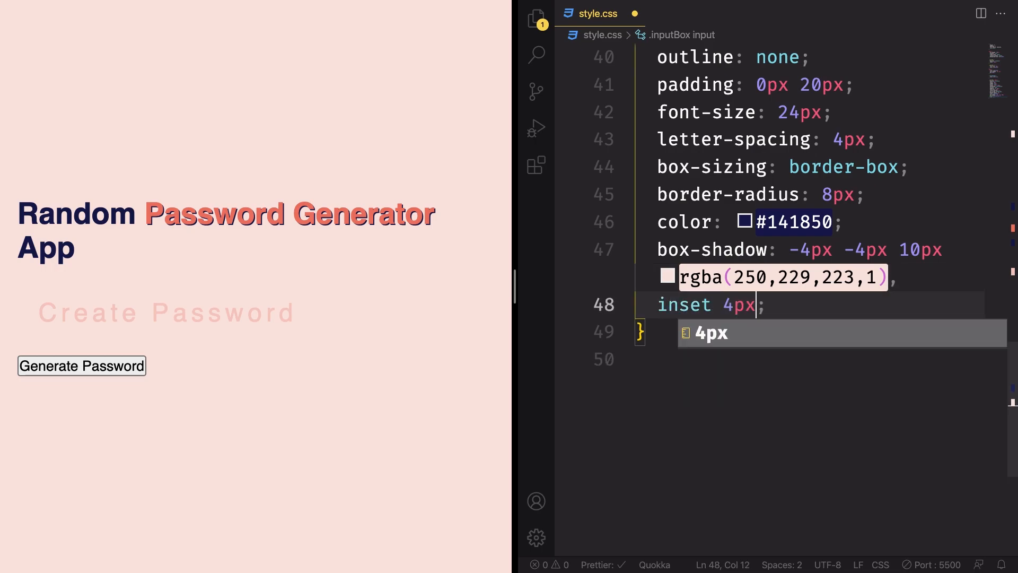
type("4px 10px rgba(0,0,0,")
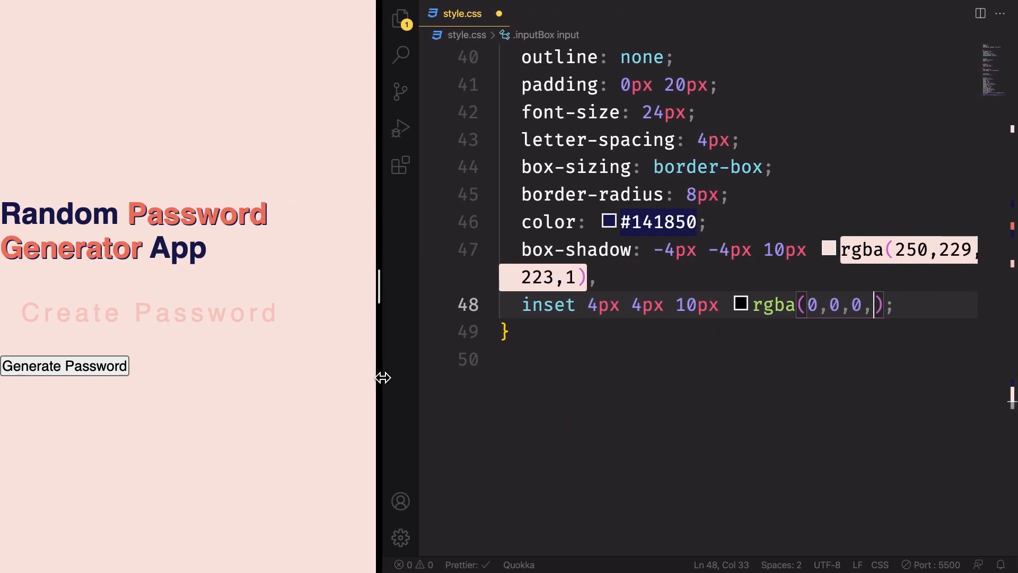
type("0.7")
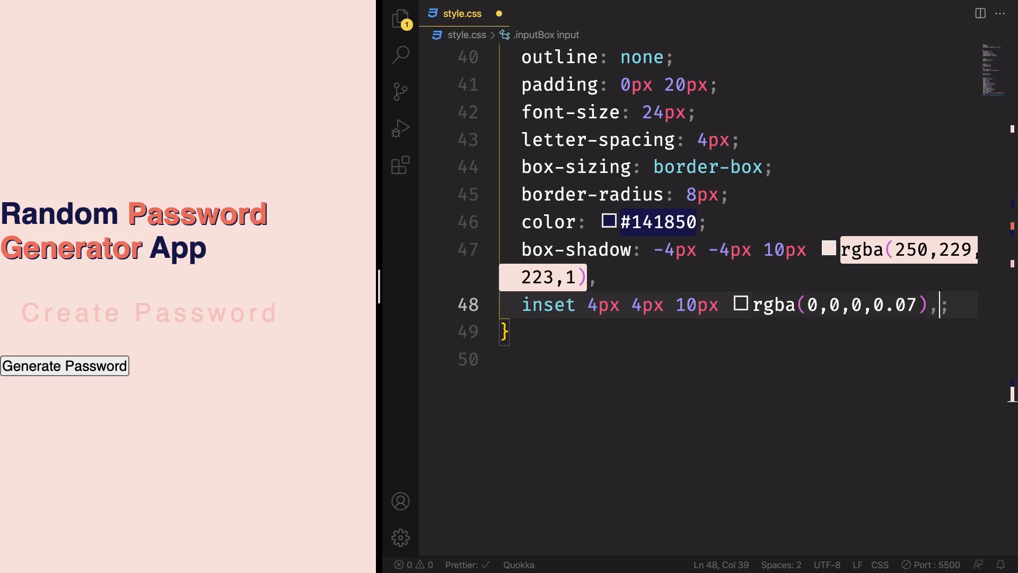
type("inset;")
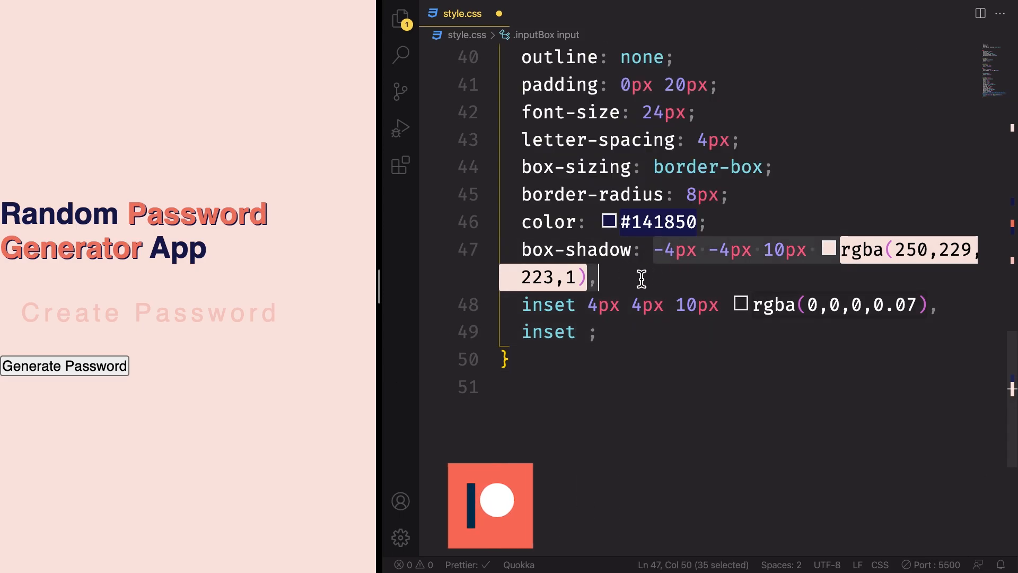
type("-4px -4px 10px rgba(250,229,223,1),")
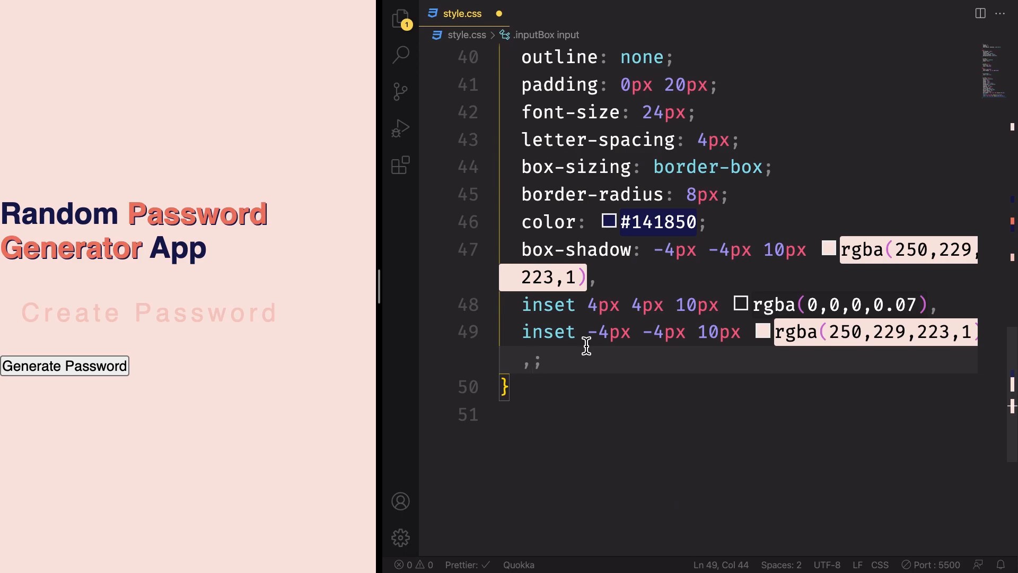
key("ctrl+s")
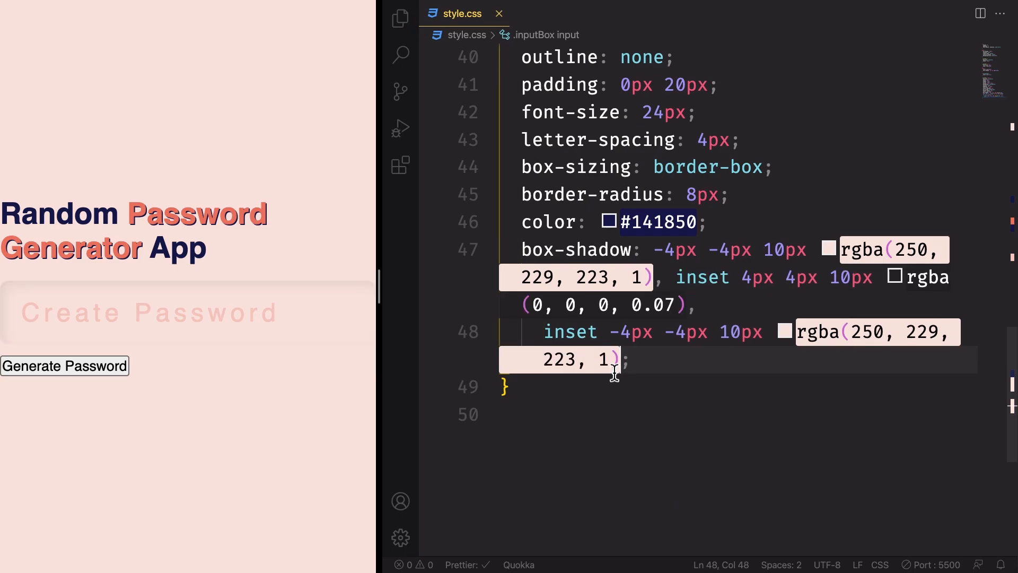
mouse_move(628, 403)
type(",")
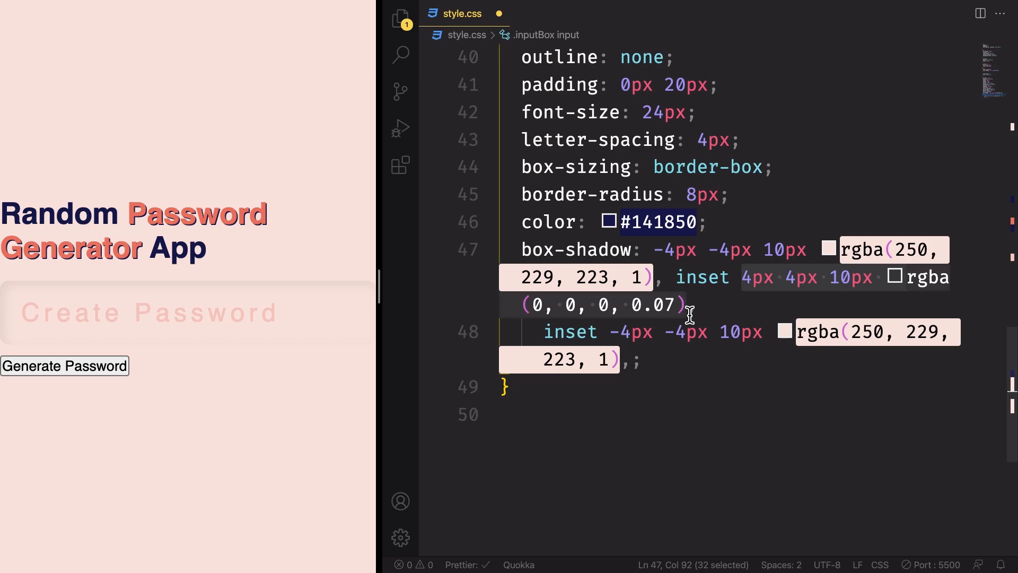
Add an .inputBox input::placeholder rule with letter-spacing 0.
left_click(400, 18)
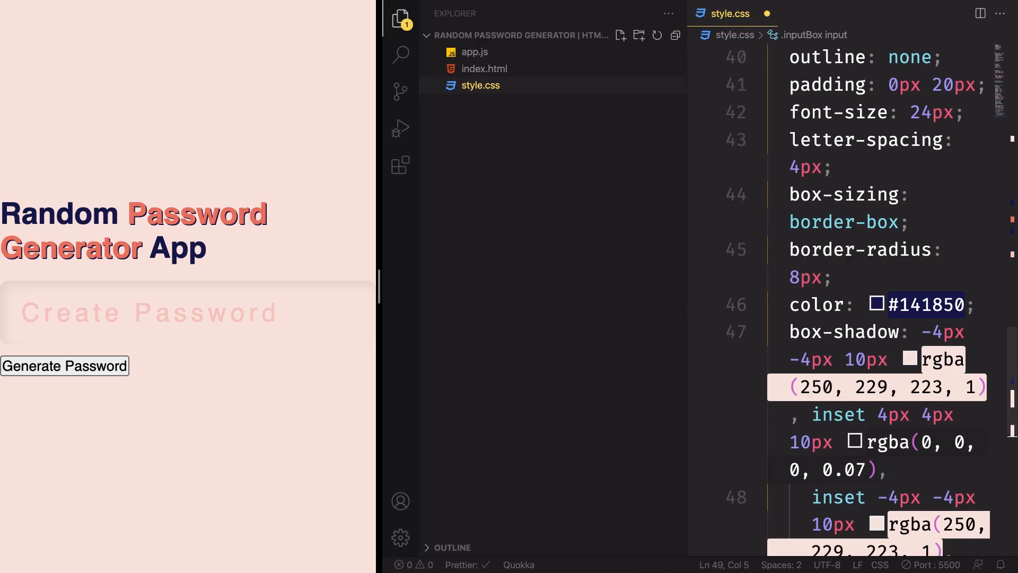
left_click(400, 18)
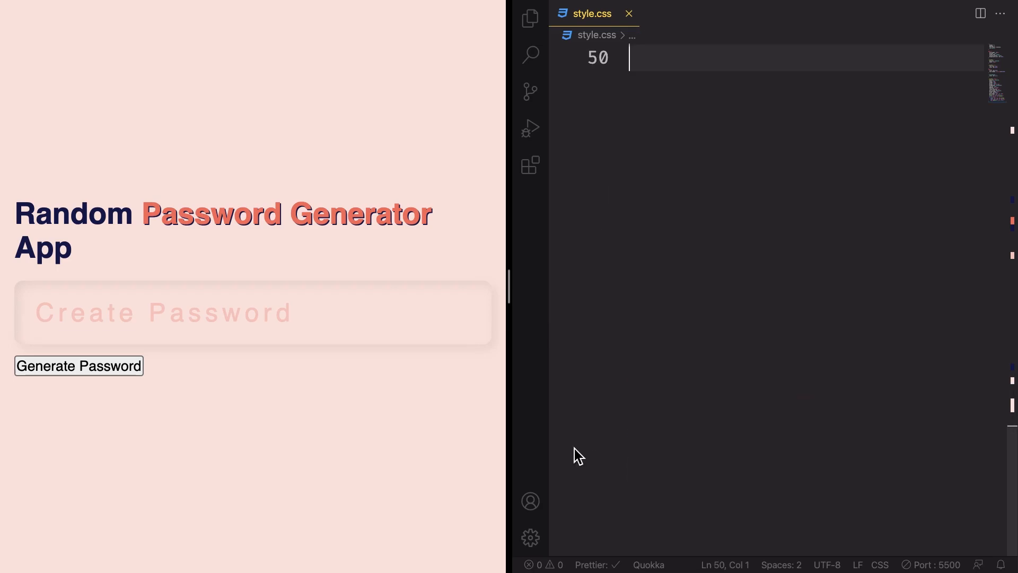
type(".inputBox input")
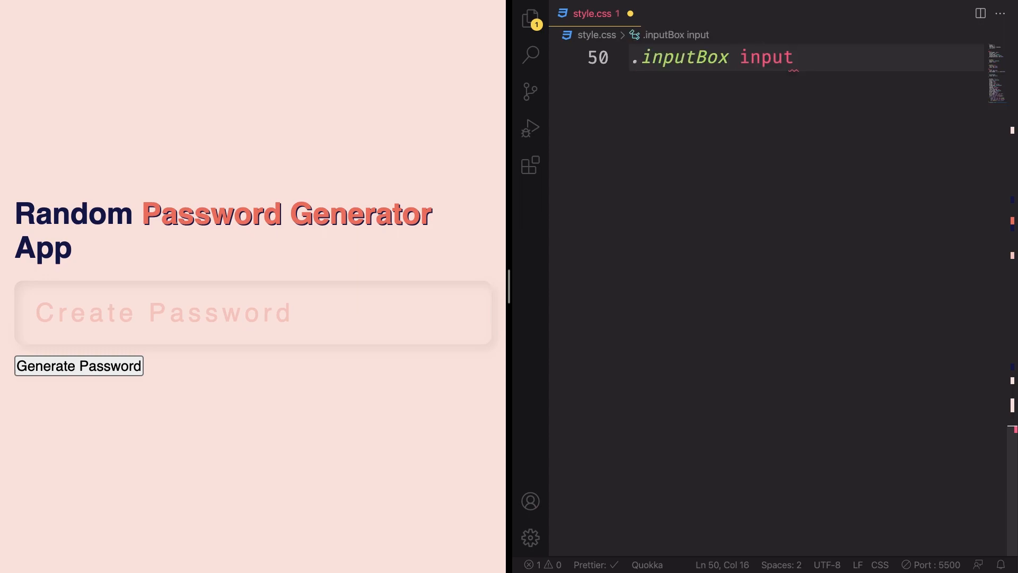
type("::placeholder{")
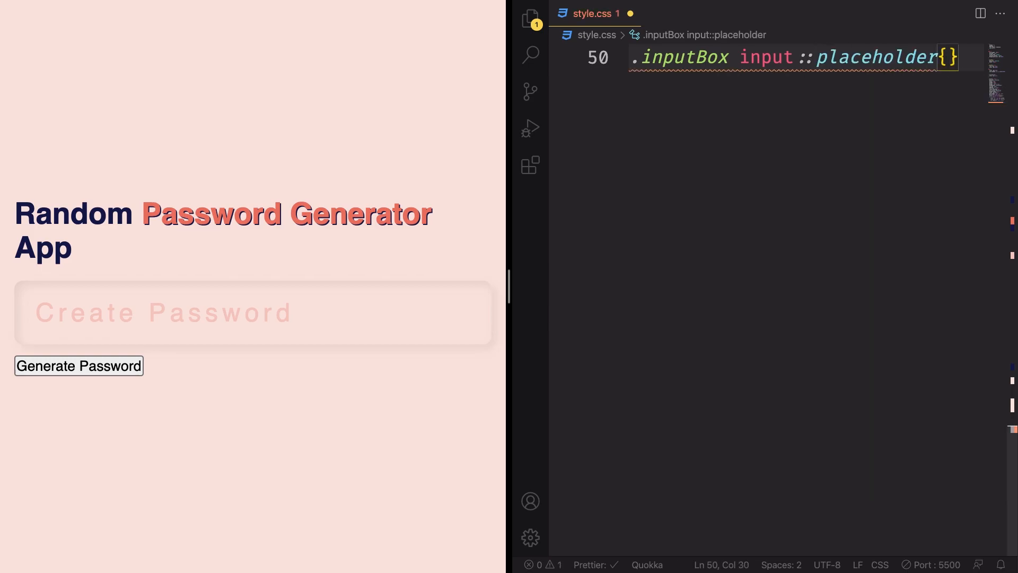
key("Enter")
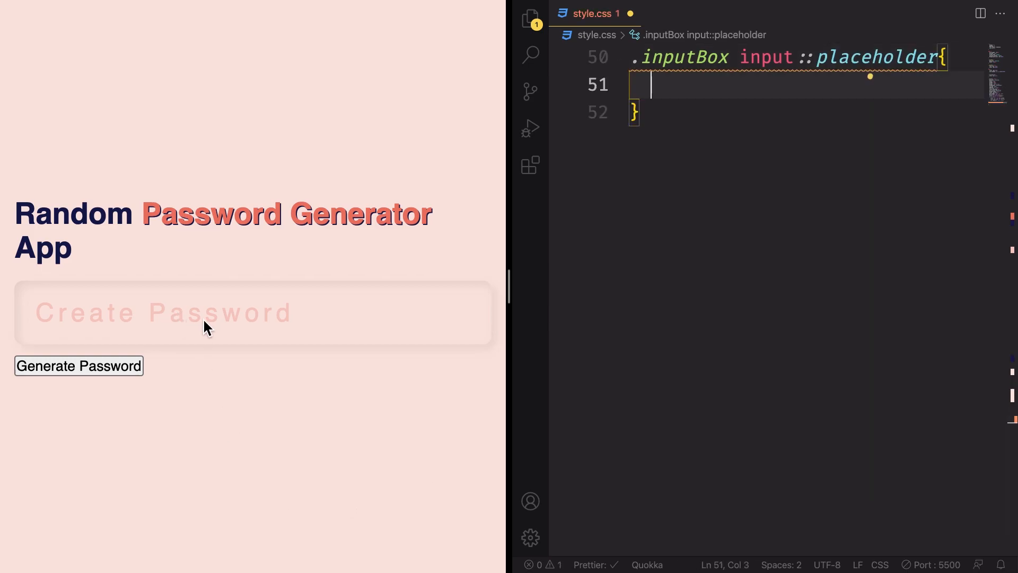
type("lts")
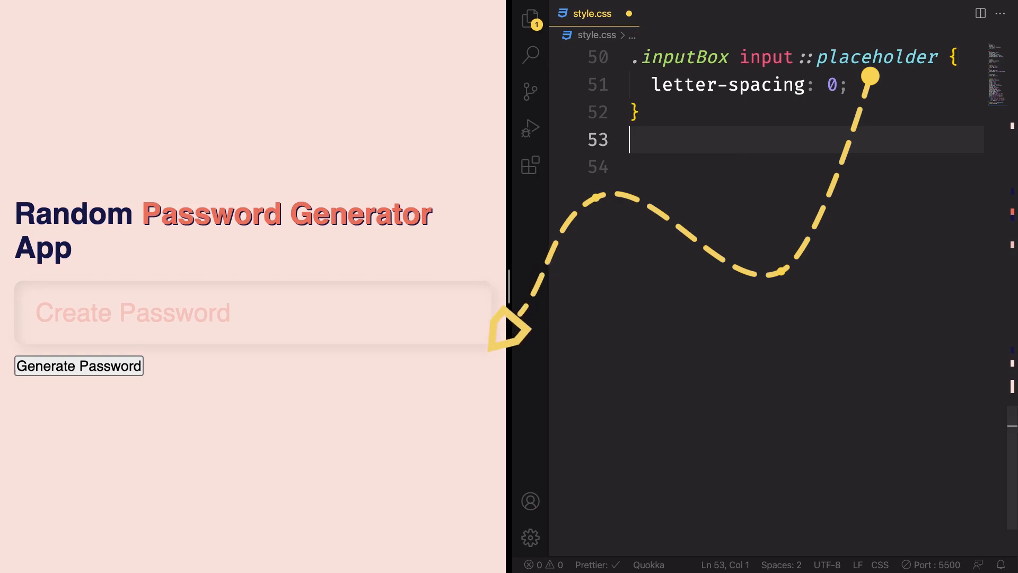
Start a button rule with position relative and cursor pointer.
type("button")
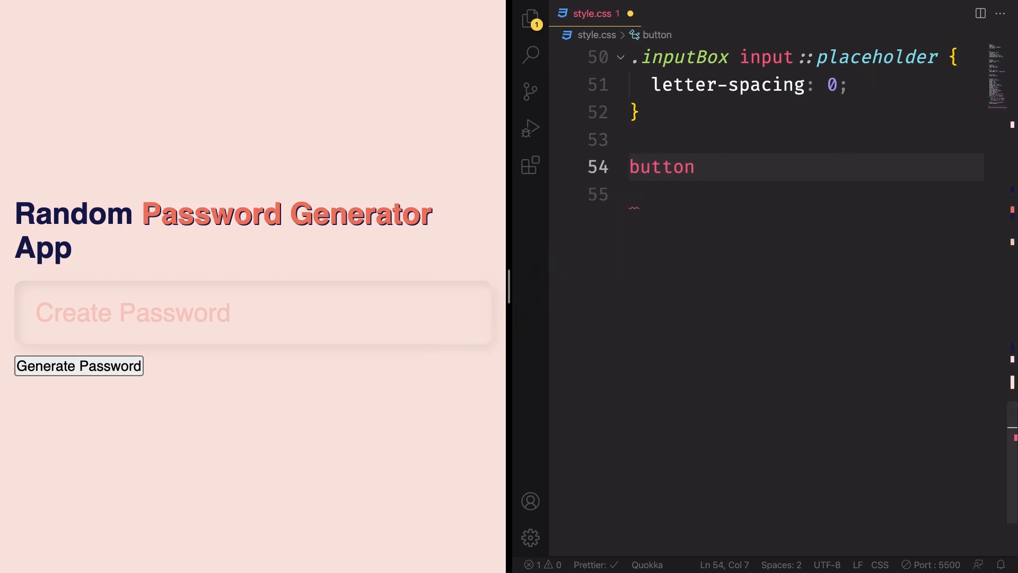
type("{")
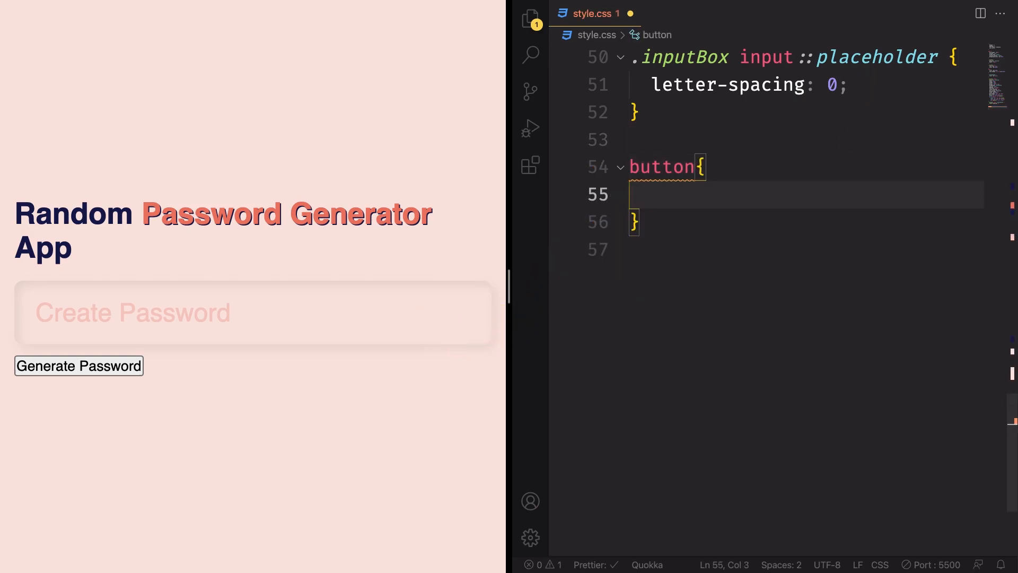
type("position: relative;")
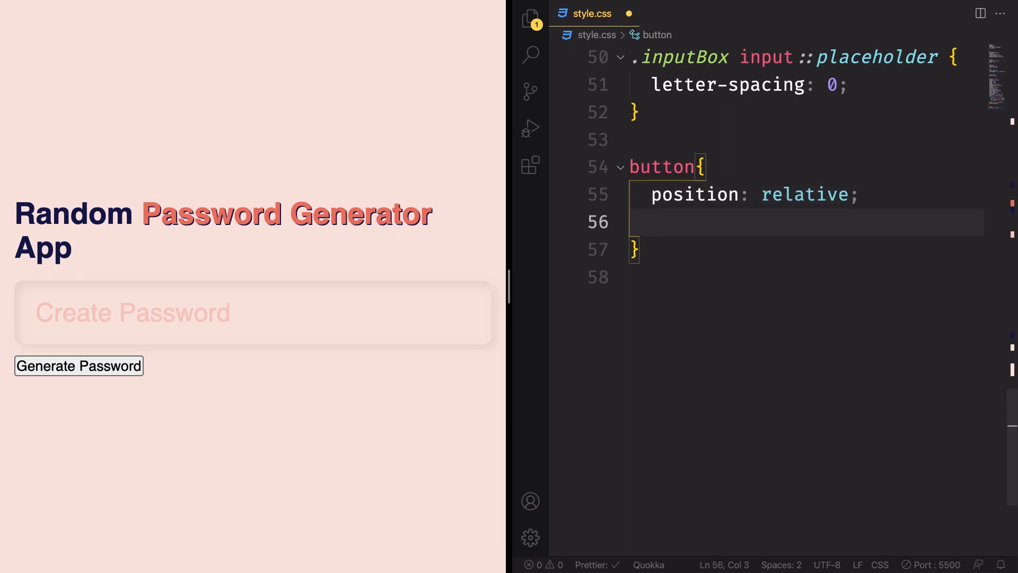
type("cursor: pointer;")
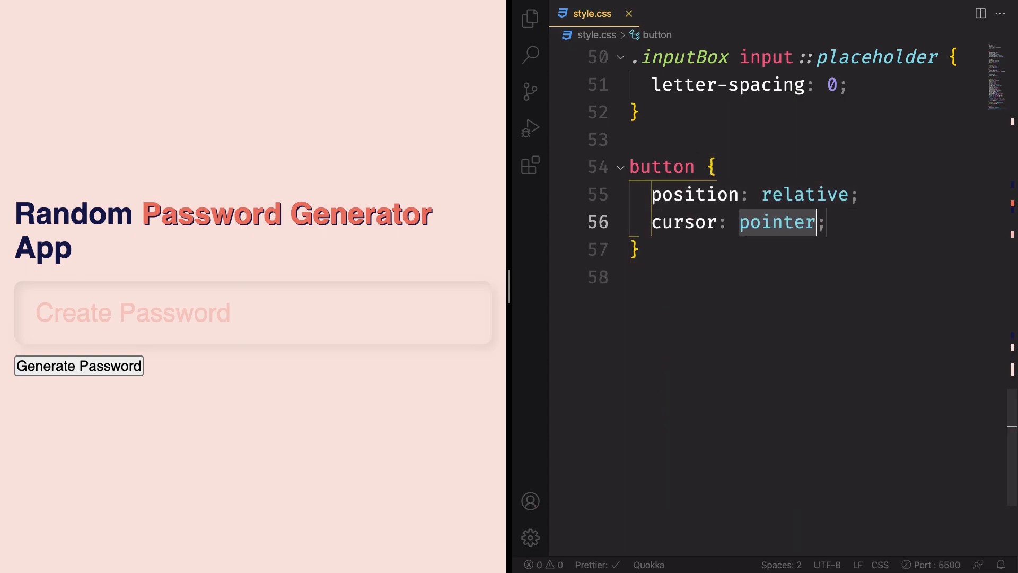
left_click(829, 222)
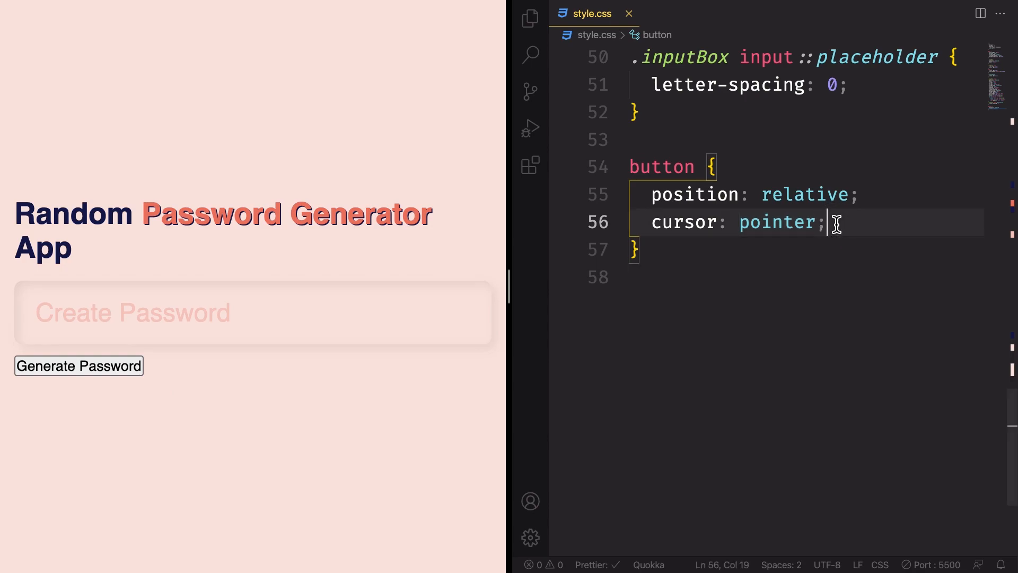
Set the button's text colour and a #303179 background, and save.
type("c")
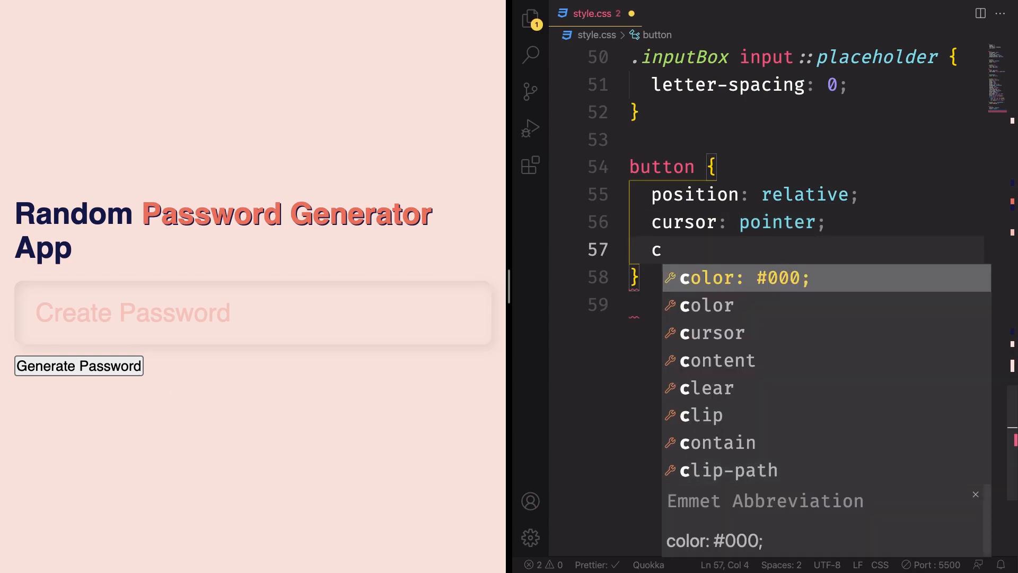
type("#fae5df;")
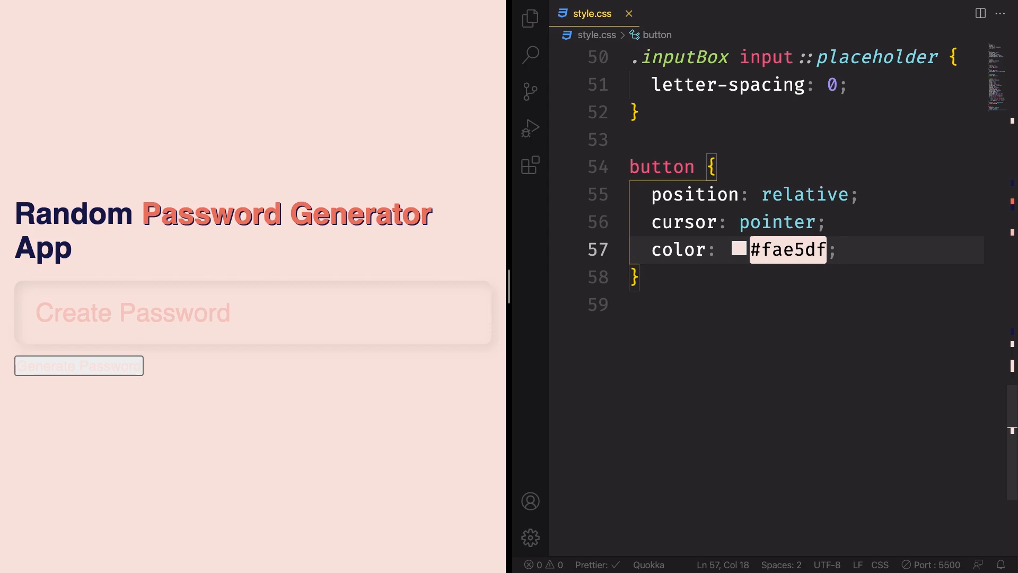
type("background-color: #fff;")
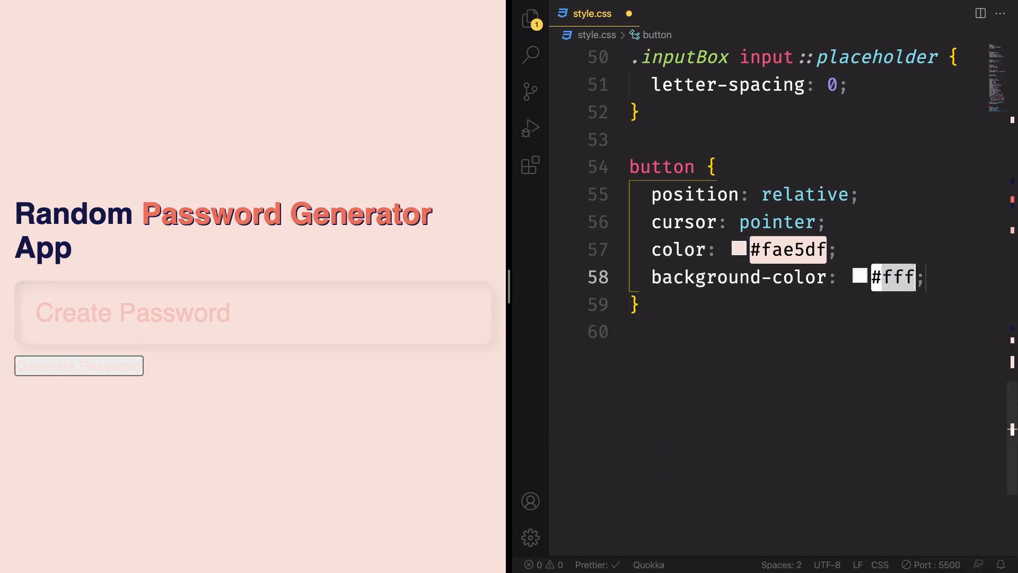
key("Backspace")
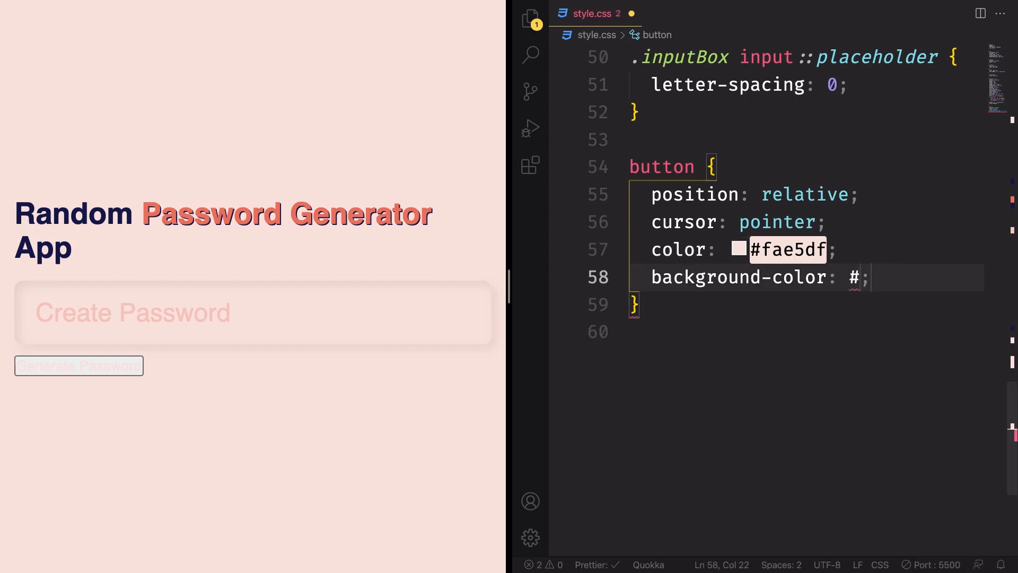
type("303179")
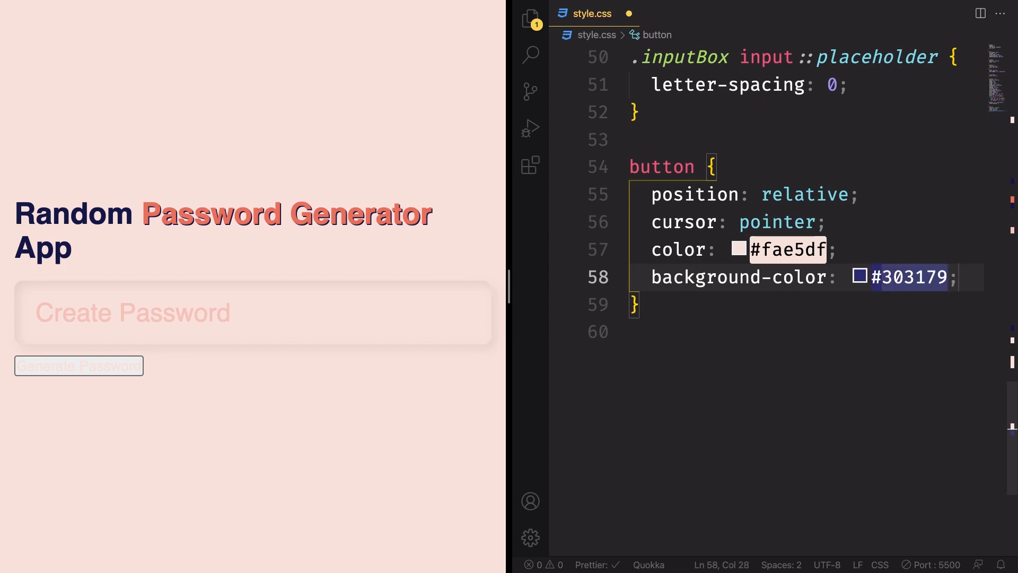
key("ctrl+s")
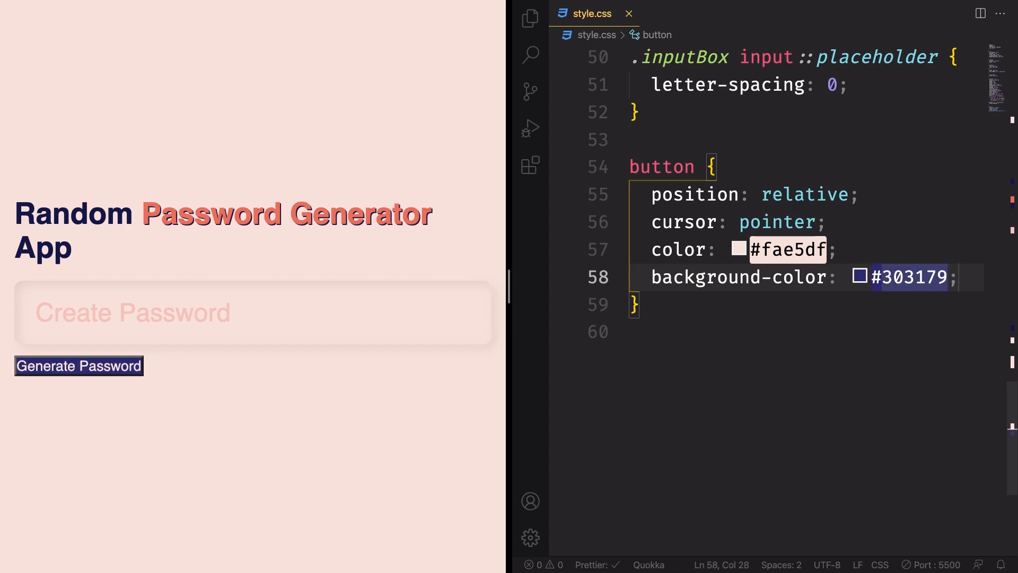
Give the button font-size 24px and display inline-block.
type("f")
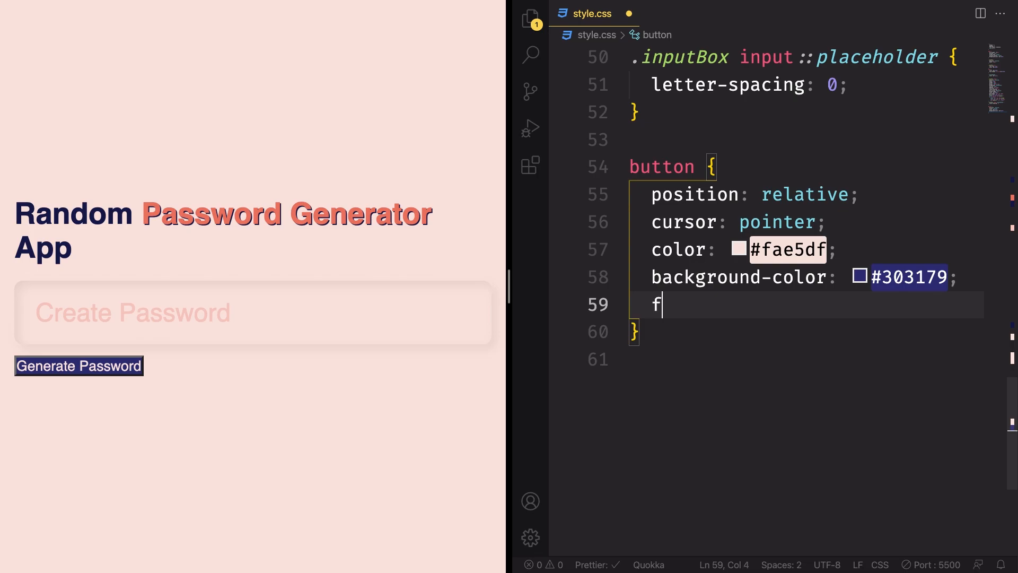
type("ont-size: 24px;")
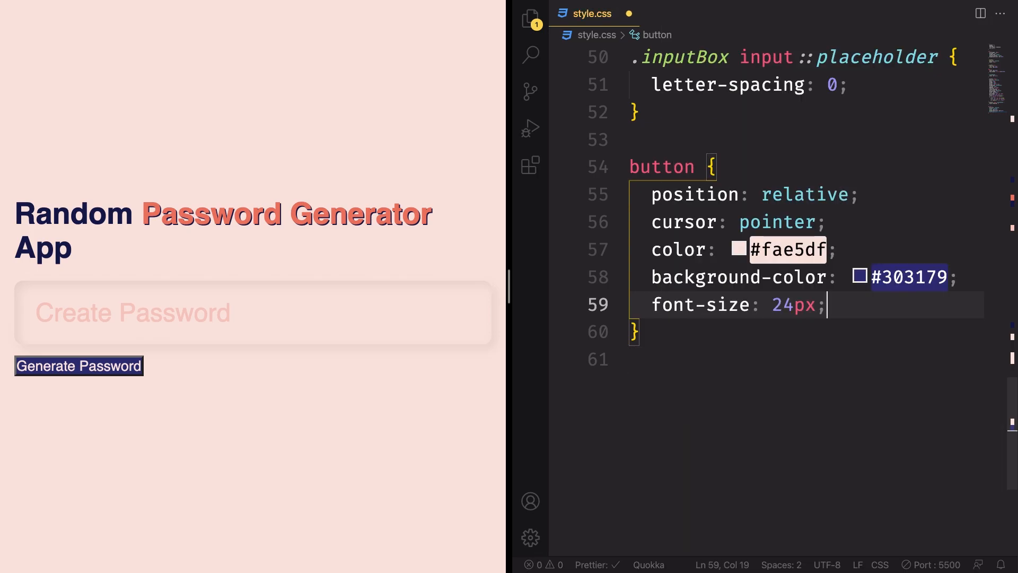
key("ctrl+s")
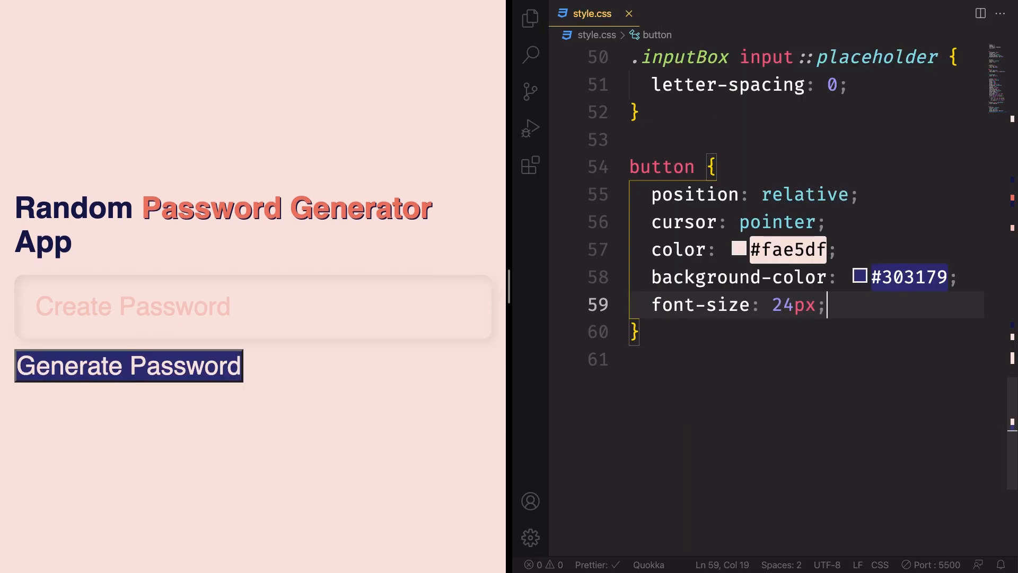
key("Enter")
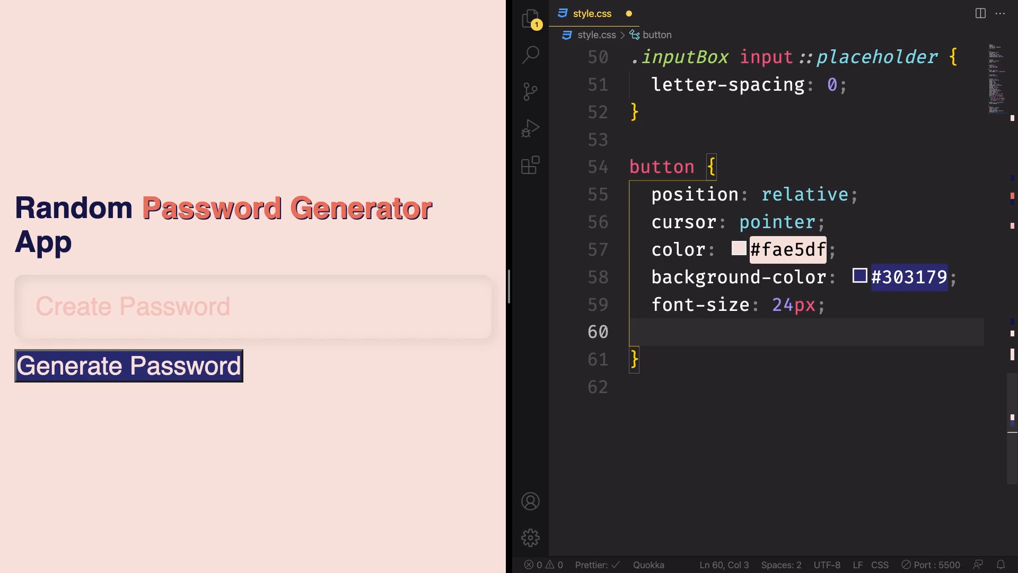
type("display: inline-block;")
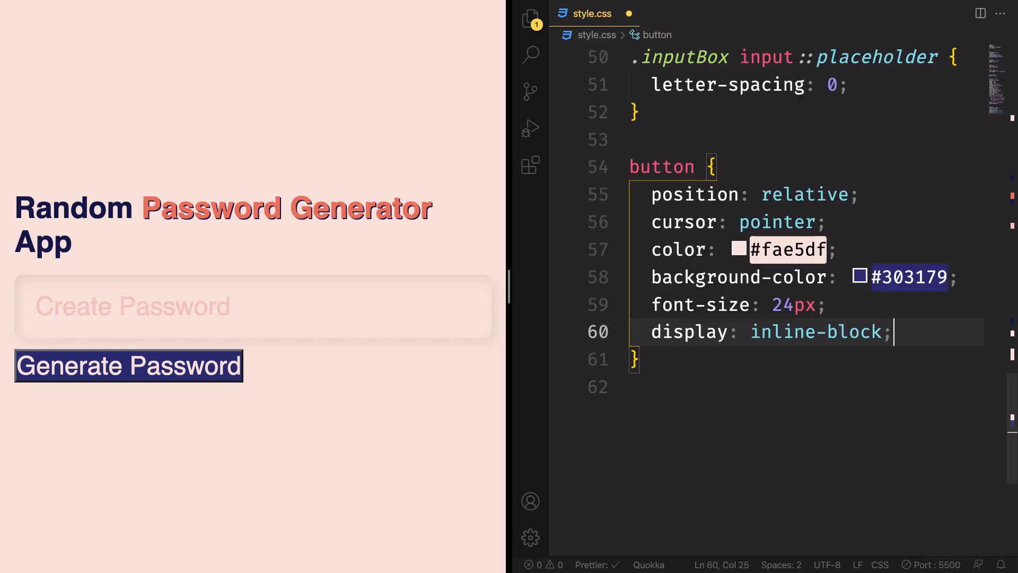
key("Enter")
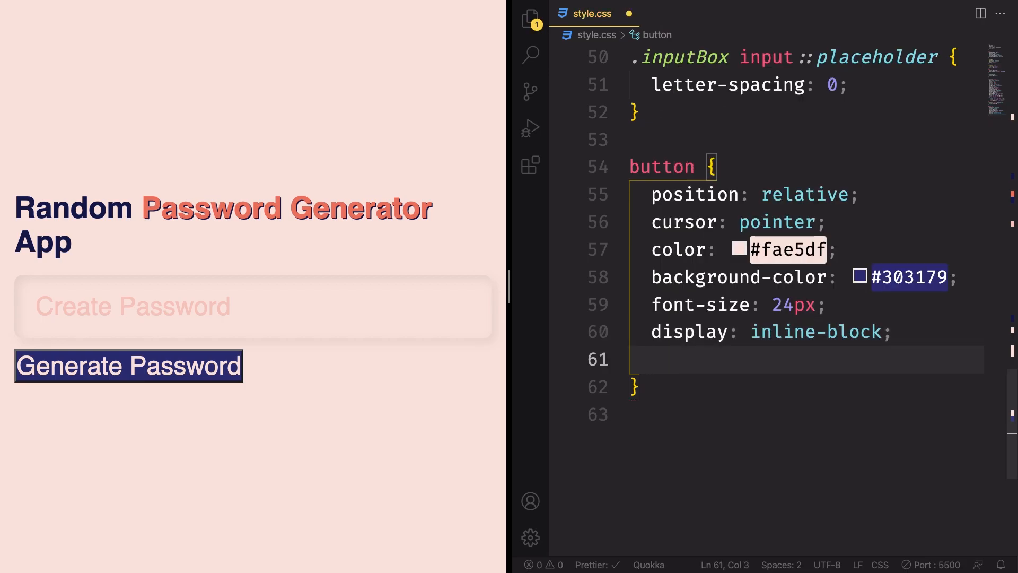
Add padding 10px 15px and border-radius 8px to the button.
type("p10")
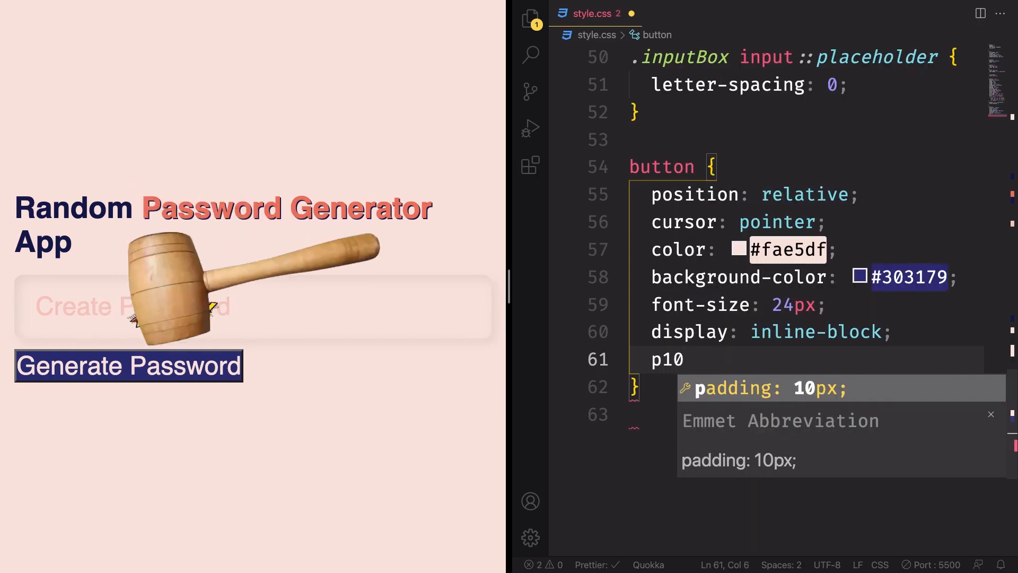
type("px15px;")
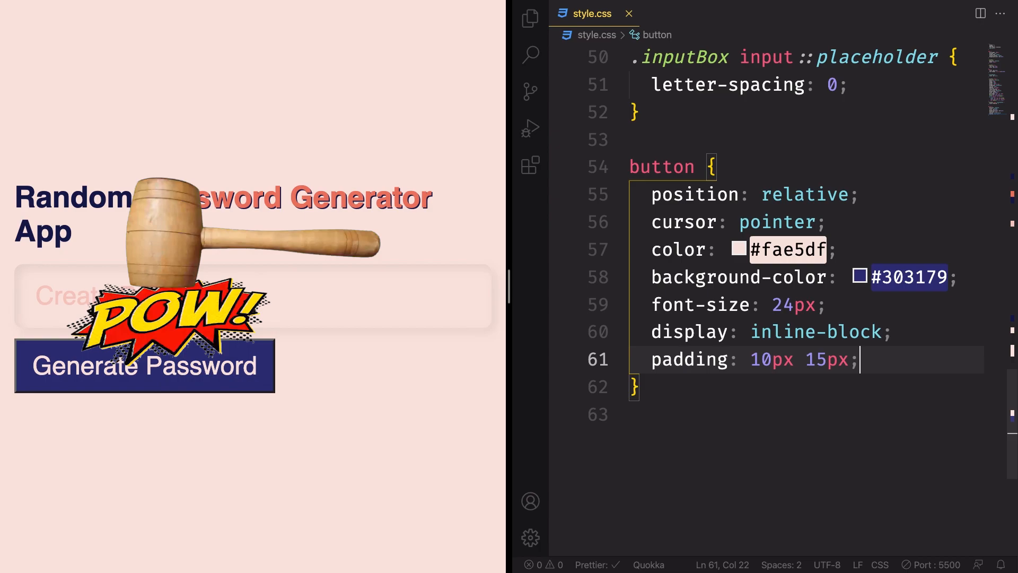
type("brd")
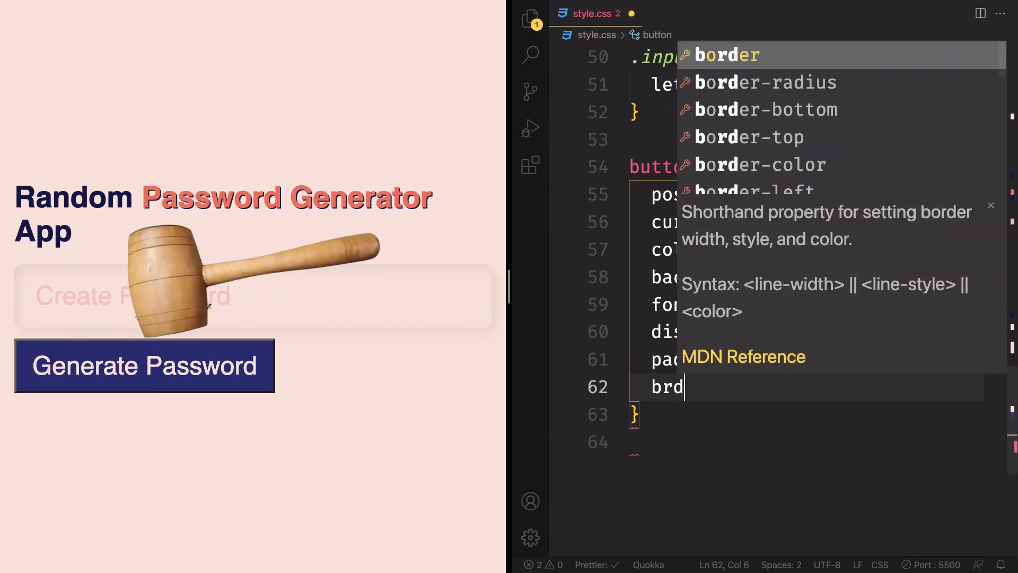
type("bdrs8")
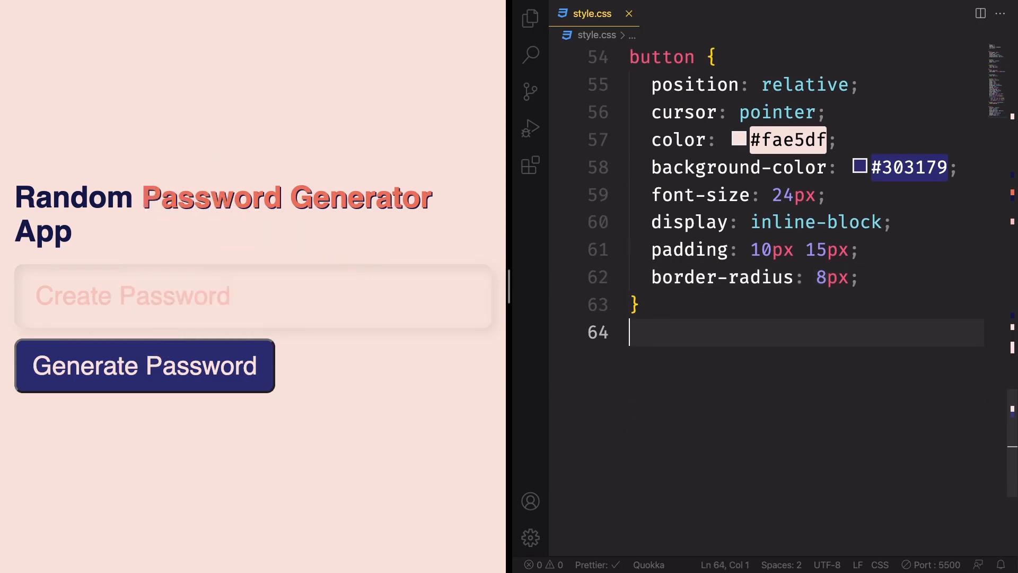
type(".inputBox")
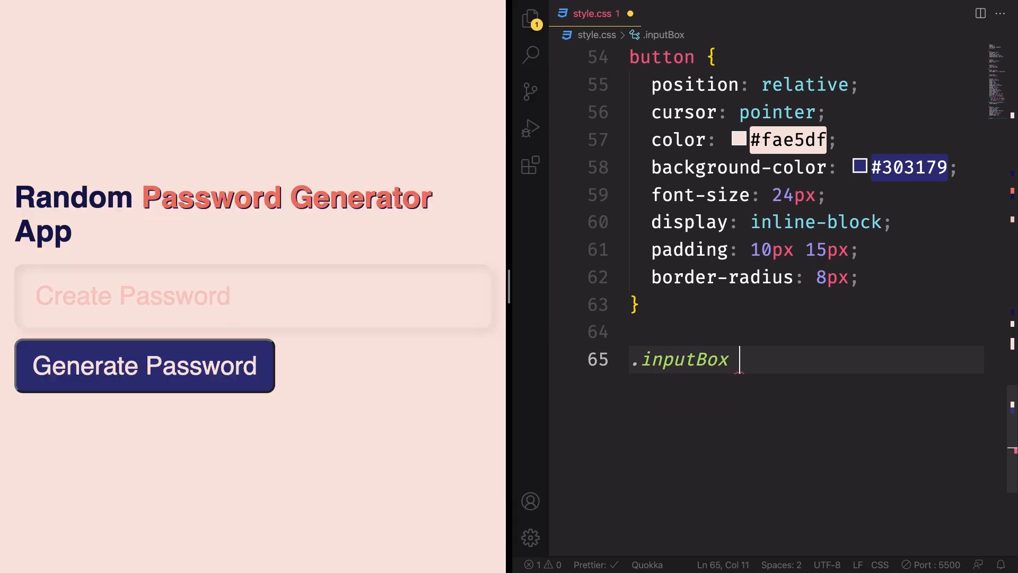
Add an .inputBox #btn:active rule with background #141850 and transform scale(.98), and save.
type("#btn")
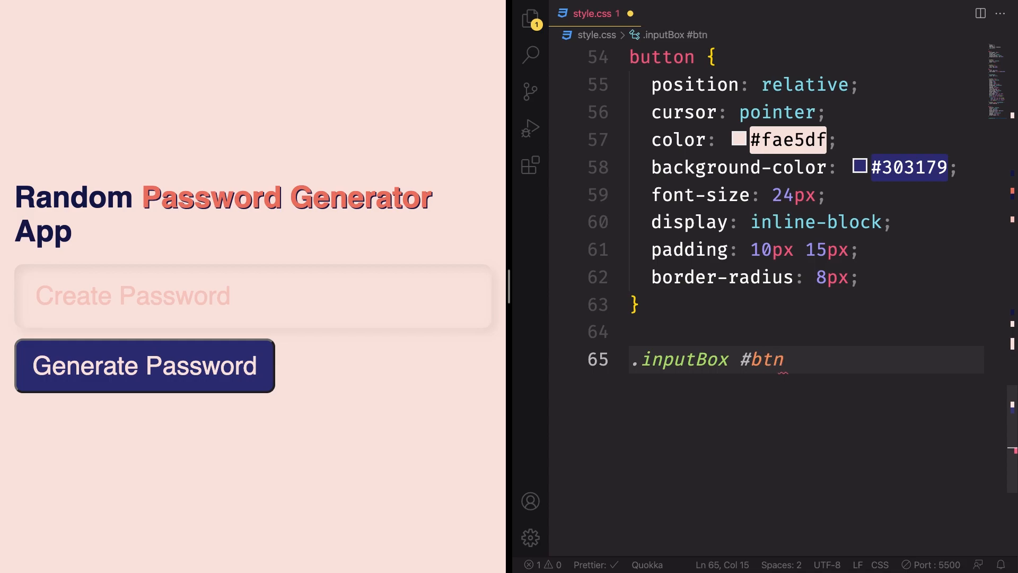
type(":active{")
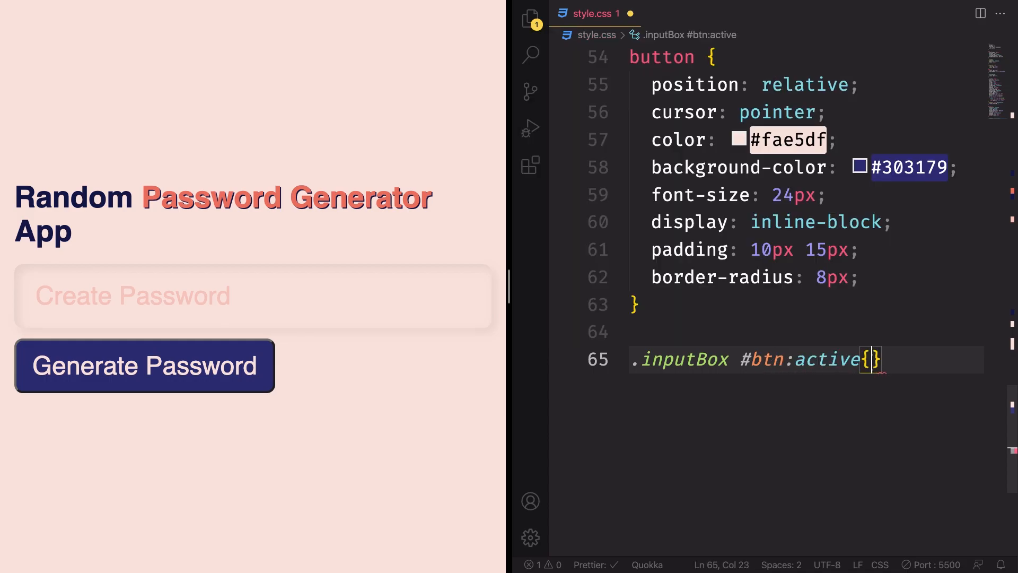
key("Enter")
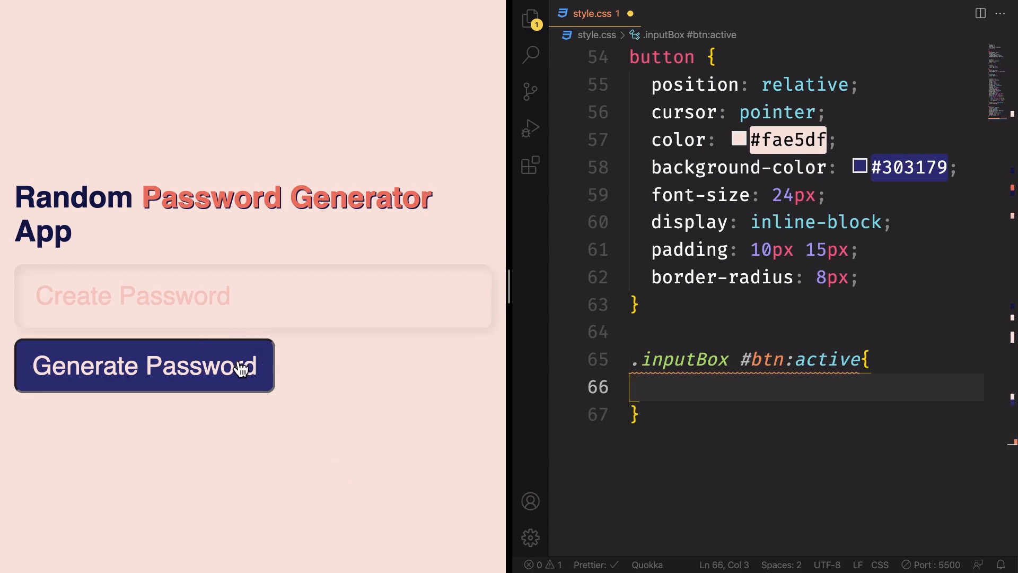
mouse_move(701, 393)
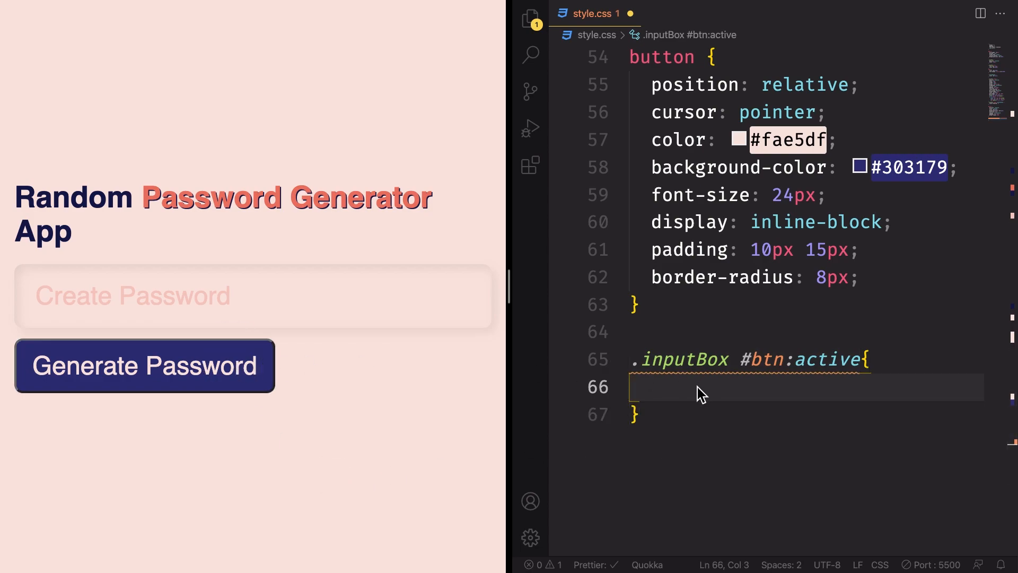
type("background-color: #fff;")
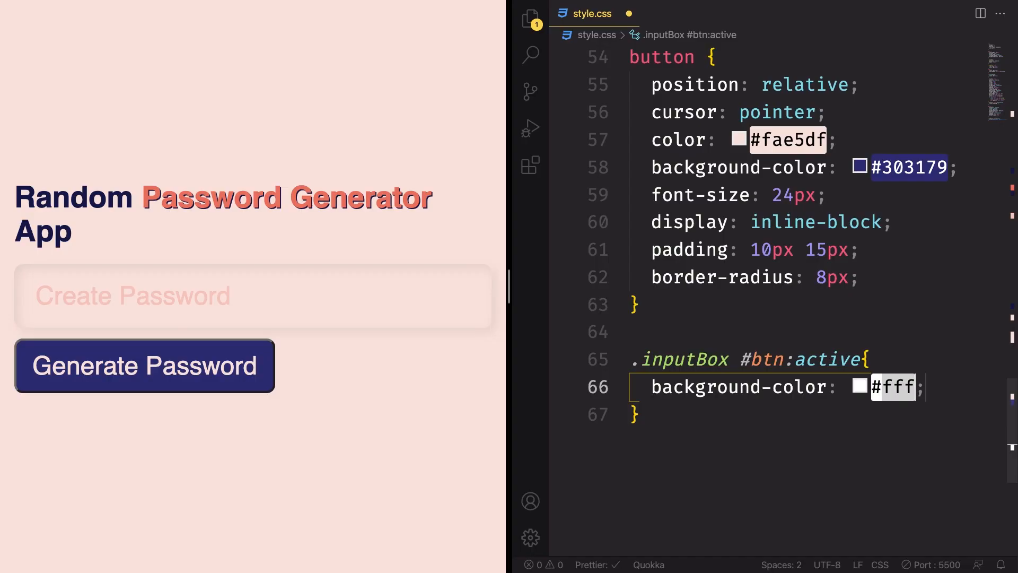
type("#141")
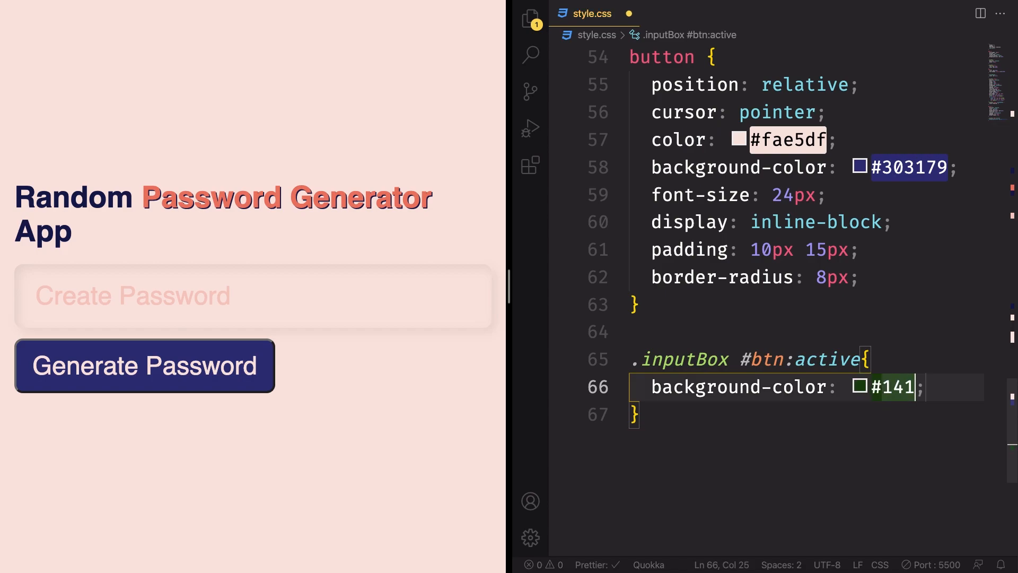
type("850")
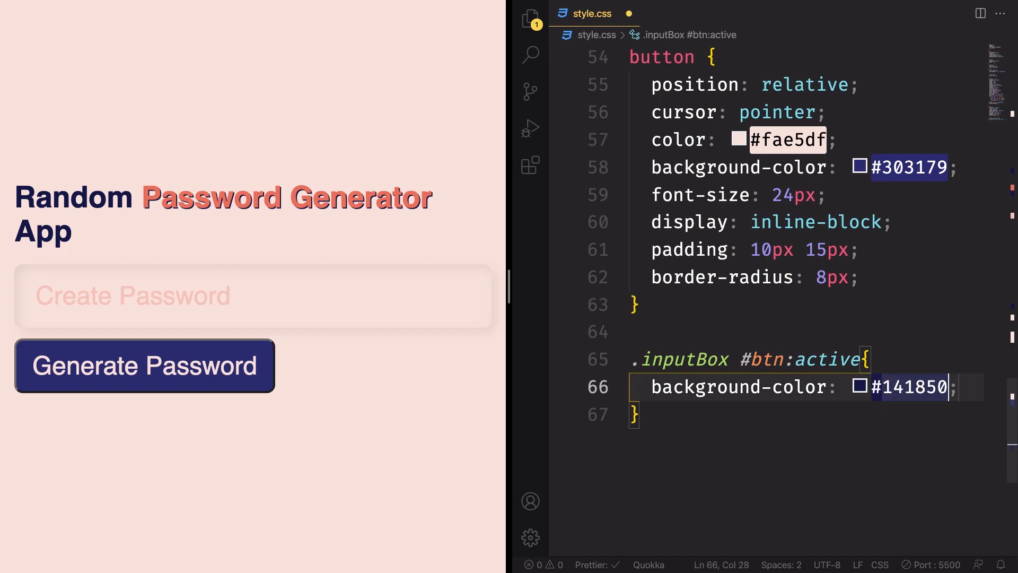
type("transform: scale();")
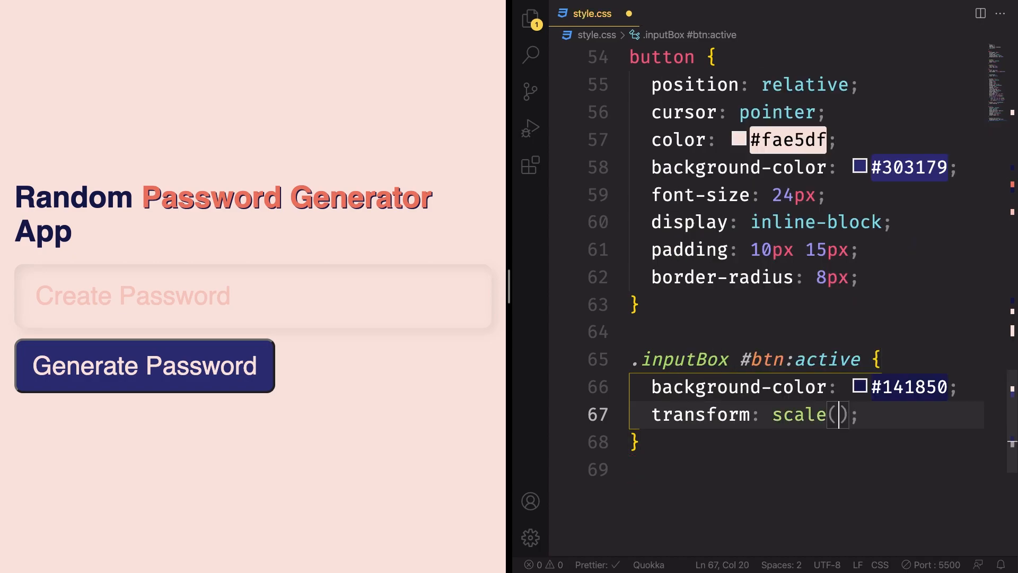
type(".98")
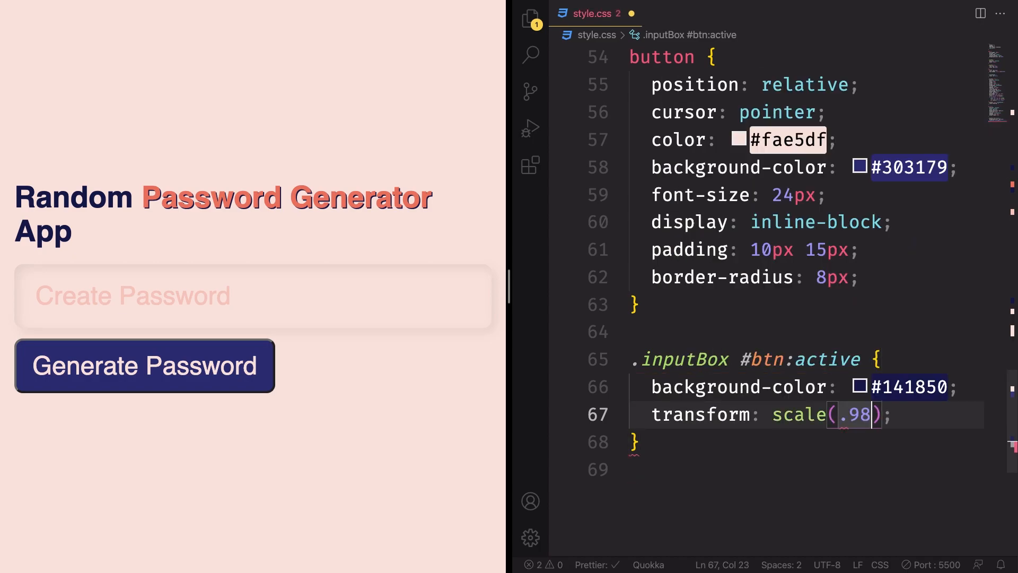
key("ctrl+s")
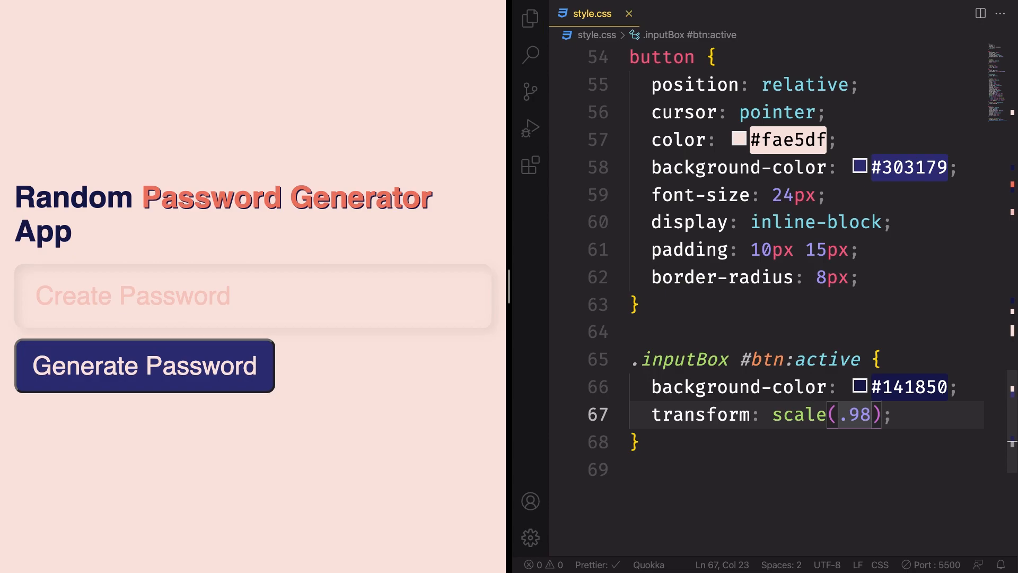
Test the pressed look of Generate Password in the preview.
left_click(209, 366)
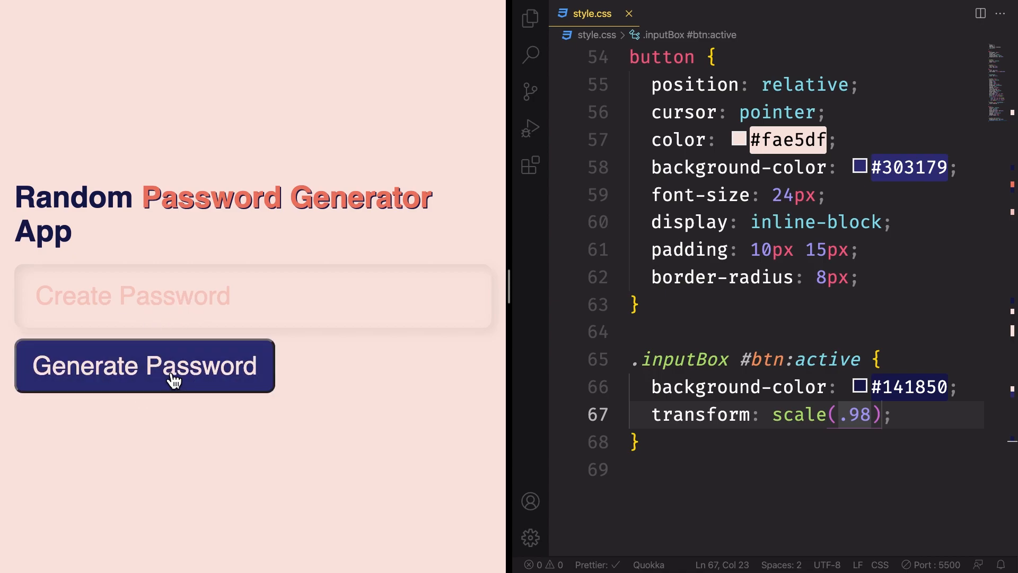
left_click(168, 368)
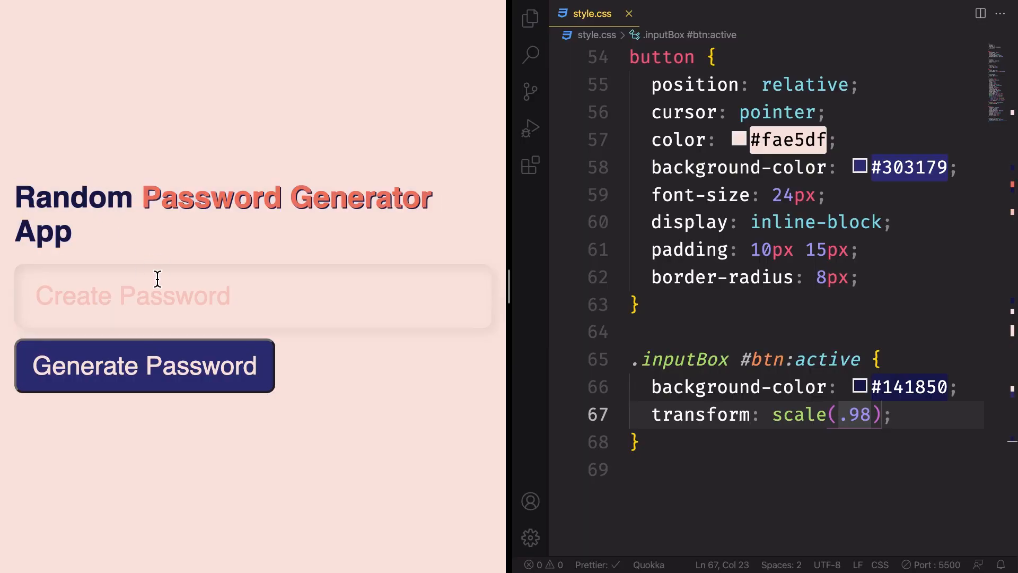
mouse_move(227, 385)
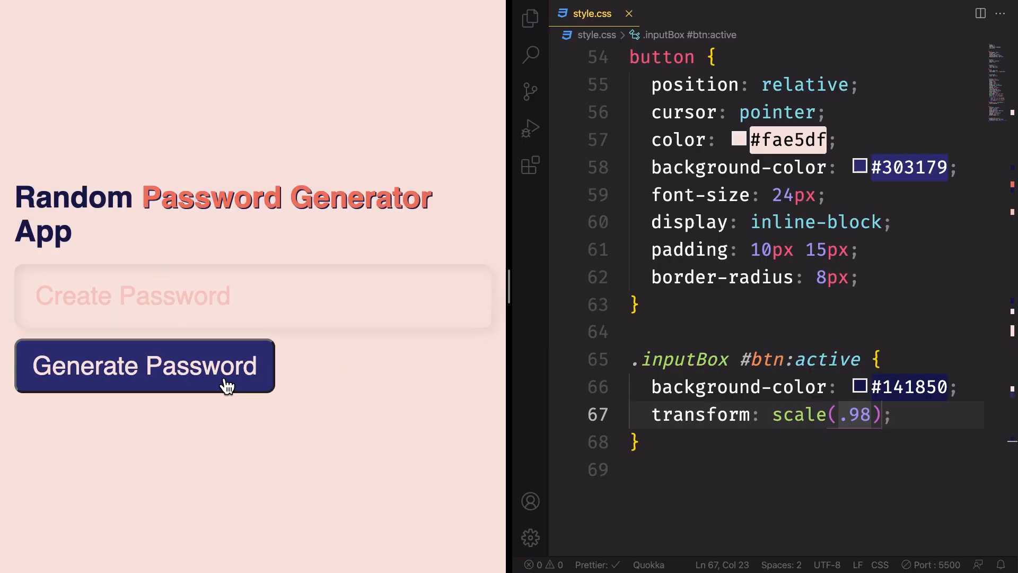
left_click(636, 441)
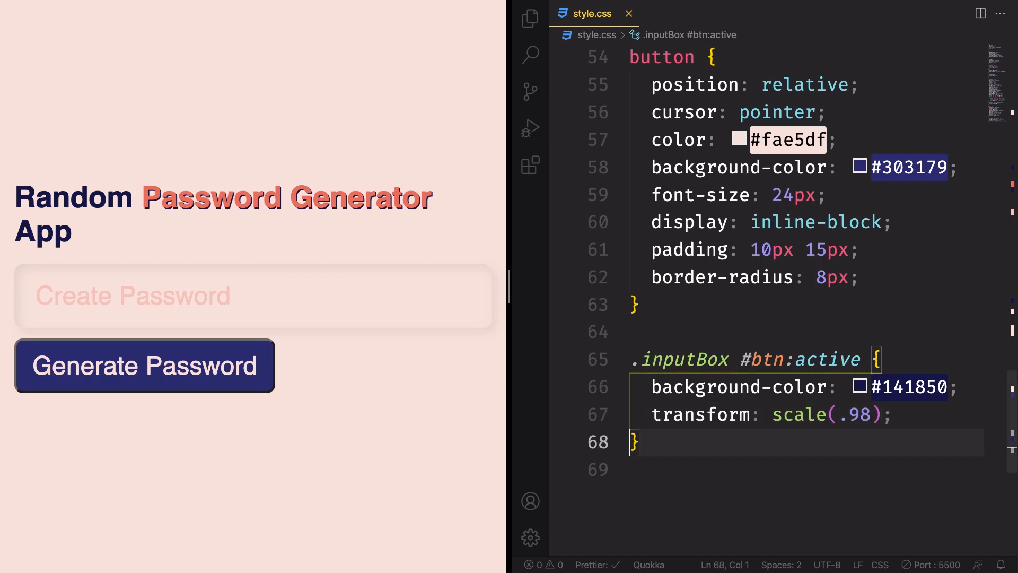
Add user-select: none to the universal * rule.
scroll("up", 3)
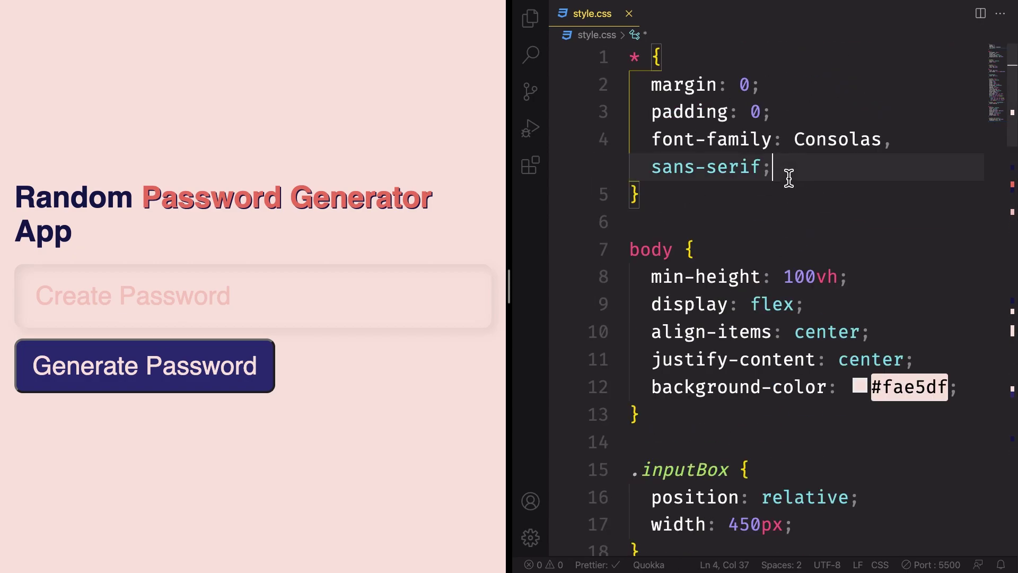
type("user-select: ;")
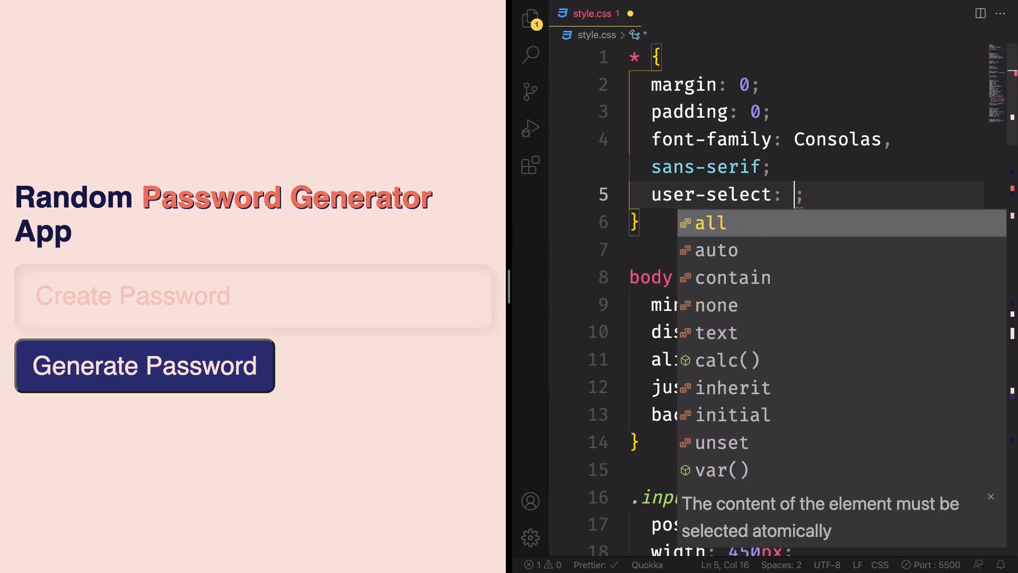
type("none")
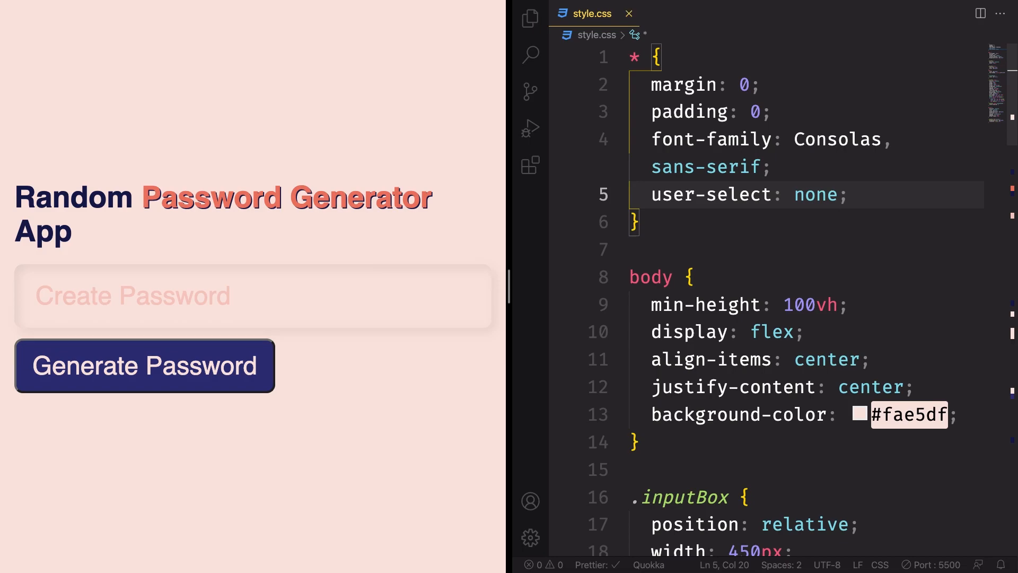
scroll("down", 3)
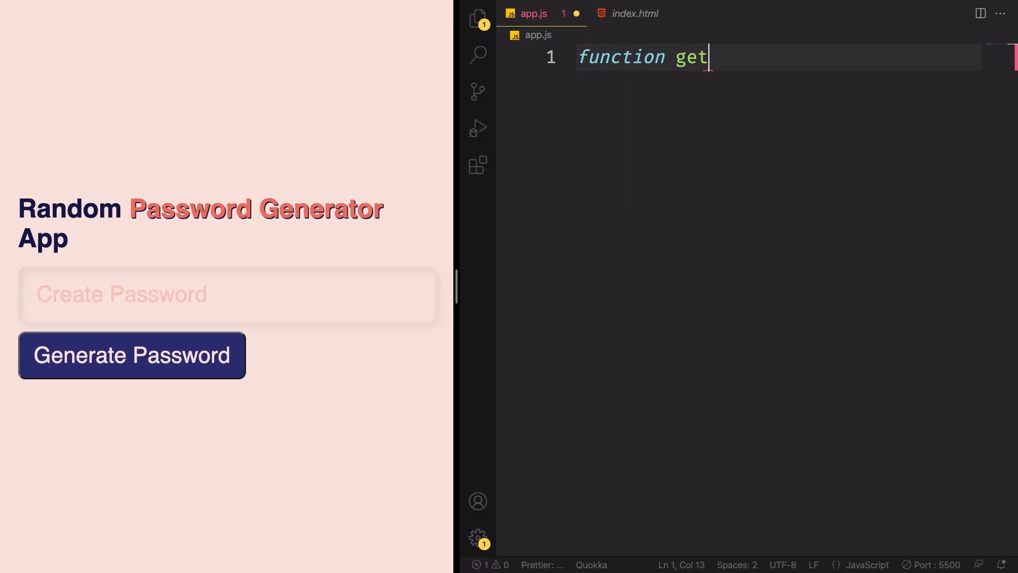
Declare function getPassword() and begin const chars = " inside it.
type("Password()")
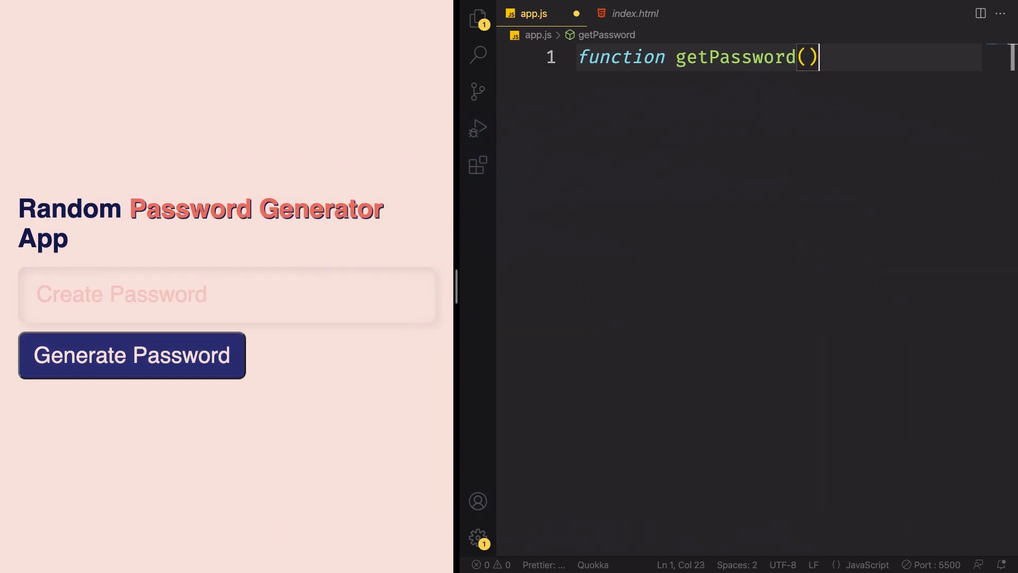
type("{")
type("const")
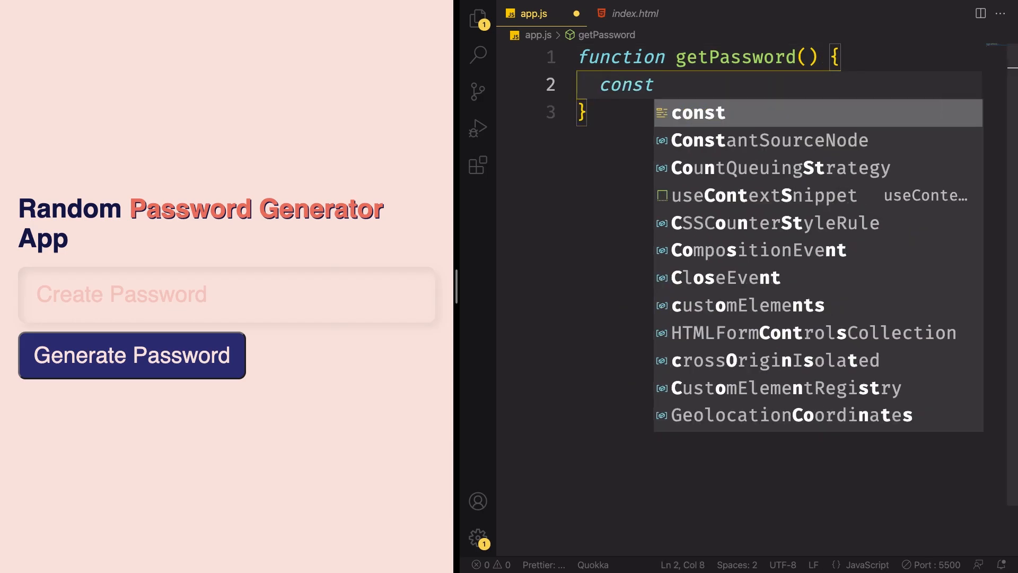
type("chars =")
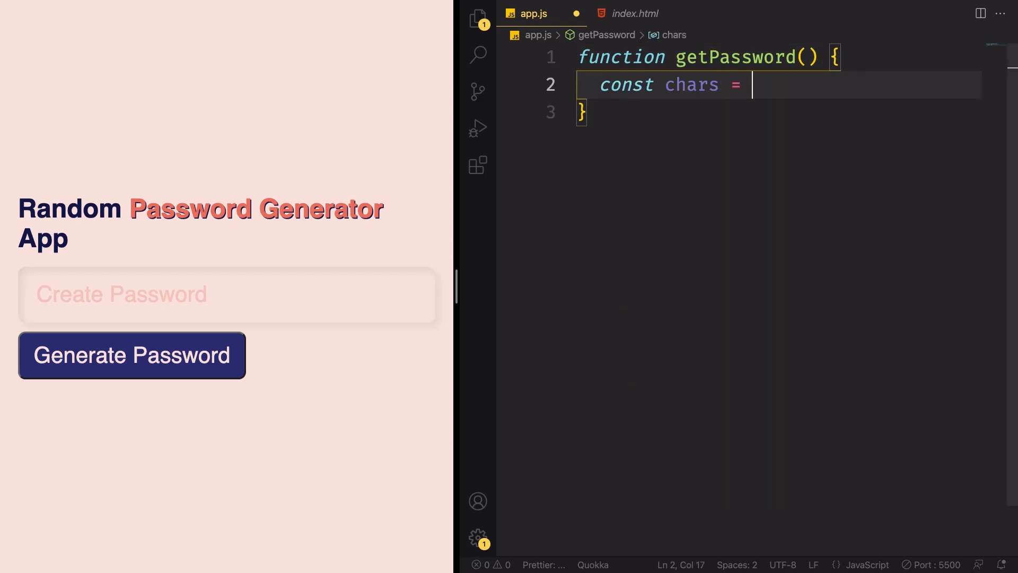
type("\"")
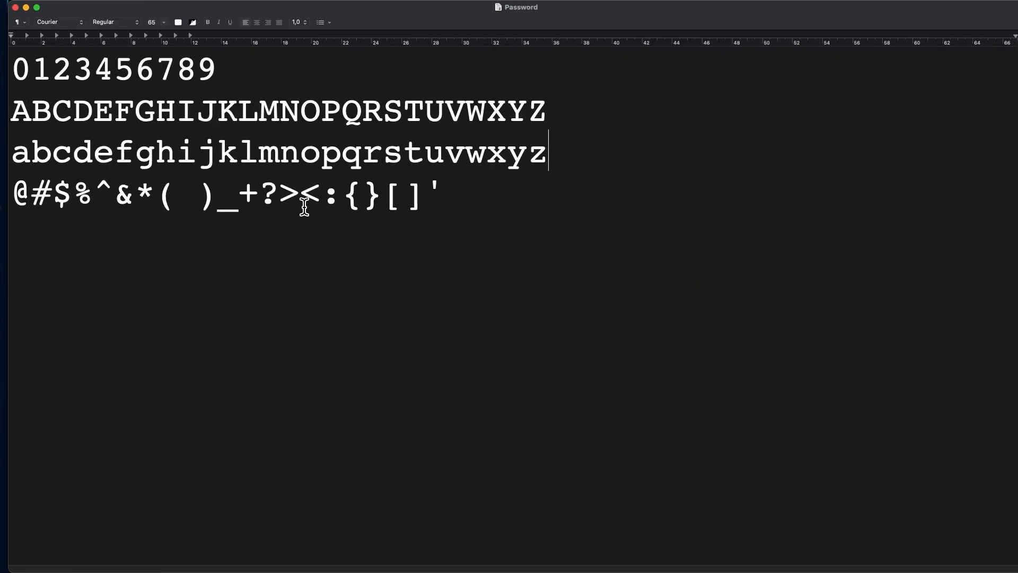
Select the digits, letters and symbols list in TextEdit to copy as the chars string.
left_click(19, 66)
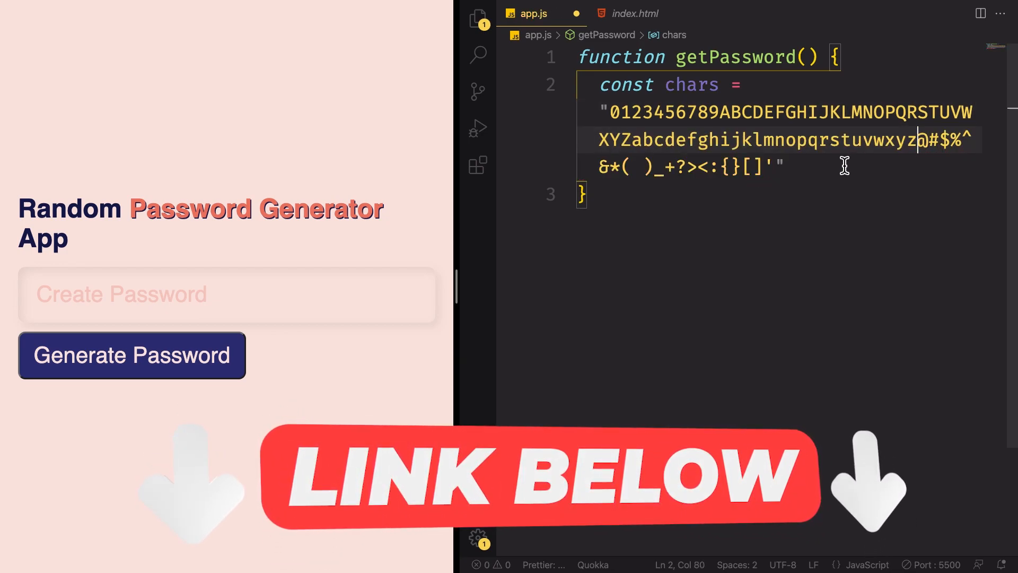
Close the chars line and declare let passwordLength = 16.
type(";")
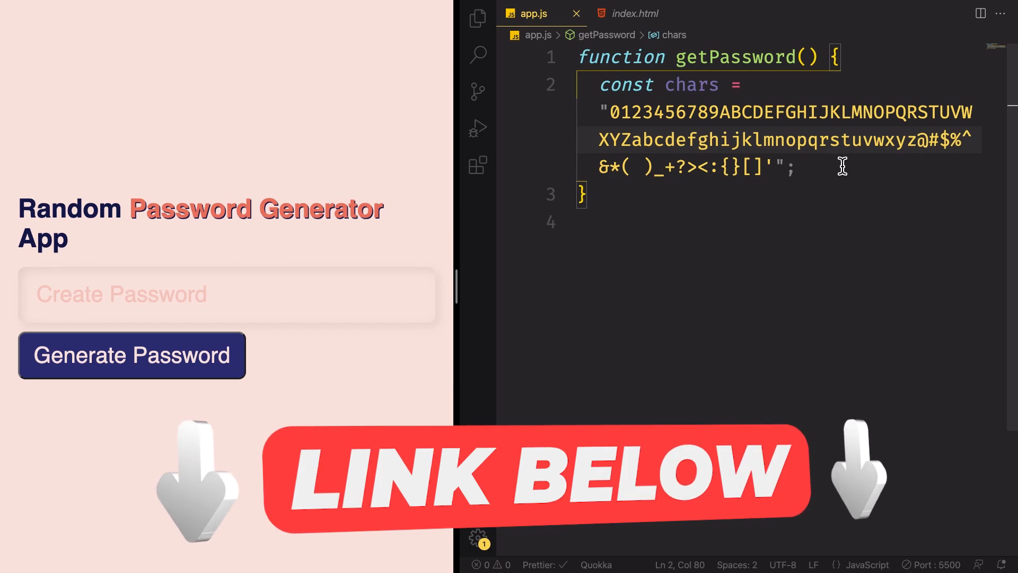
key("Enter")
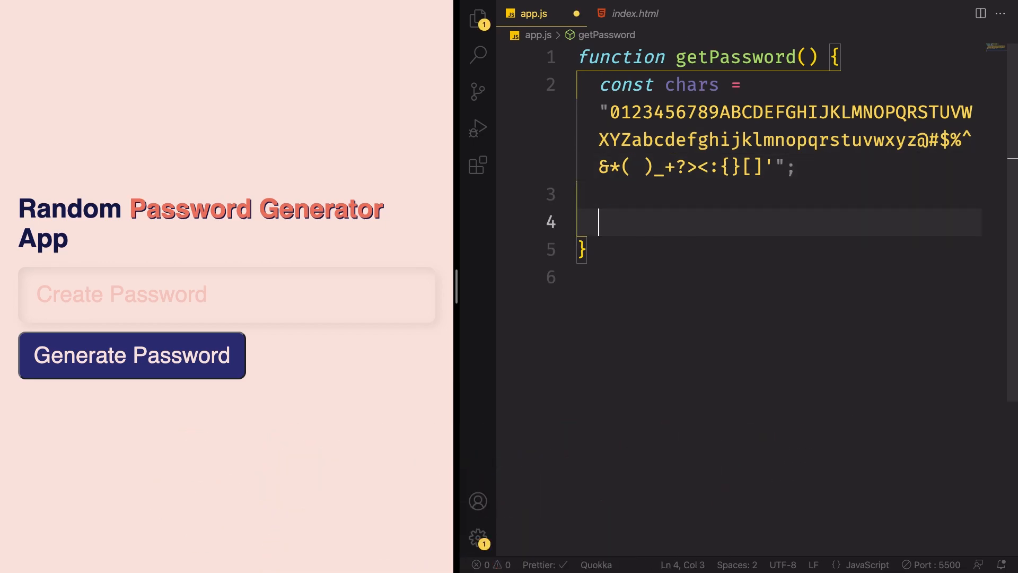
type("let passwordL")
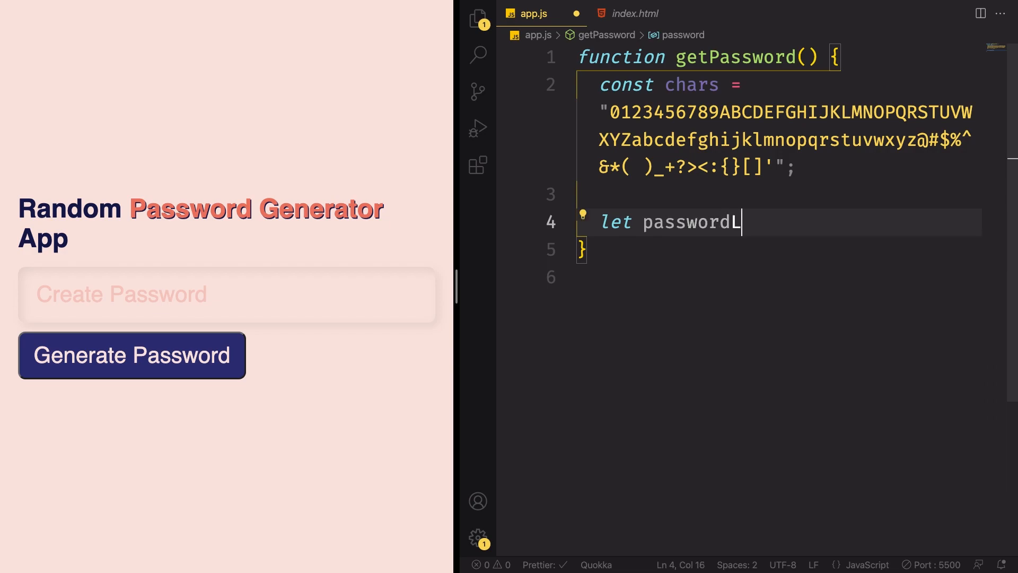
type("eng")
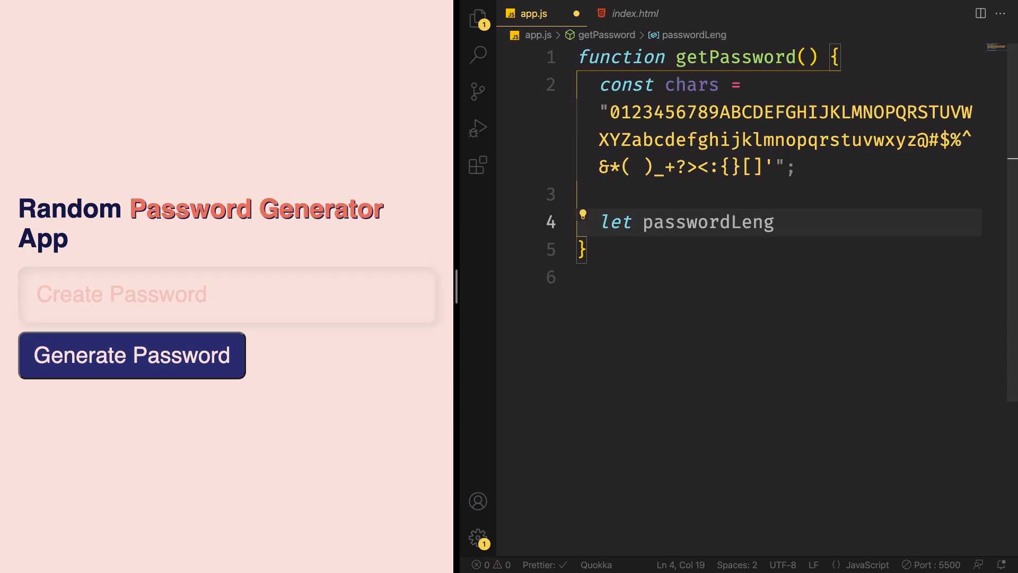
type("th = 16")
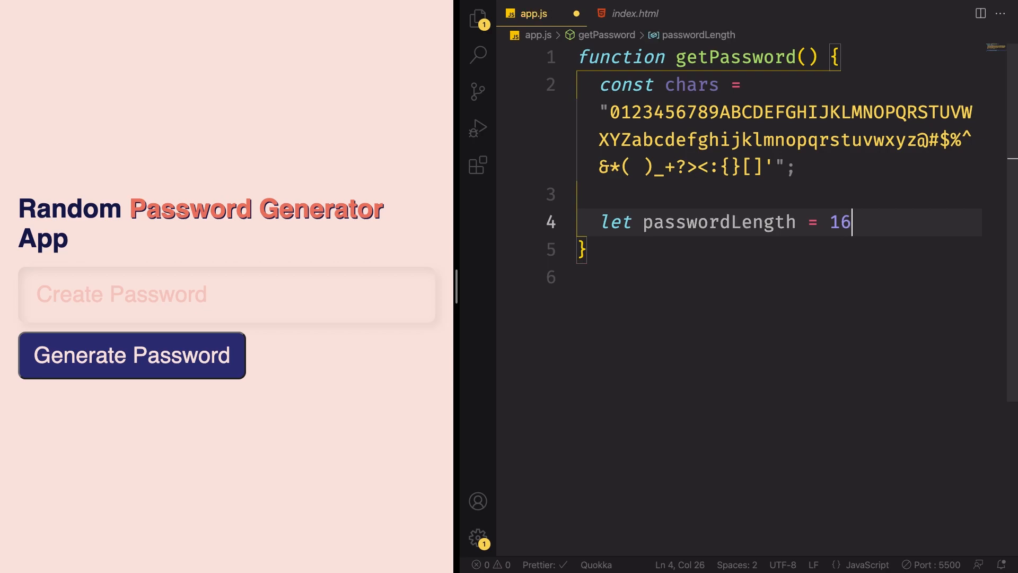
key("enter")
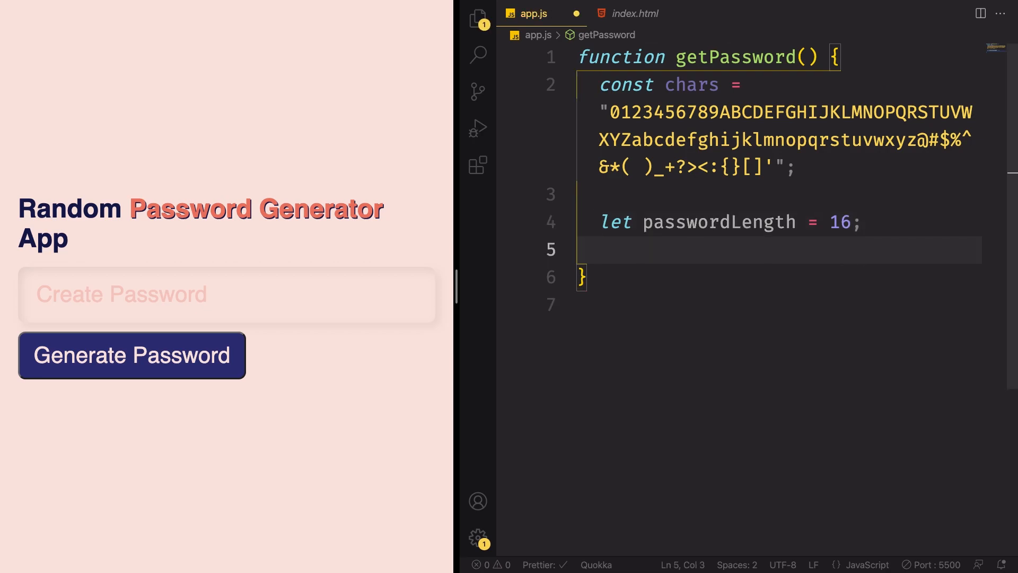
Declare let password = '' and leave a blank line below it.
type("let pas")
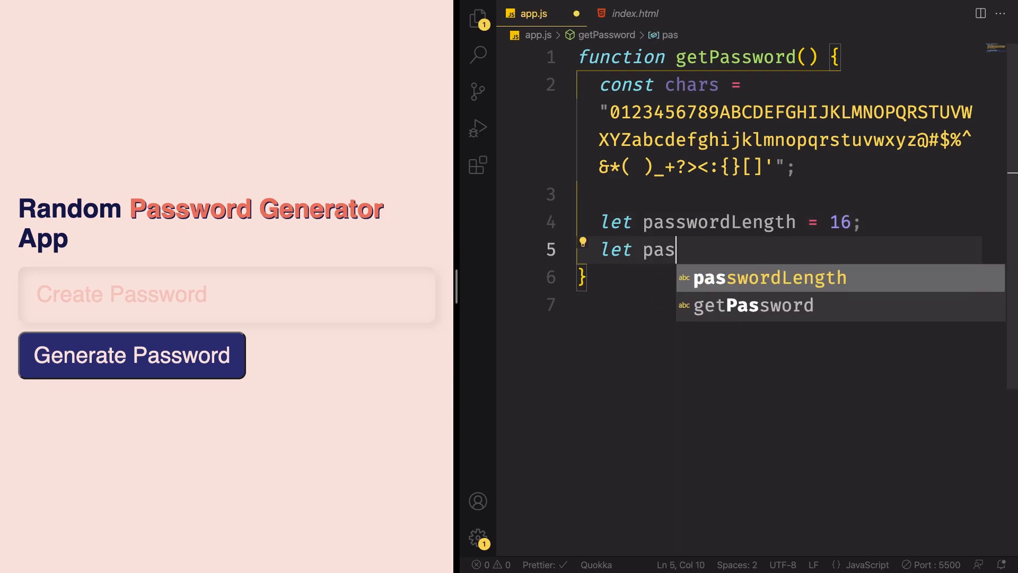
type("sword =")
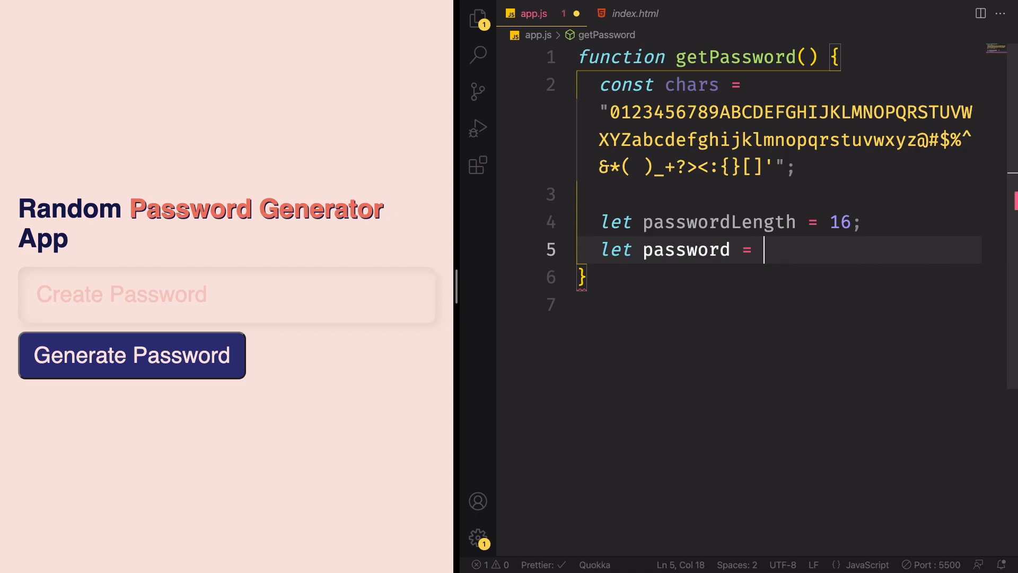
type("'';")
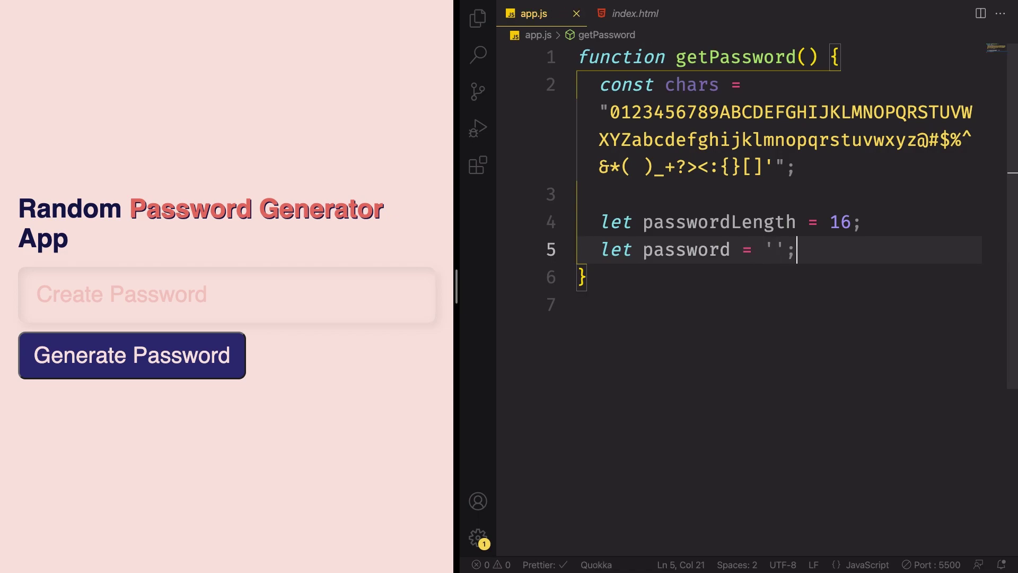
key("Enter")
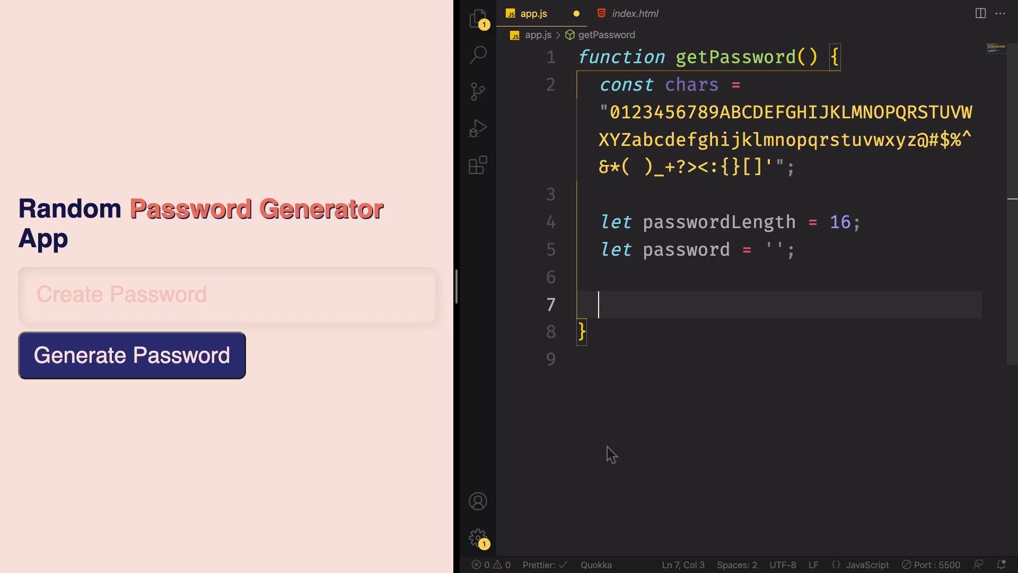
Write a for loop from i = 0 while i < passwordLength, incrementing i.
type("for")
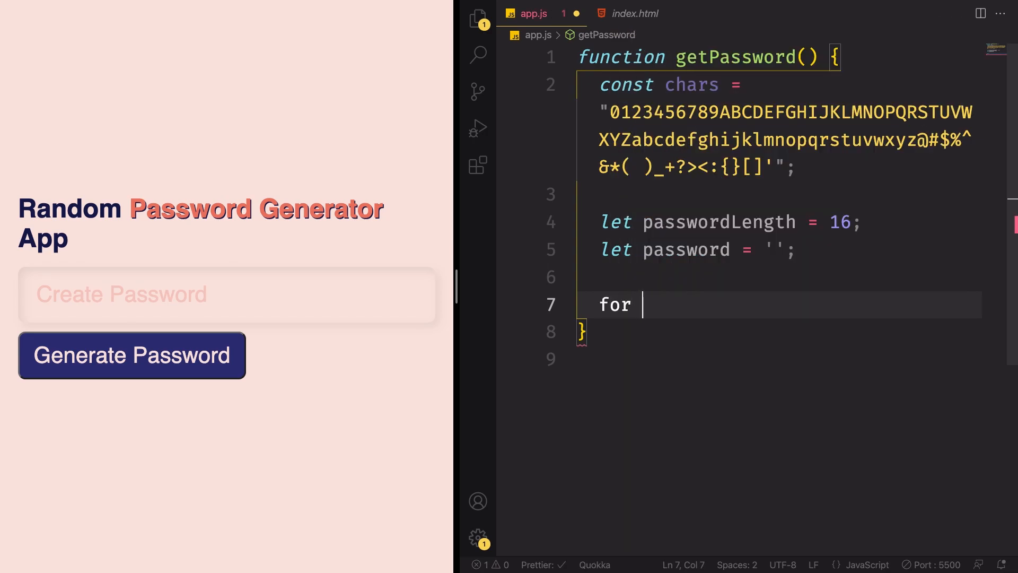
type("(let i=0")
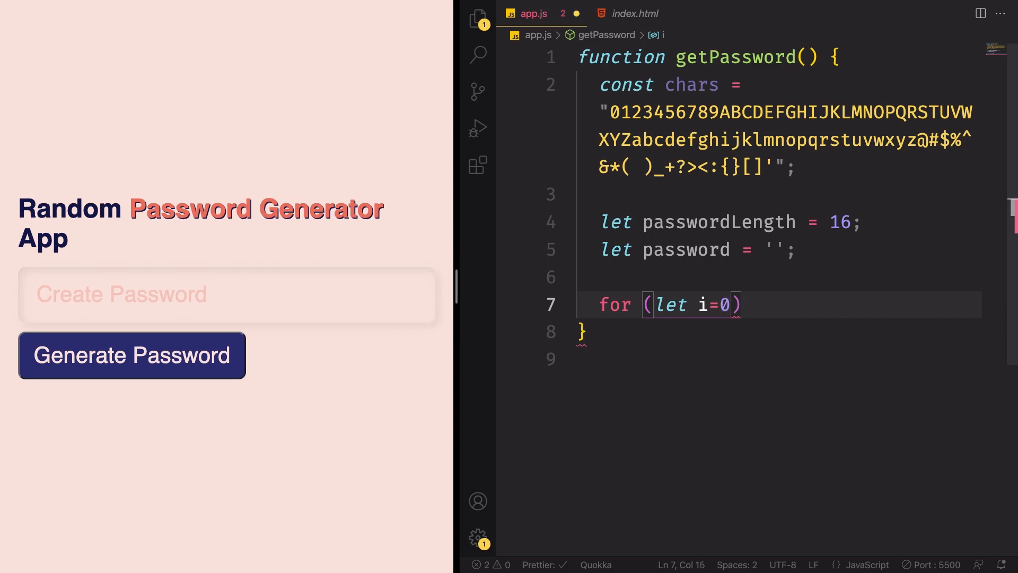
type("= 0; i")
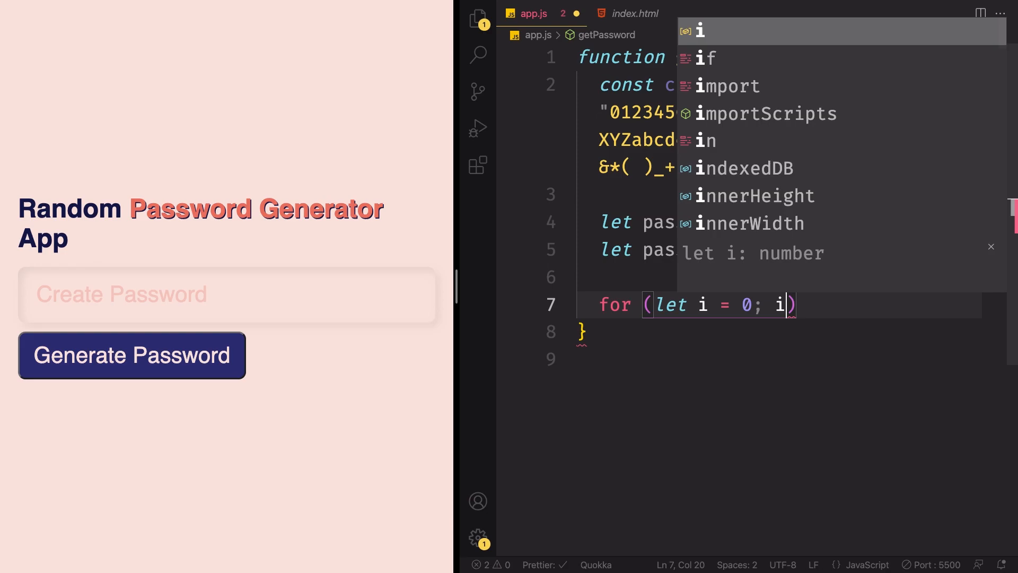
type("< passwordLength")
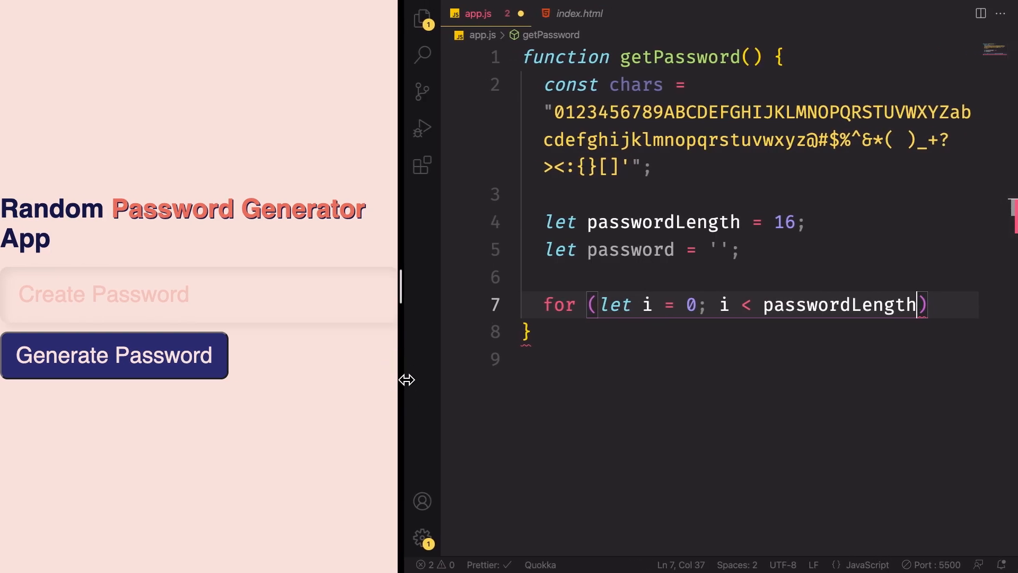
type(";")
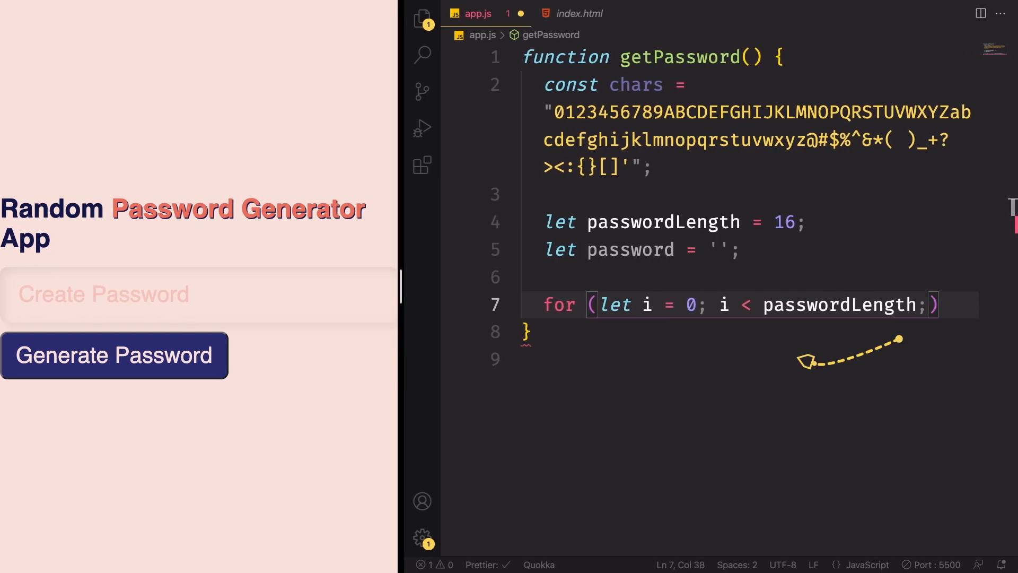
type("i=")
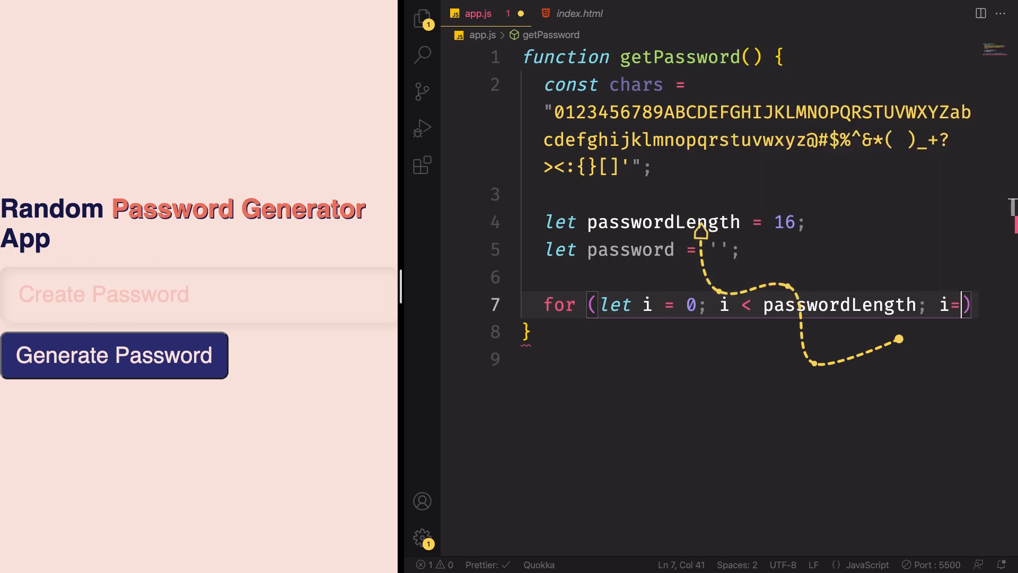
type("+")
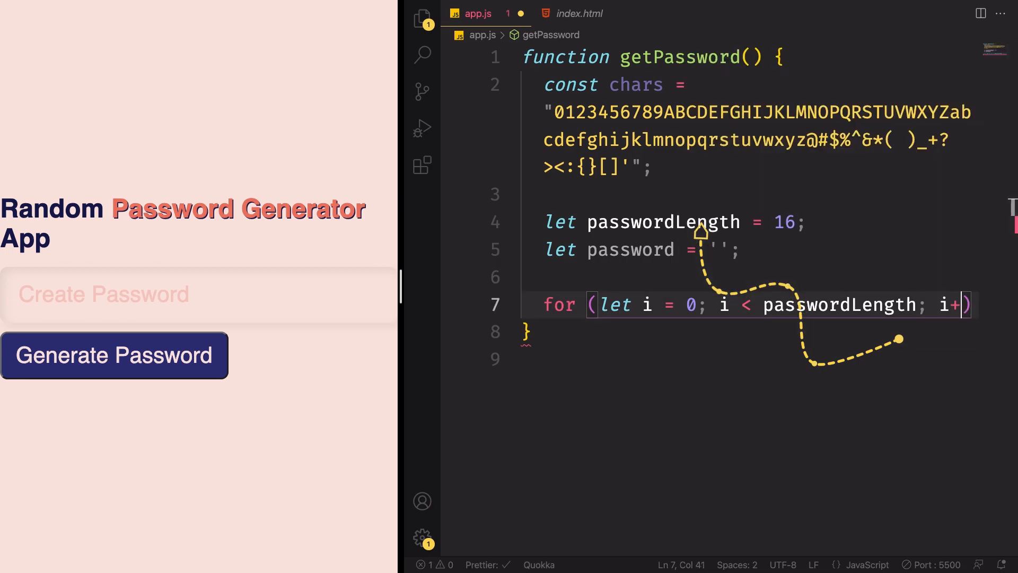
type("+")
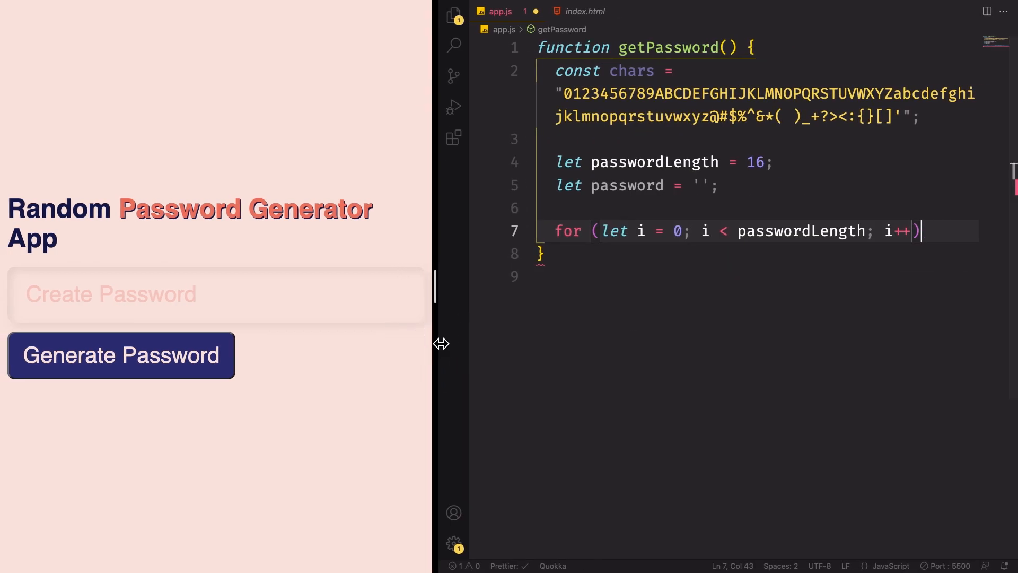
type("{")
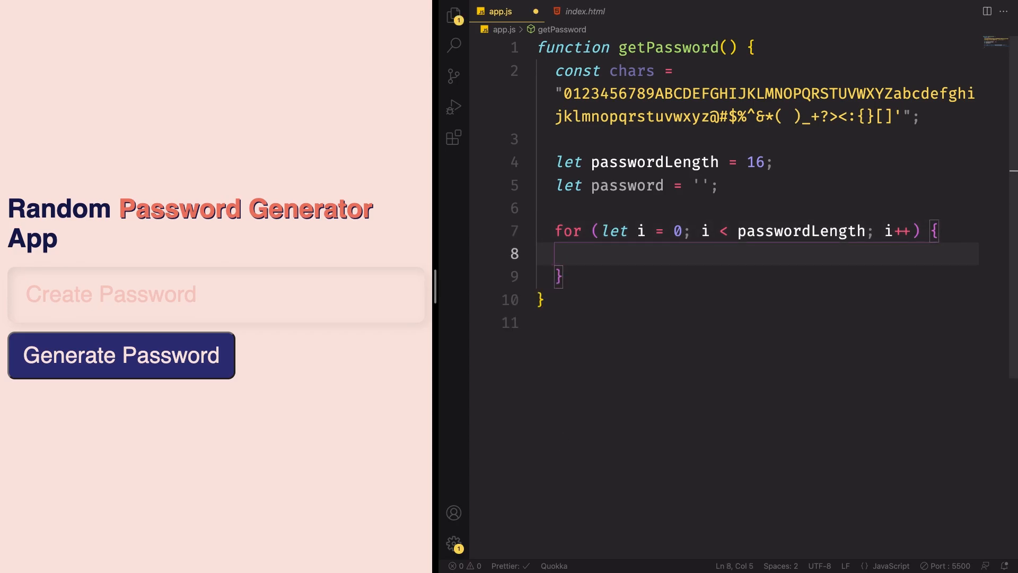
Inside the loop set randomNumber = Math.floor(Math.random() * chars.length).
type("let random")
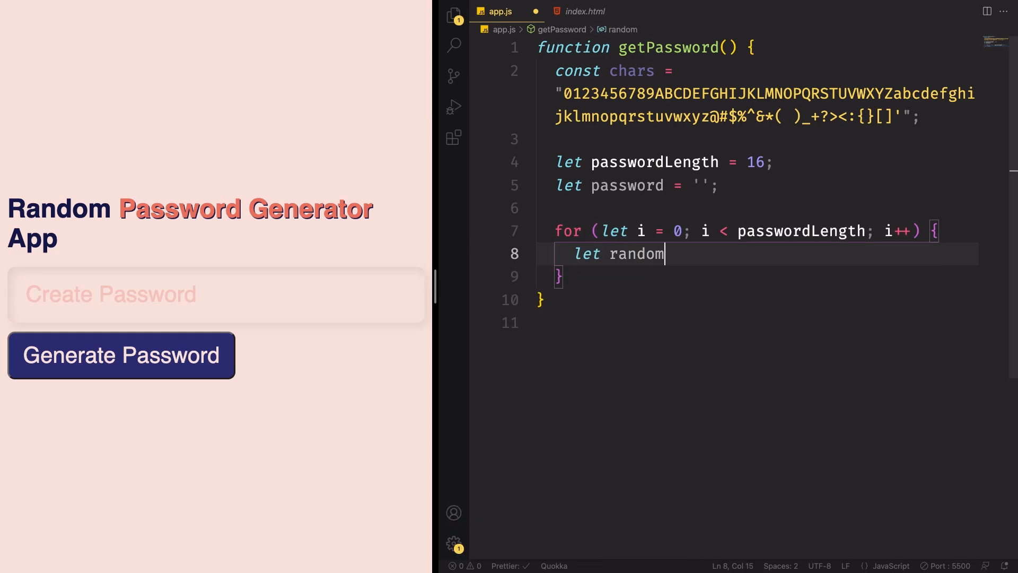
type("Number")
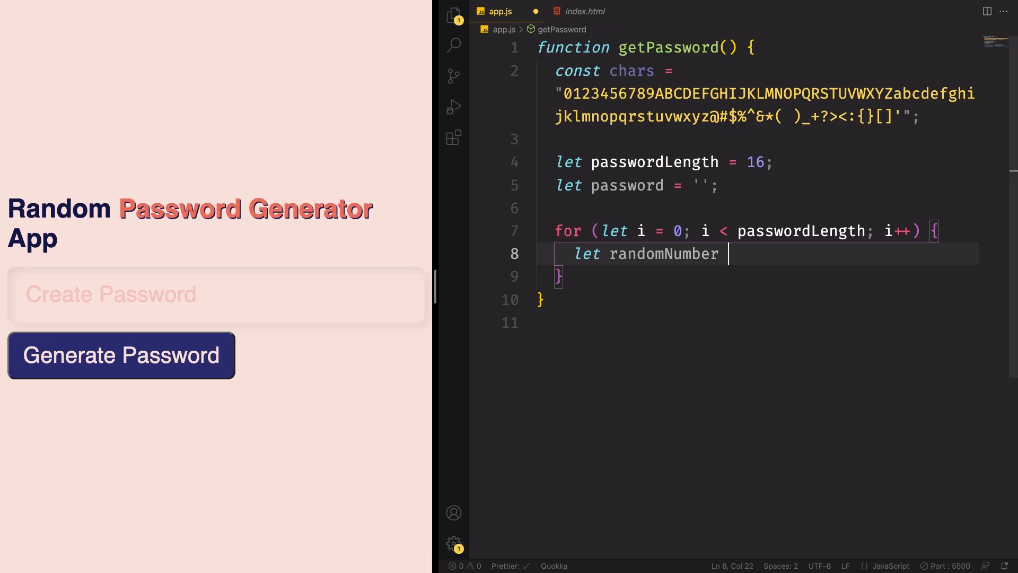
type("=")
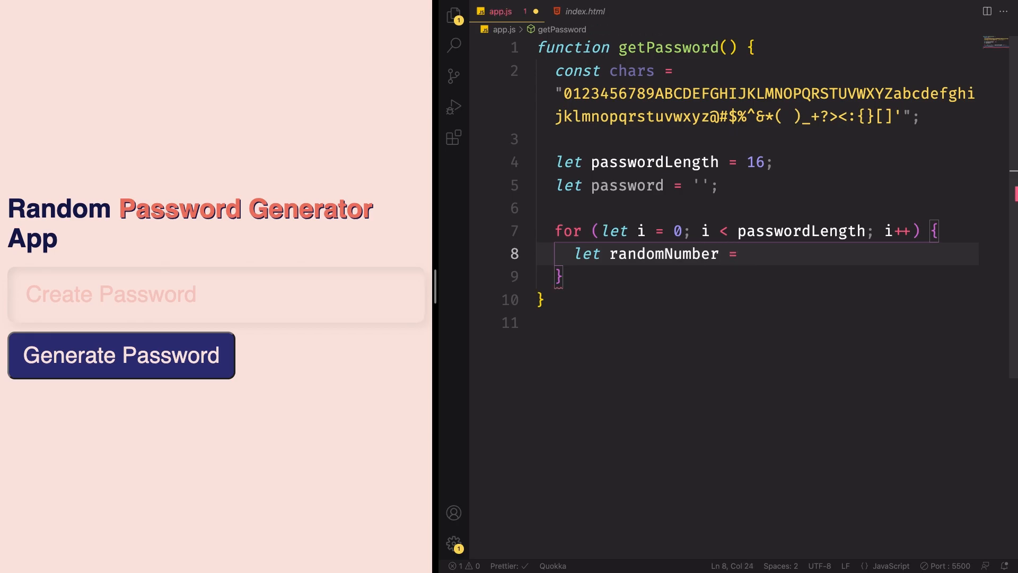
type("Math")
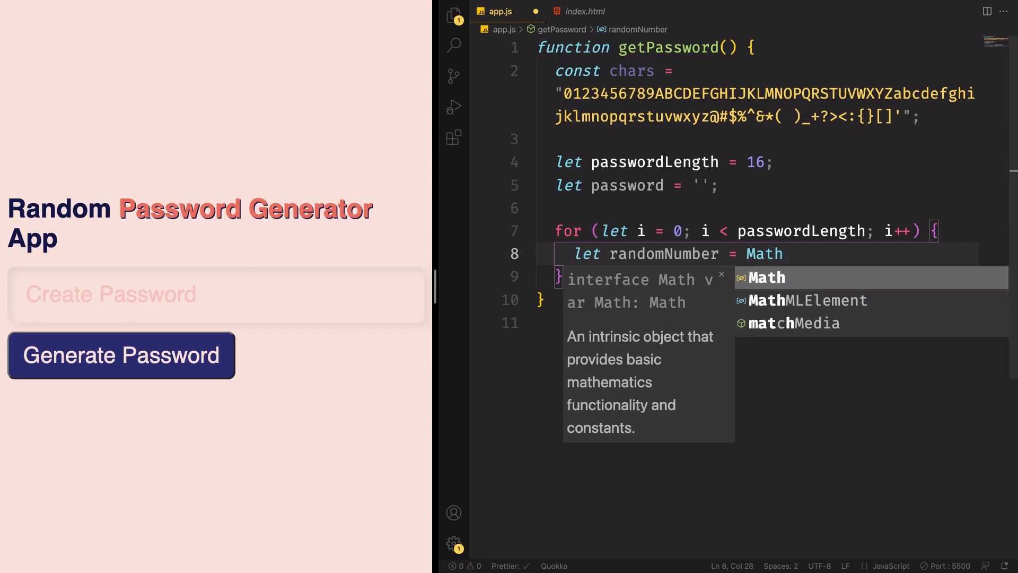
type(".floor")
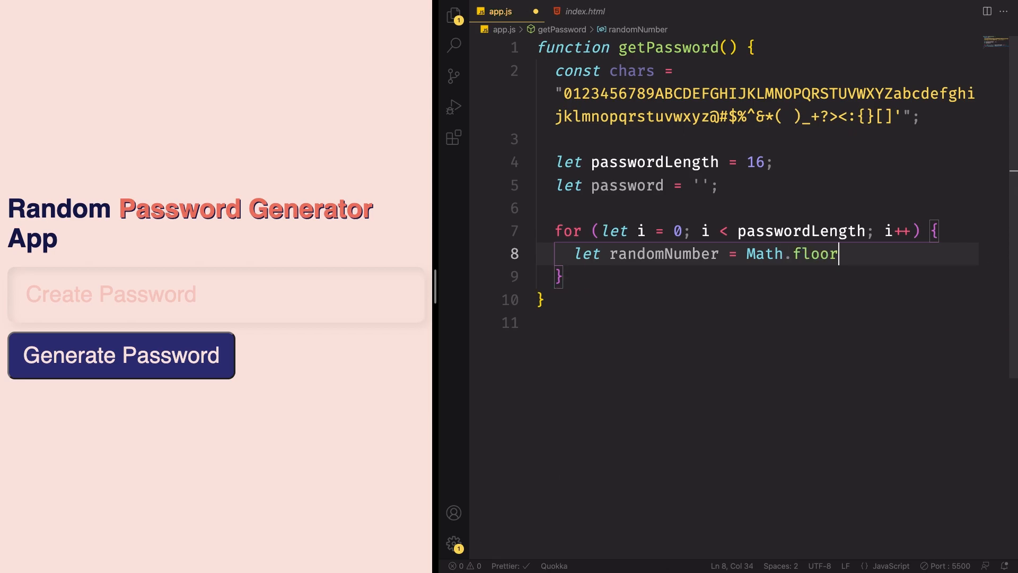
type("()")
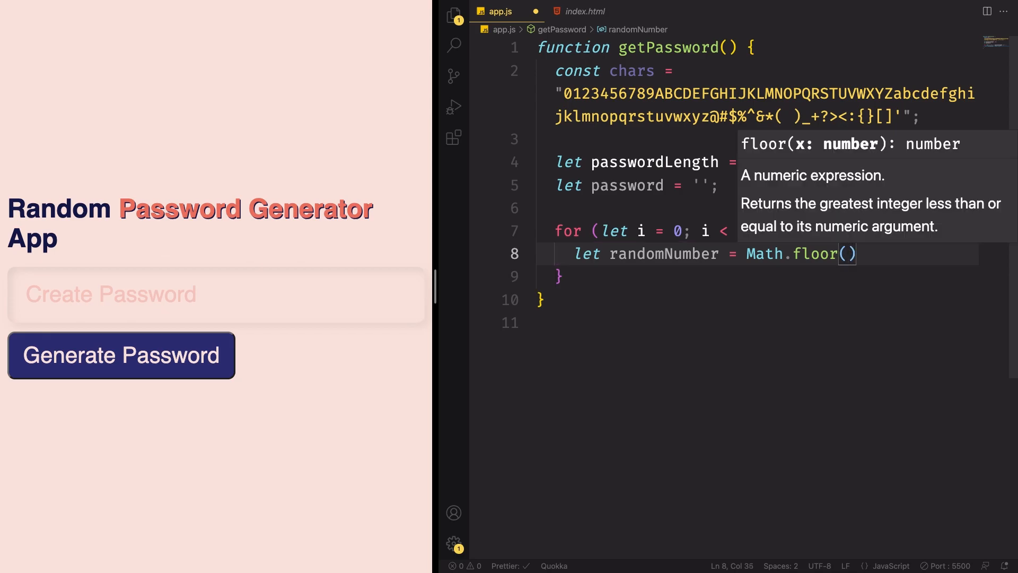
type("Ma")
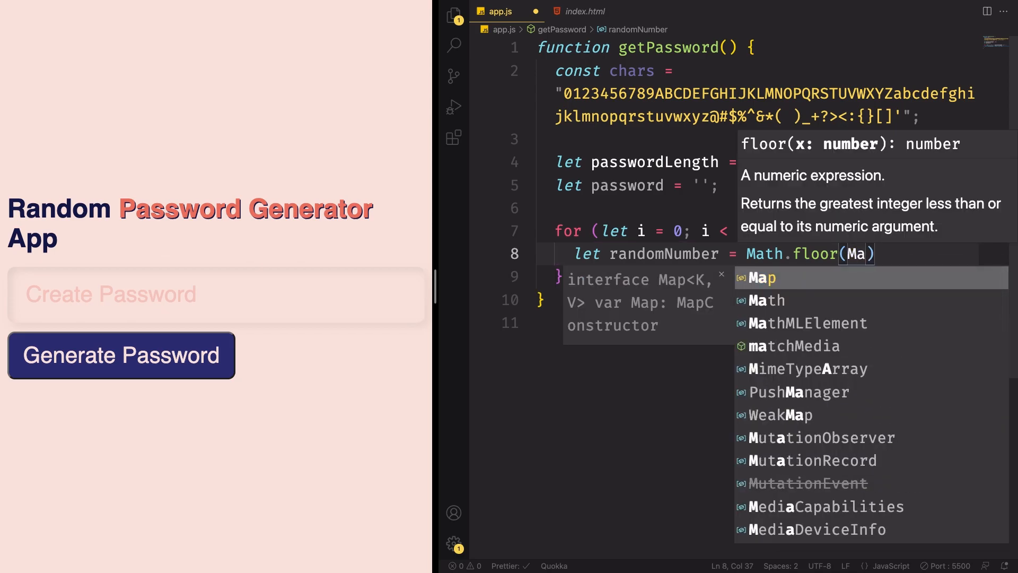
type("th.")
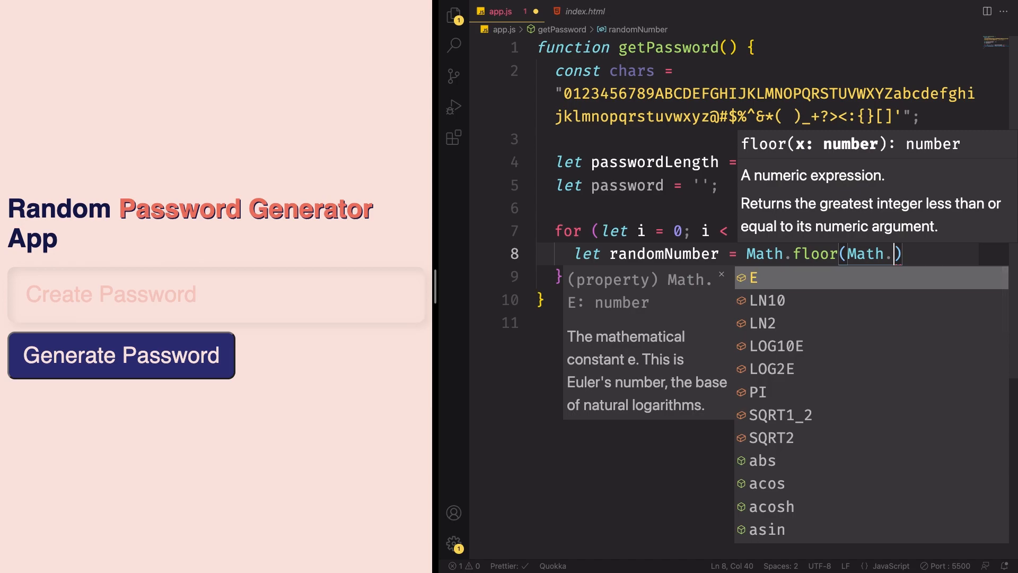
type("random")
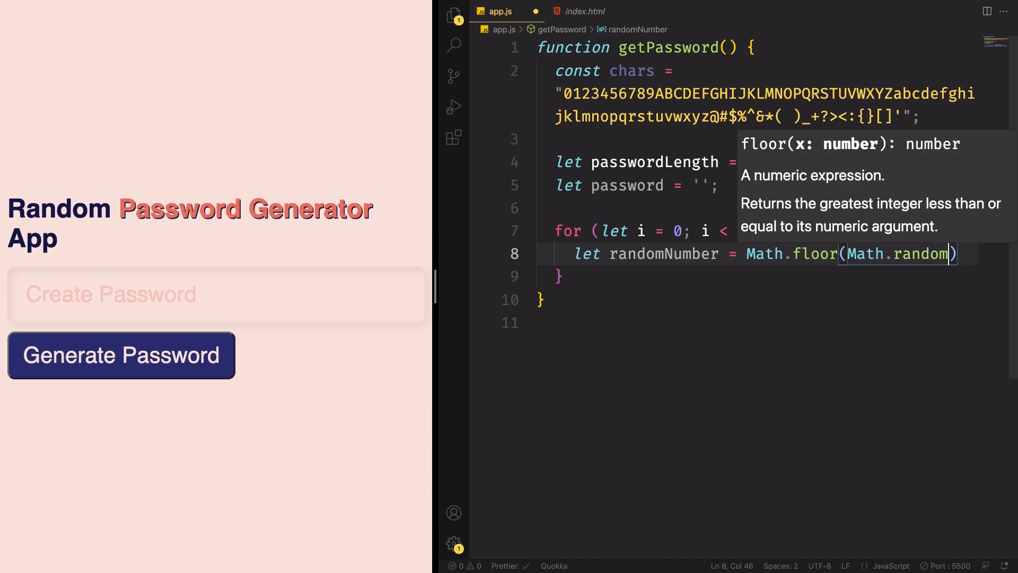
type("()")
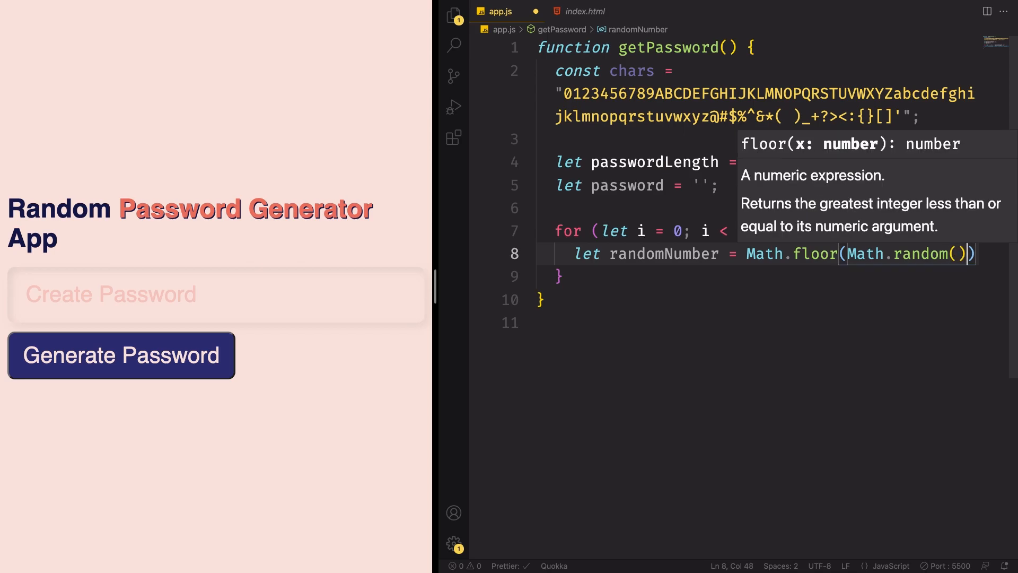
type("*")
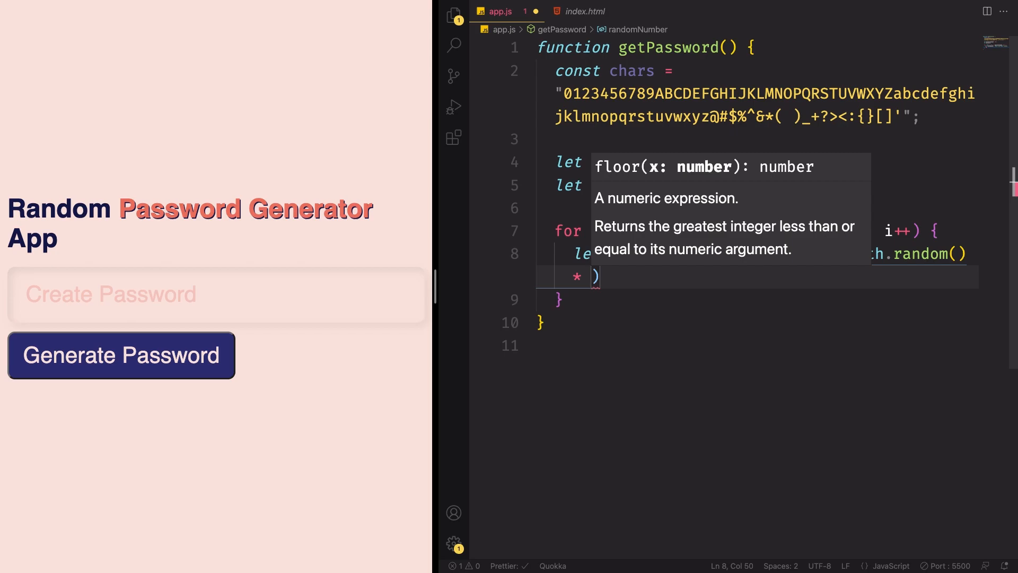
type("chars.length")
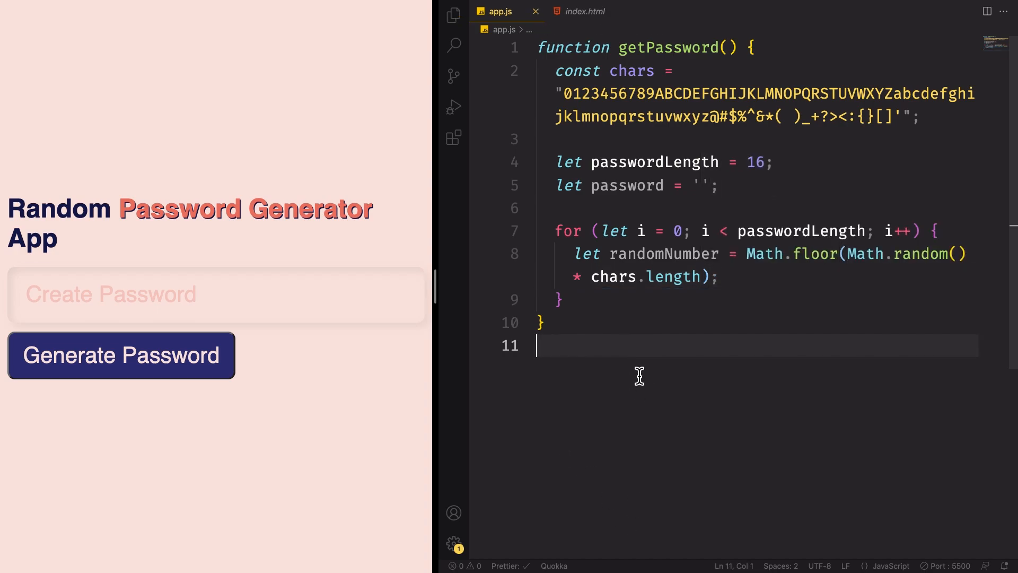
mouse_move(630, 288)
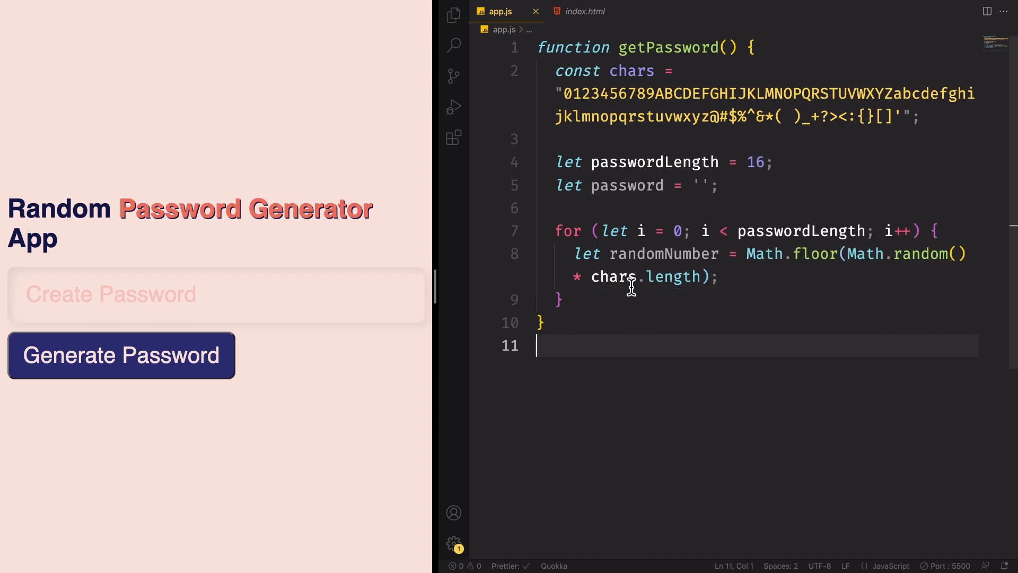
key("Enter")
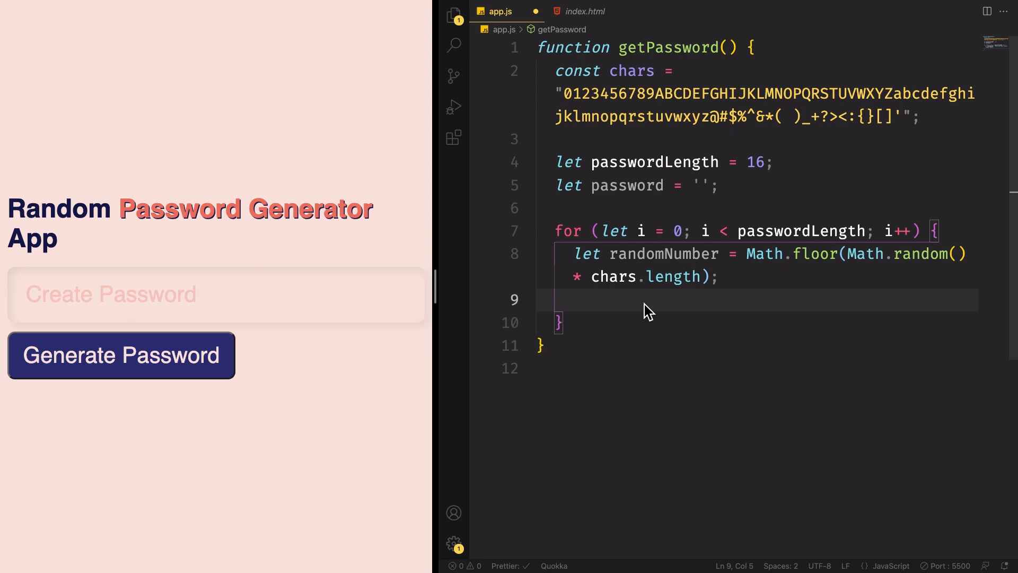
Log randomNumber in the loop, check the console output via Generate Password, then remove the log.
type("console.log(randomNumber);")
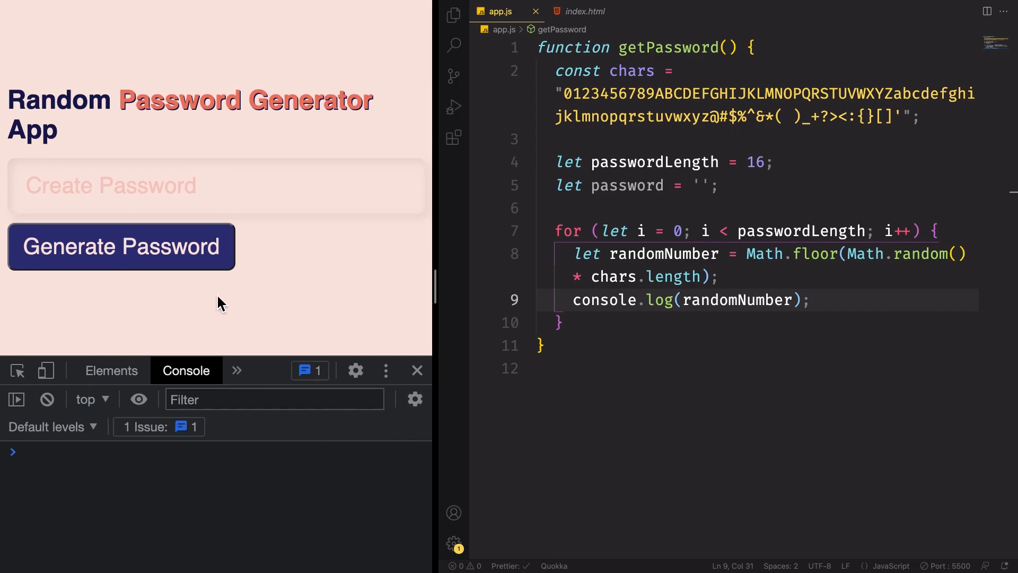
left_click(121, 246)
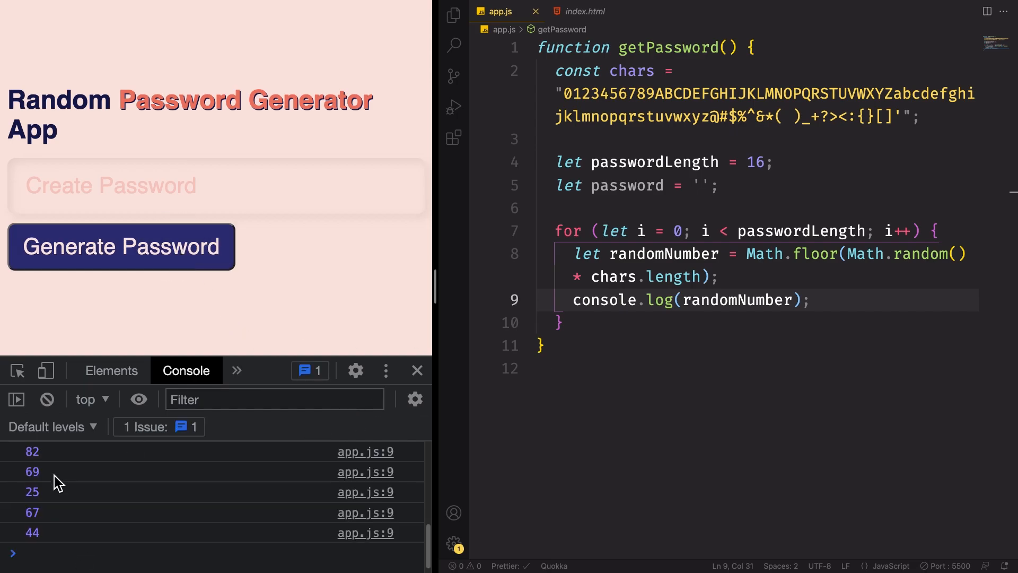
scroll("down", 3)
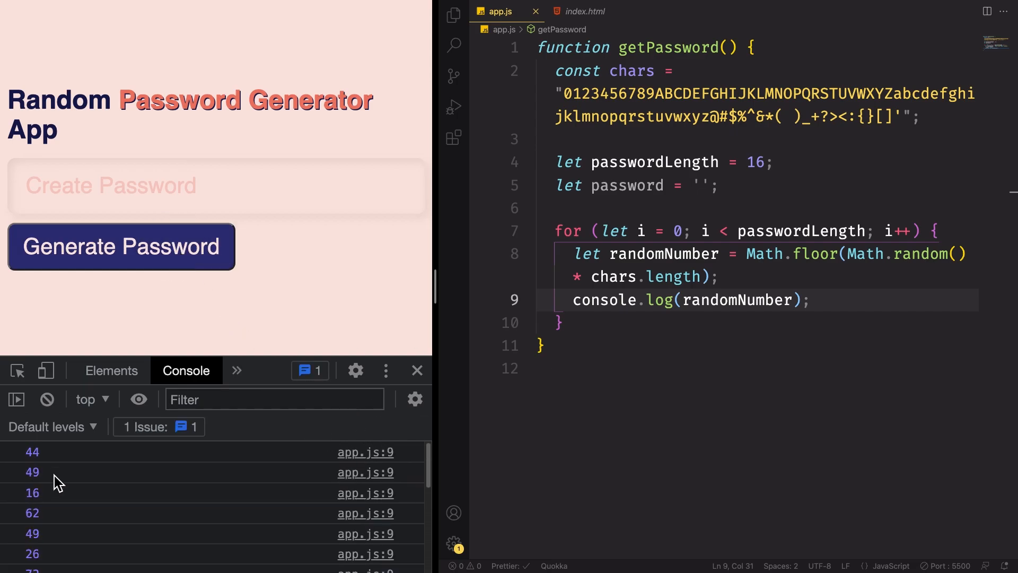
left_click(120, 246)
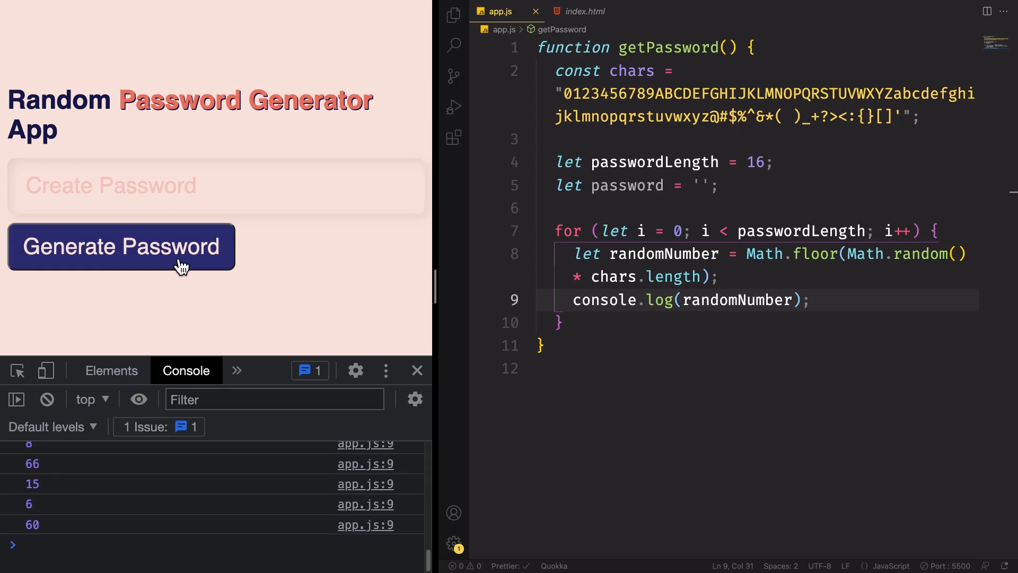
left_click(120, 246)
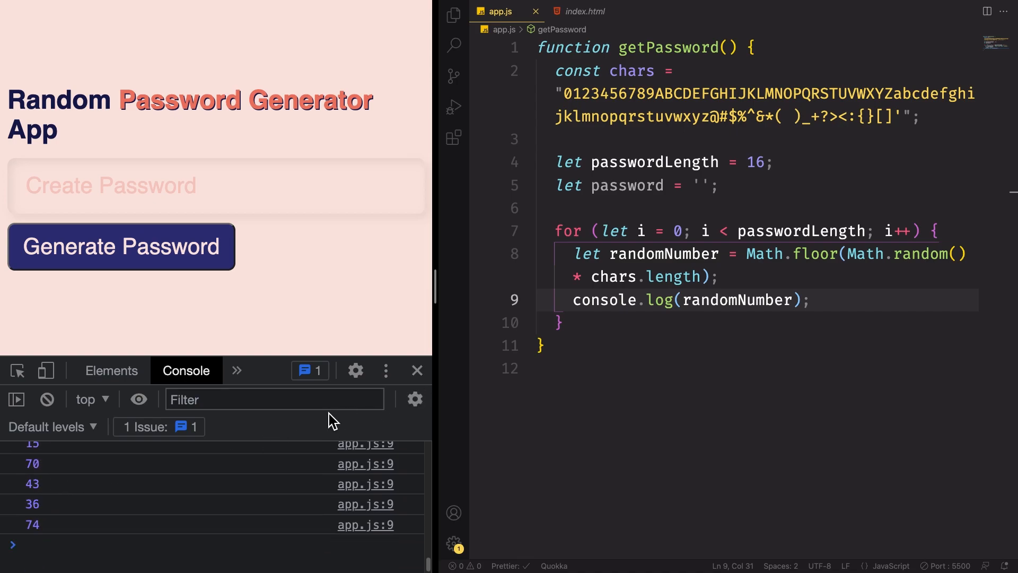
left_click(417, 370)
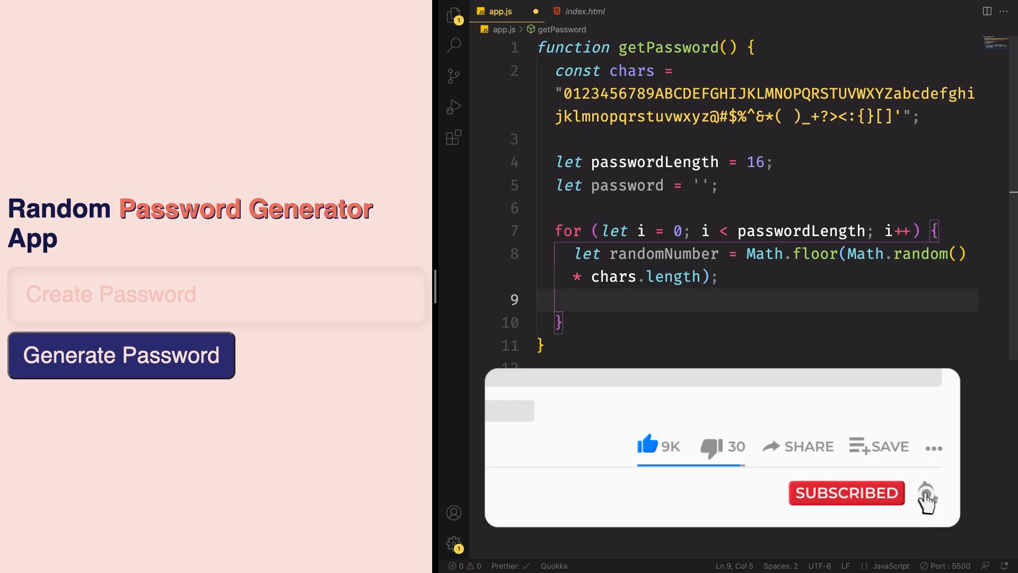
Append chars.substring(randomNumber, randomNumber + 1) to password each iteration.
type("password")
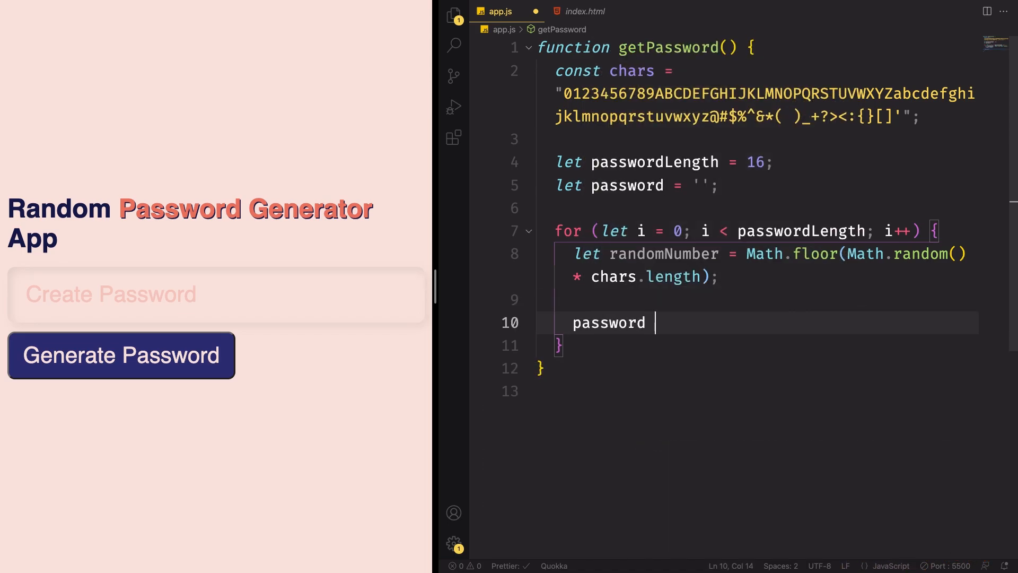
type("+=")
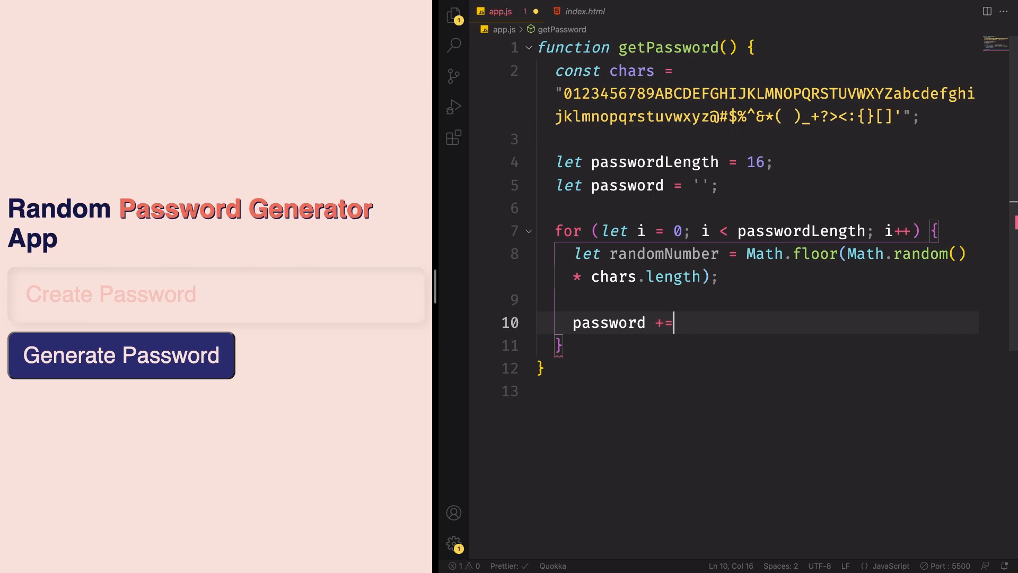
type("char")
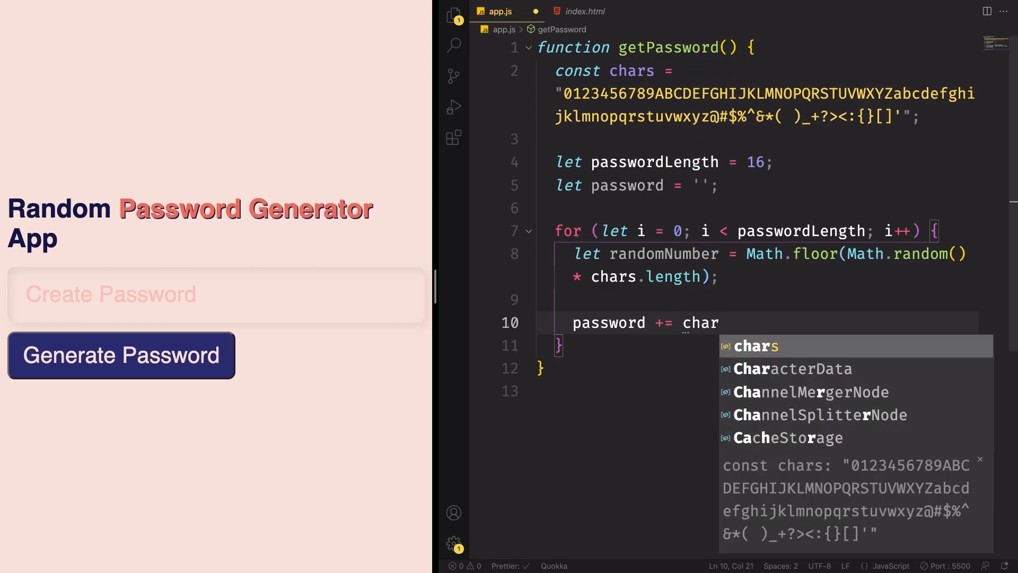
type("s.substring(")
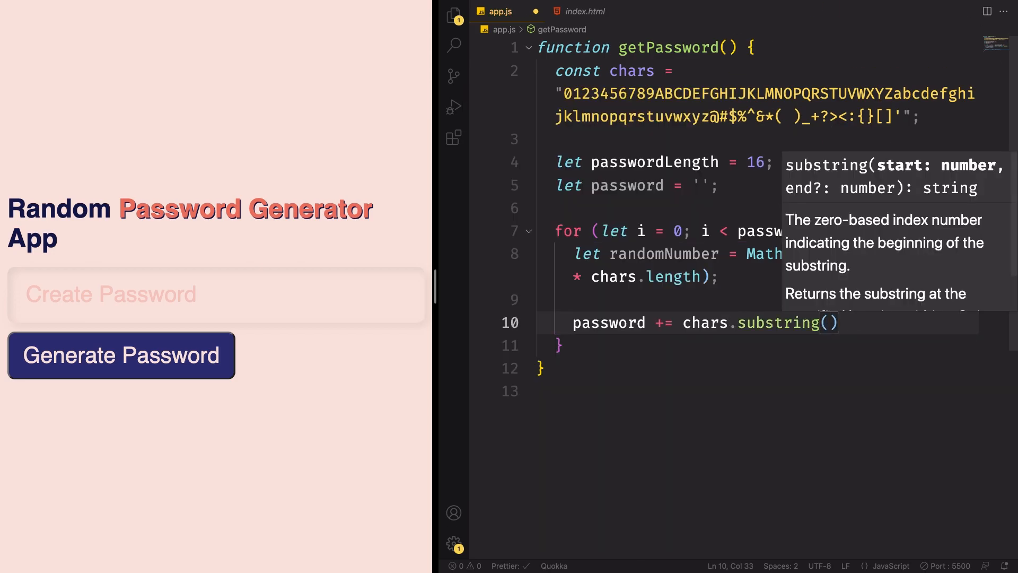
type("randomNumber")
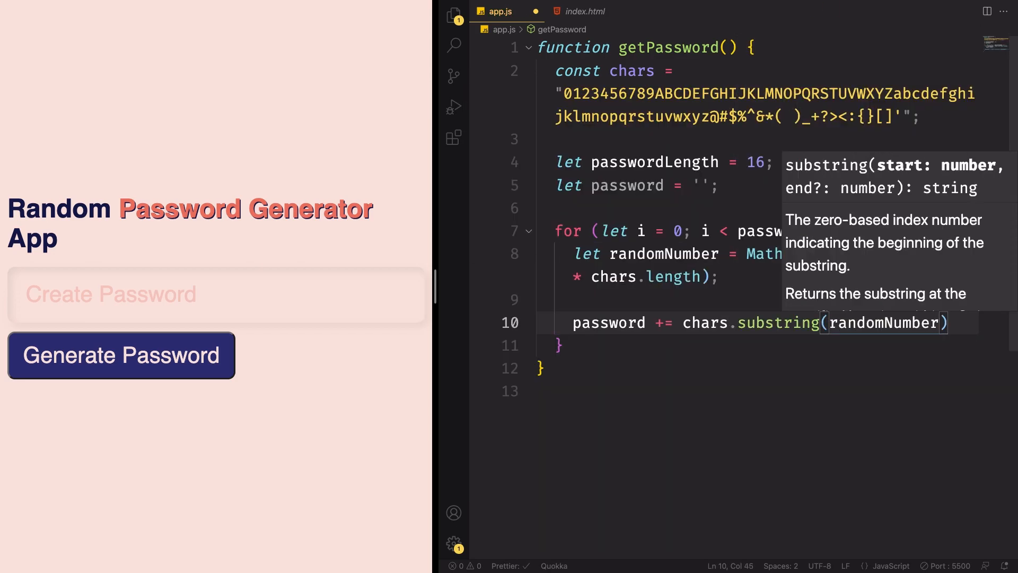
type(", randomNumber")
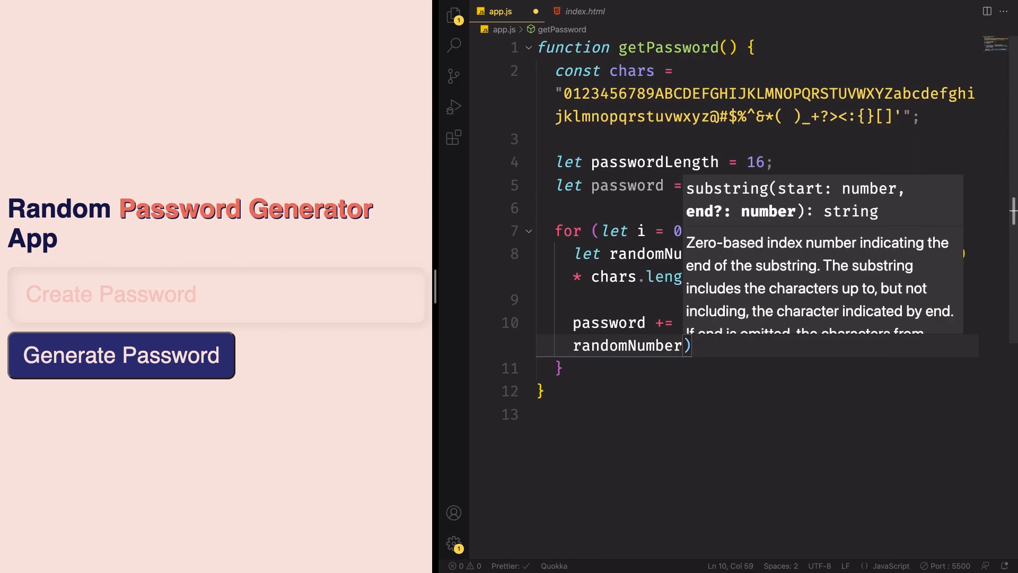
type("+ 1")
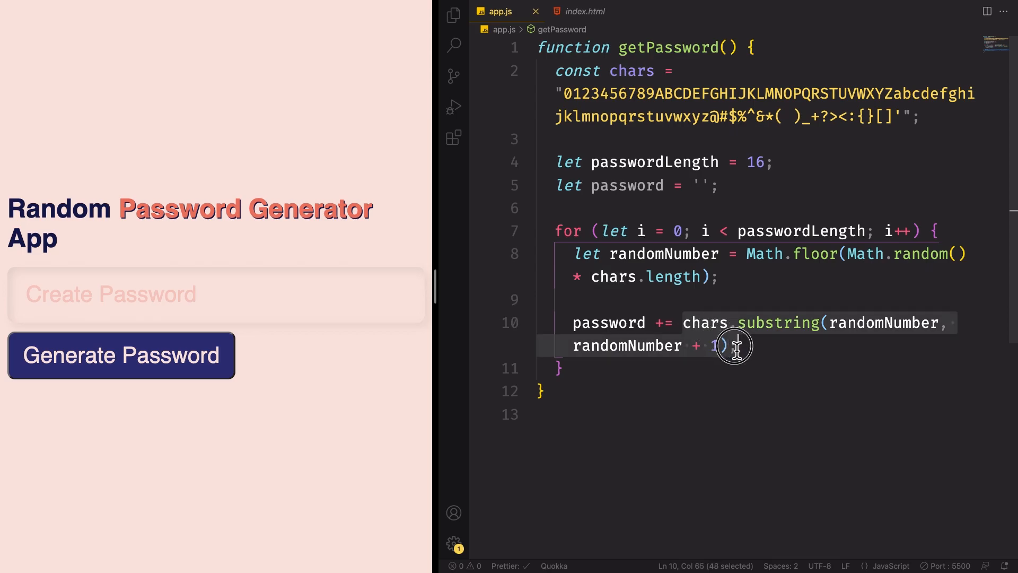
Add a console.log line after it and change its argument to password.
left_click(736, 345)
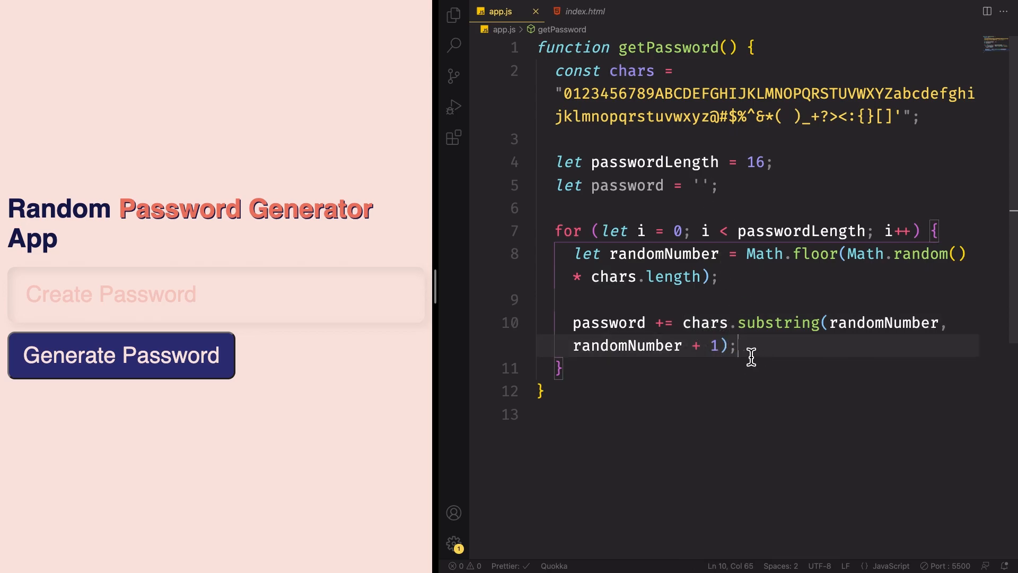
type("console.log(randomNumber);")
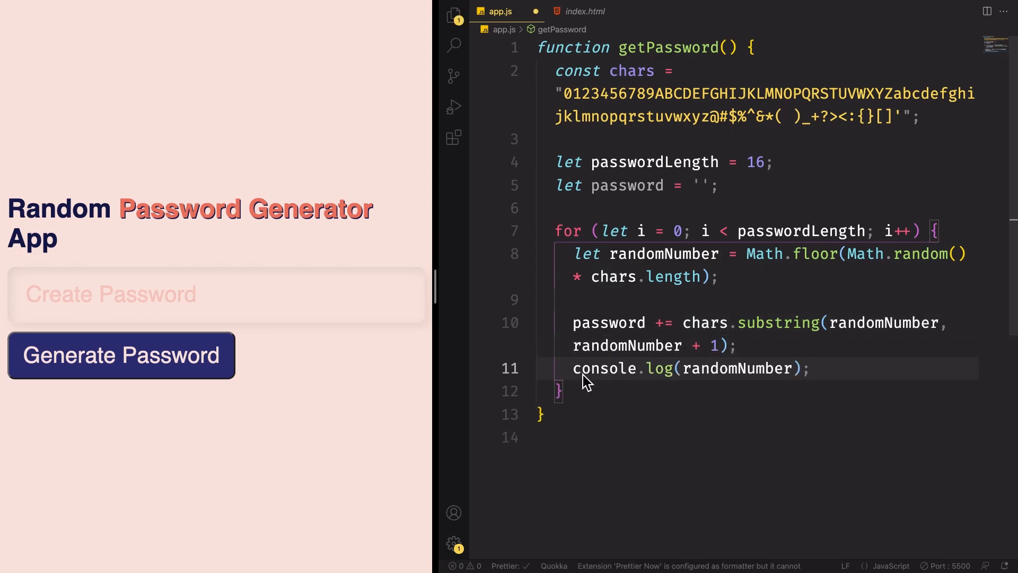
double_click(734, 368)
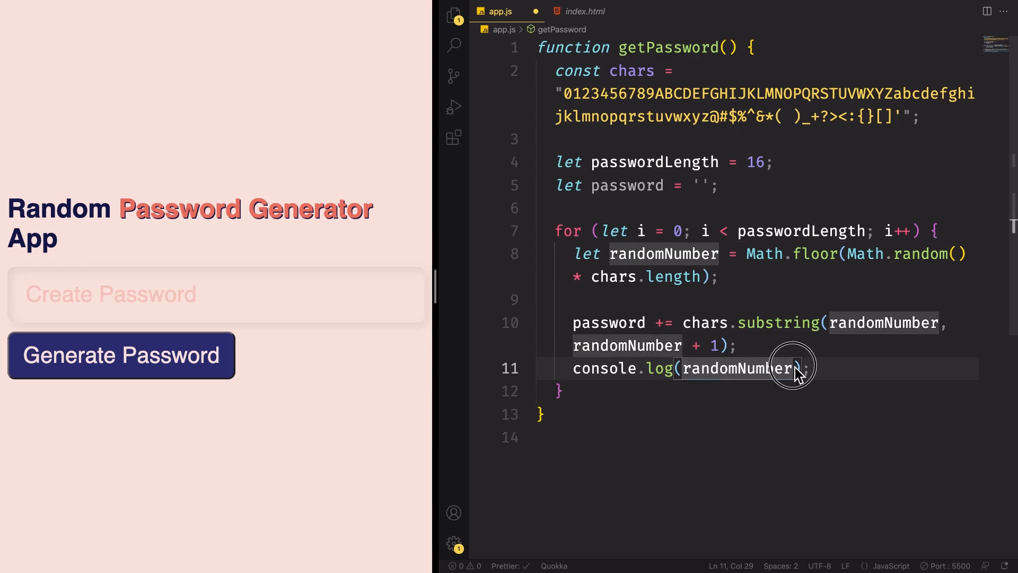
type("passwo")
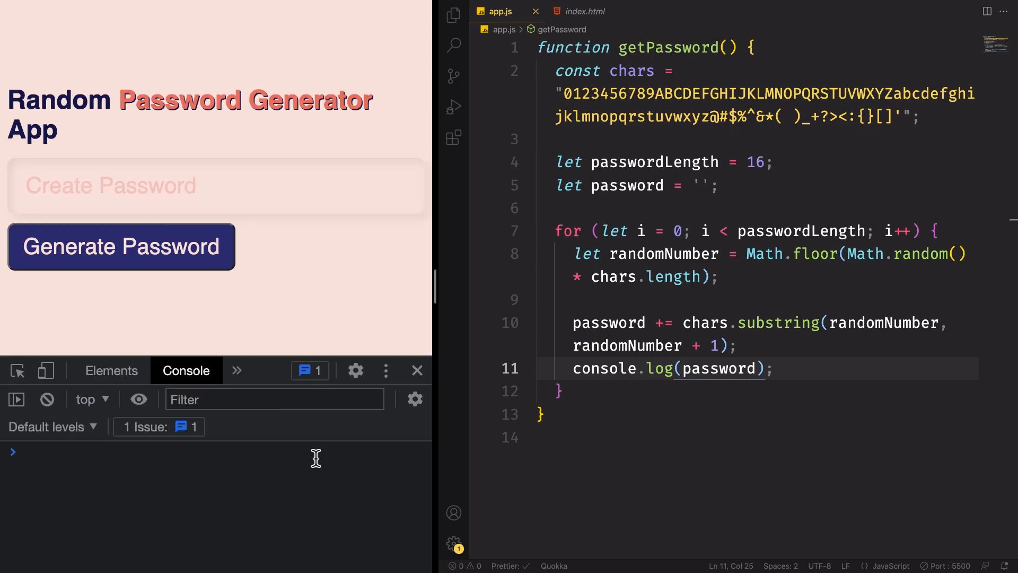
Run Generate Password to watch the password grow character by character in the console.
left_click(120, 246)
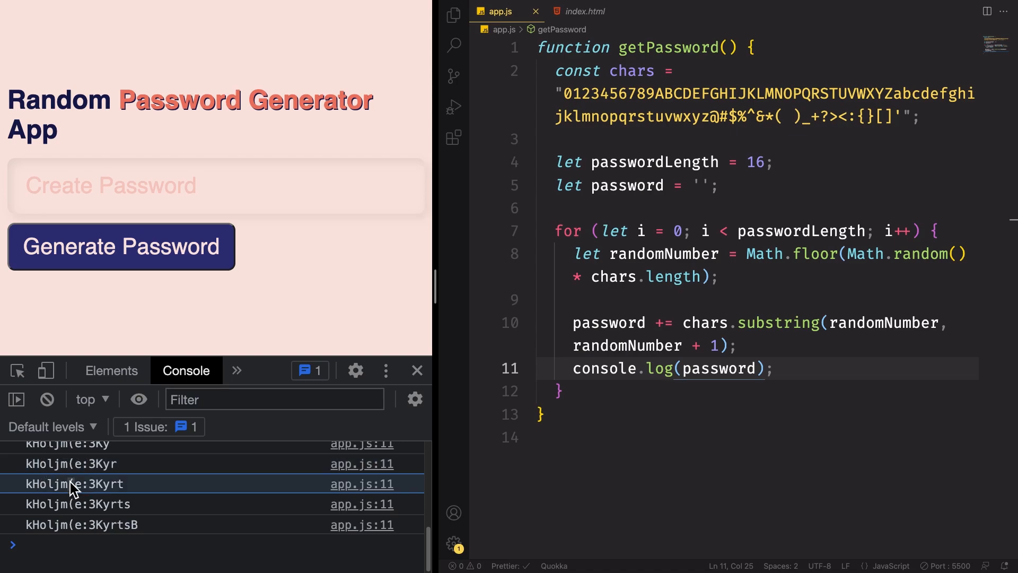
mouse_move(98, 524)
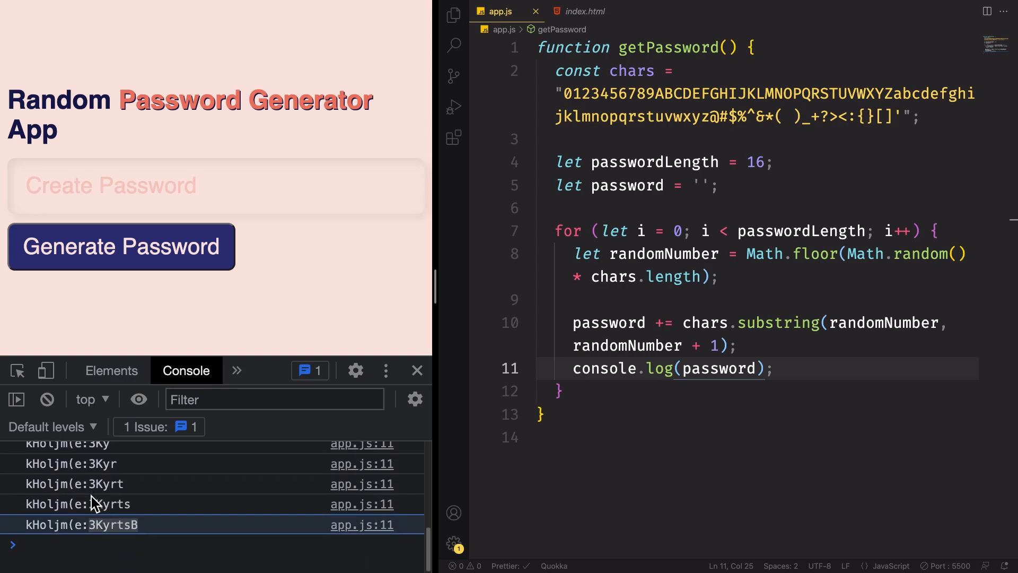
mouse_move(240, 351)
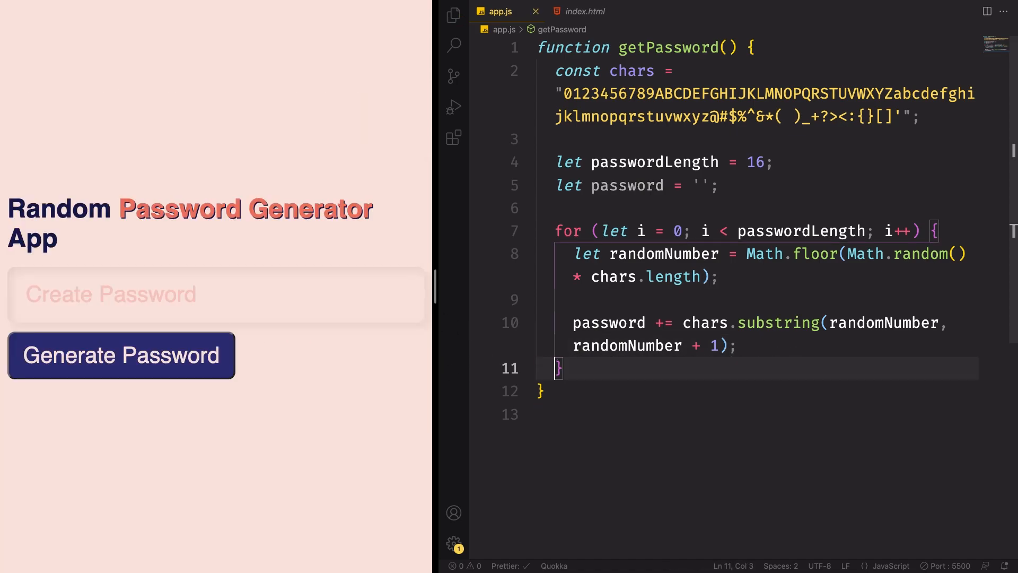
After the loop set document.getElementById("password").value = password.
key("Enter")
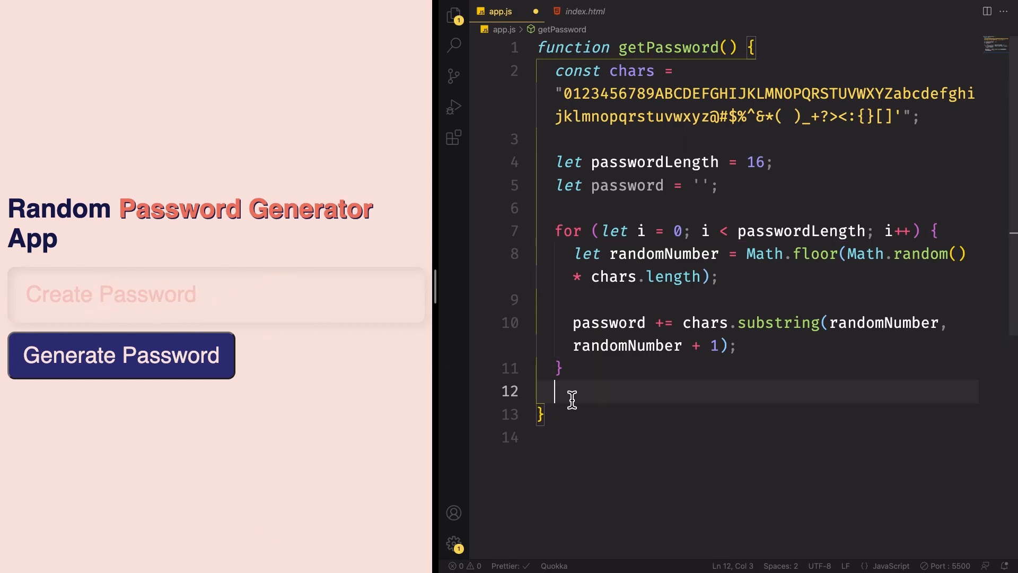
type("do")
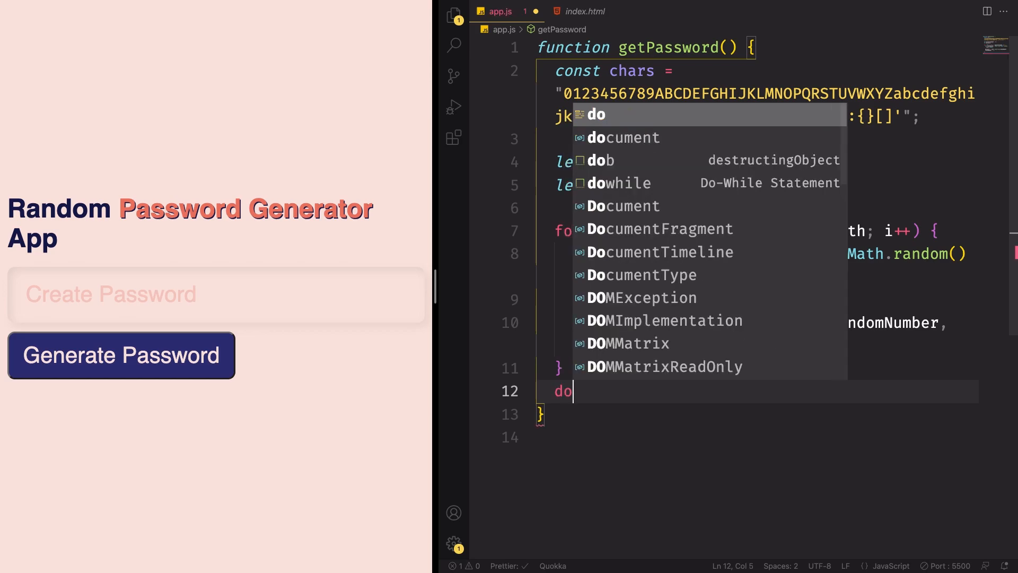
type("cument.g")
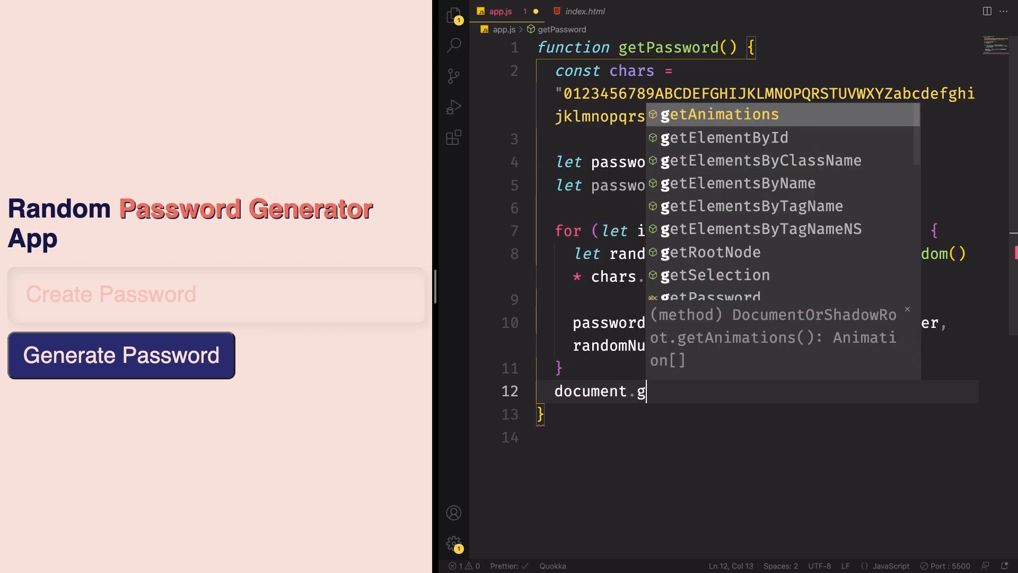
left_click(724, 136)
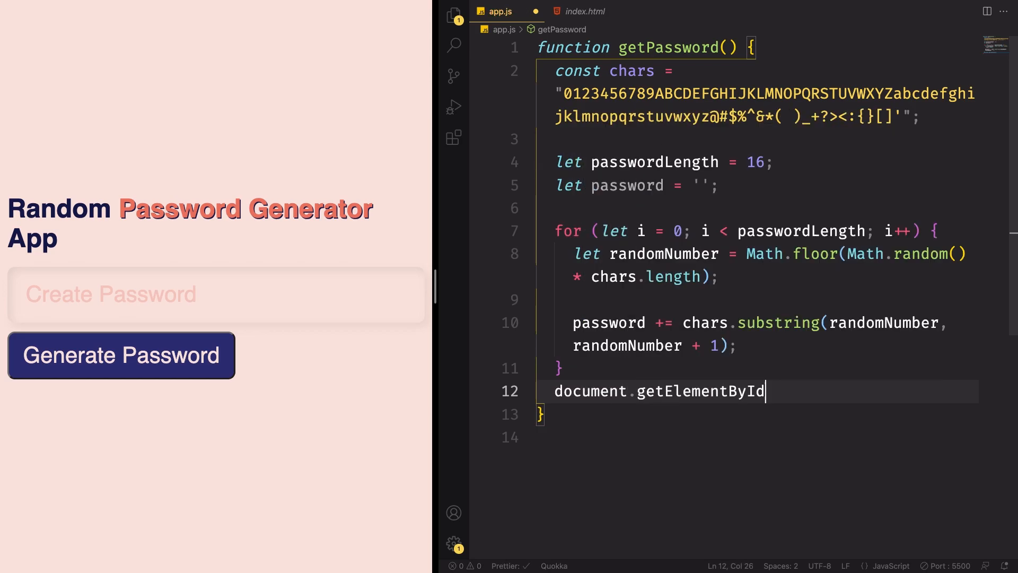
type("()")
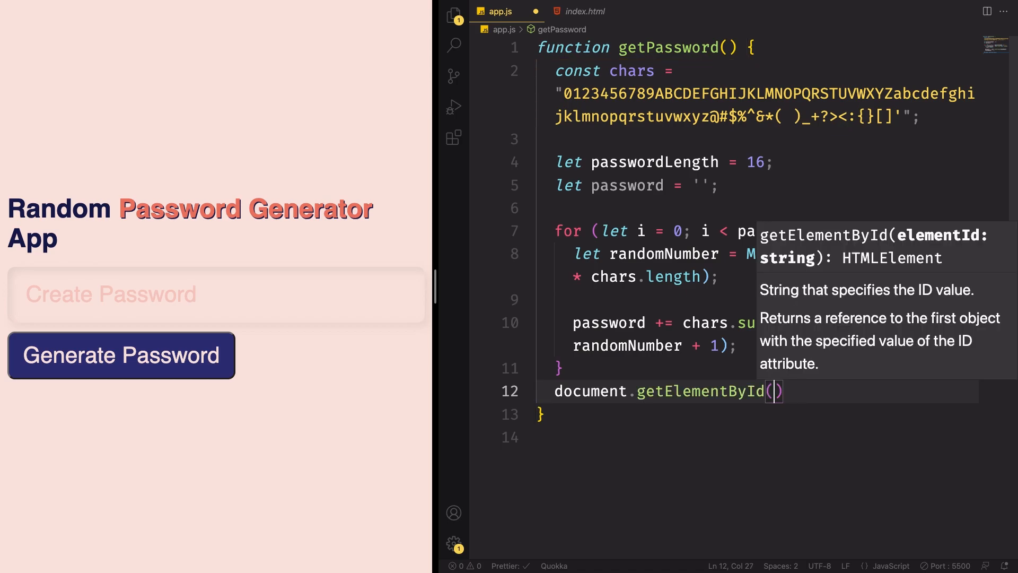
type("\"pa")
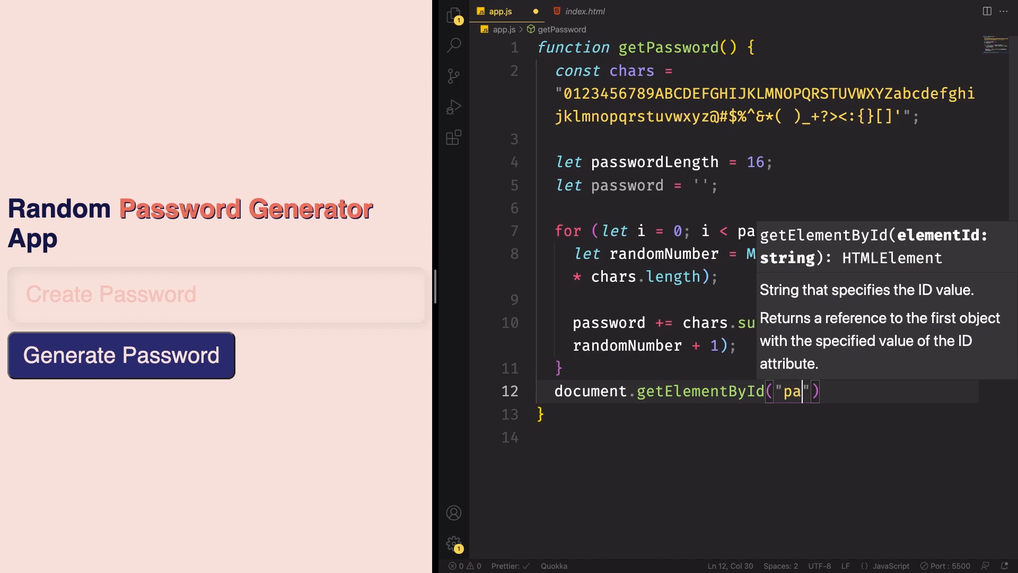
type("ssword'")
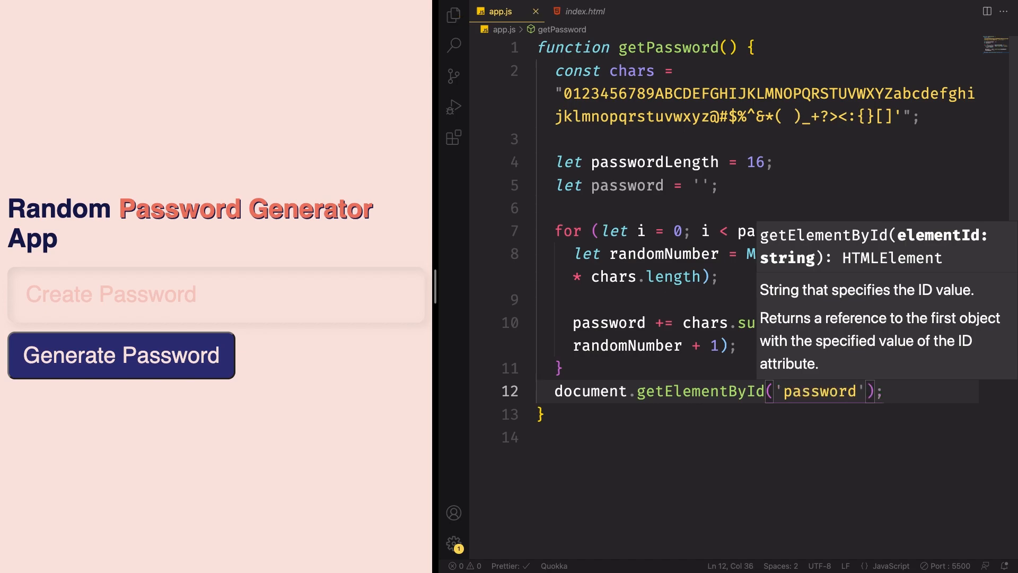
type(".")
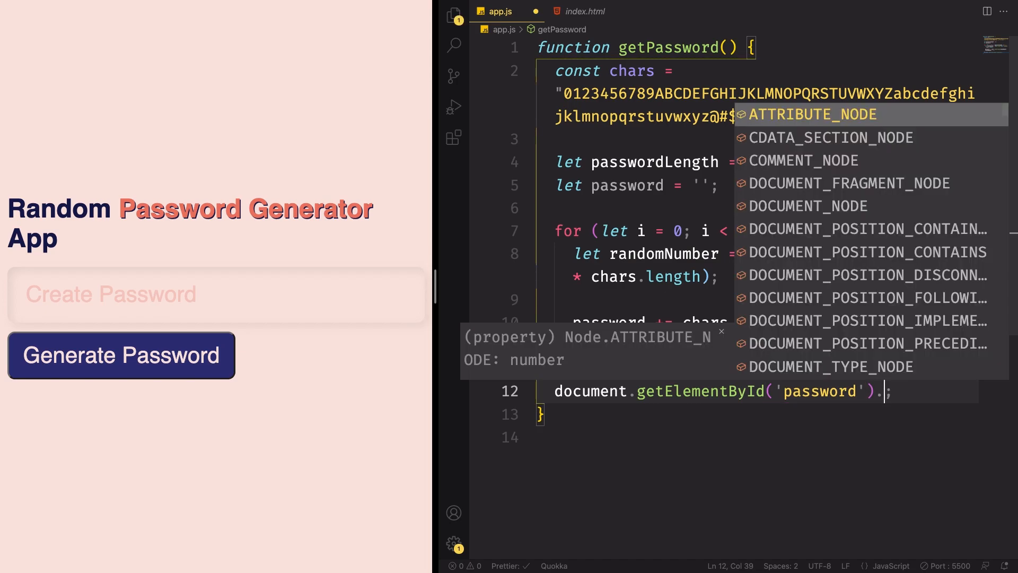
type("value")
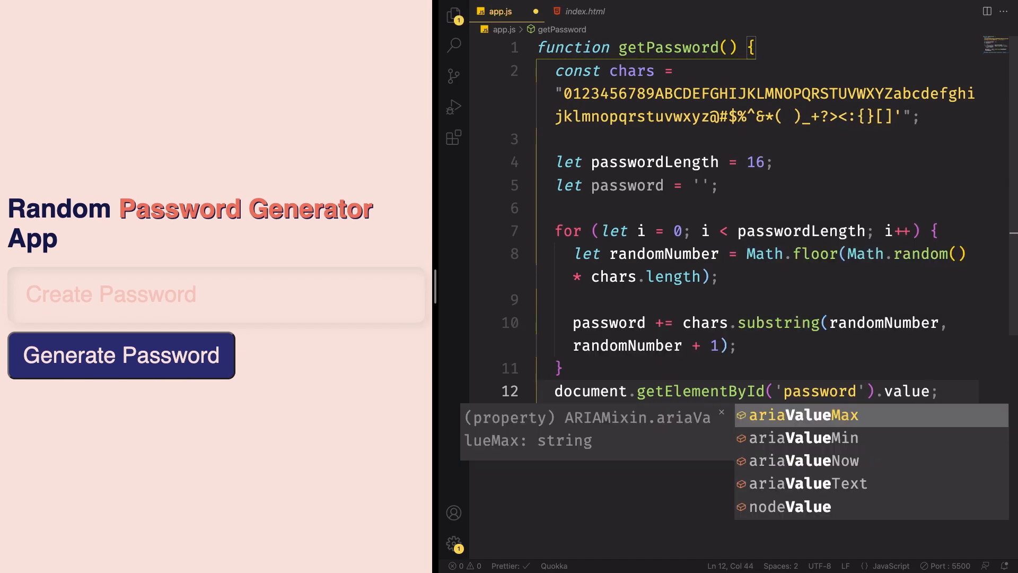
type("= password")
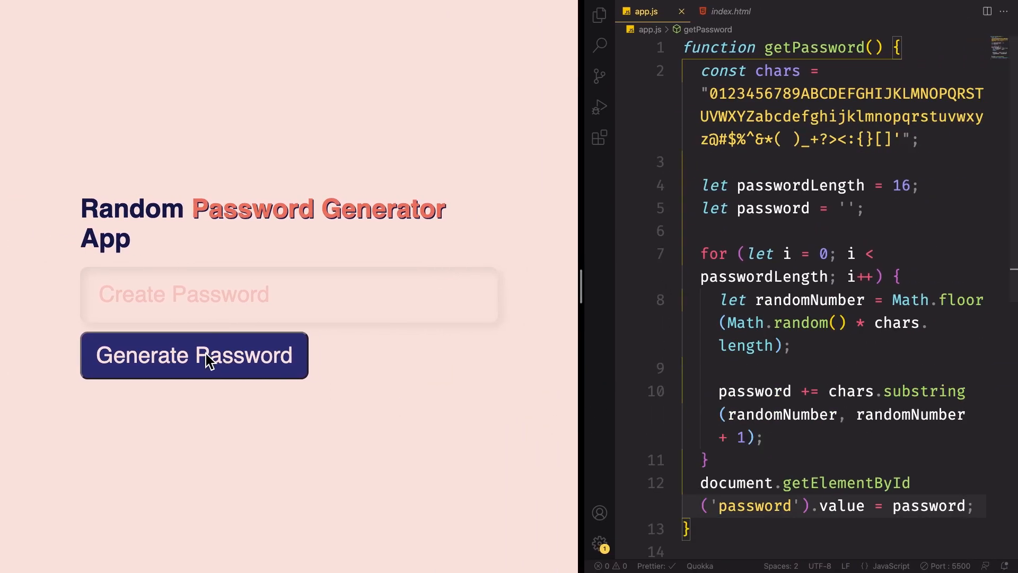
Generate several random 16-character passwords into the input field.
left_click(193, 355)
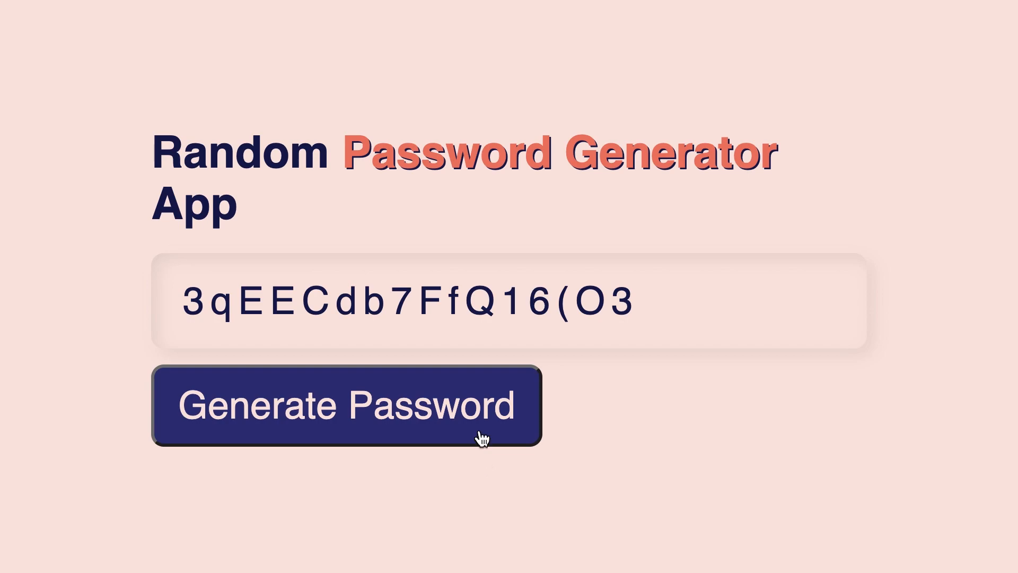
left_click(348, 404)
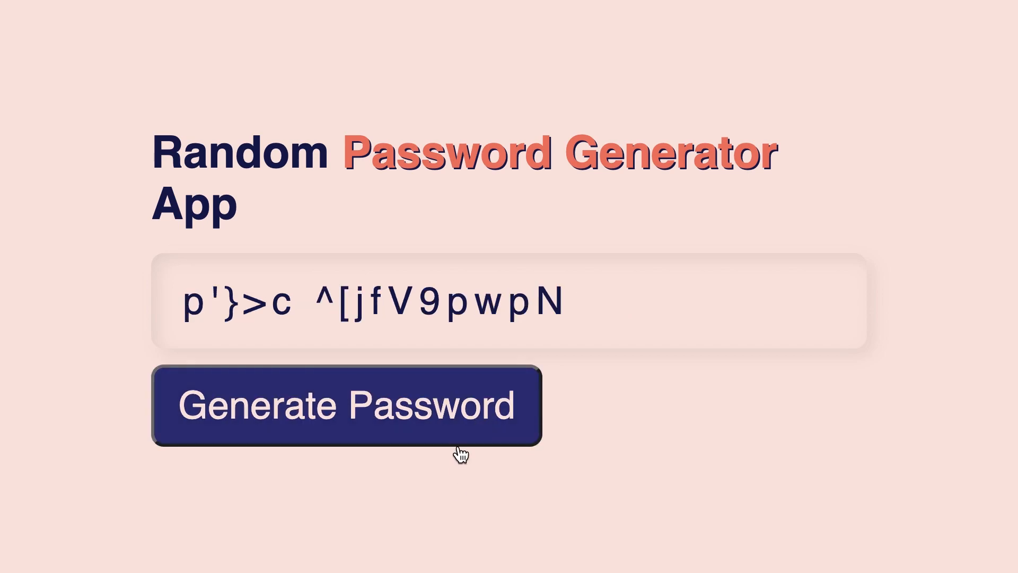
left_click(346, 404)
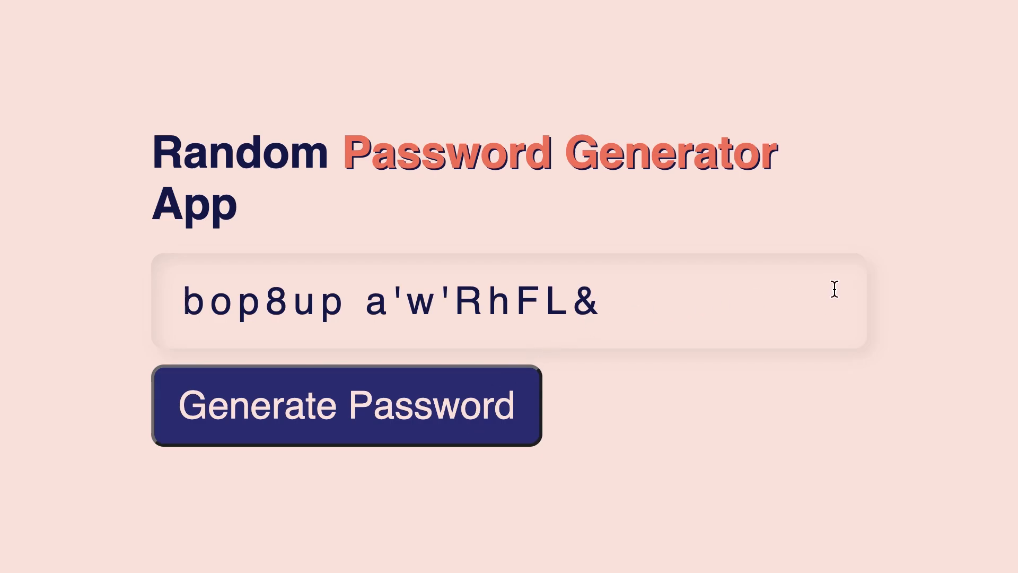